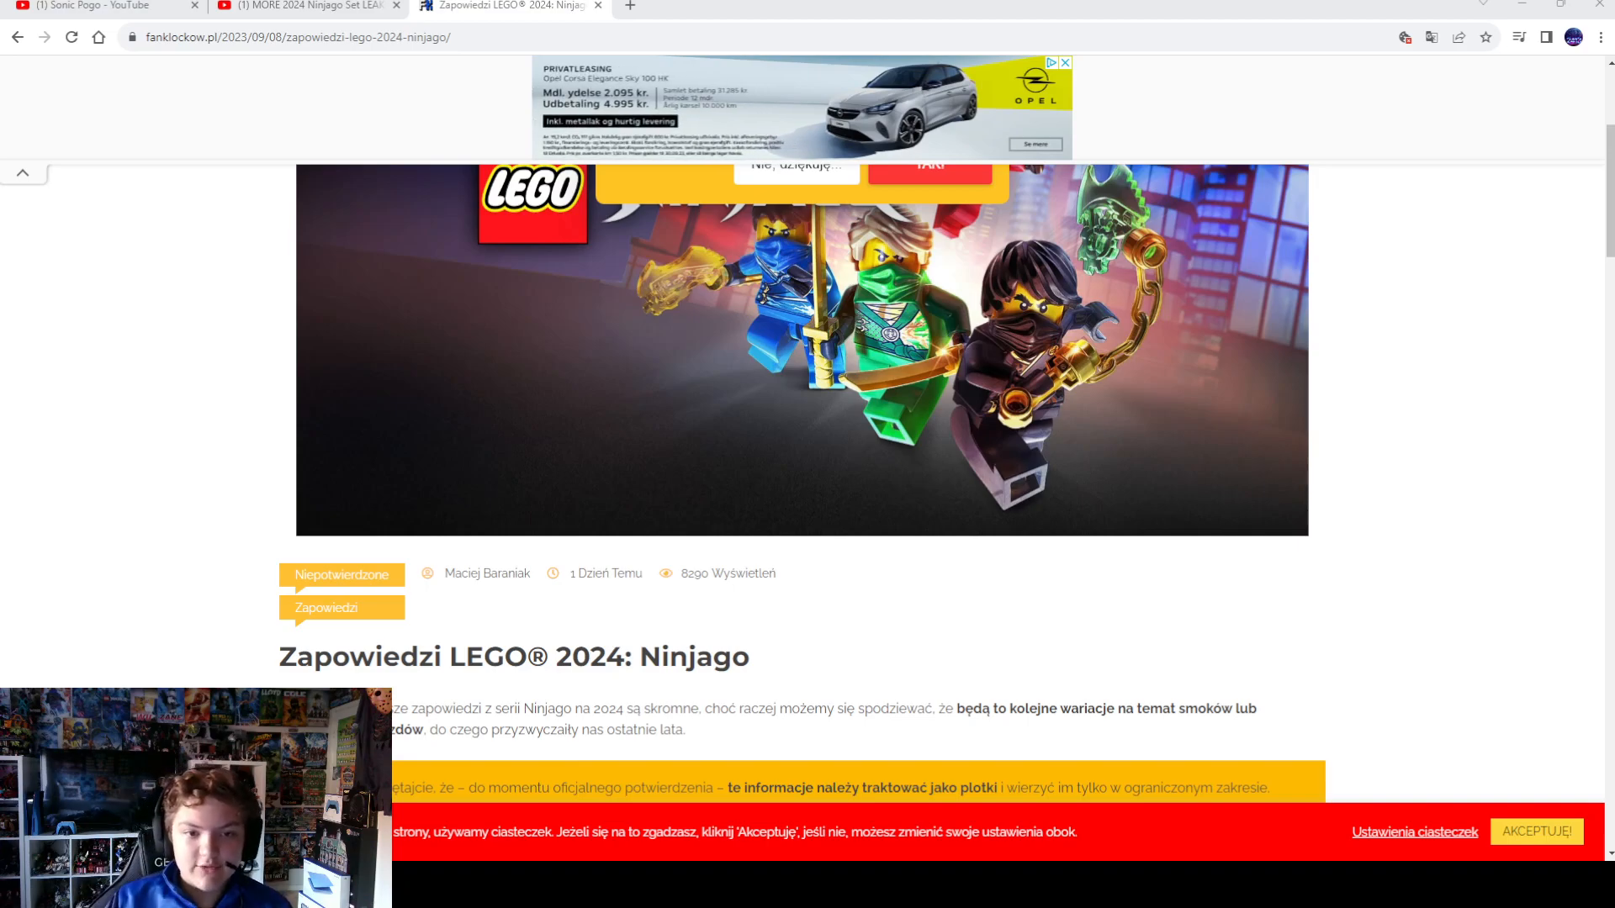
mouse_move(506, 384)
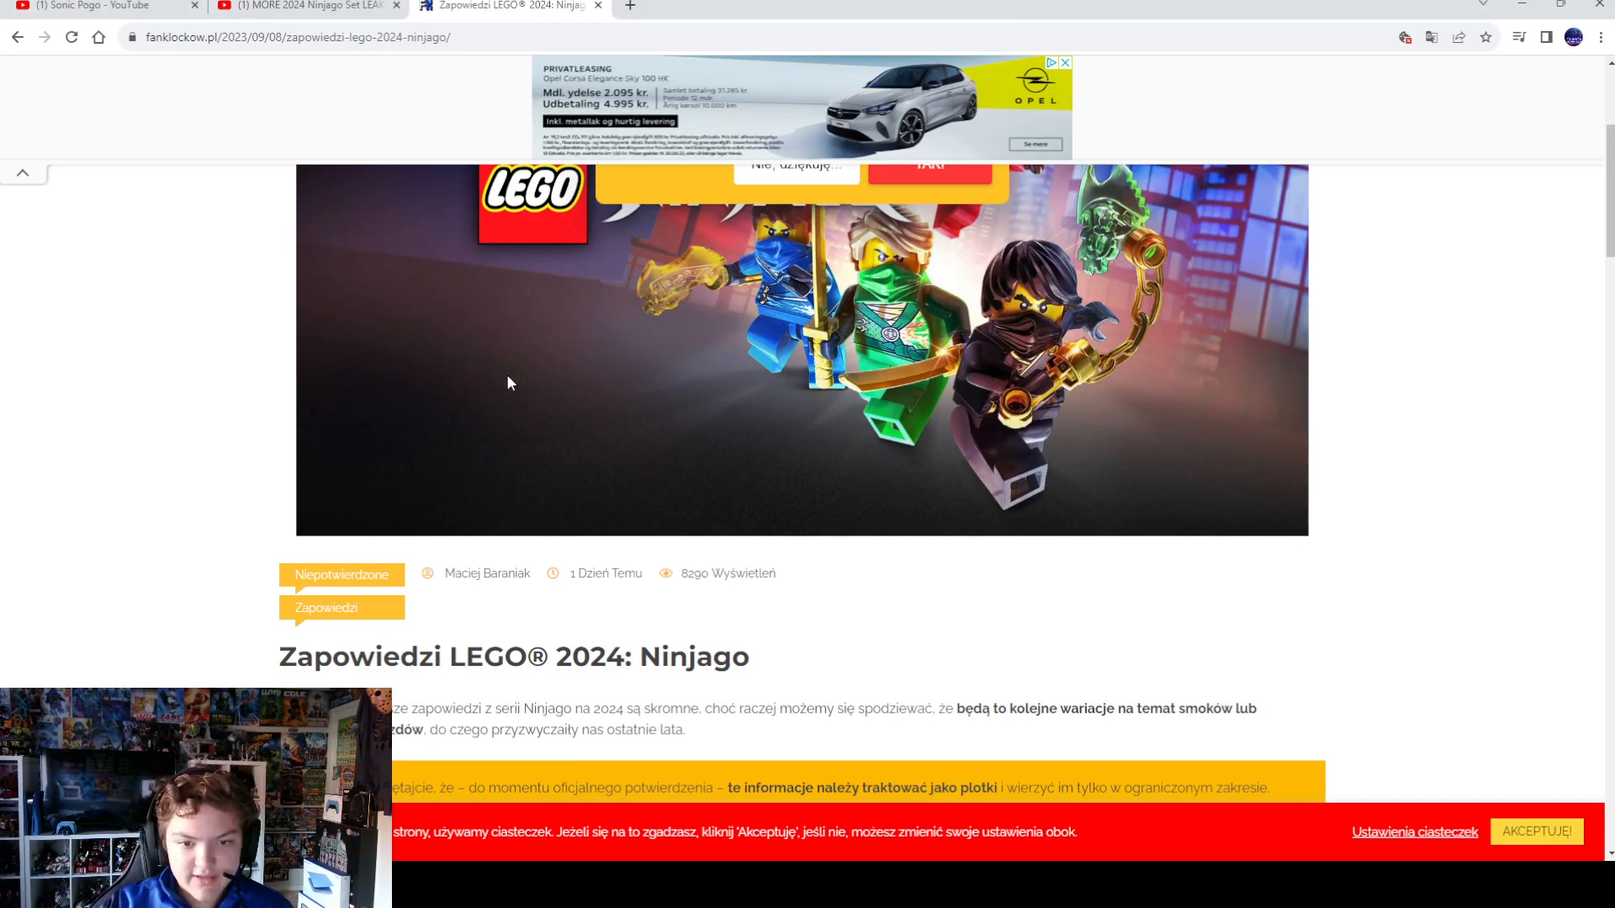
Step: Scroll the fanklockow.pl article to the January 2024 set list, then return to the fullscreen set-descriptions video
scroll(down, 3)
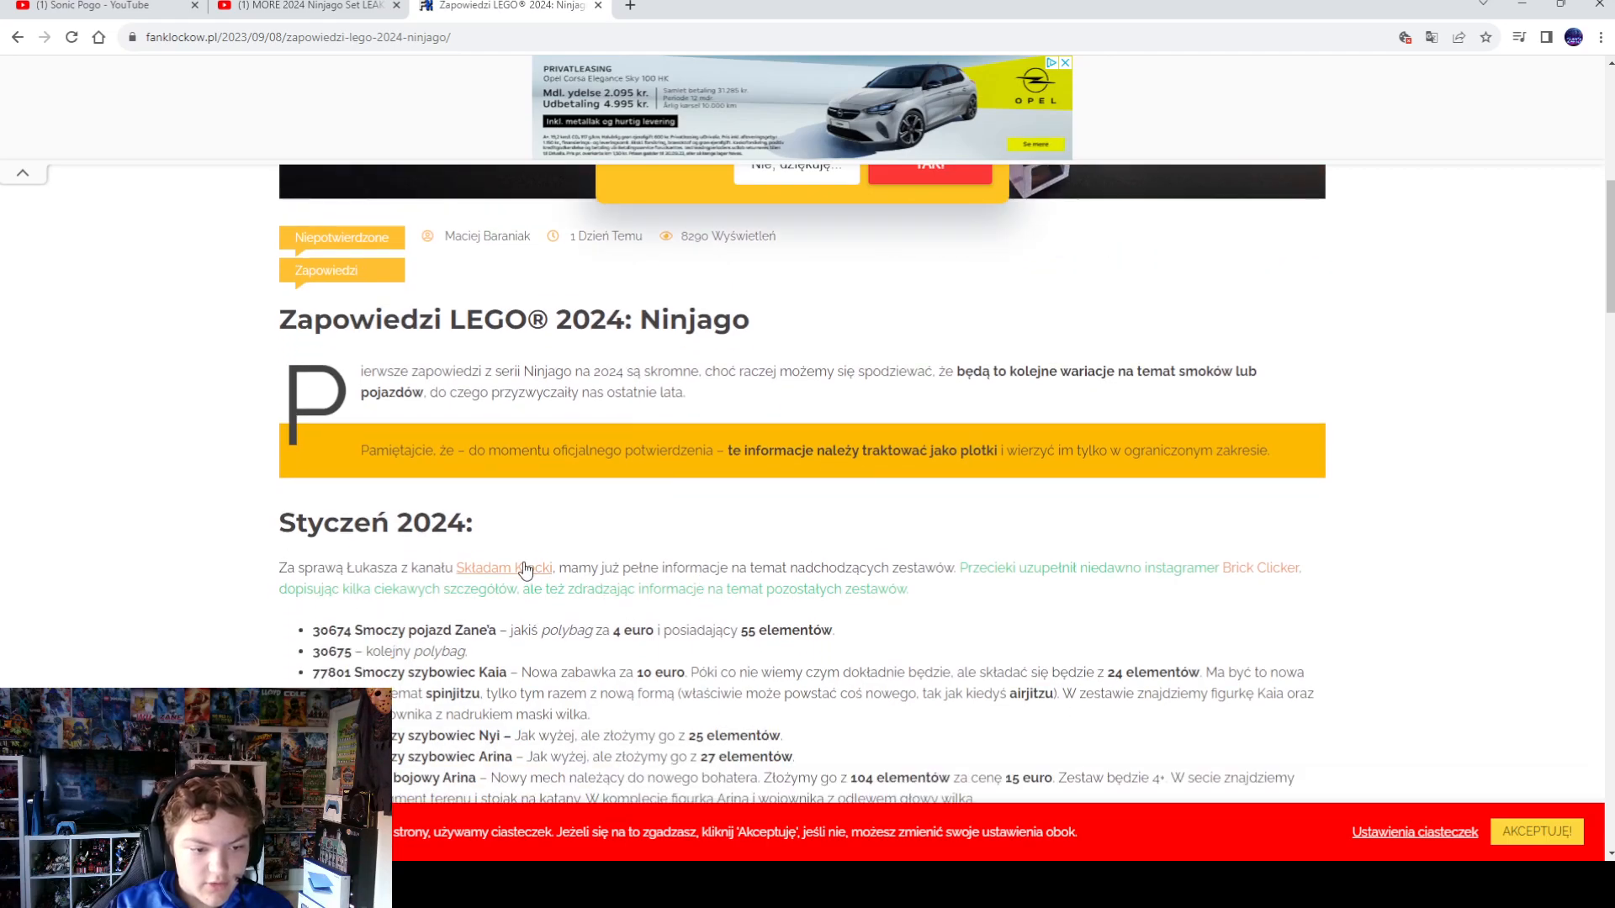
scroll(down, 3)
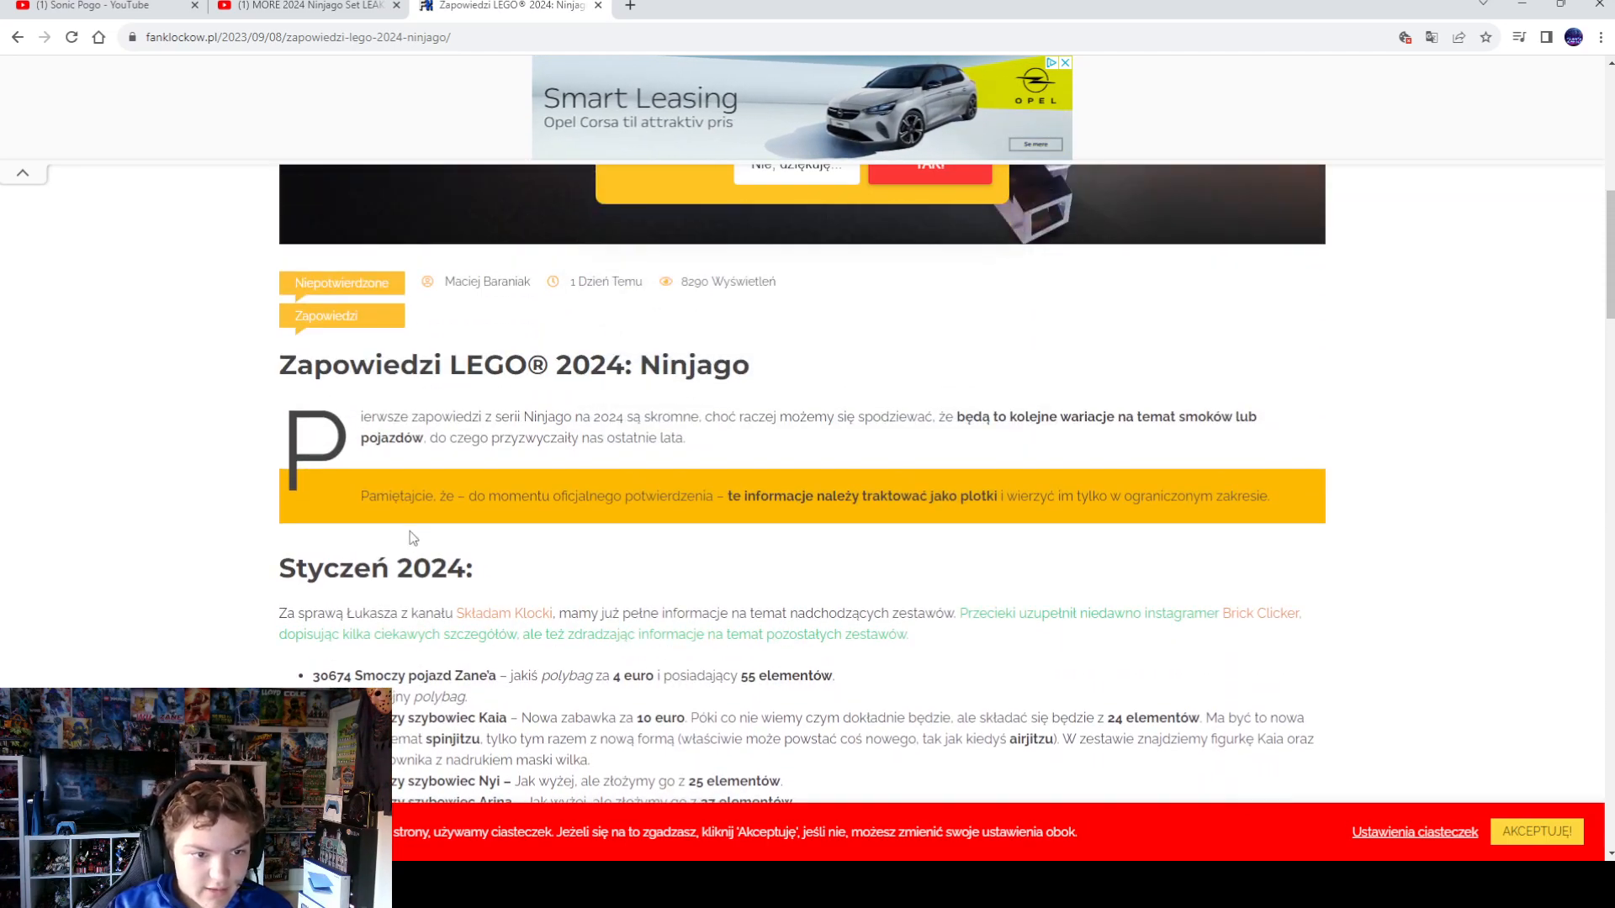
click(309, 5)
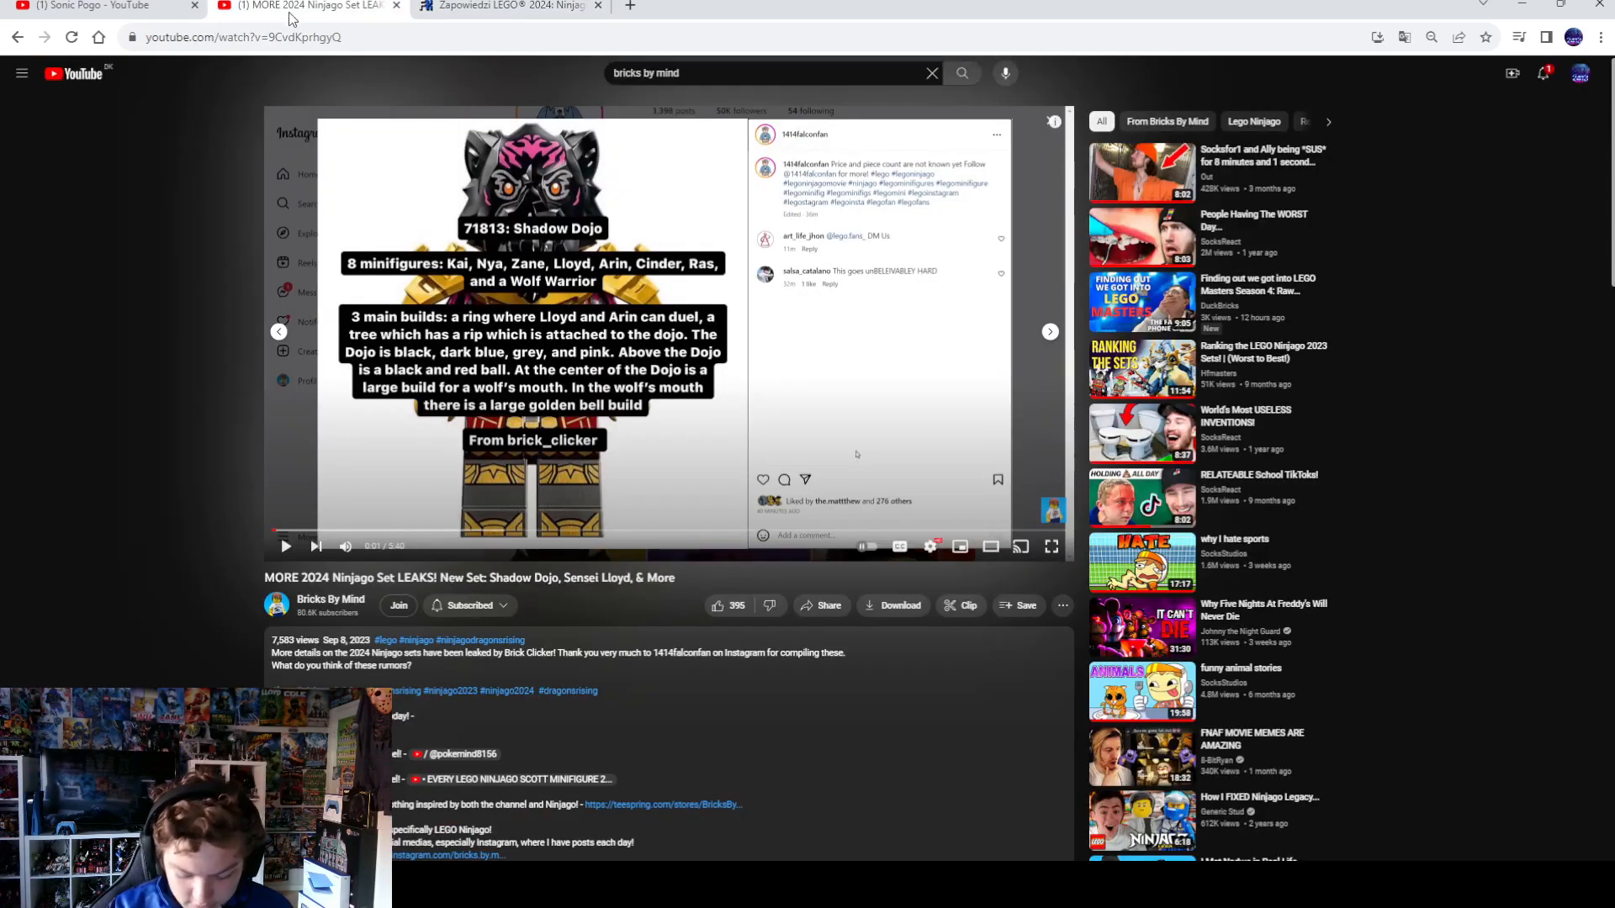
click(506, 6)
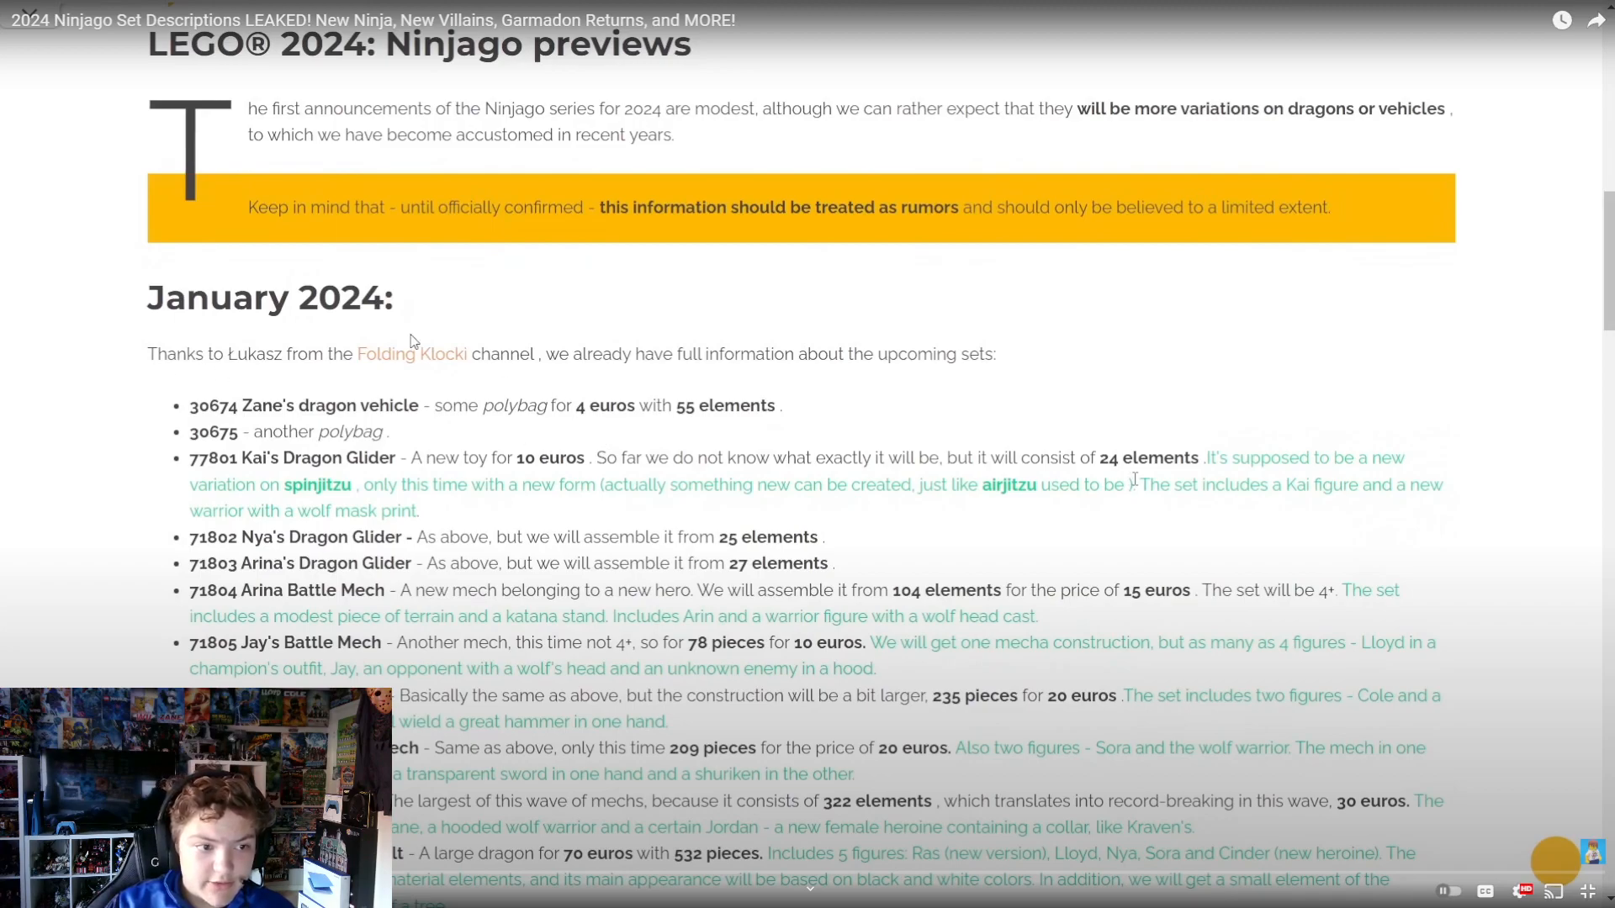
mouse_move(602, 449)
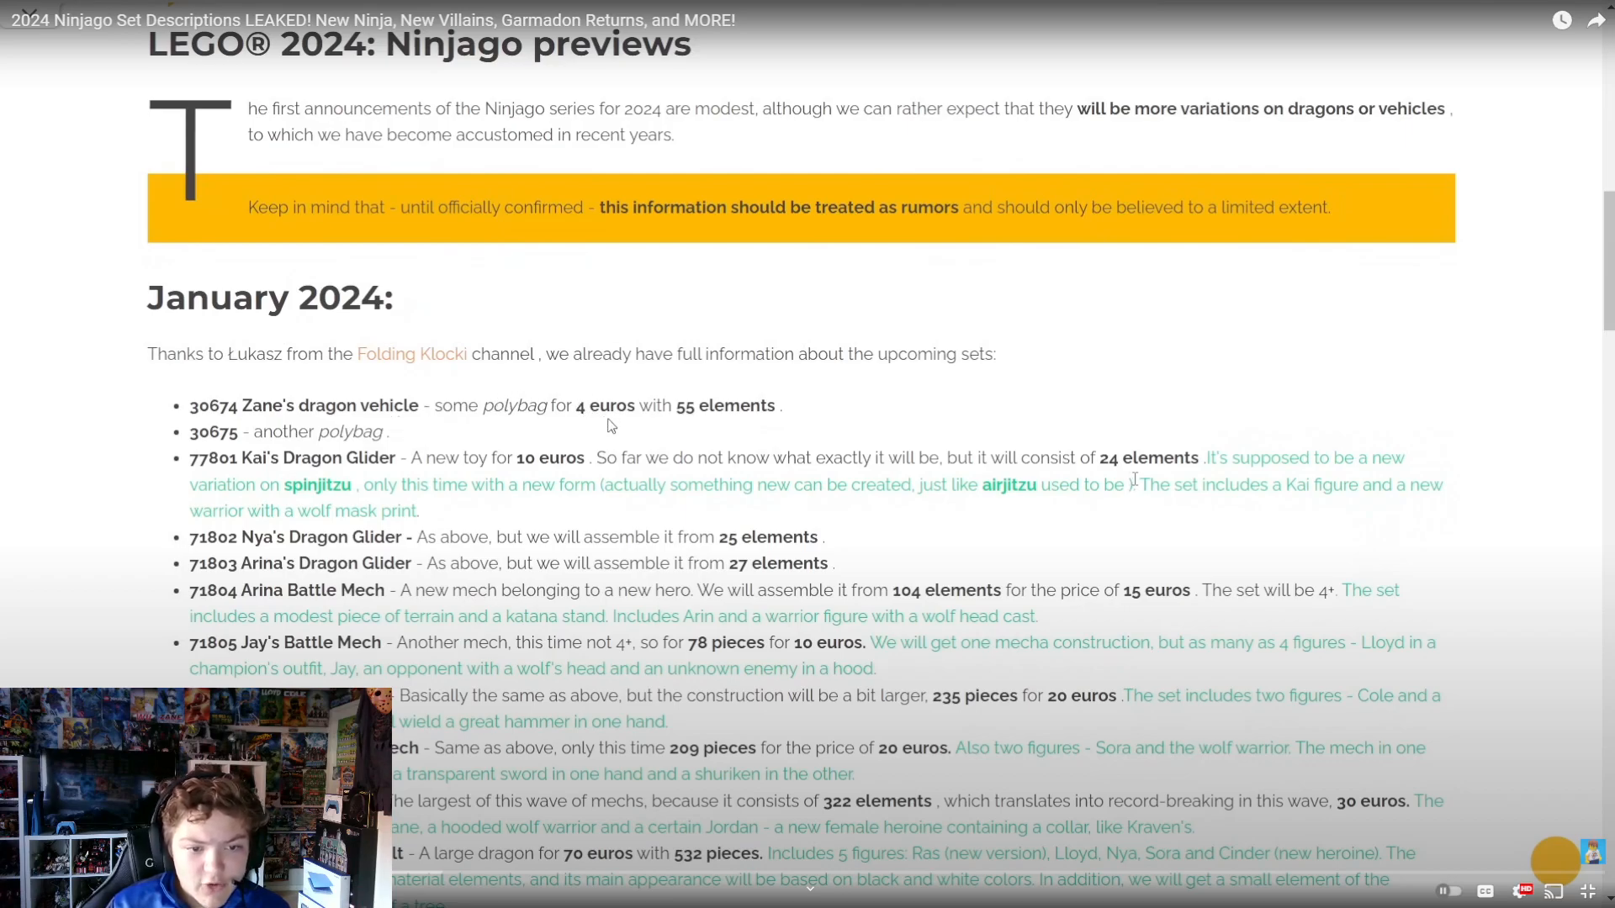
mouse_move(720, 424)
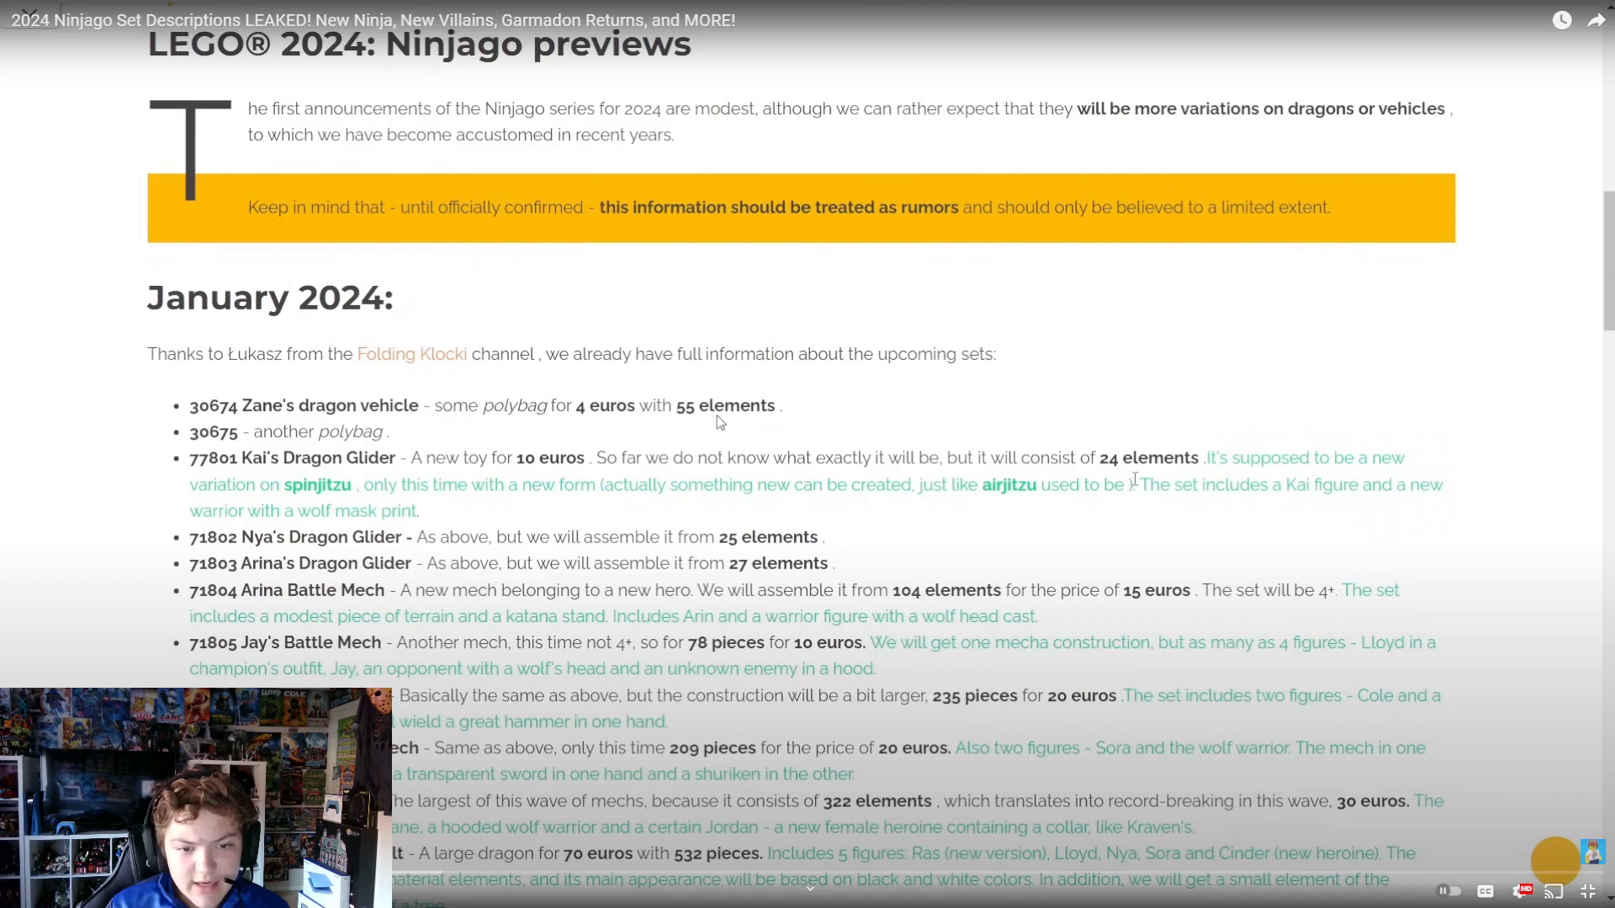
mouse_move(330, 428)
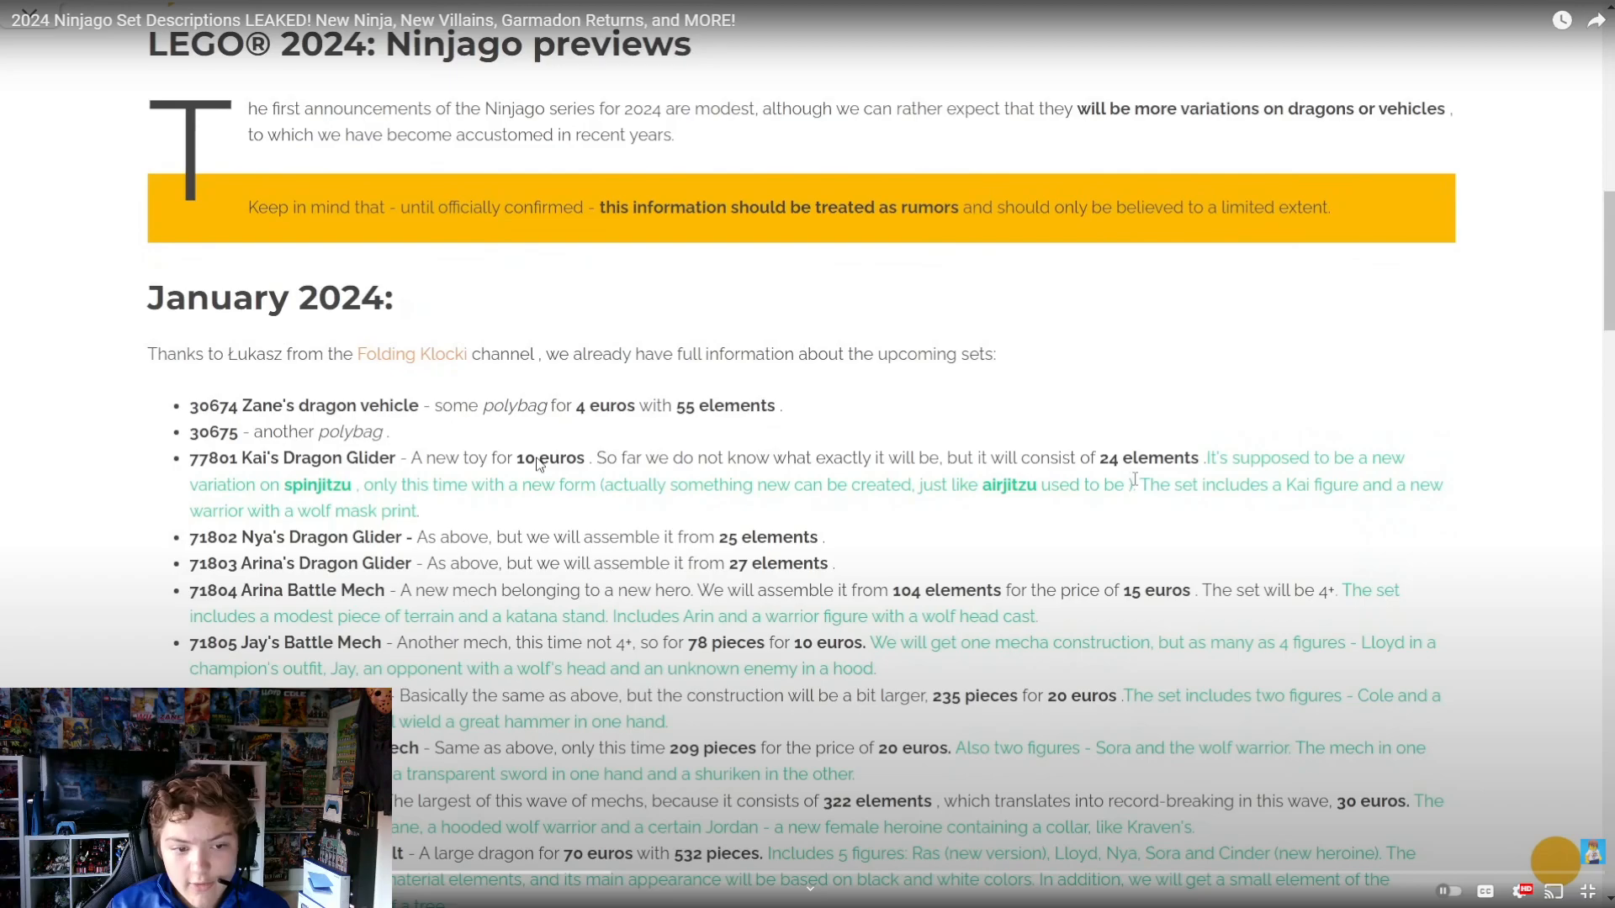
mouse_move(665, 474)
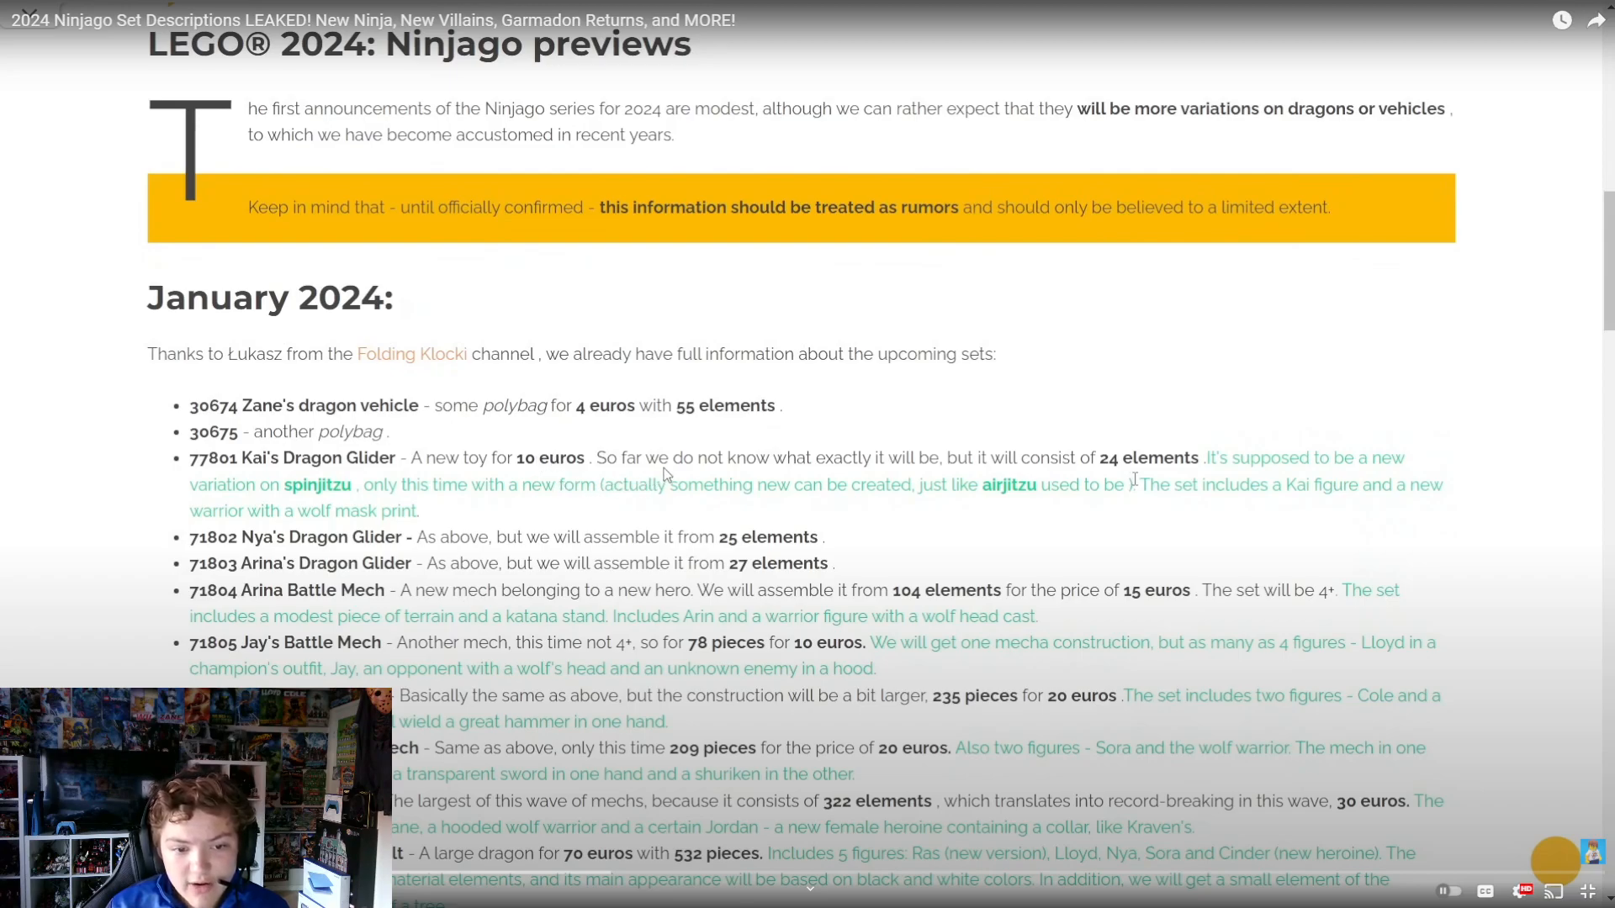
mouse_move(812, 456)
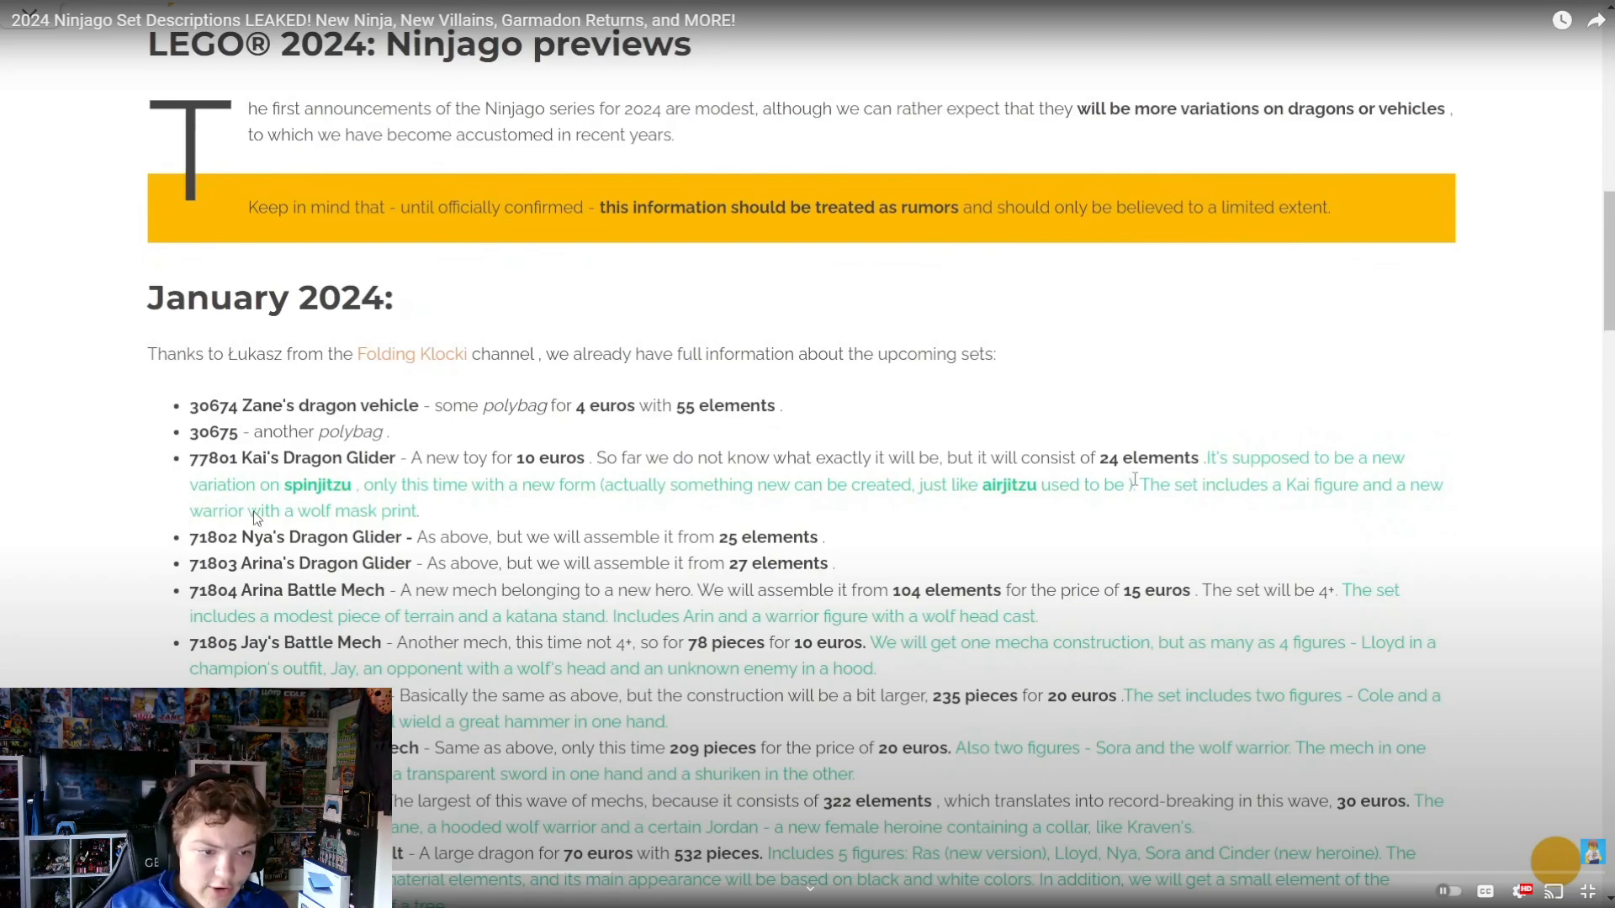
mouse_move(399, 505)
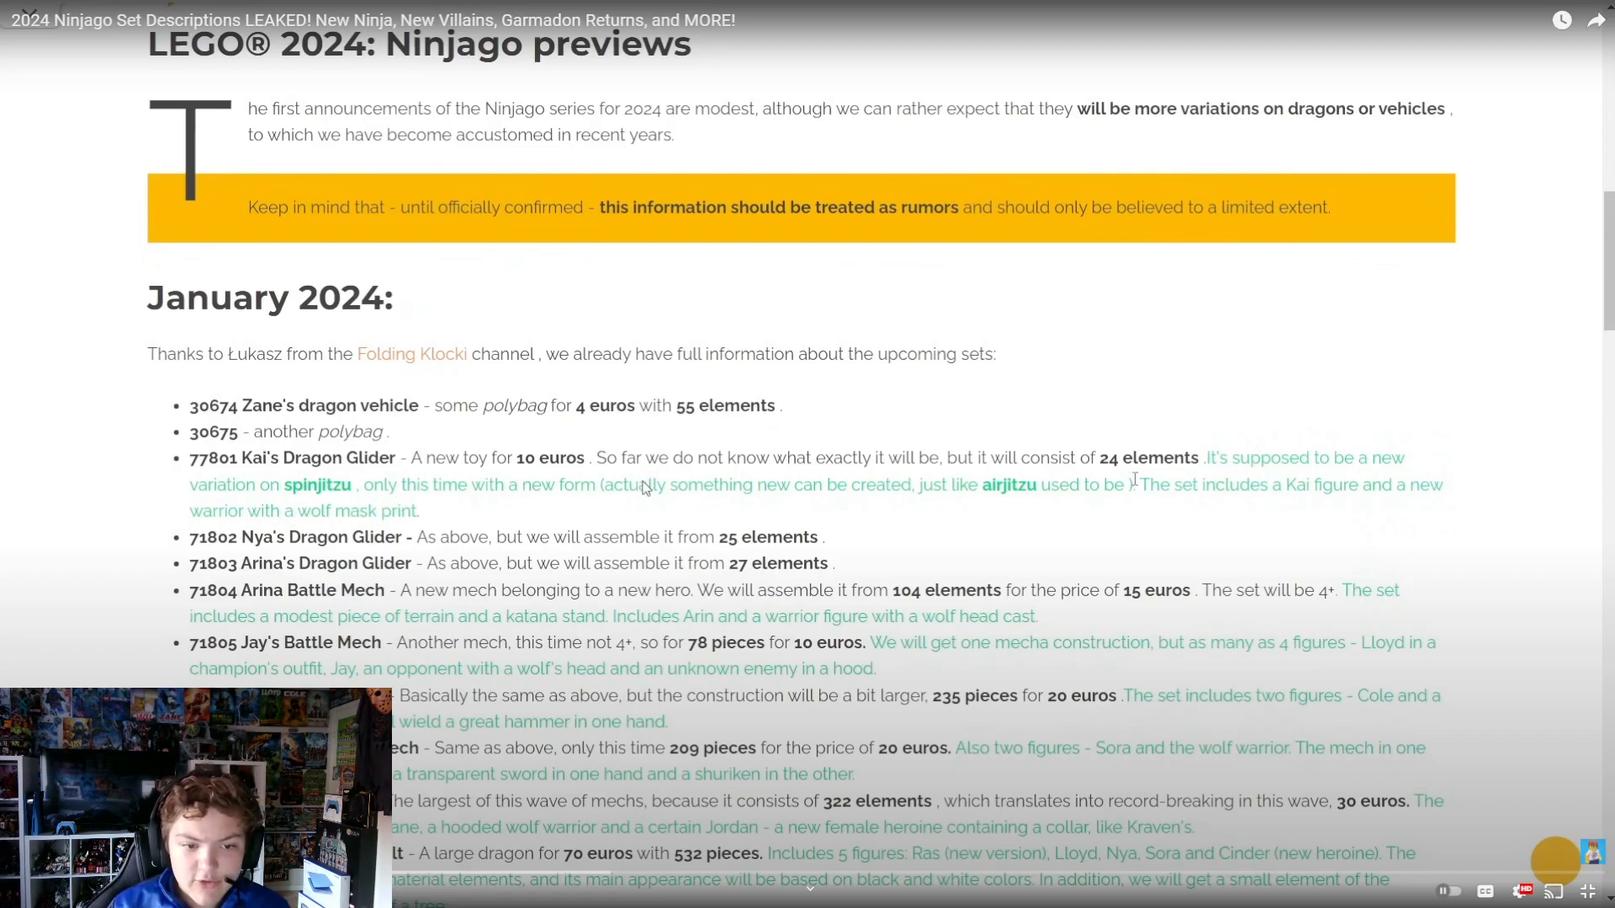
mouse_move(673, 501)
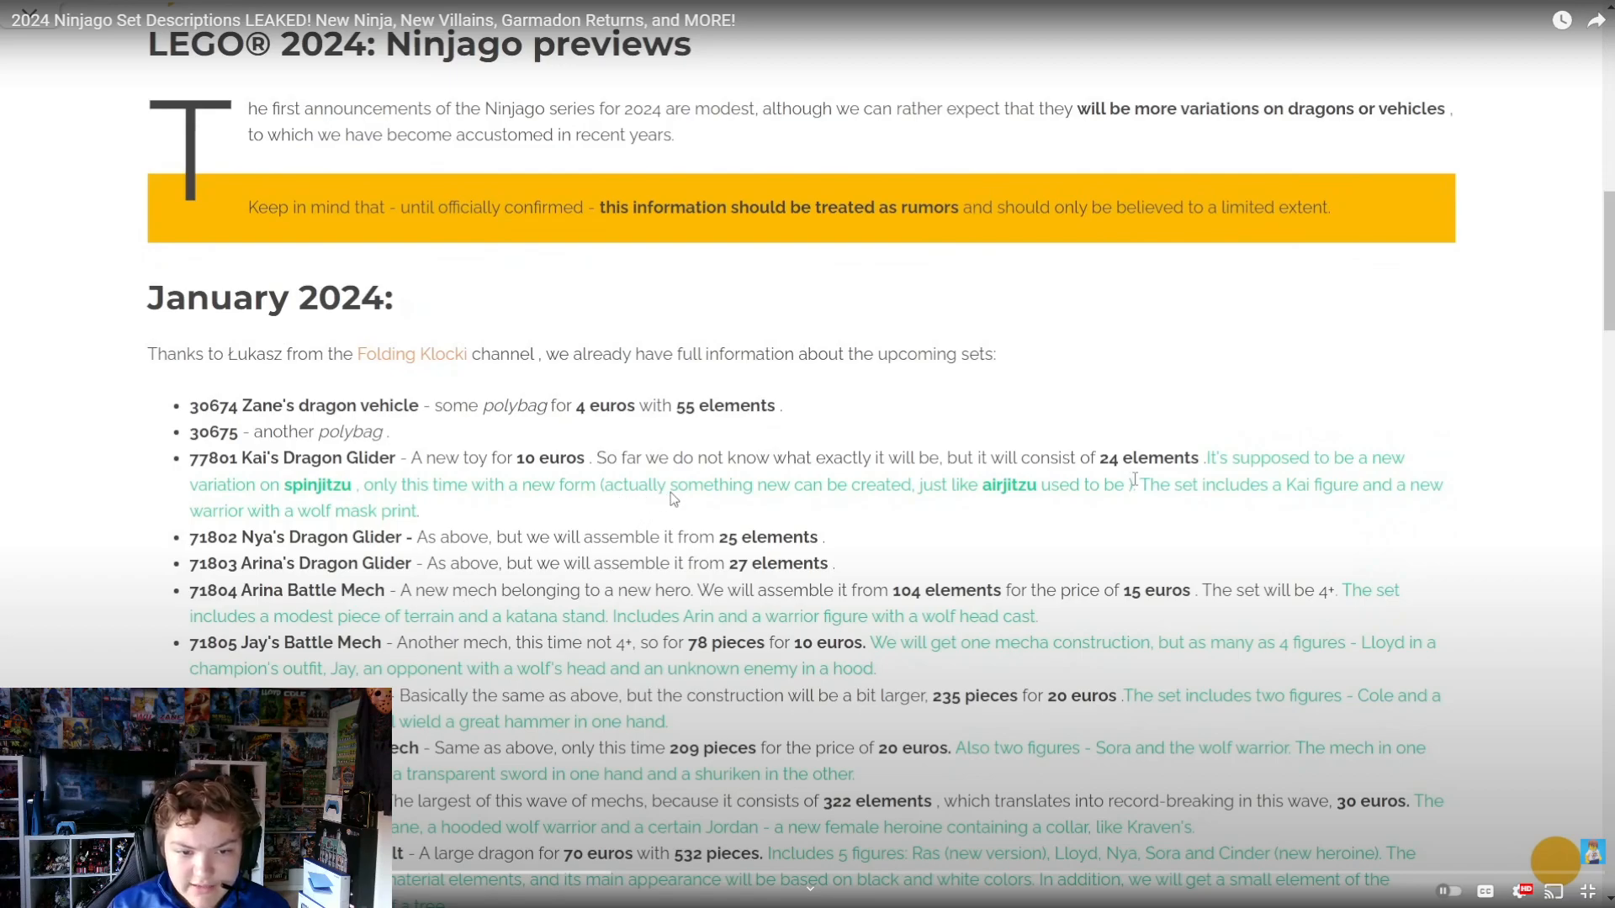
mouse_move(760, 505)
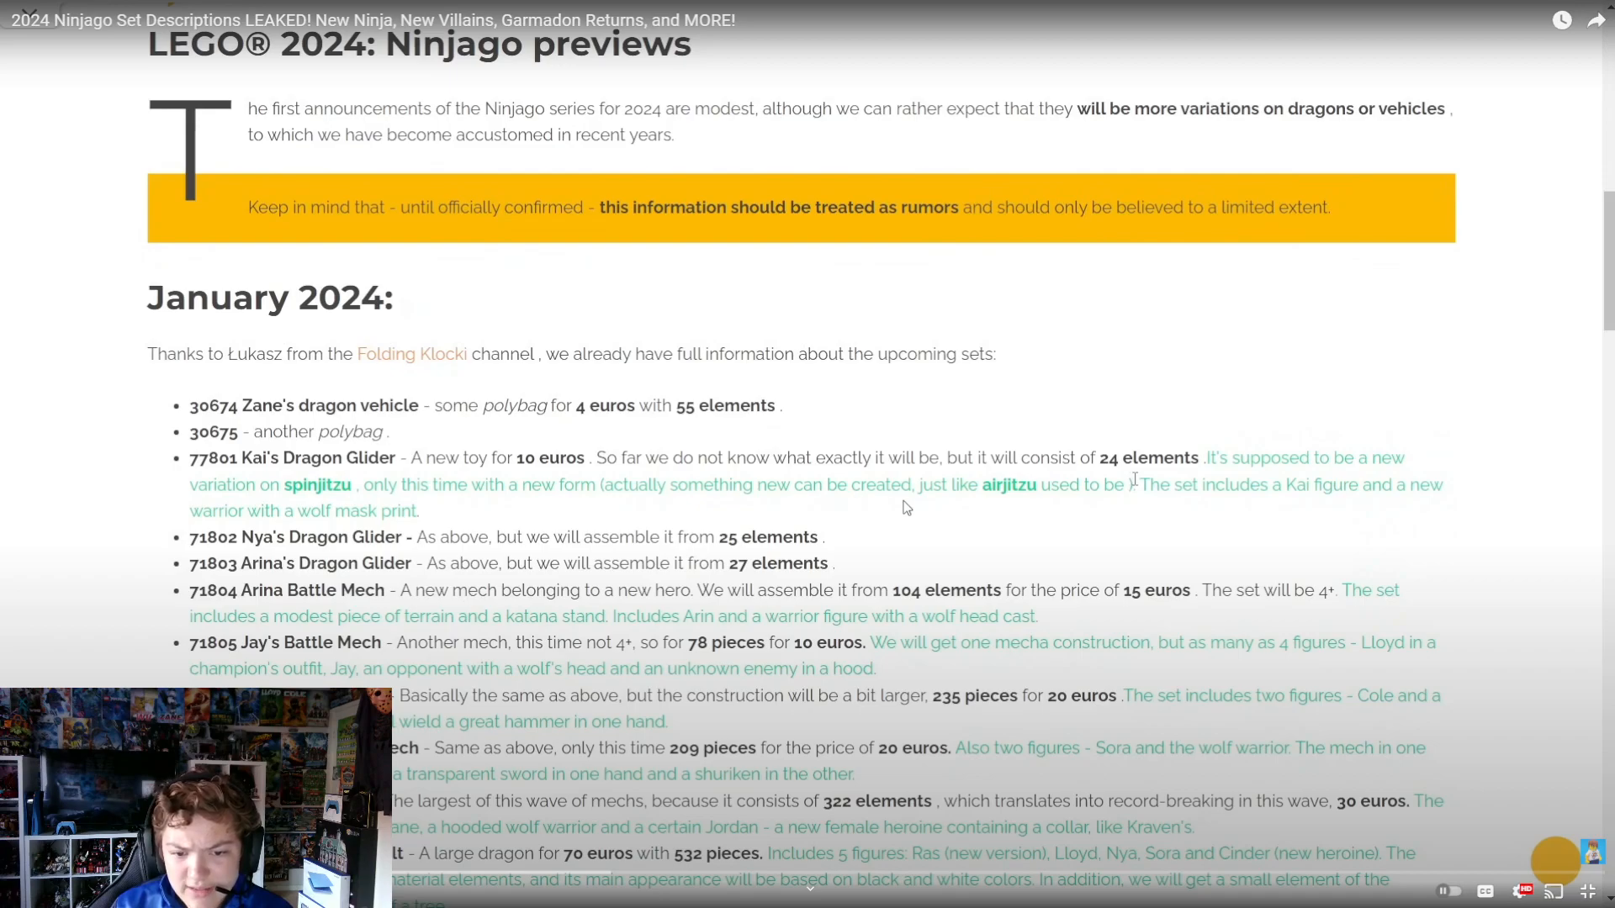
mouse_move(1080, 503)
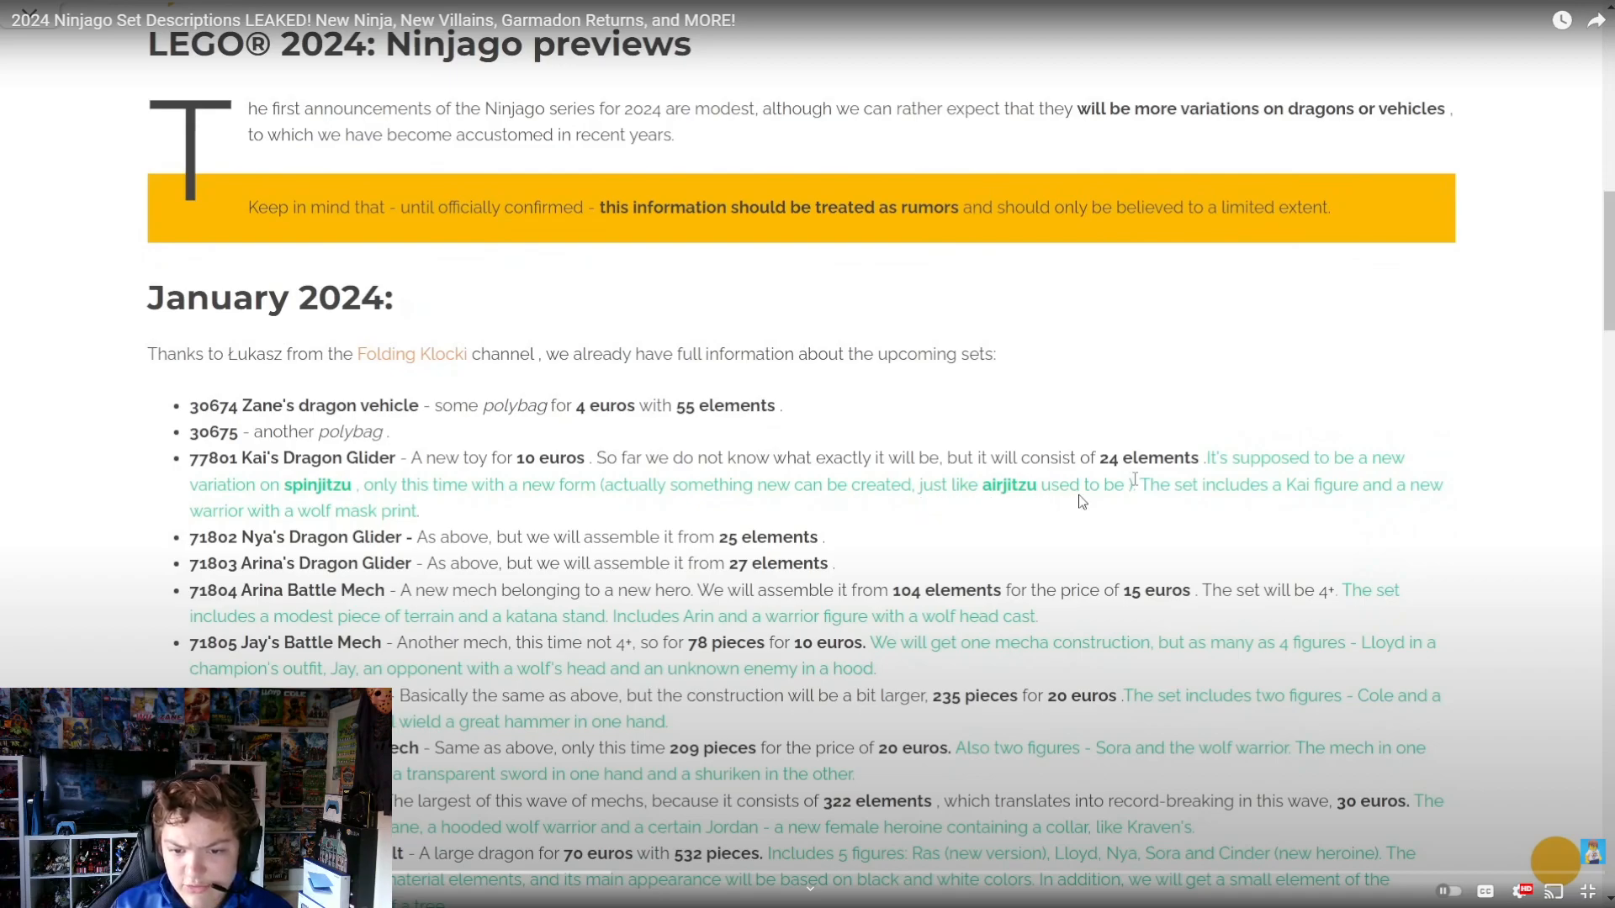
mouse_move(1206, 486)
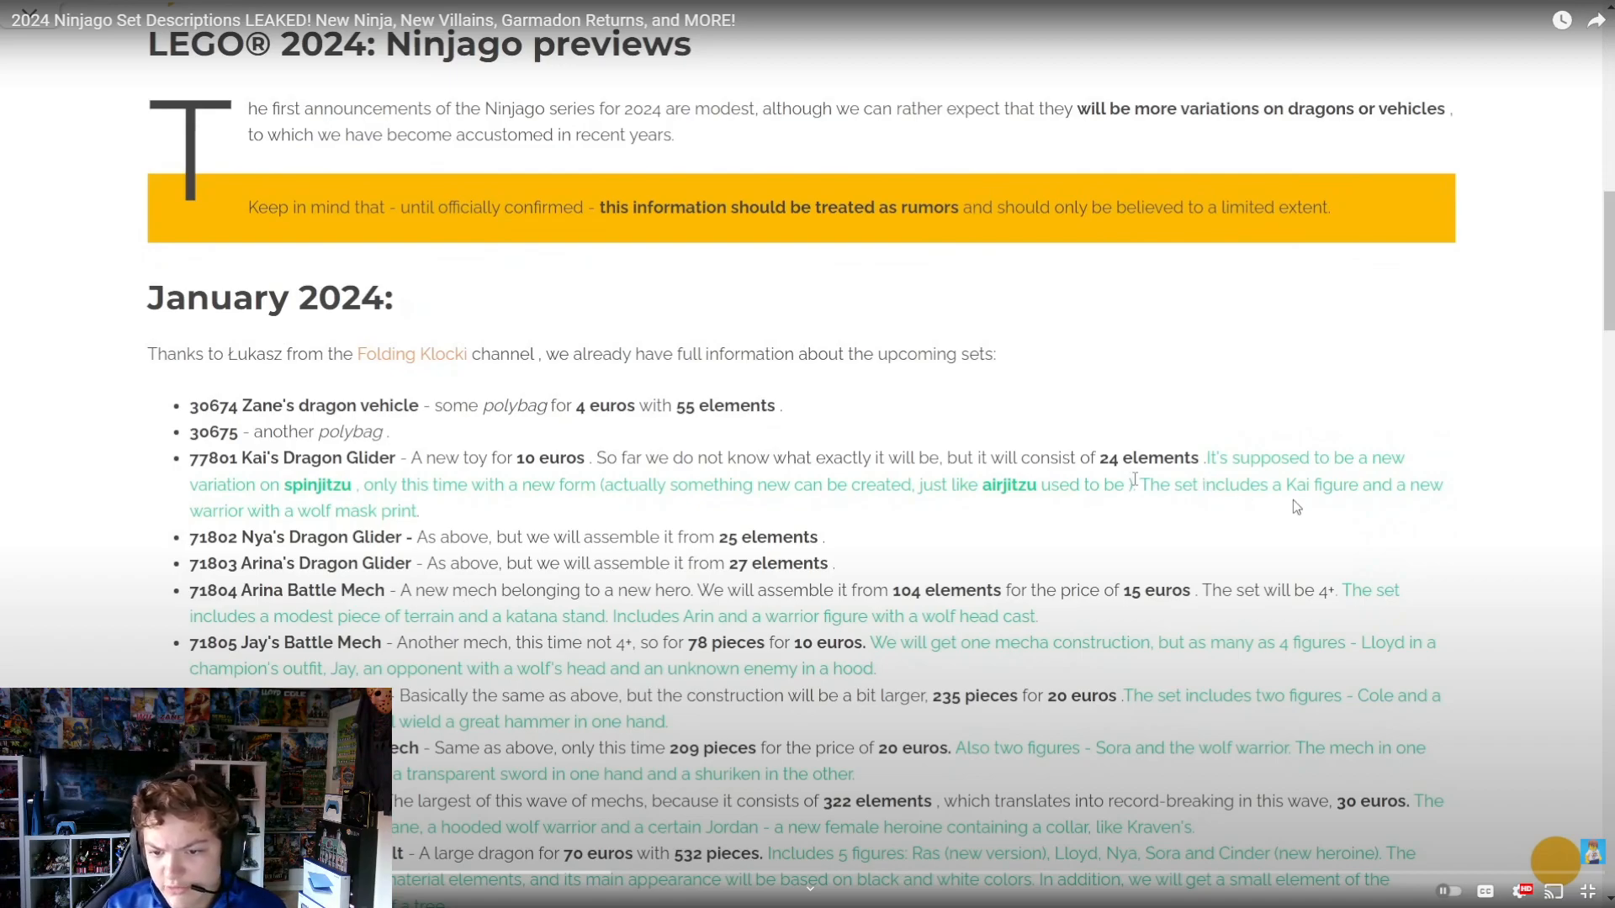
mouse_move(1060, 551)
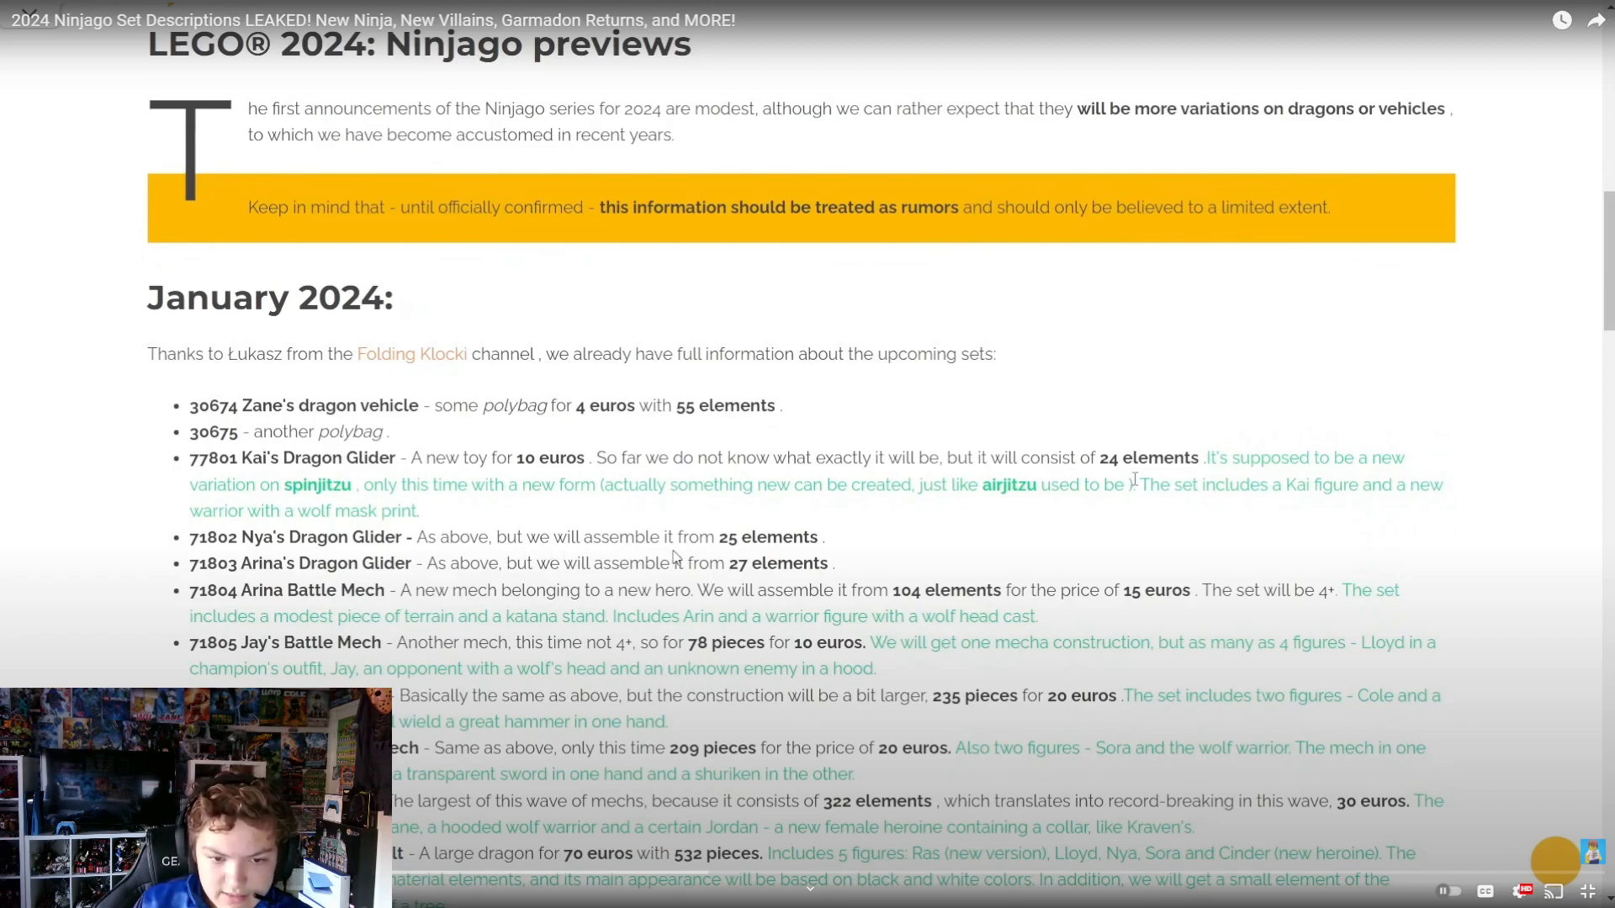
mouse_move(742, 555)
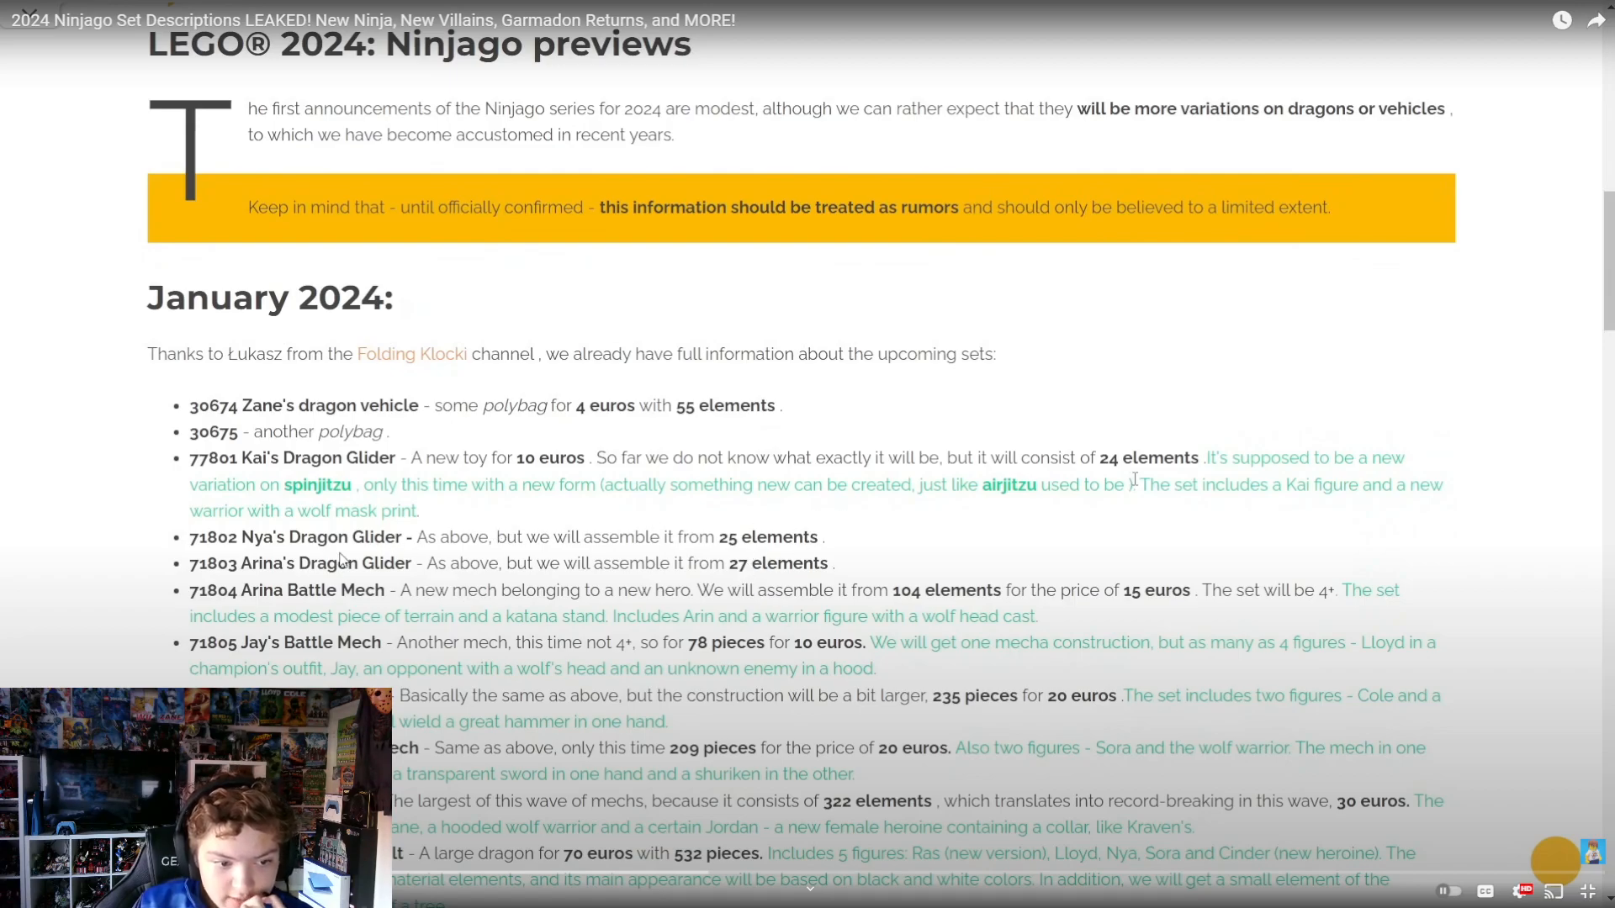
mouse_move(683, 564)
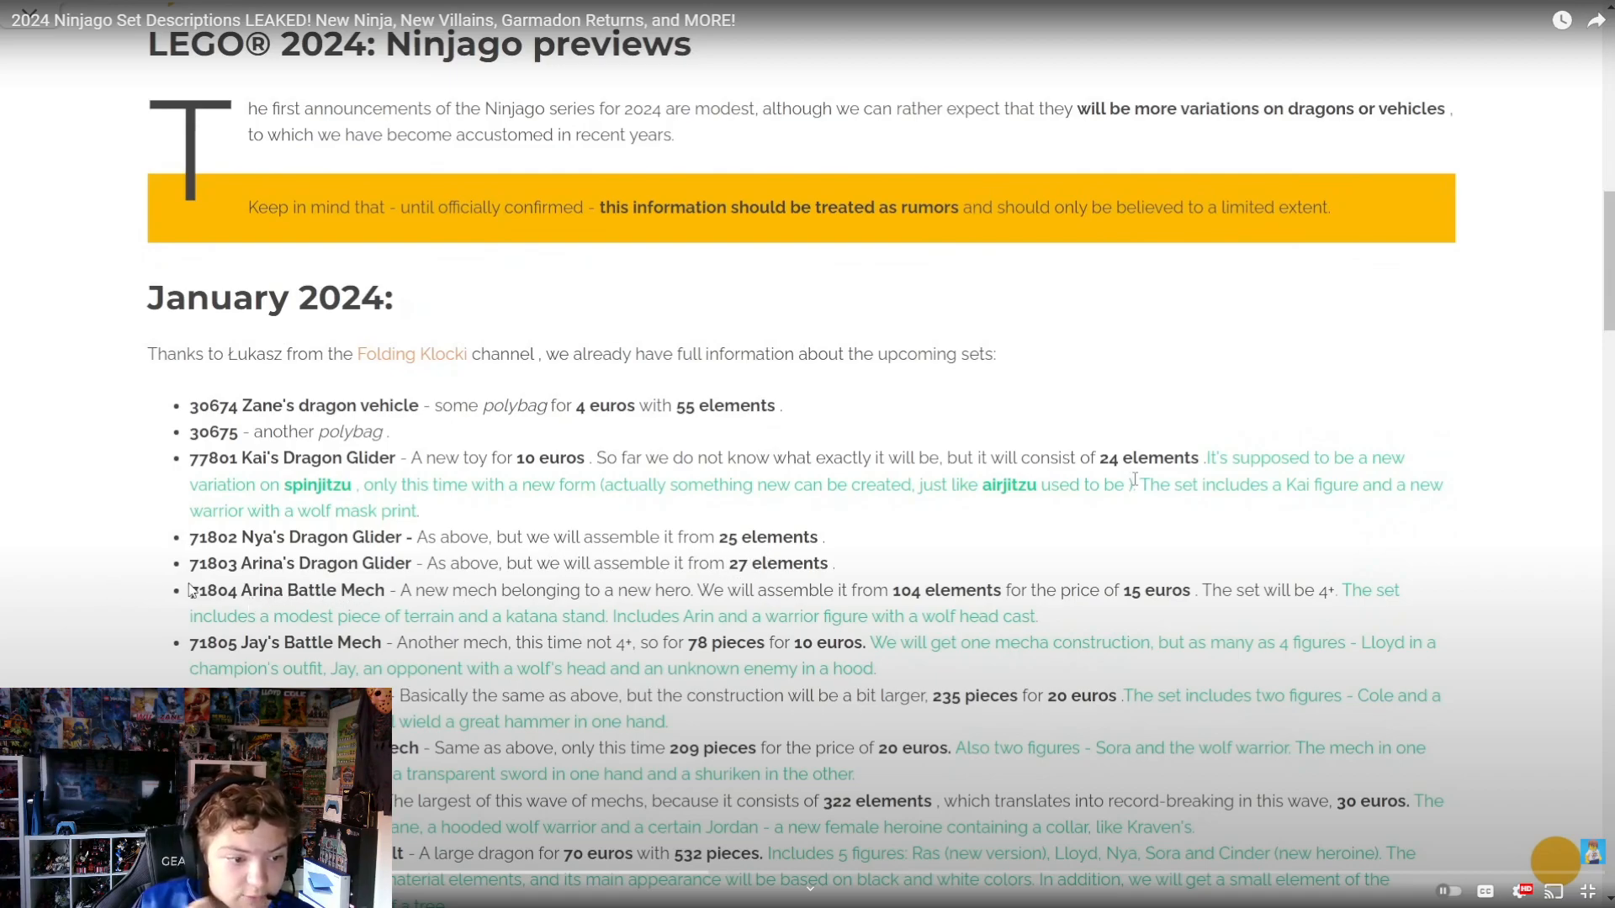
mouse_move(224, 602)
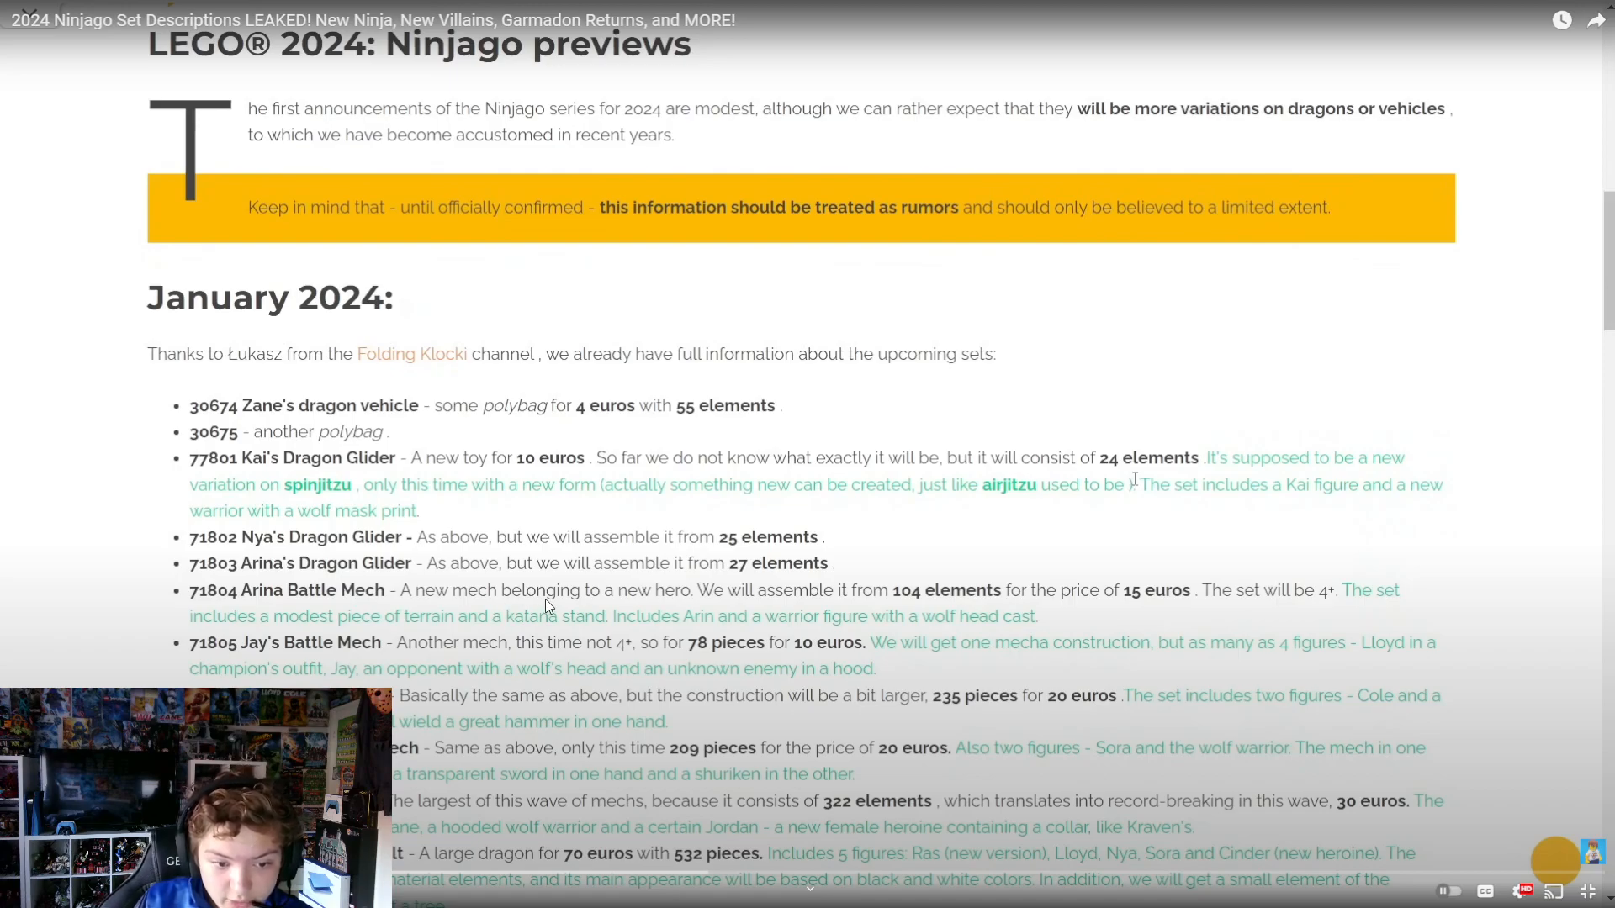
mouse_move(729, 602)
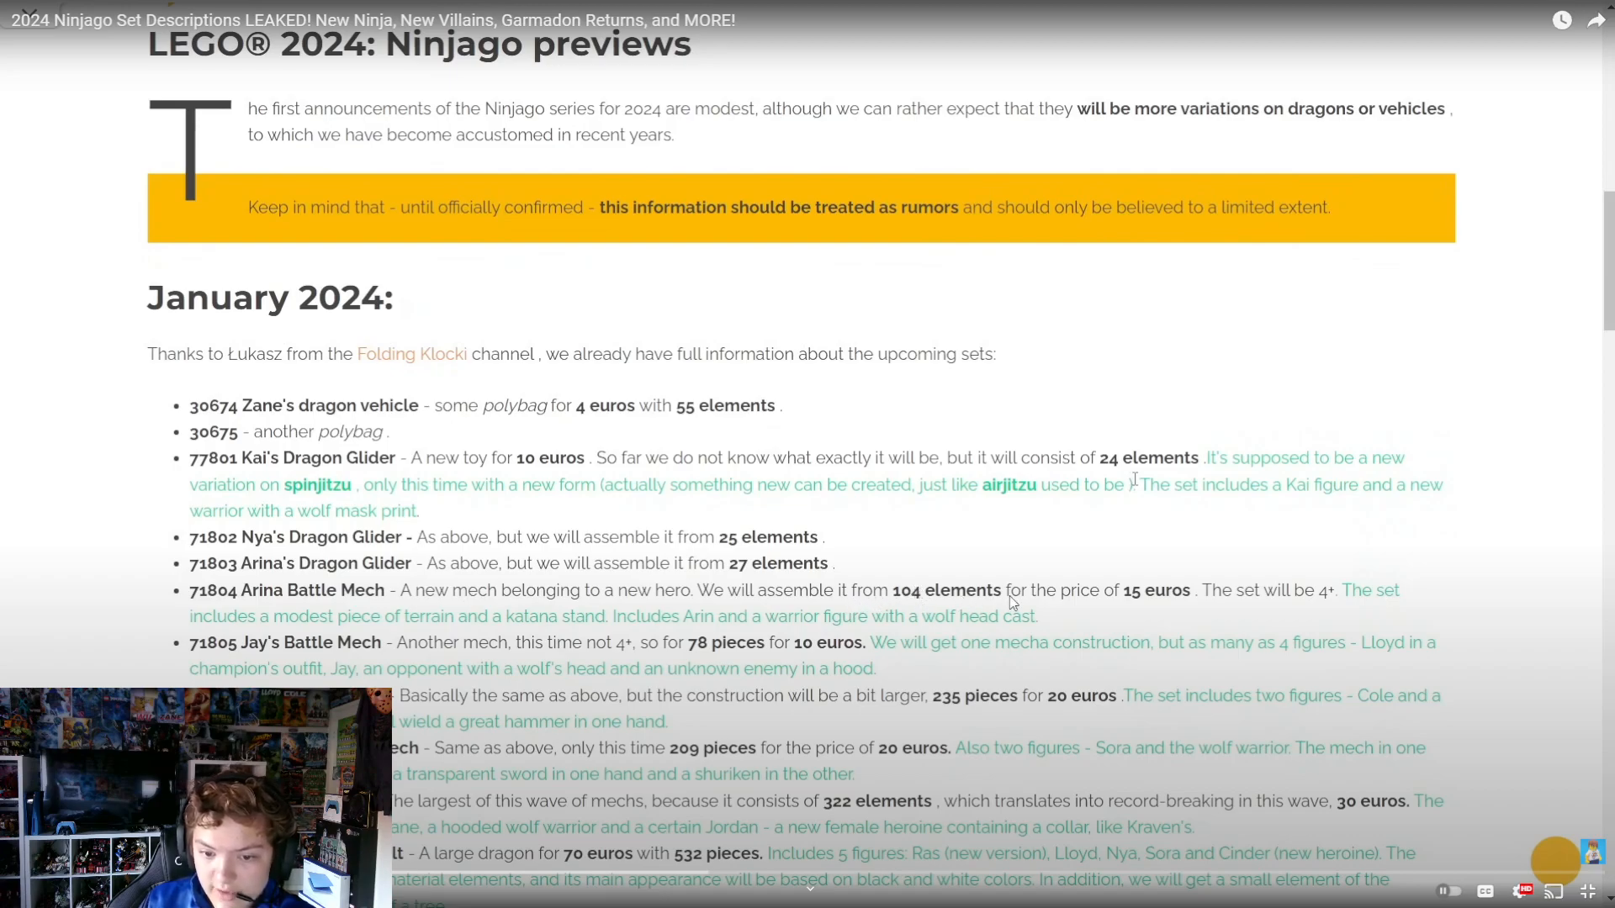
mouse_move(1344, 573)
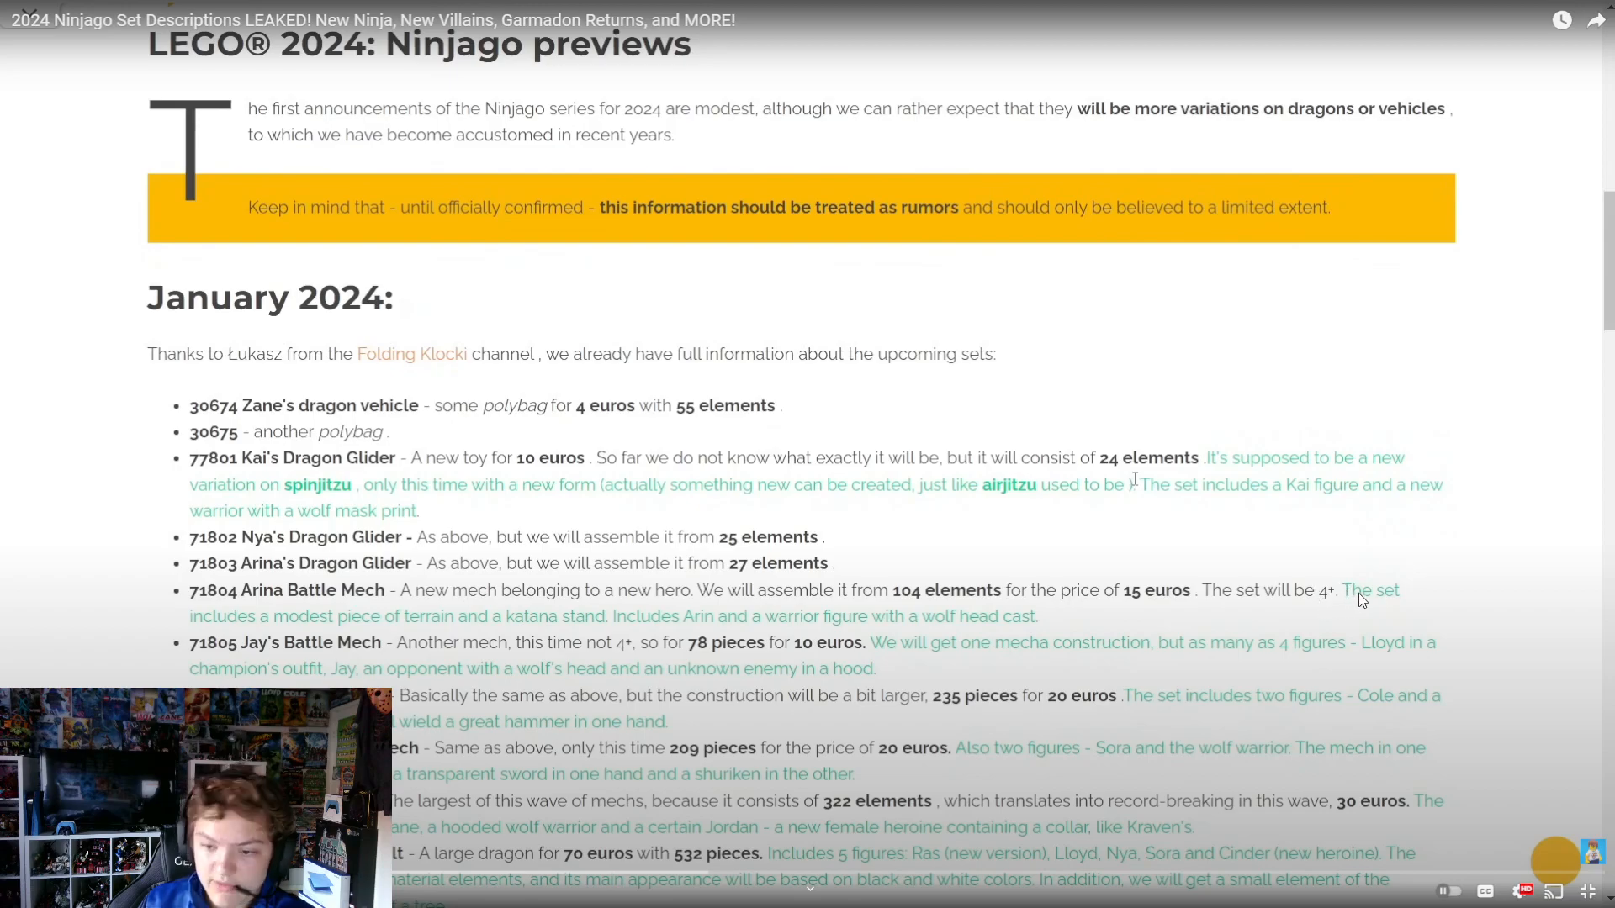
mouse_move(173, 661)
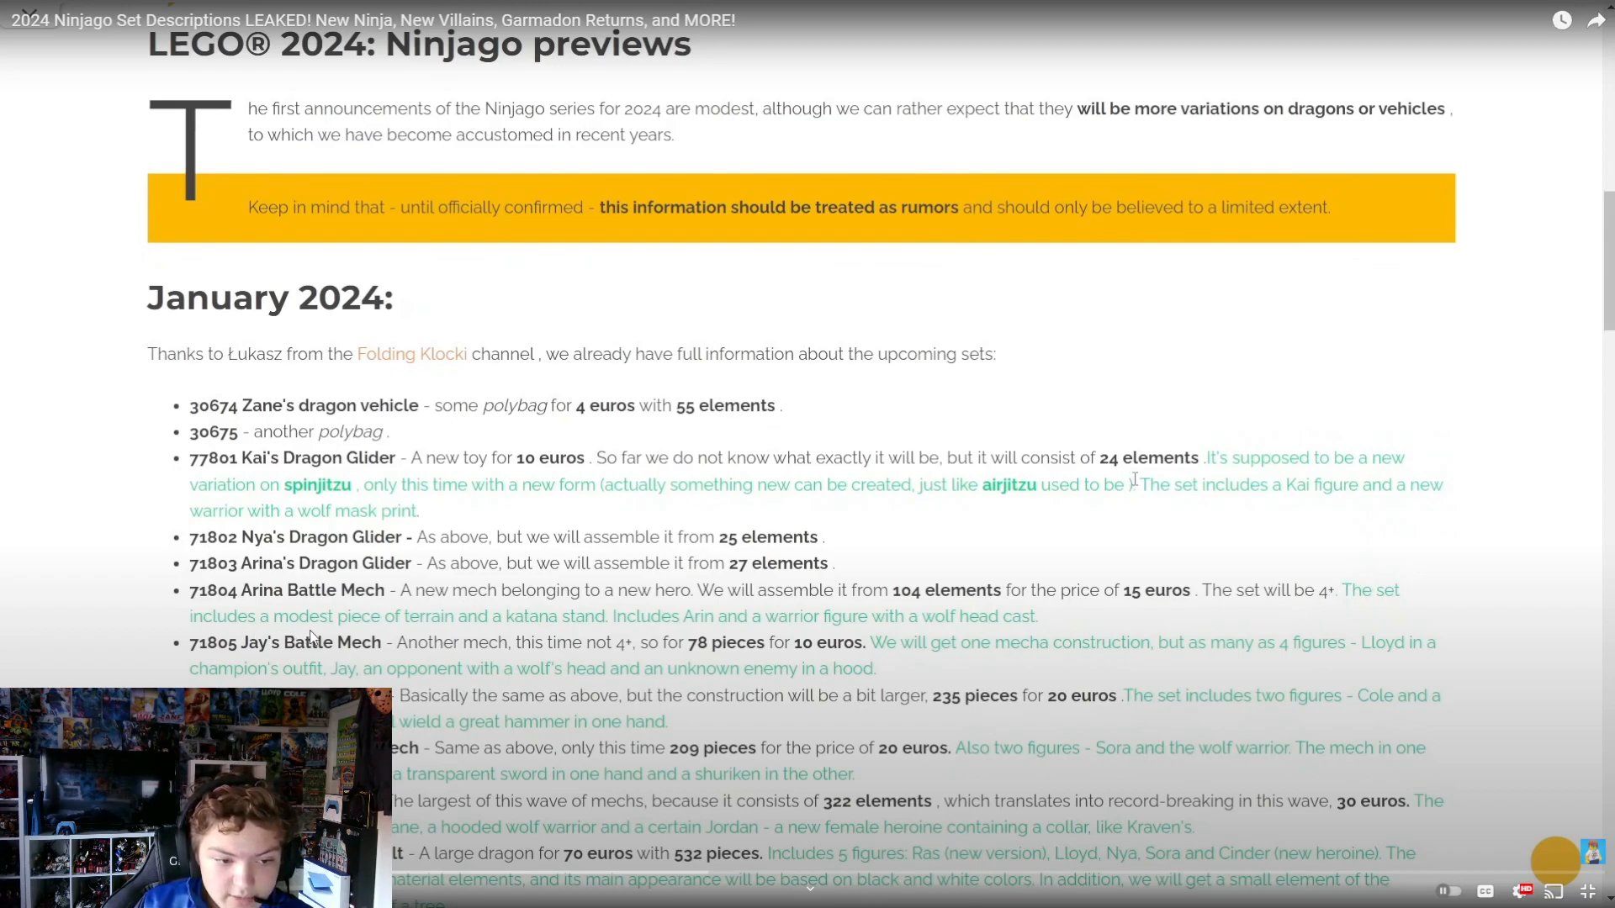
mouse_move(448, 637)
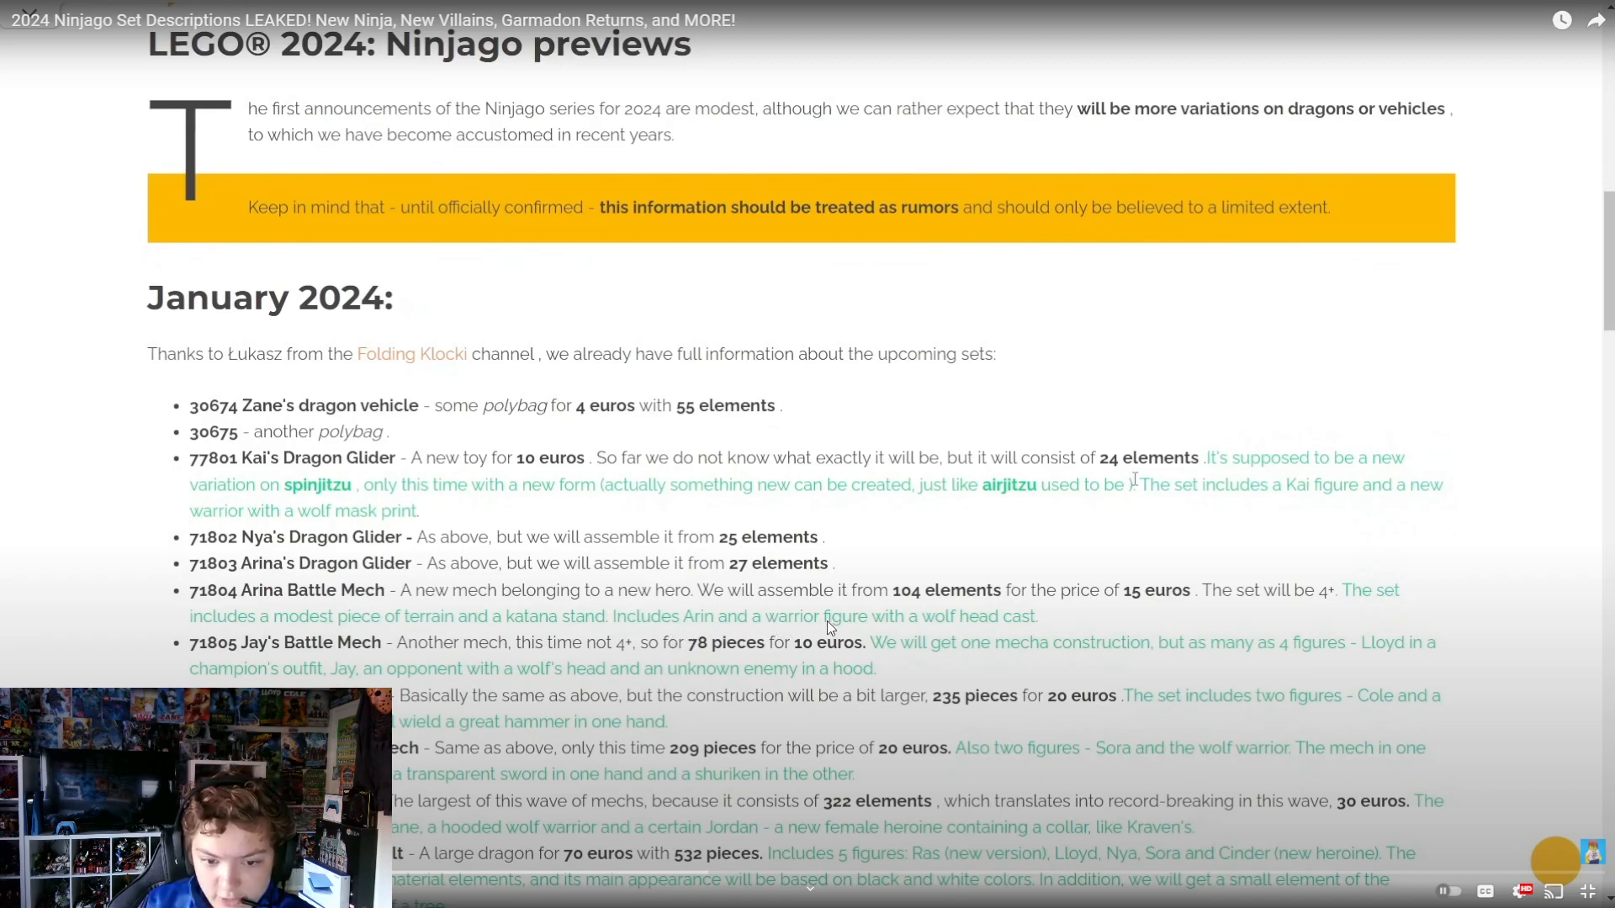
mouse_move(900, 660)
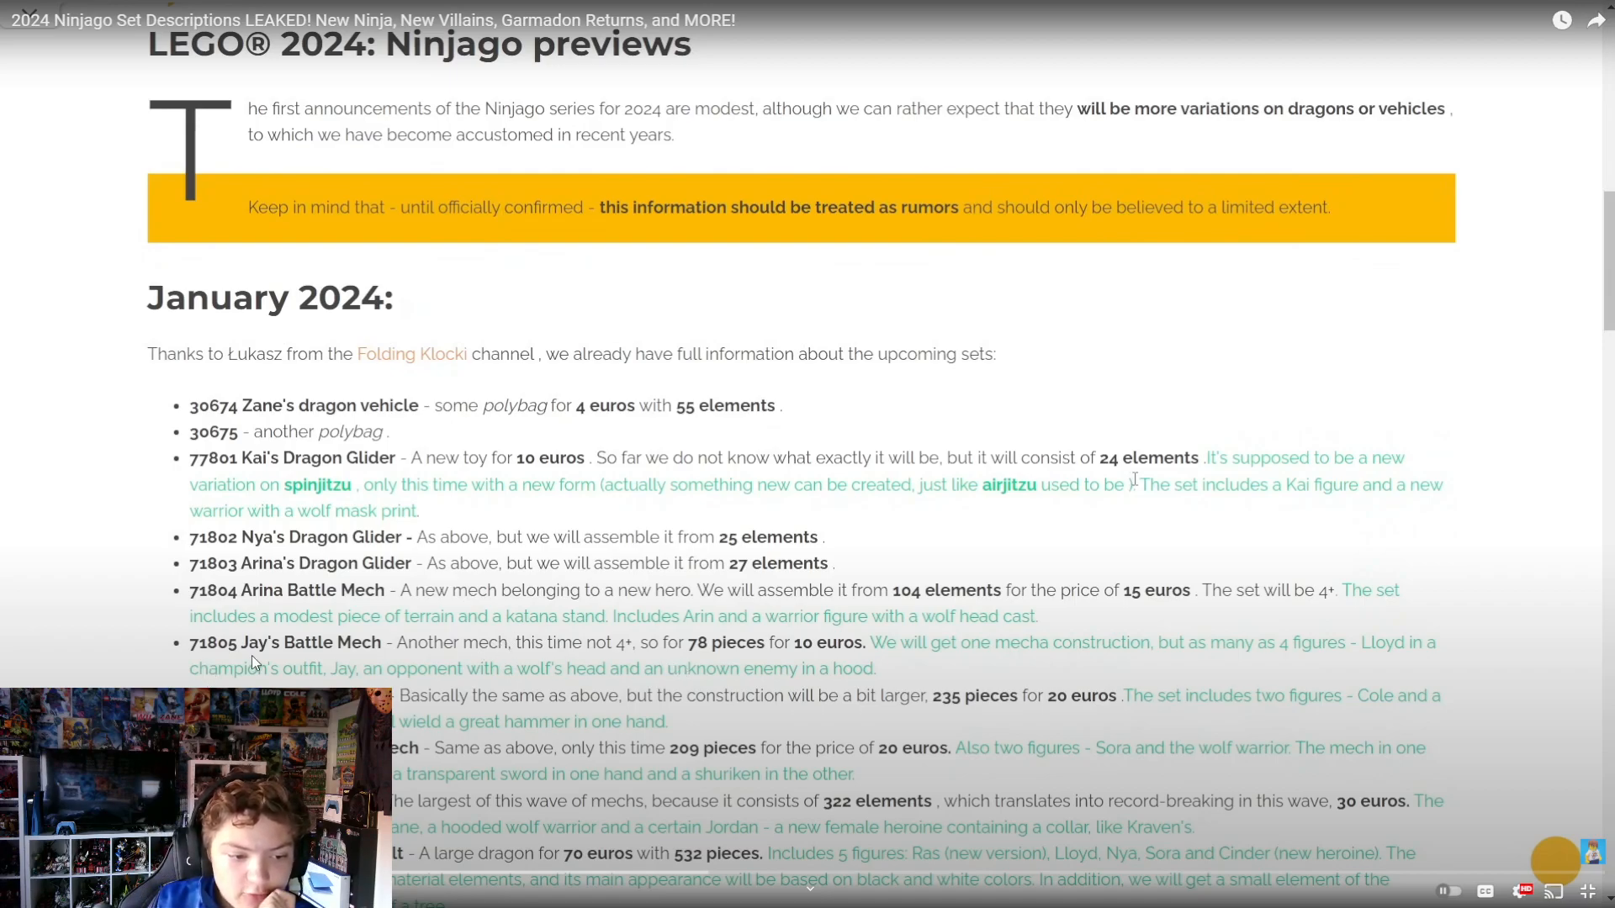
mouse_move(430, 615)
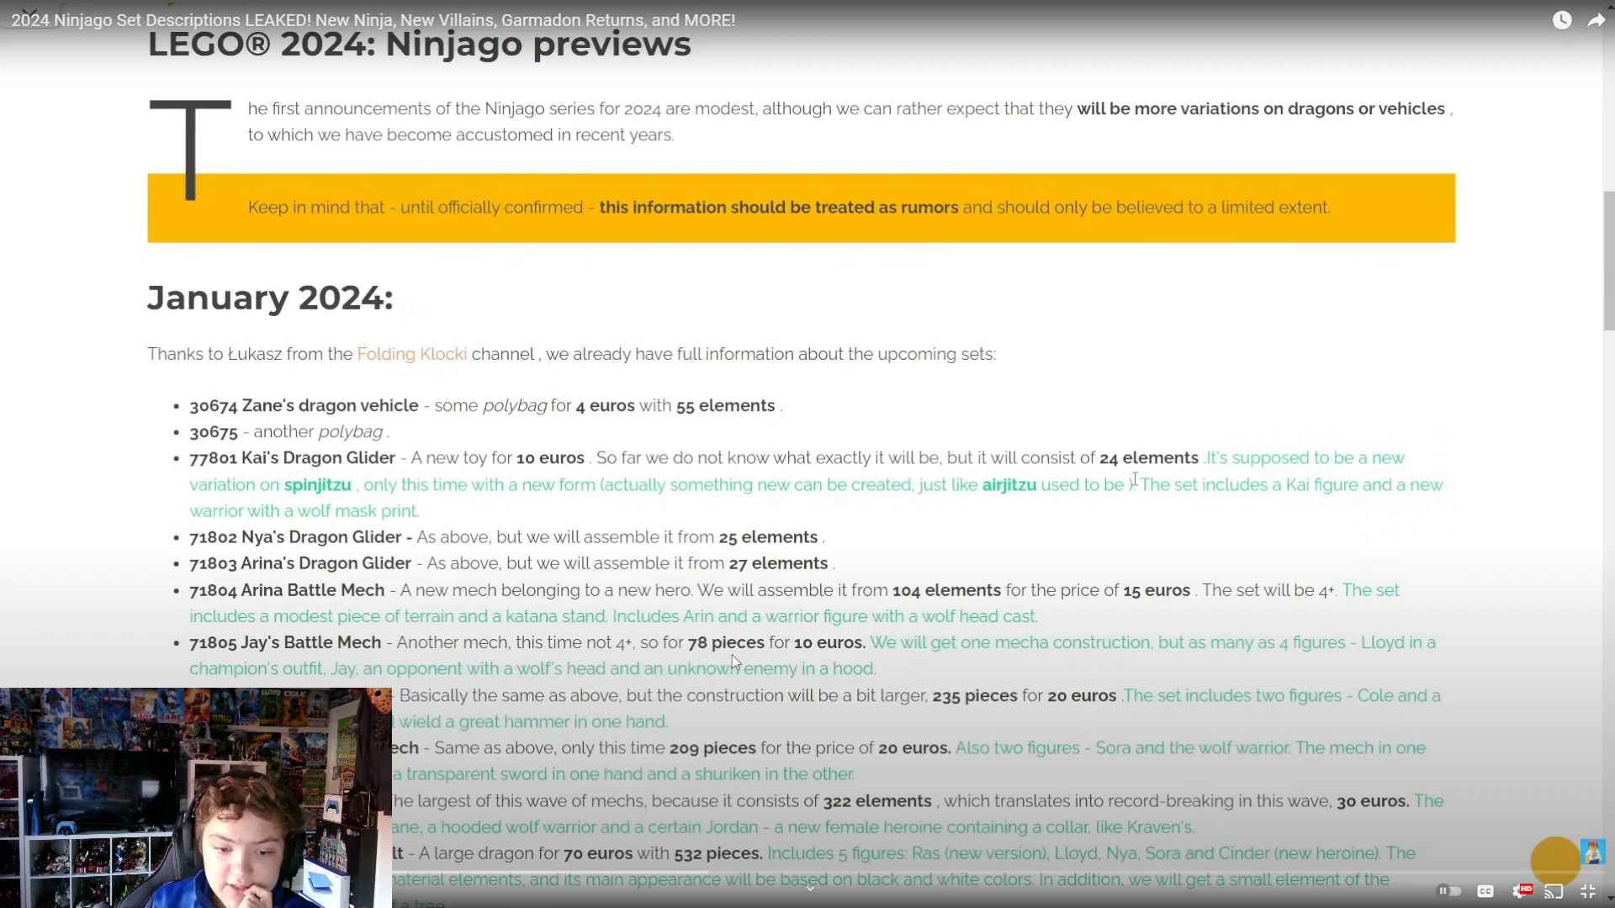
mouse_move(944, 642)
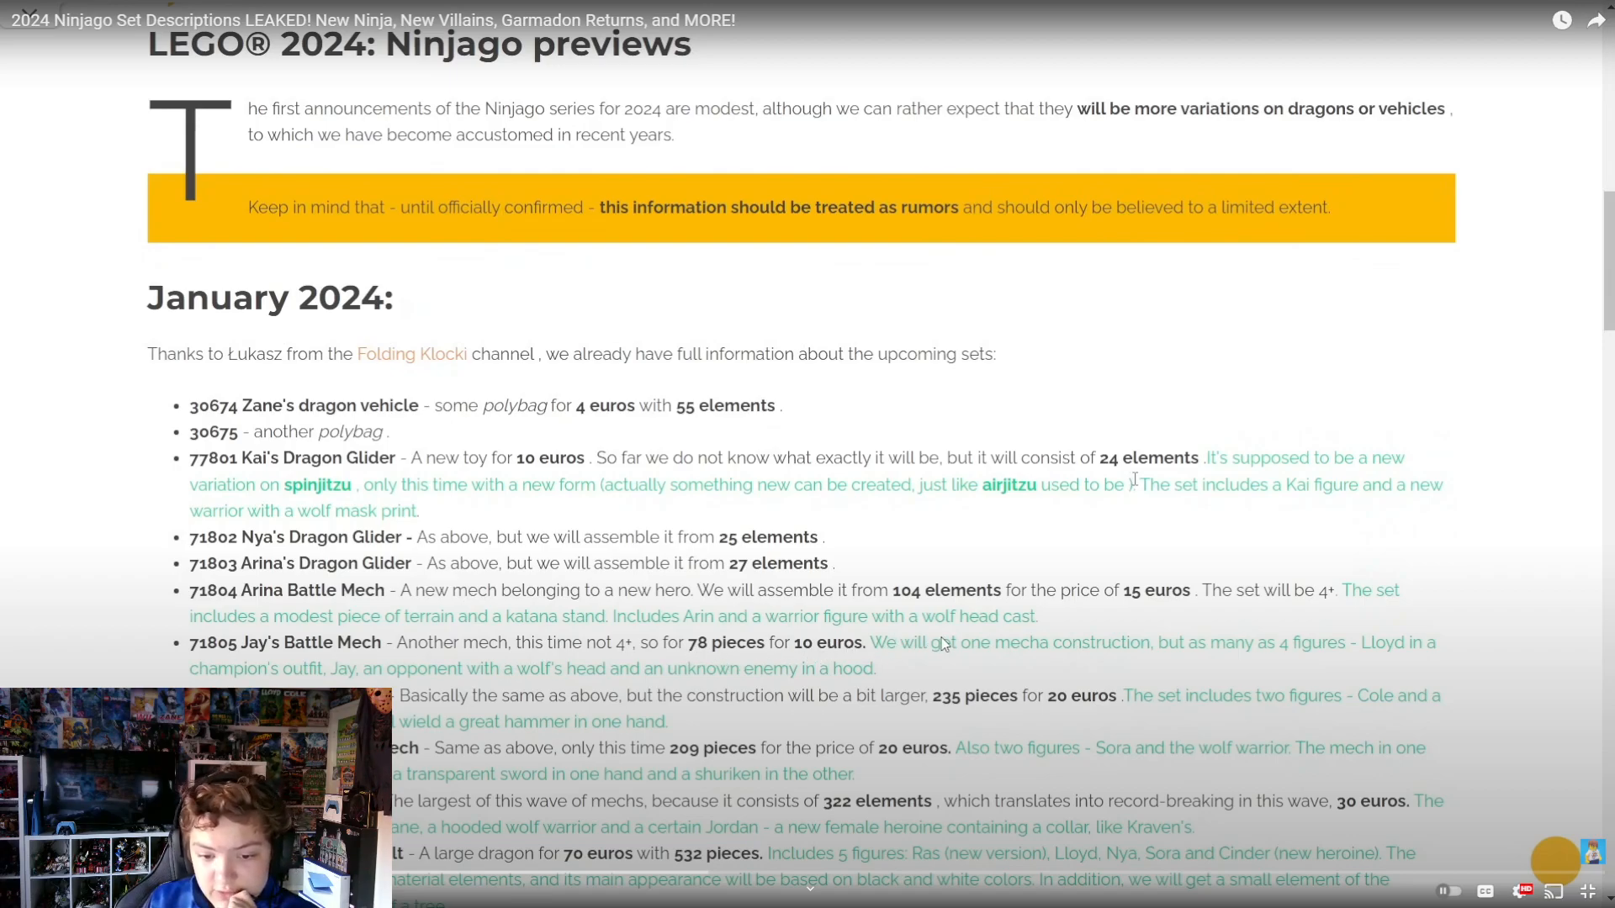
mouse_move(1086, 667)
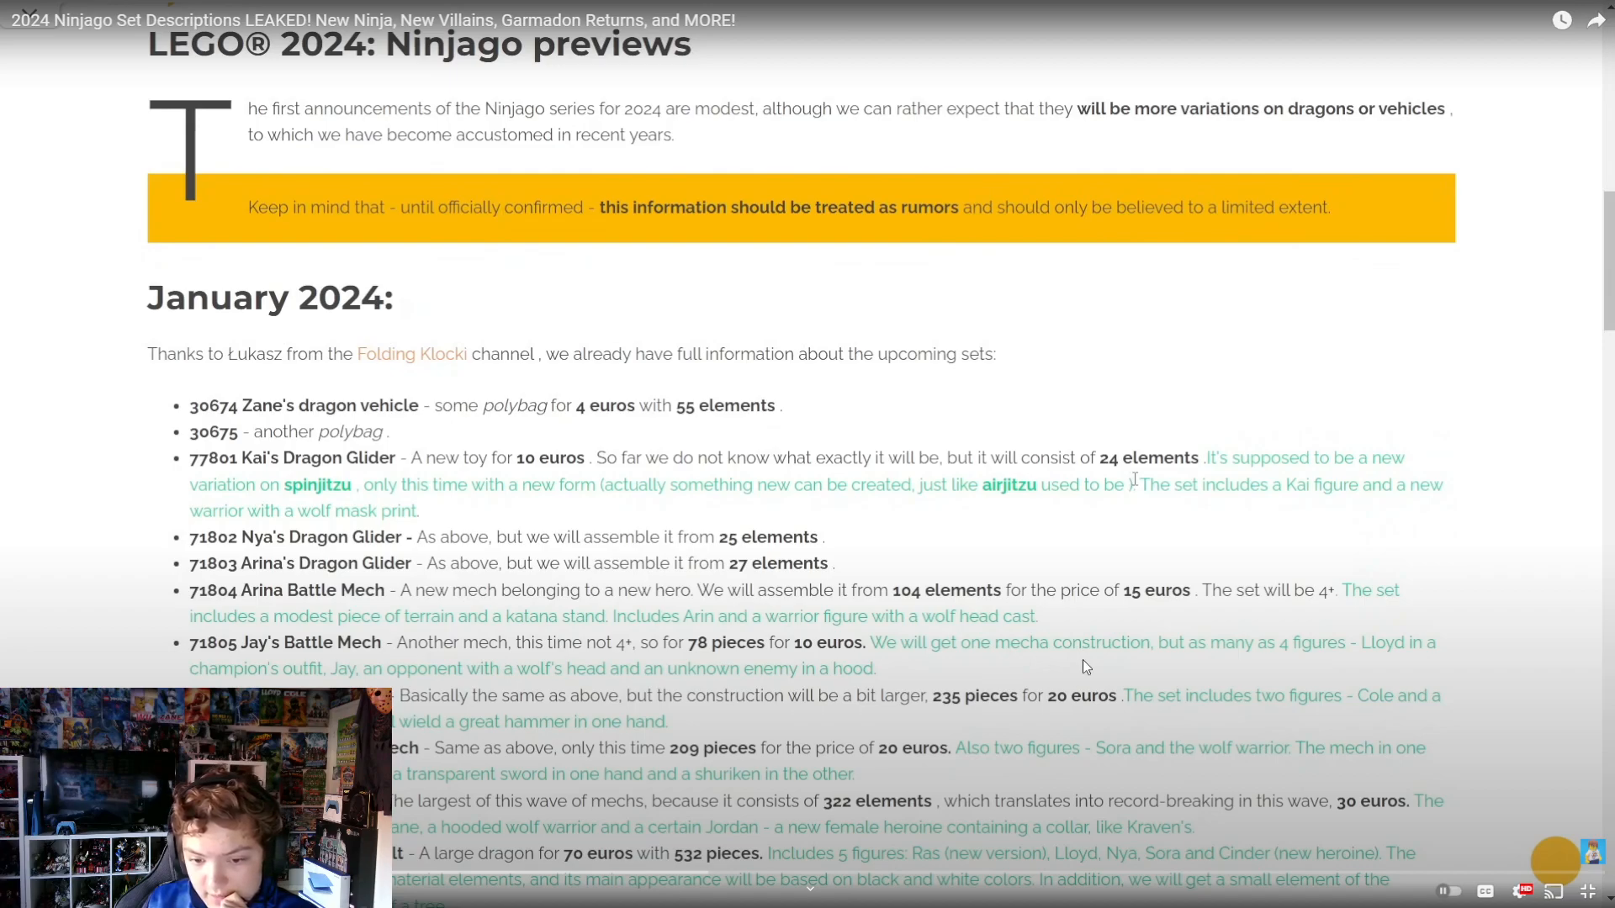
mouse_move(1254, 694)
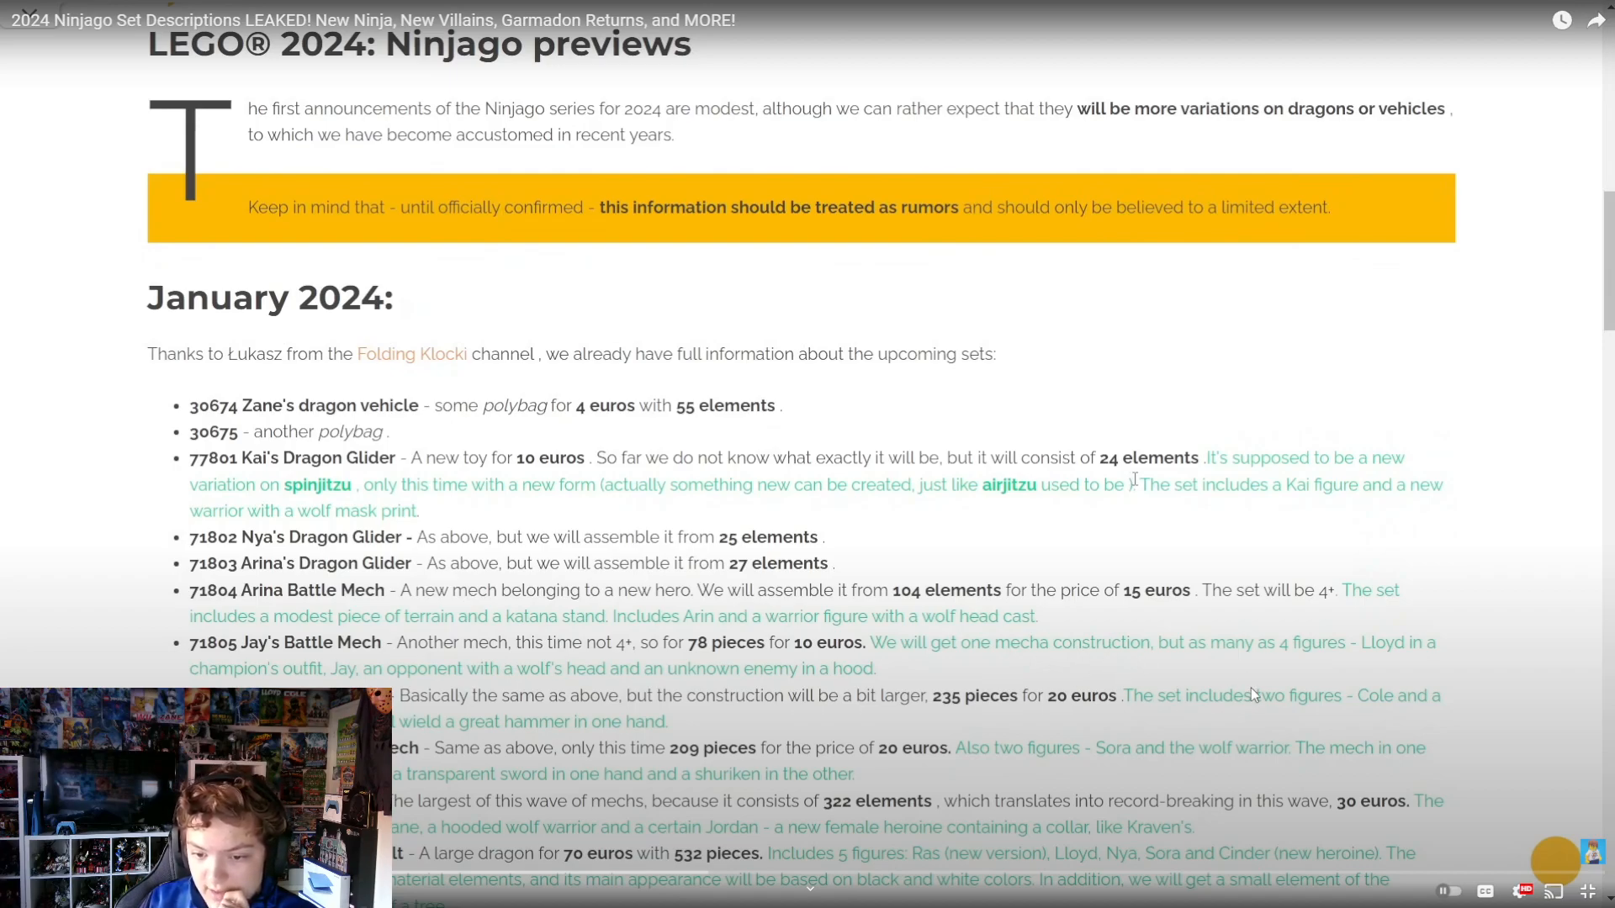
mouse_move(1321, 652)
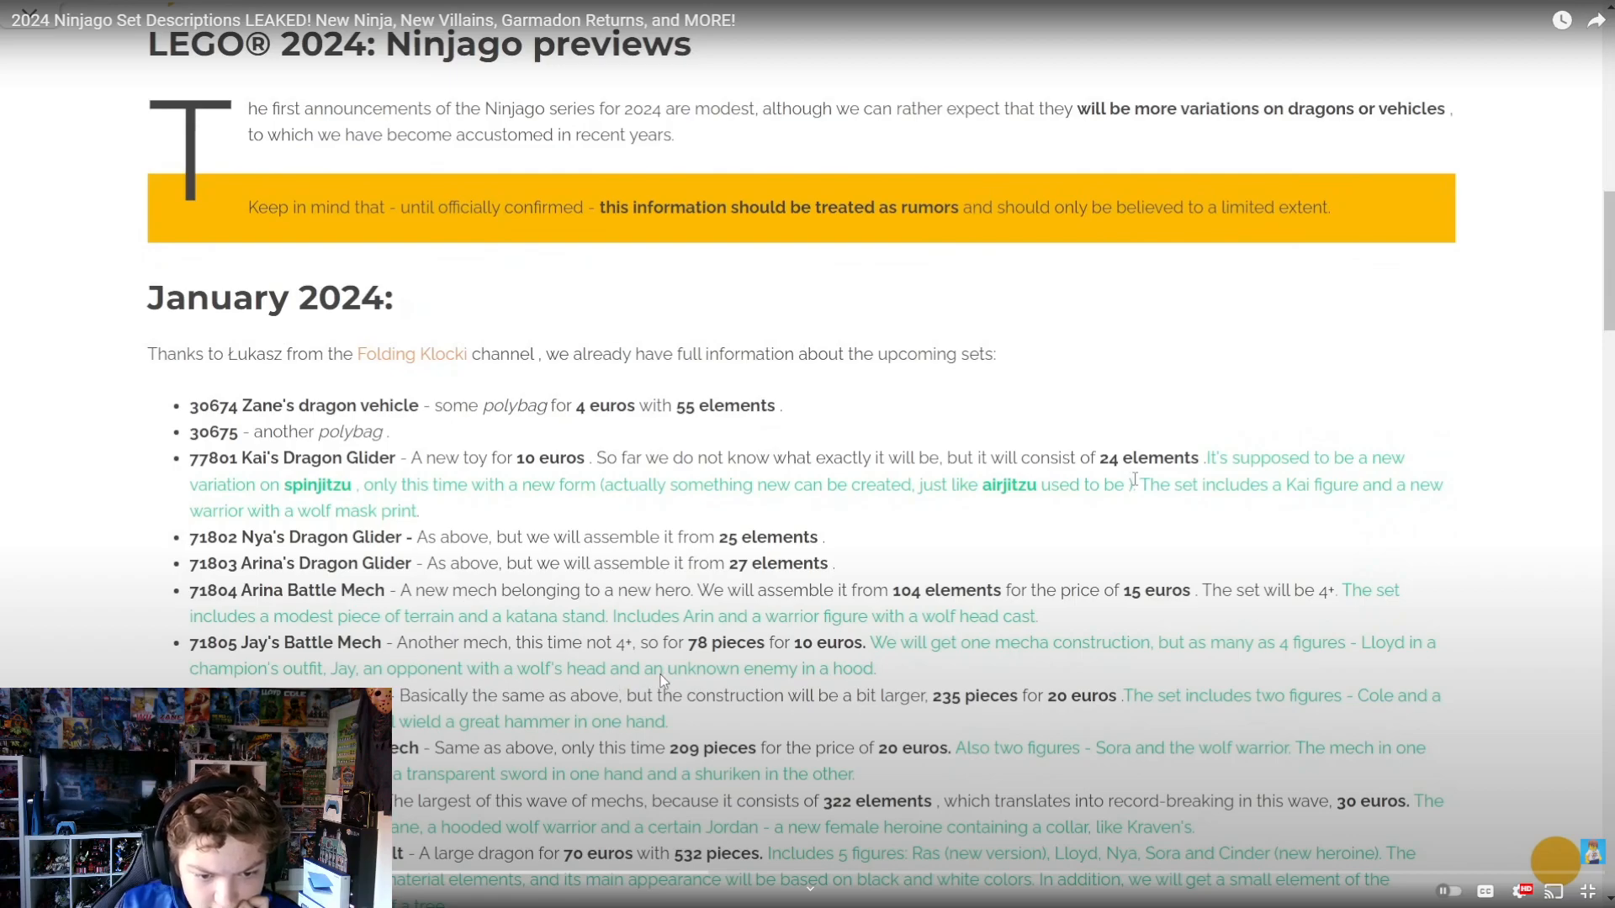
mouse_move(802, 690)
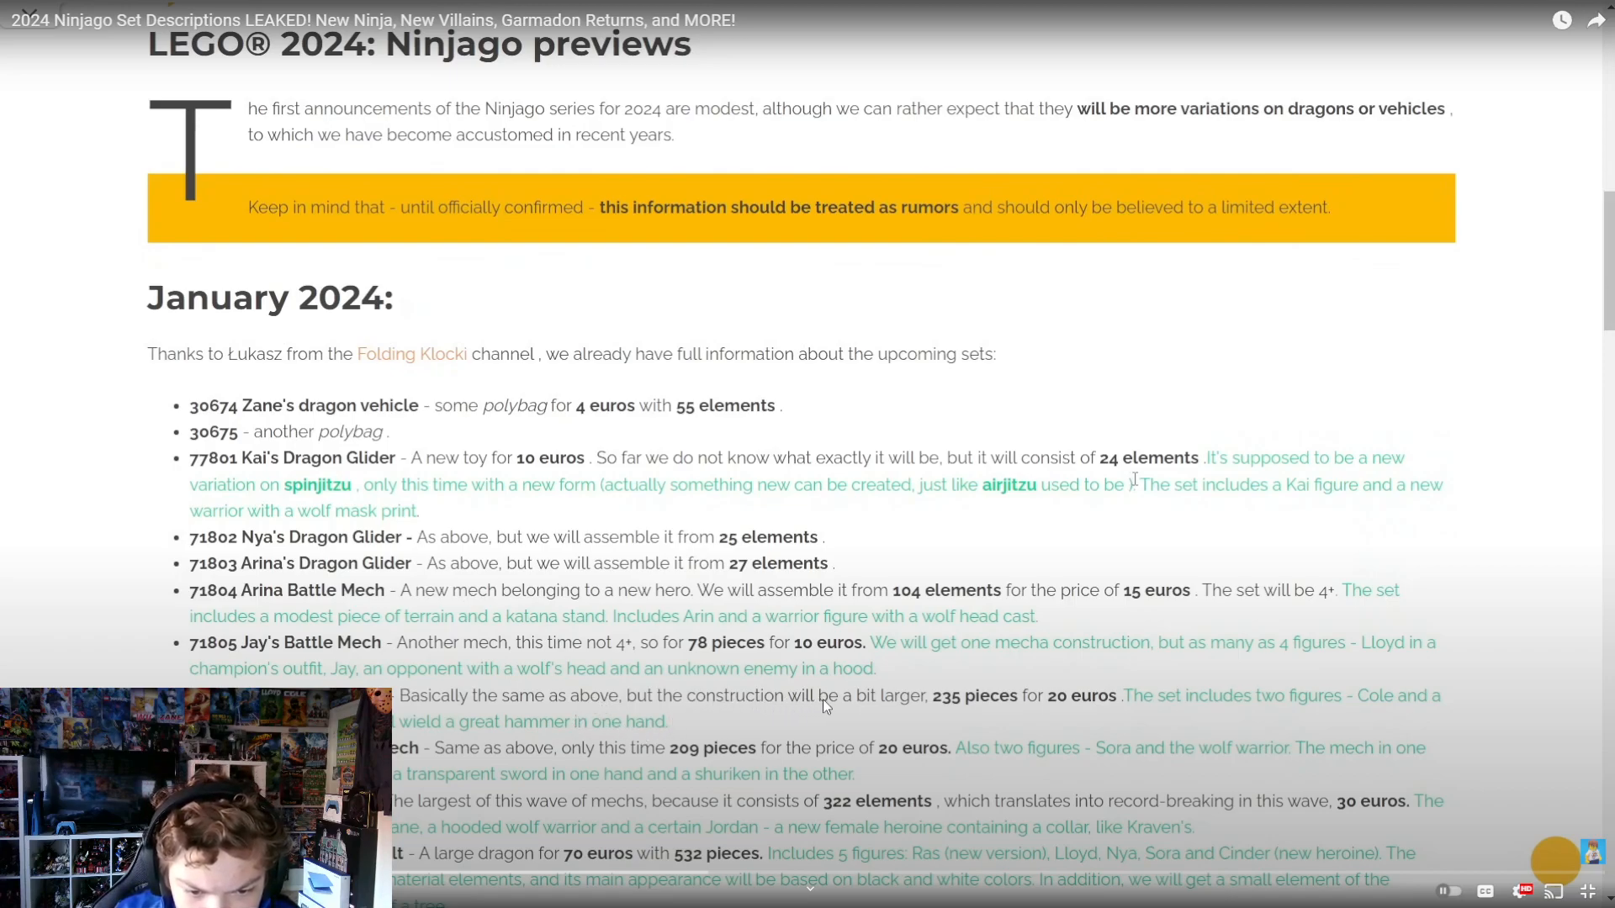
mouse_move(875, 708)
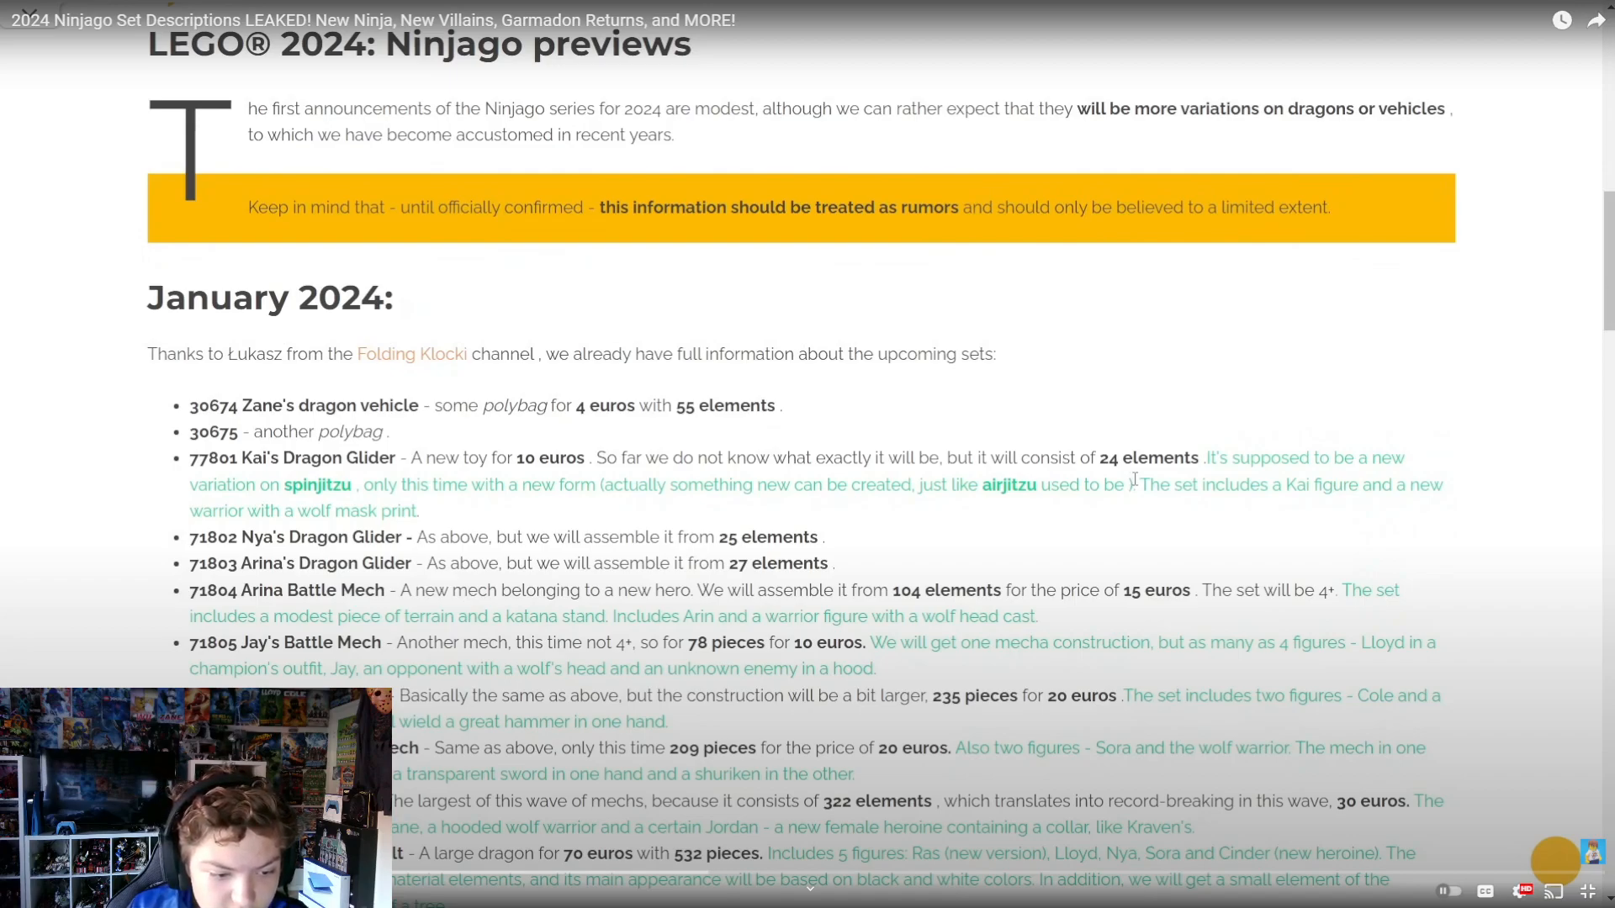
mouse_move(482, 740)
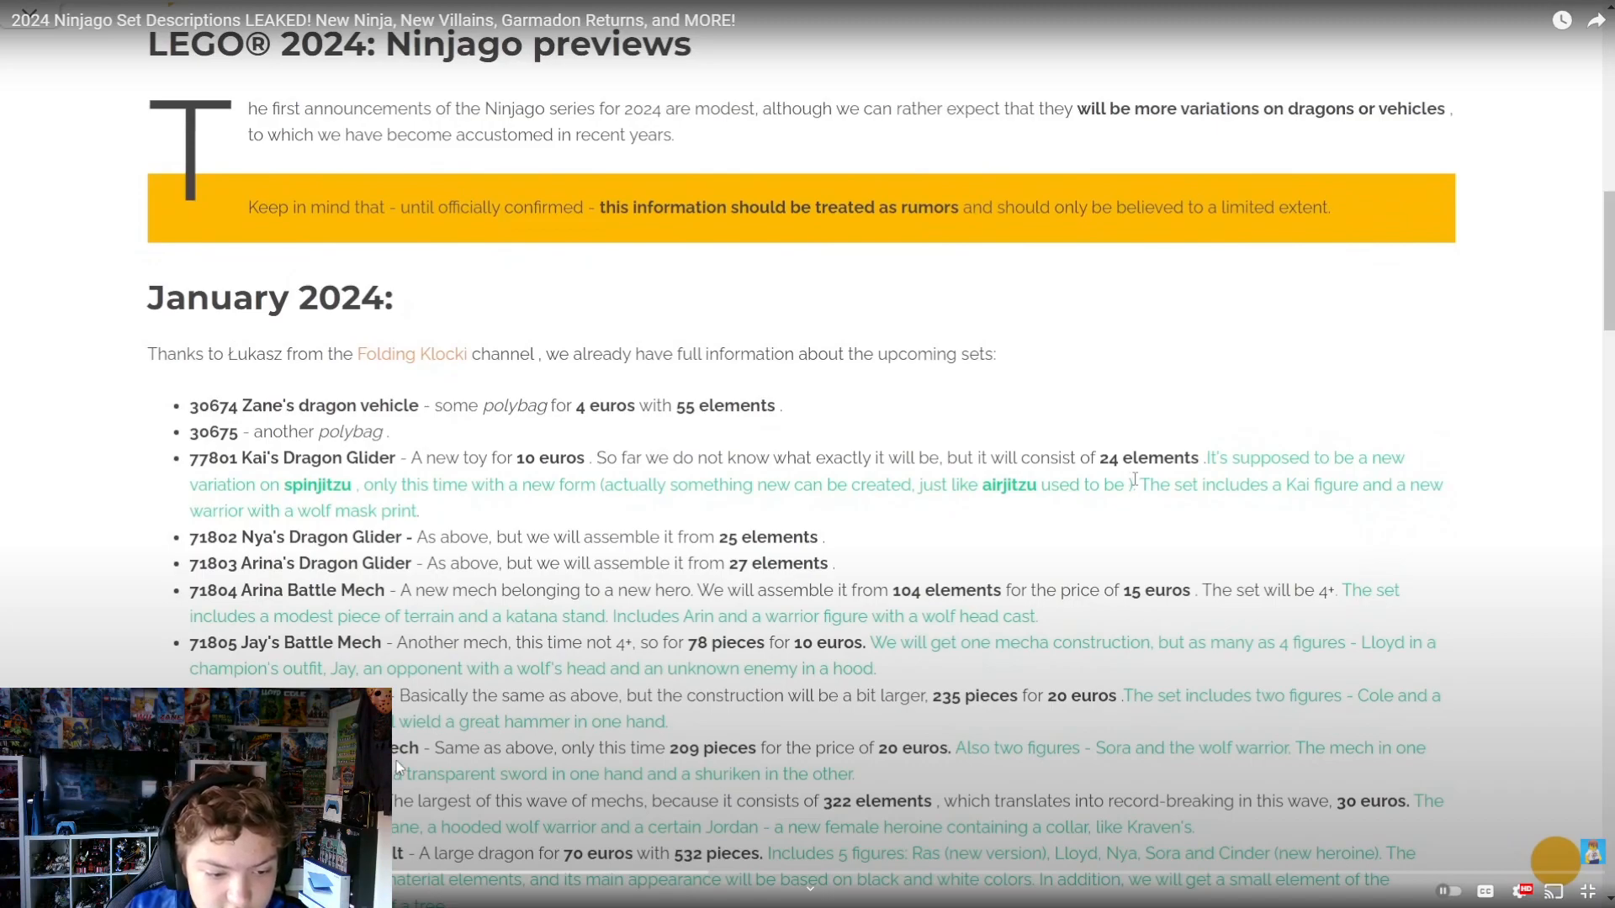
mouse_move(530, 757)
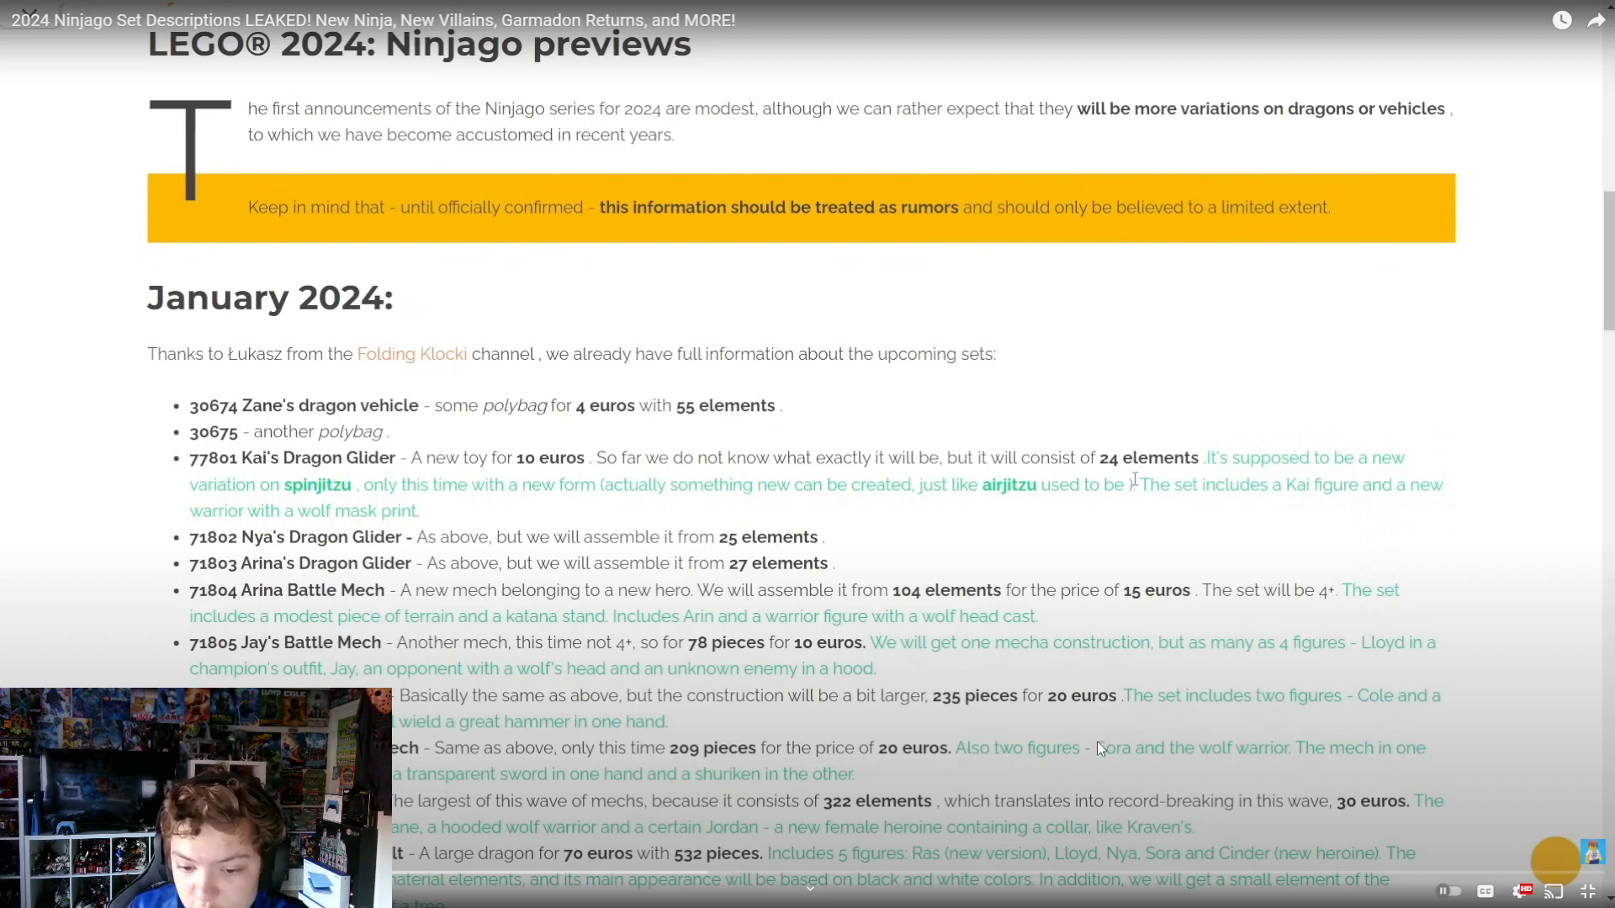
mouse_move(1066, 674)
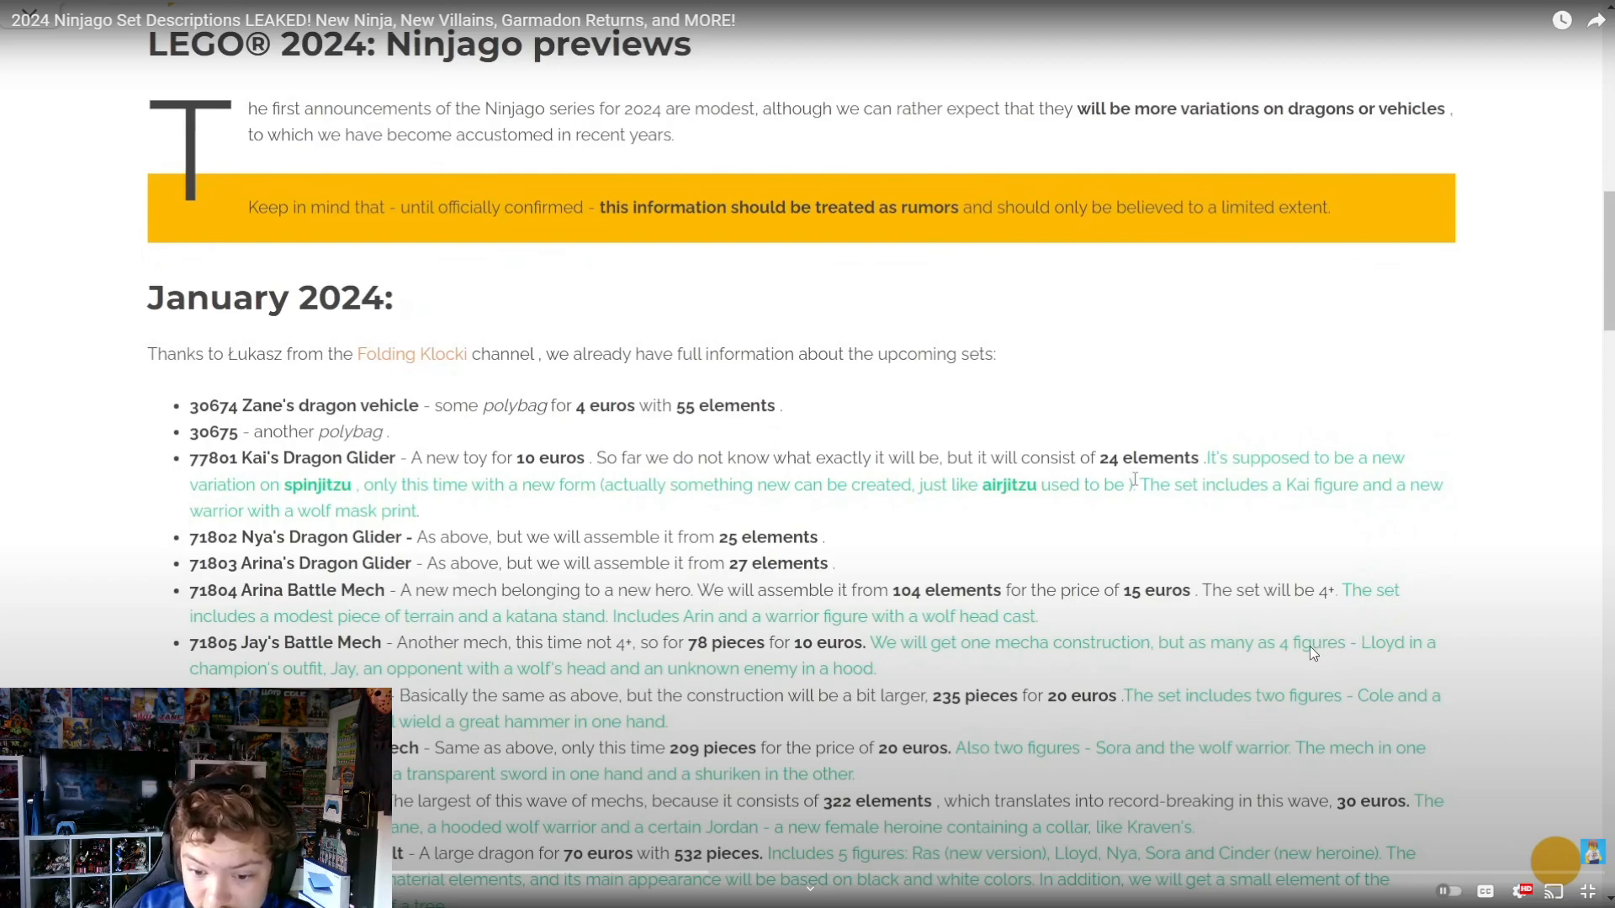
mouse_move(895, 765)
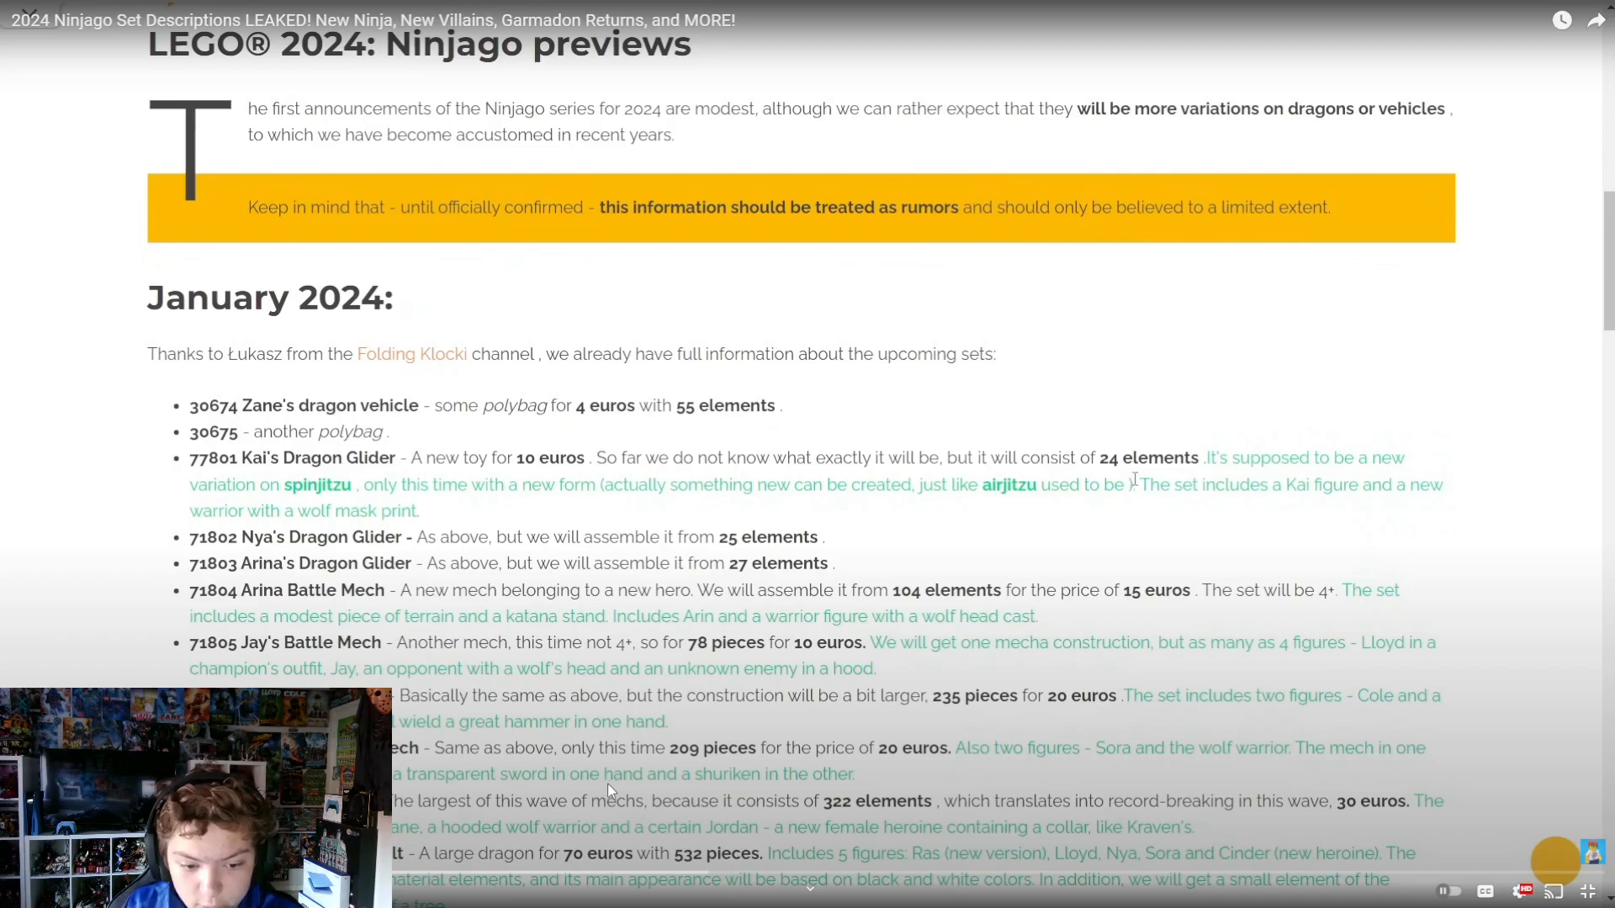
mouse_move(740, 813)
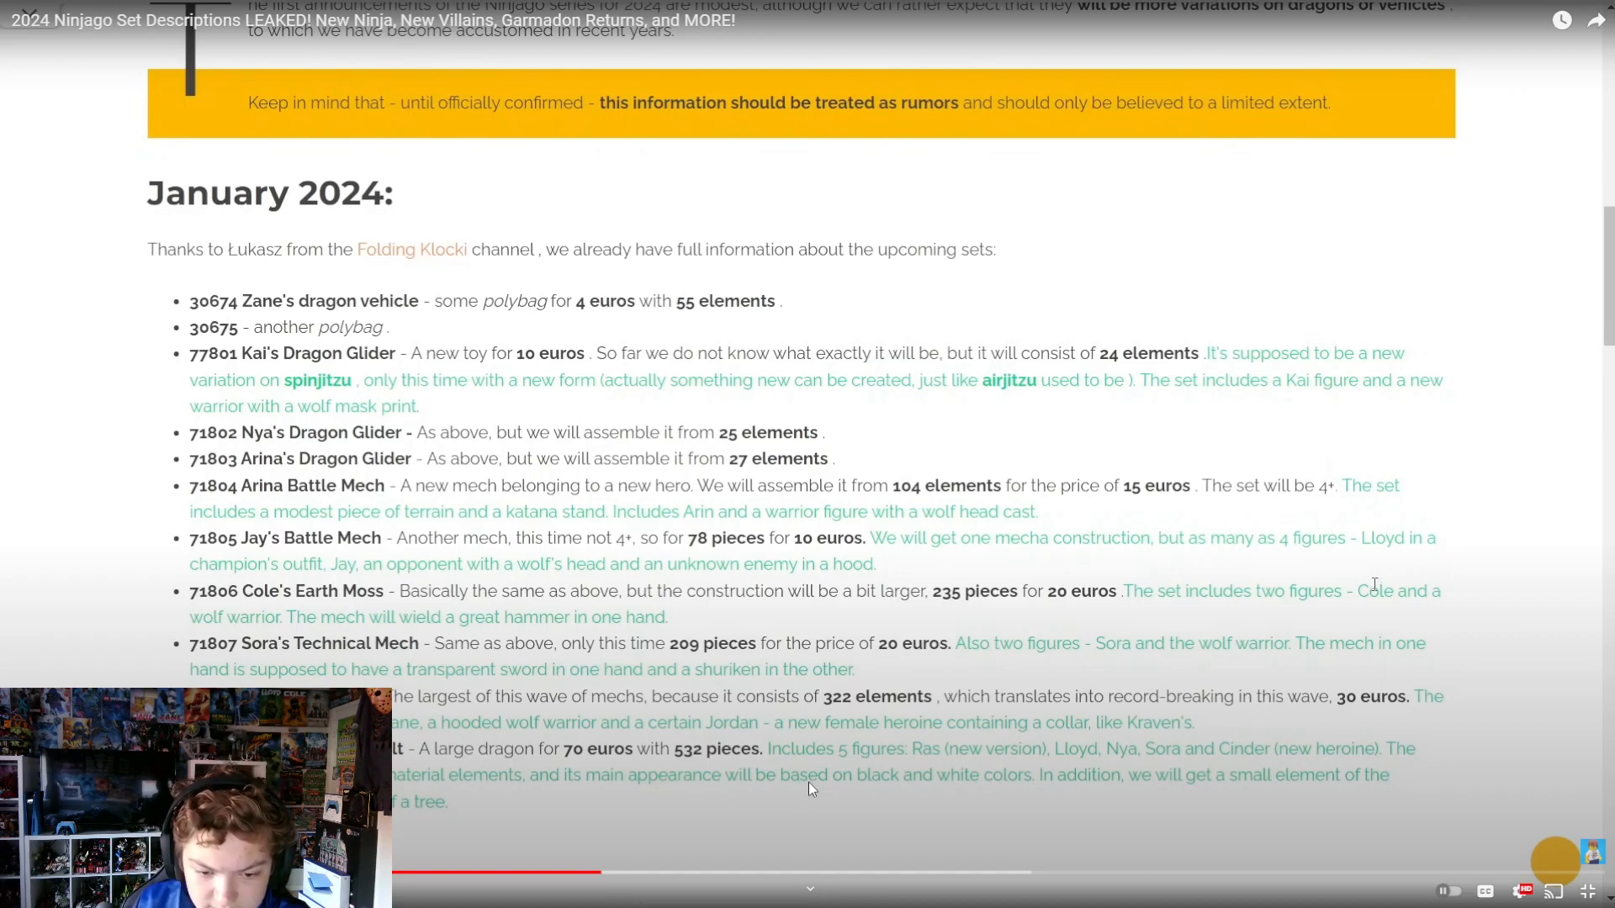
mouse_move(986, 793)
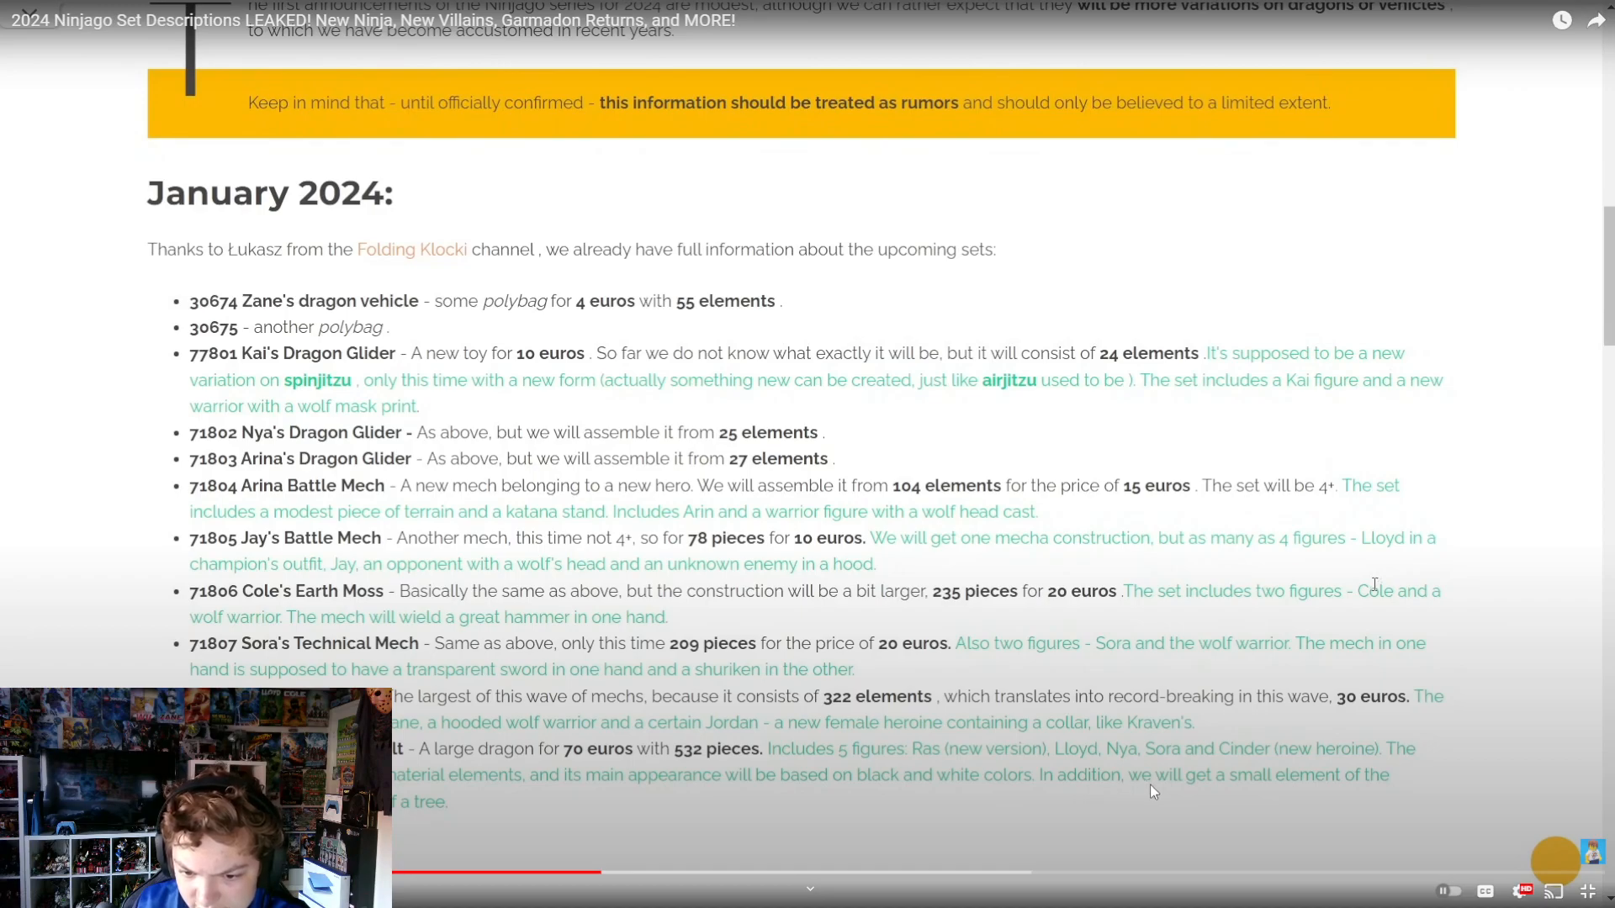
mouse_move(1335, 793)
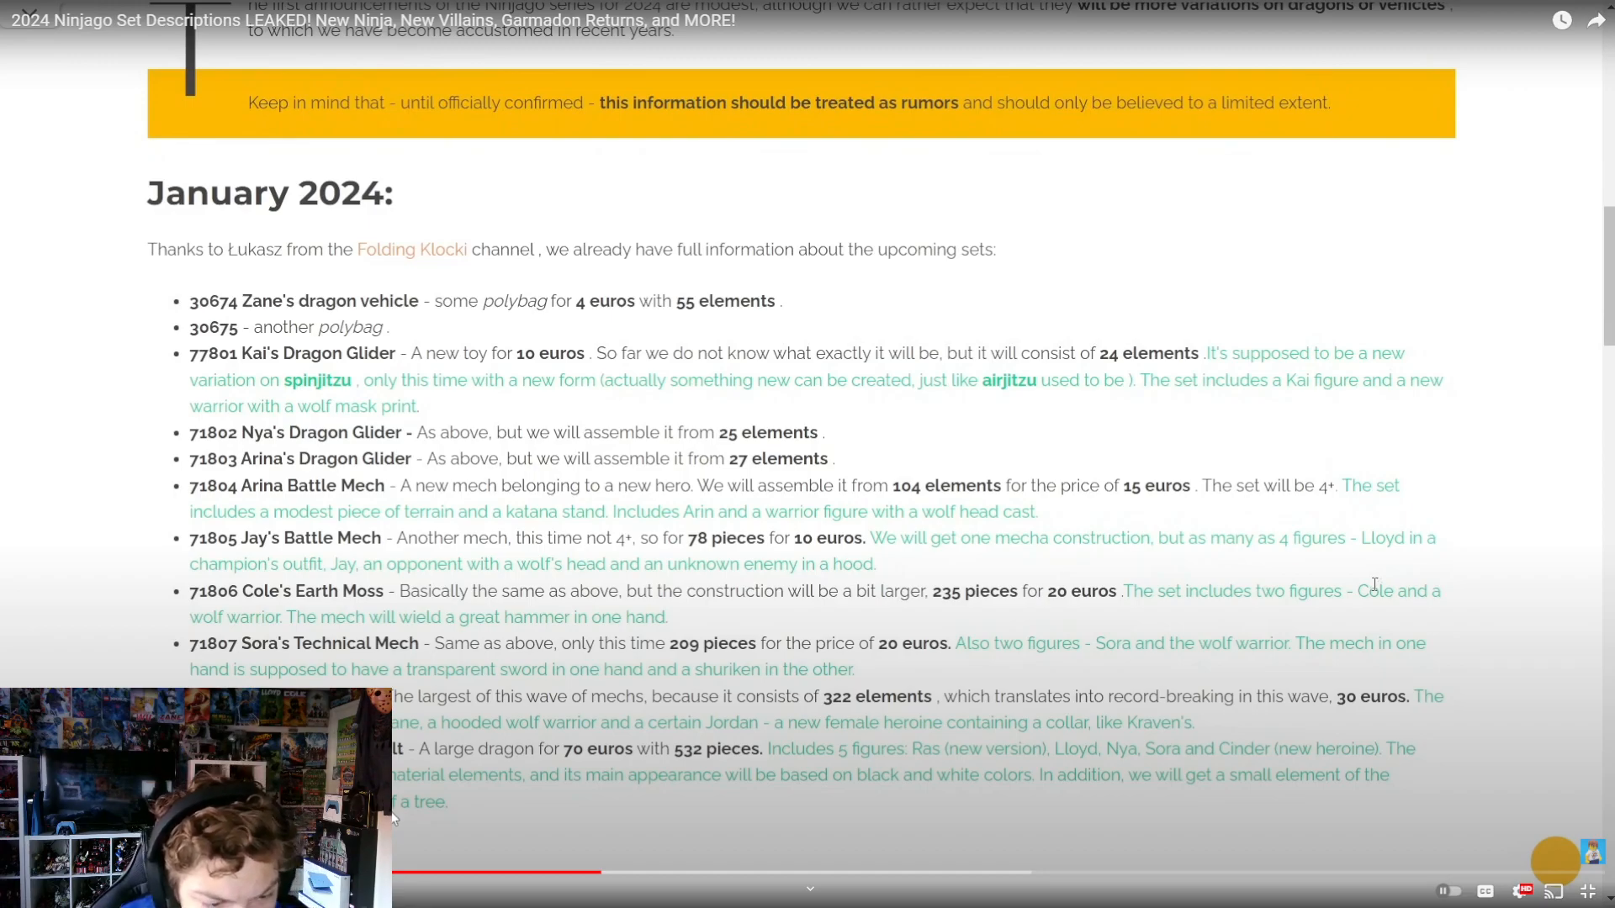
mouse_move(615, 805)
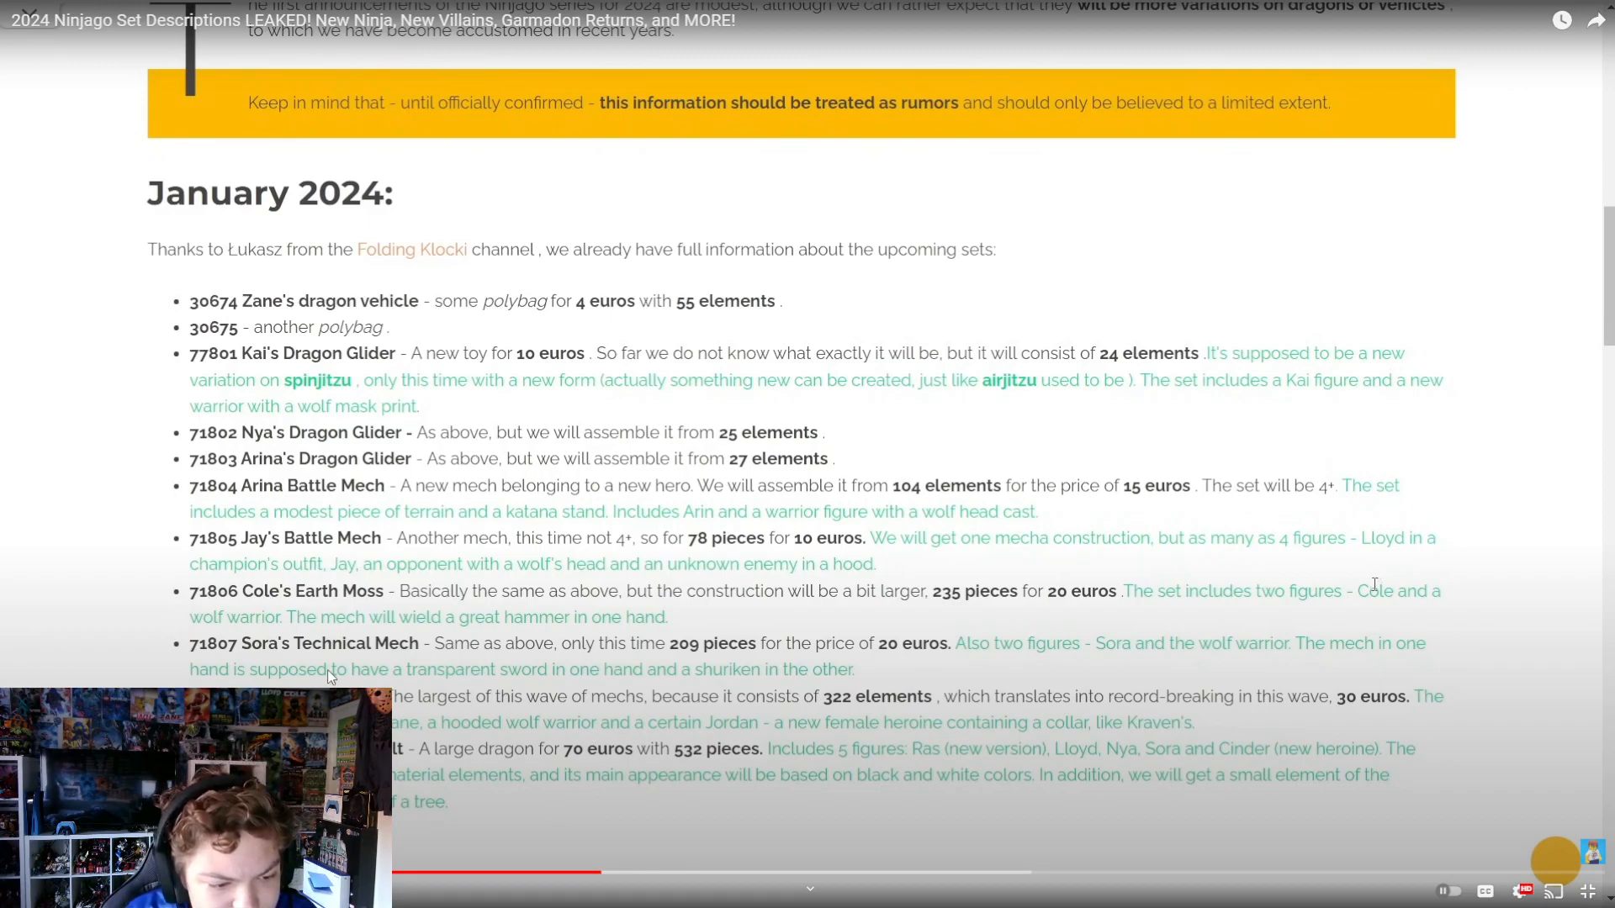
mouse_move(853, 708)
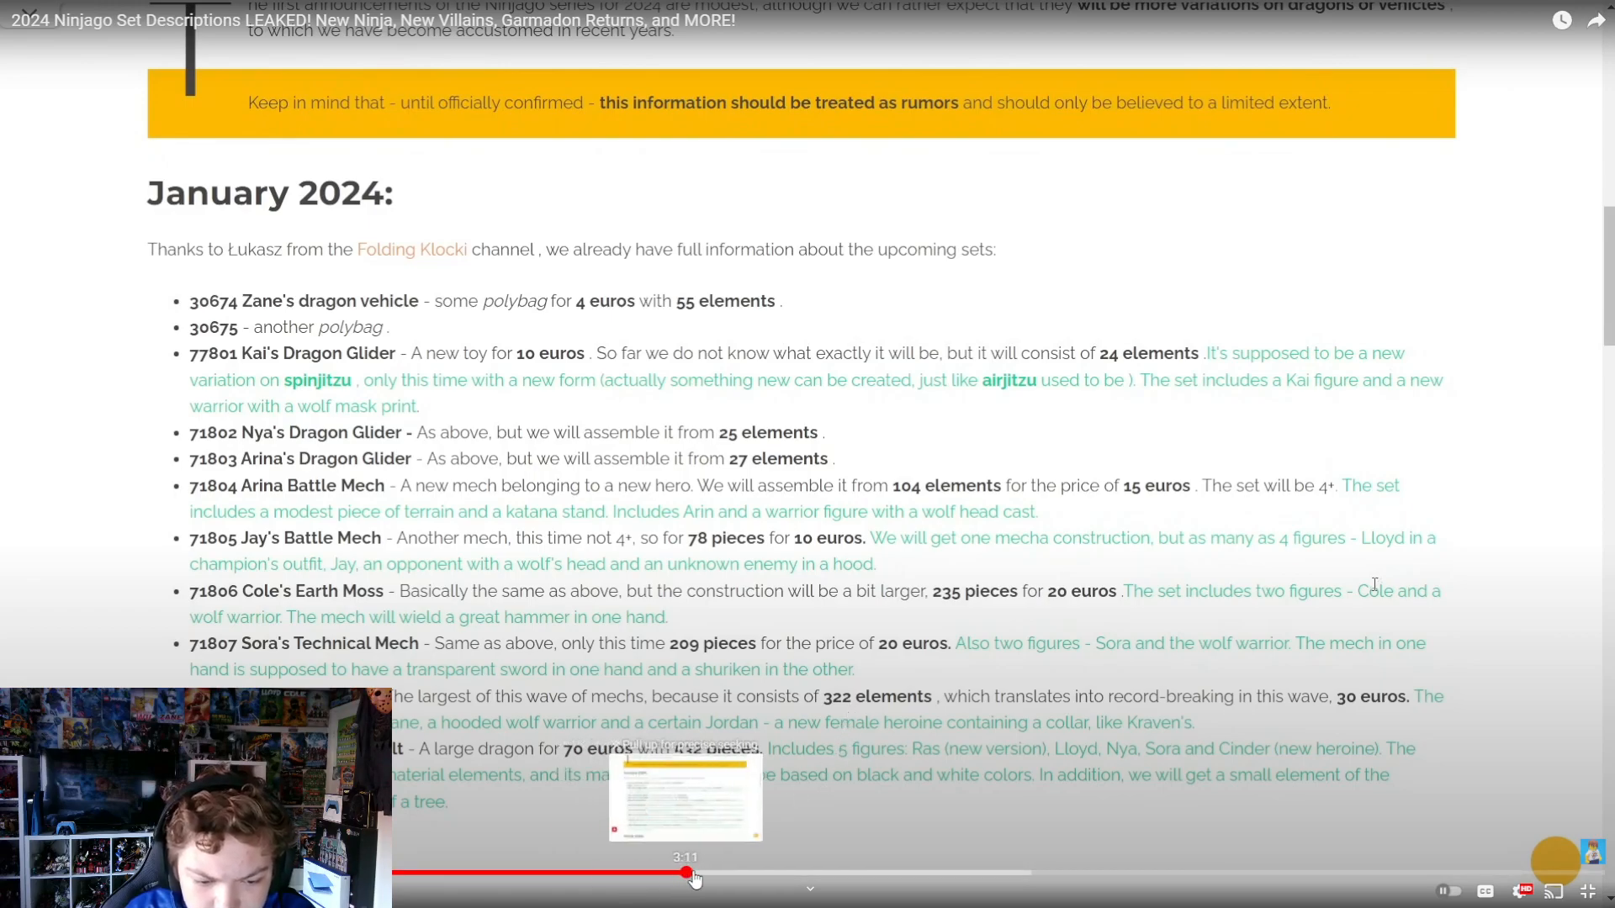
Step: Watch the 2024 Ninjago Set Descriptions video fullscreen into the March 2024 entries, including Kai's Climbing Mech
scroll(down, 3)
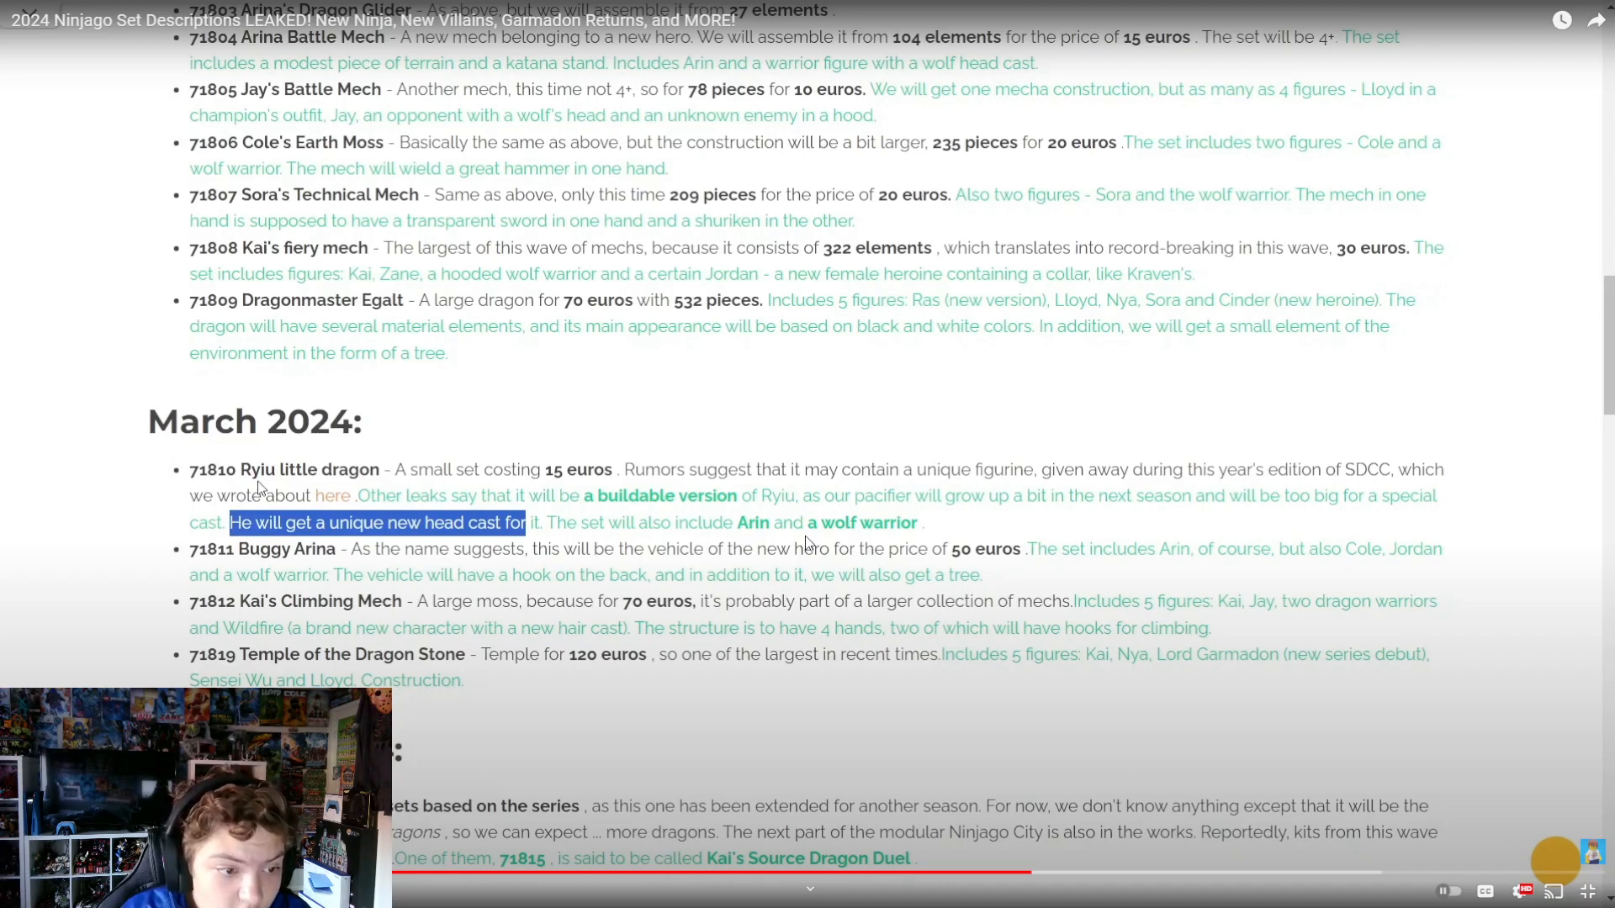
mouse_move(533, 466)
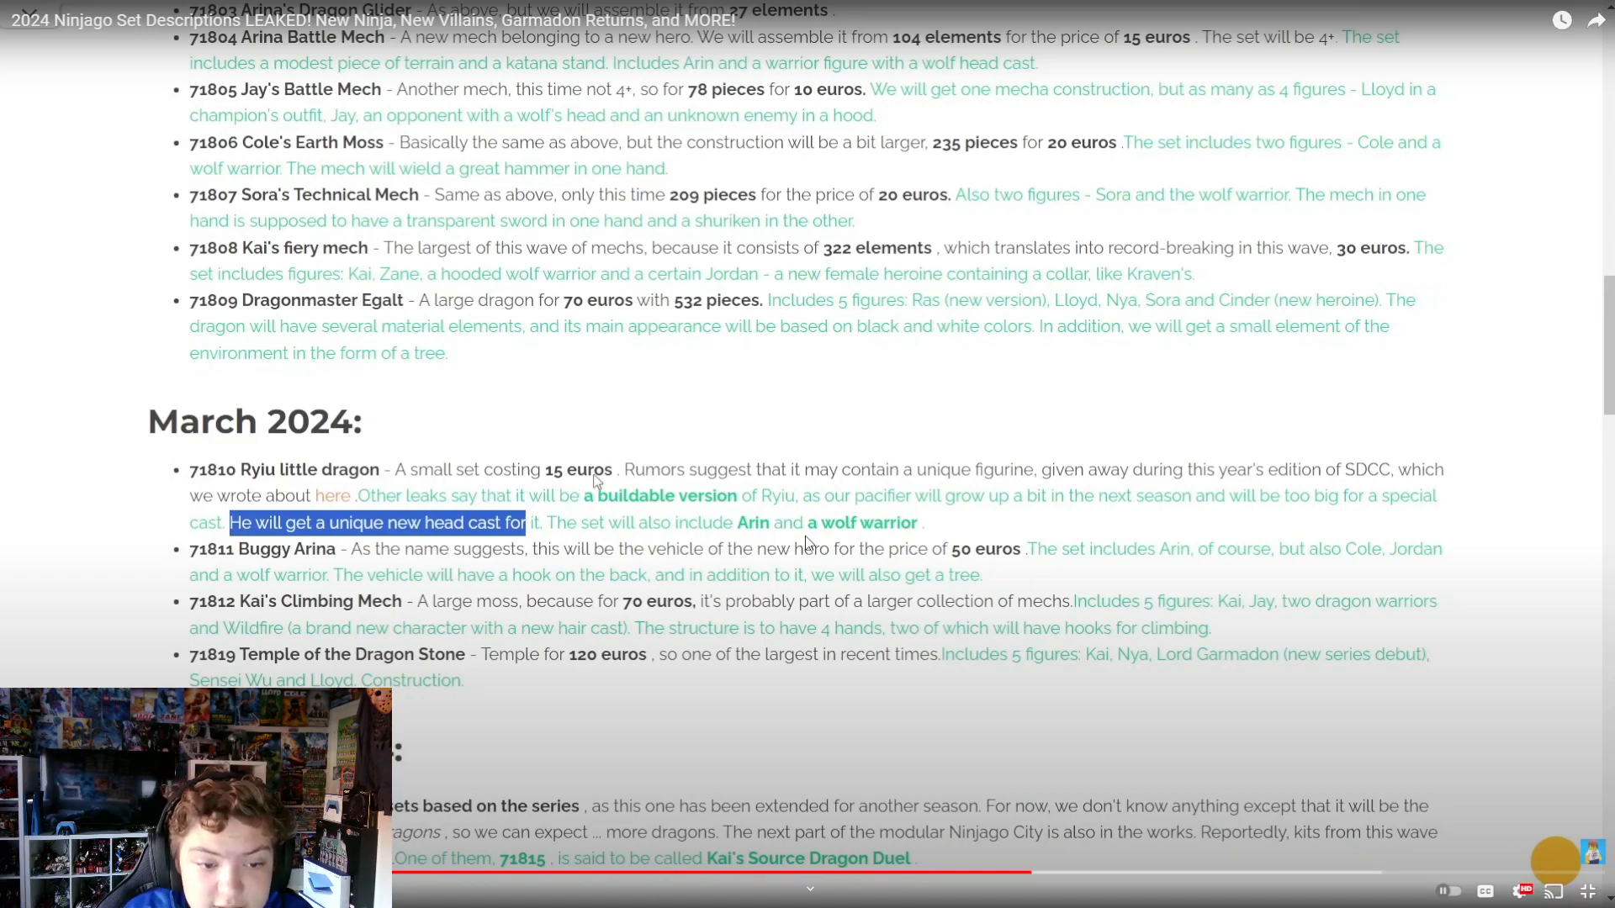
mouse_move(757, 499)
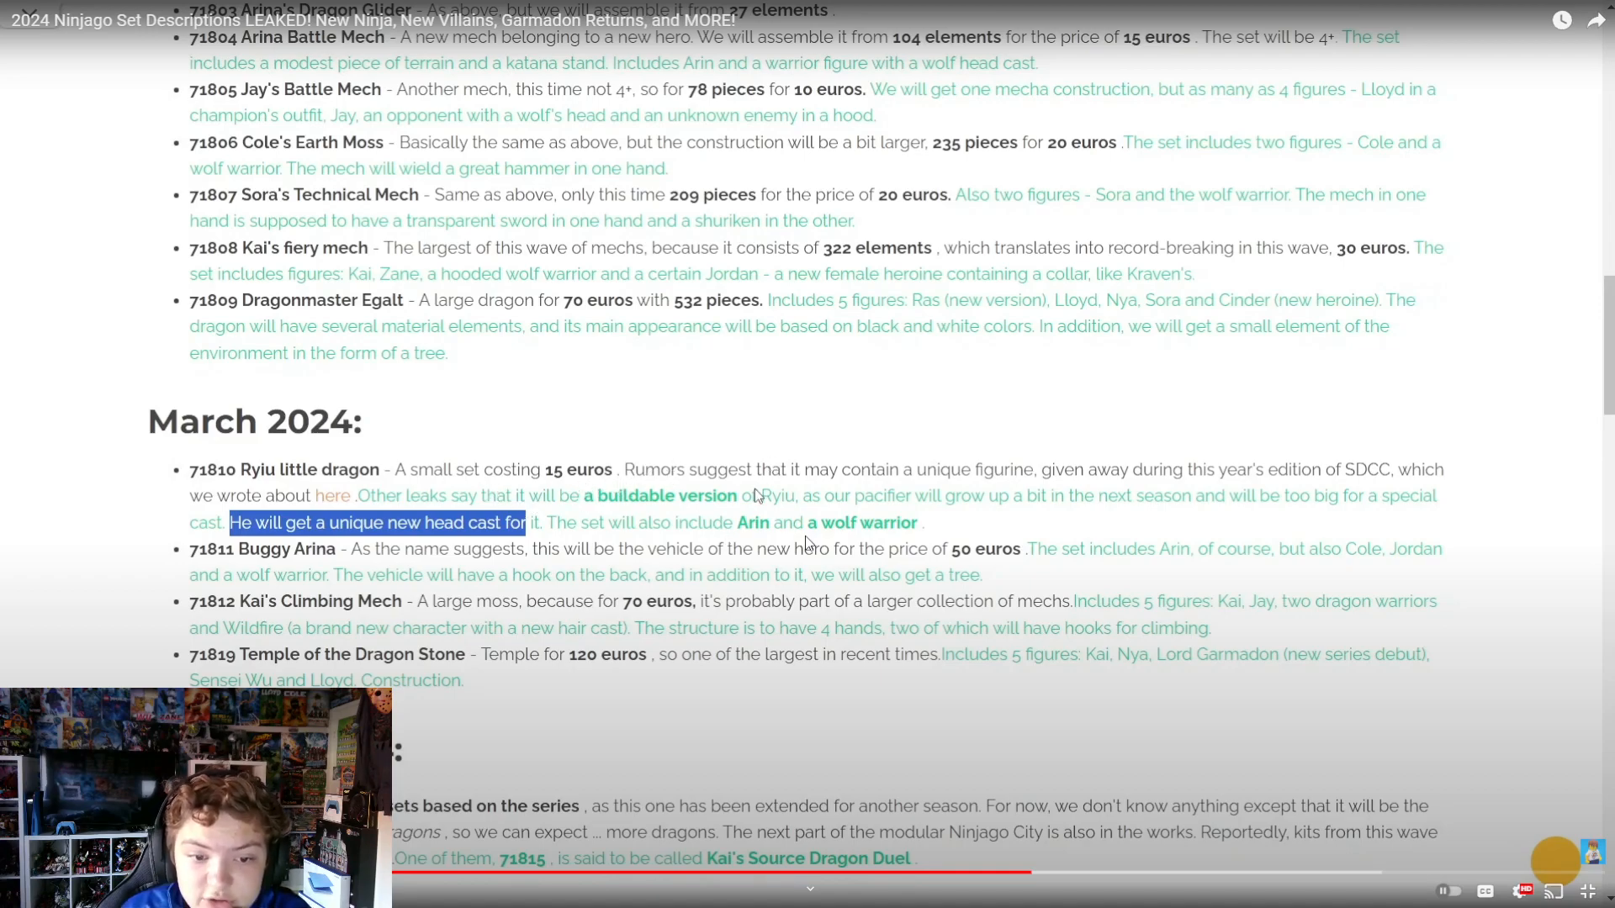
mouse_move(824, 505)
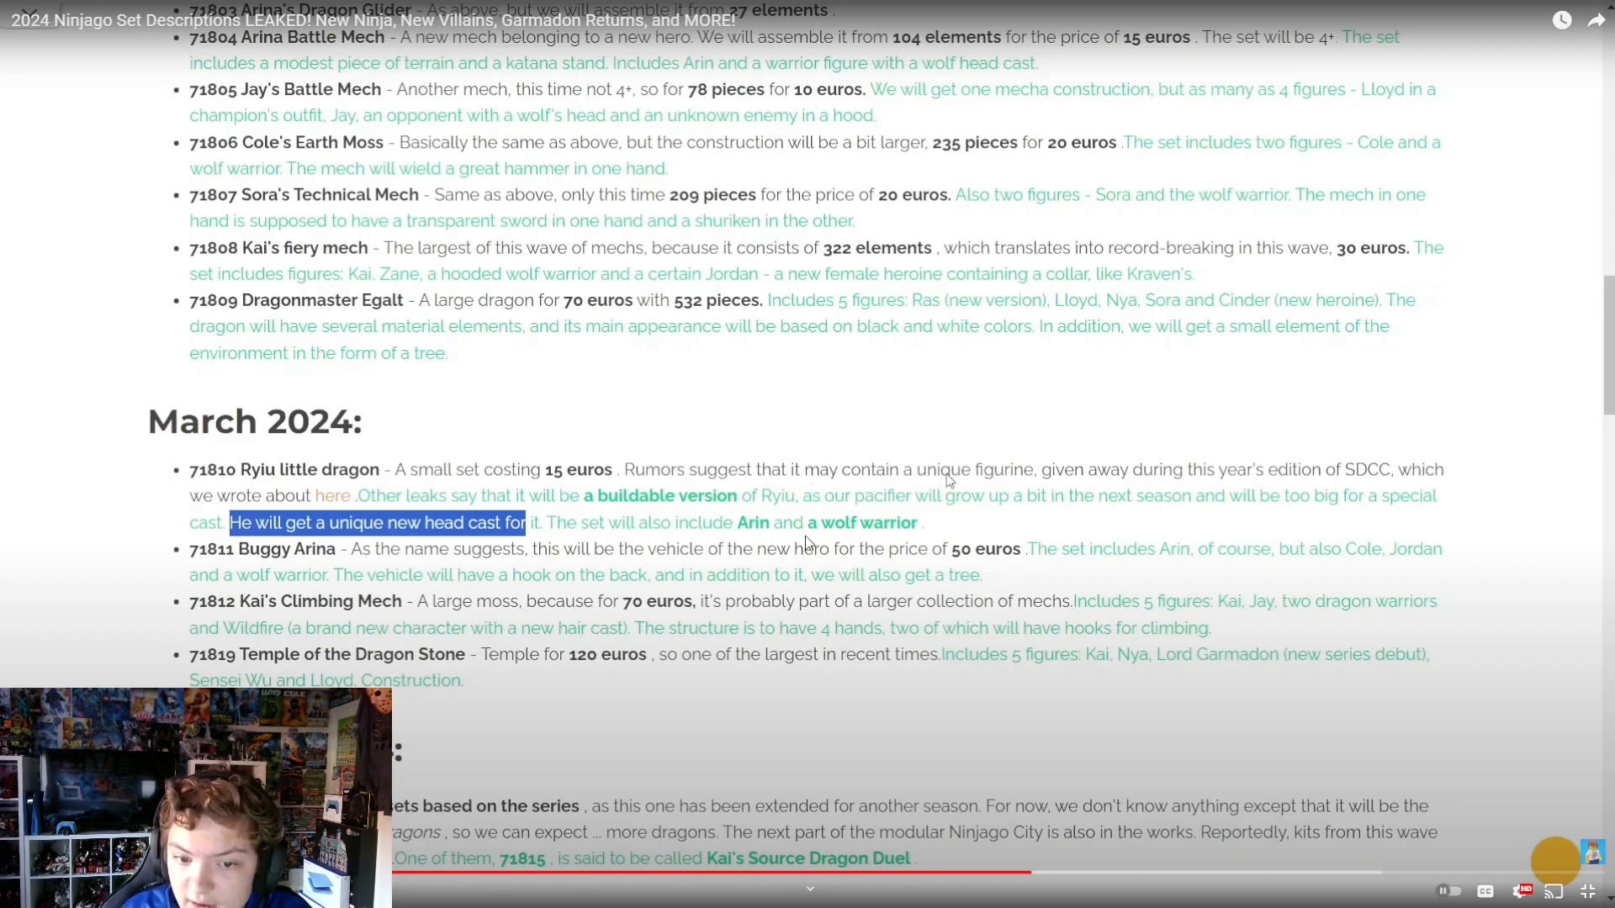
mouse_move(1014, 509)
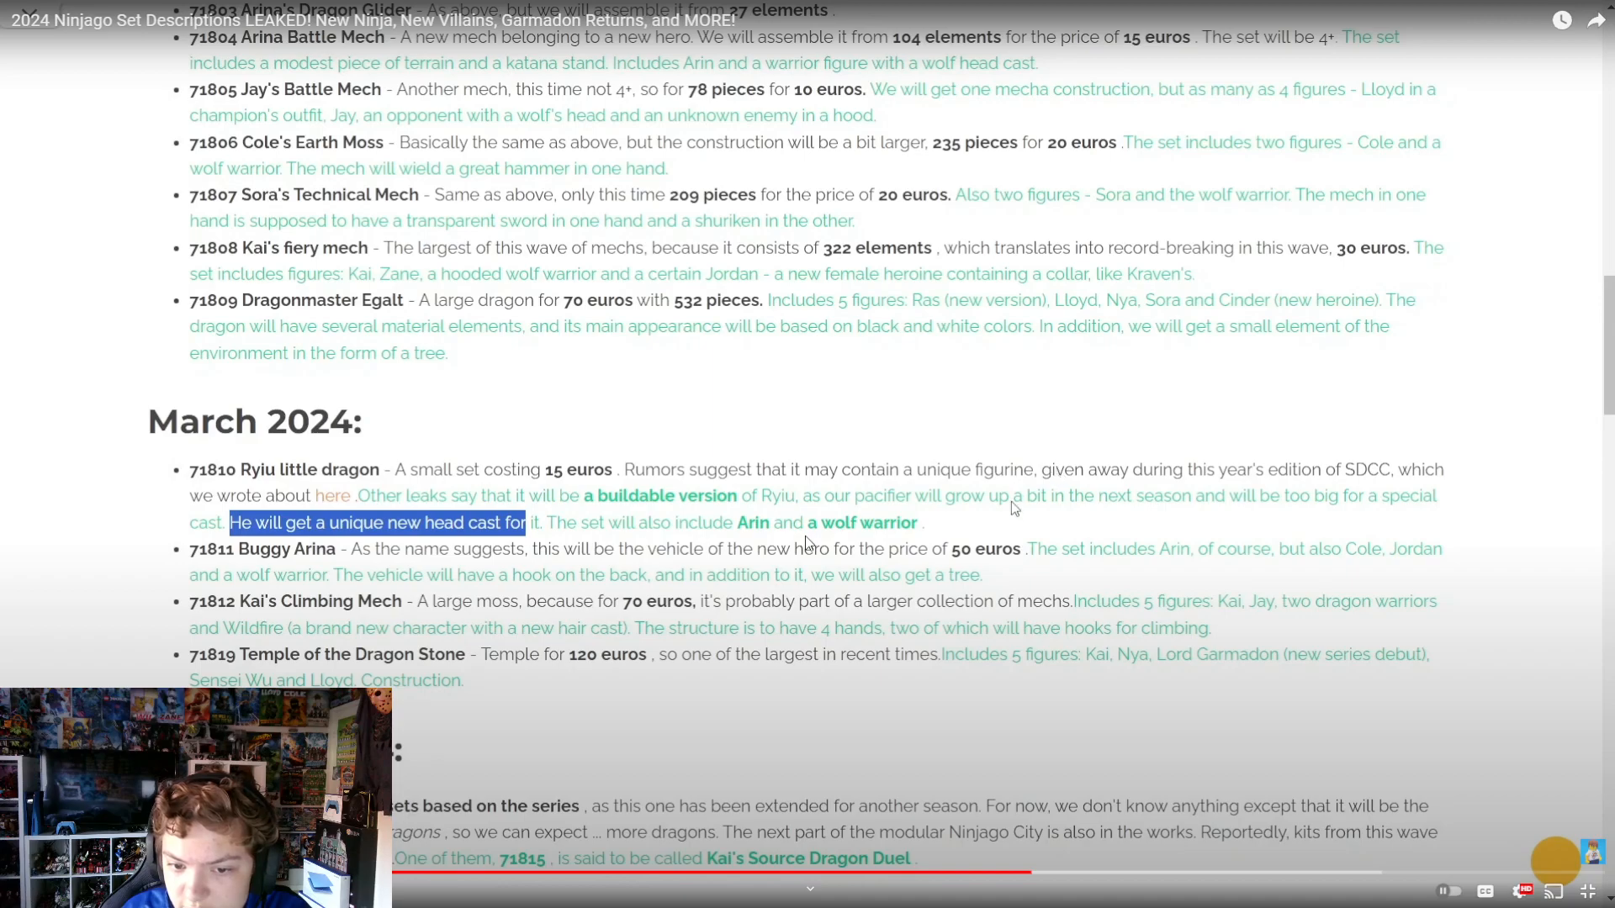
mouse_move(1169, 494)
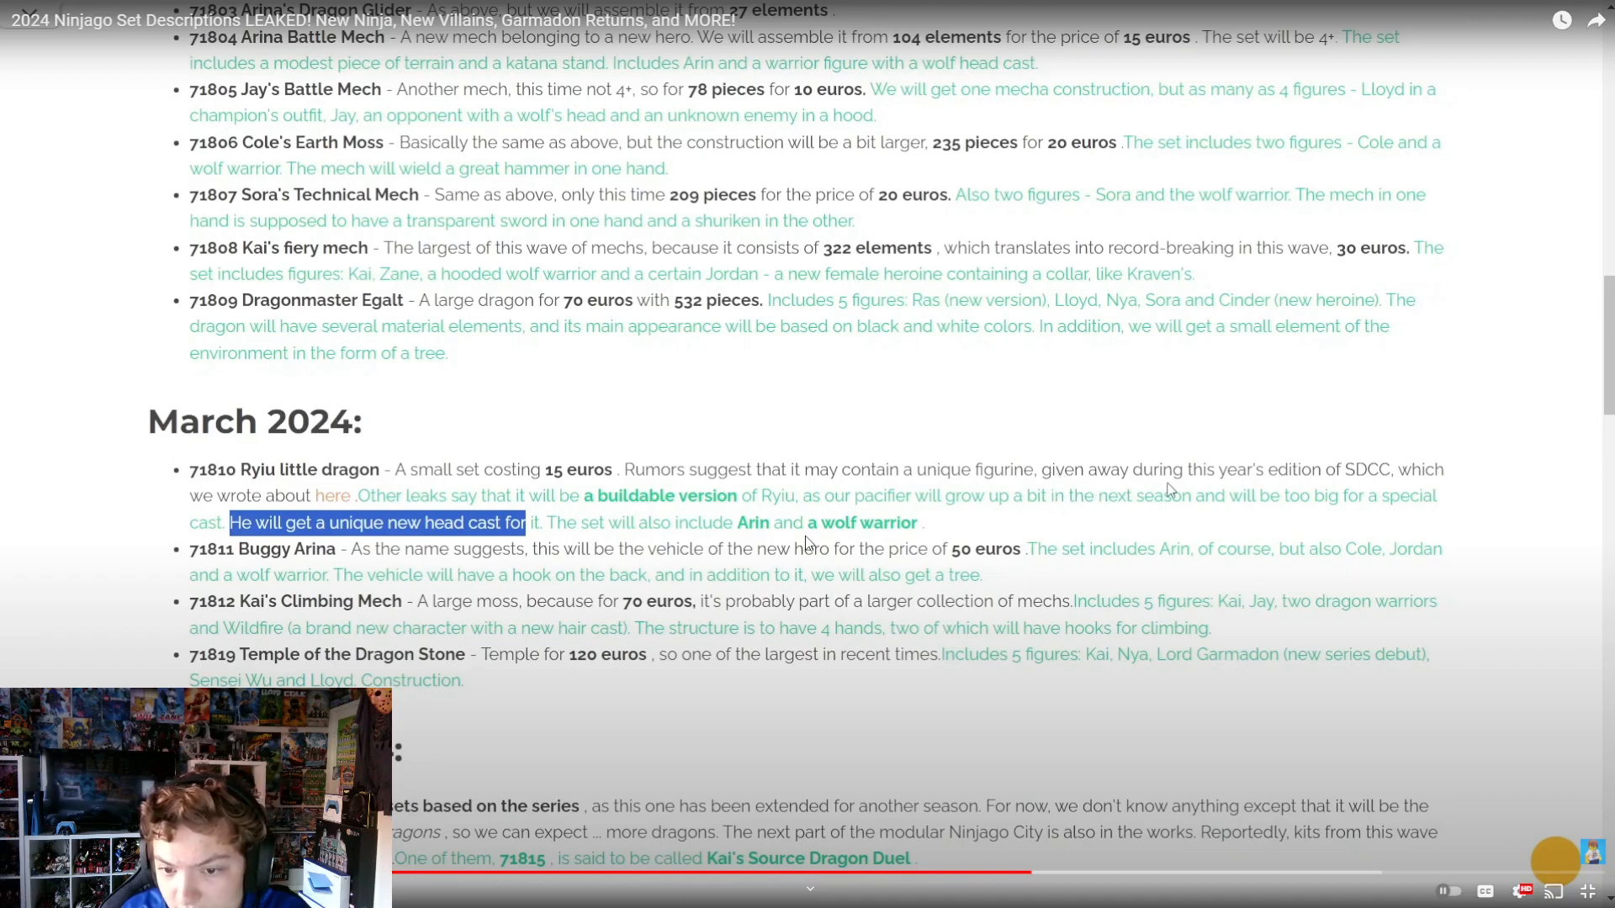
mouse_move(1329, 481)
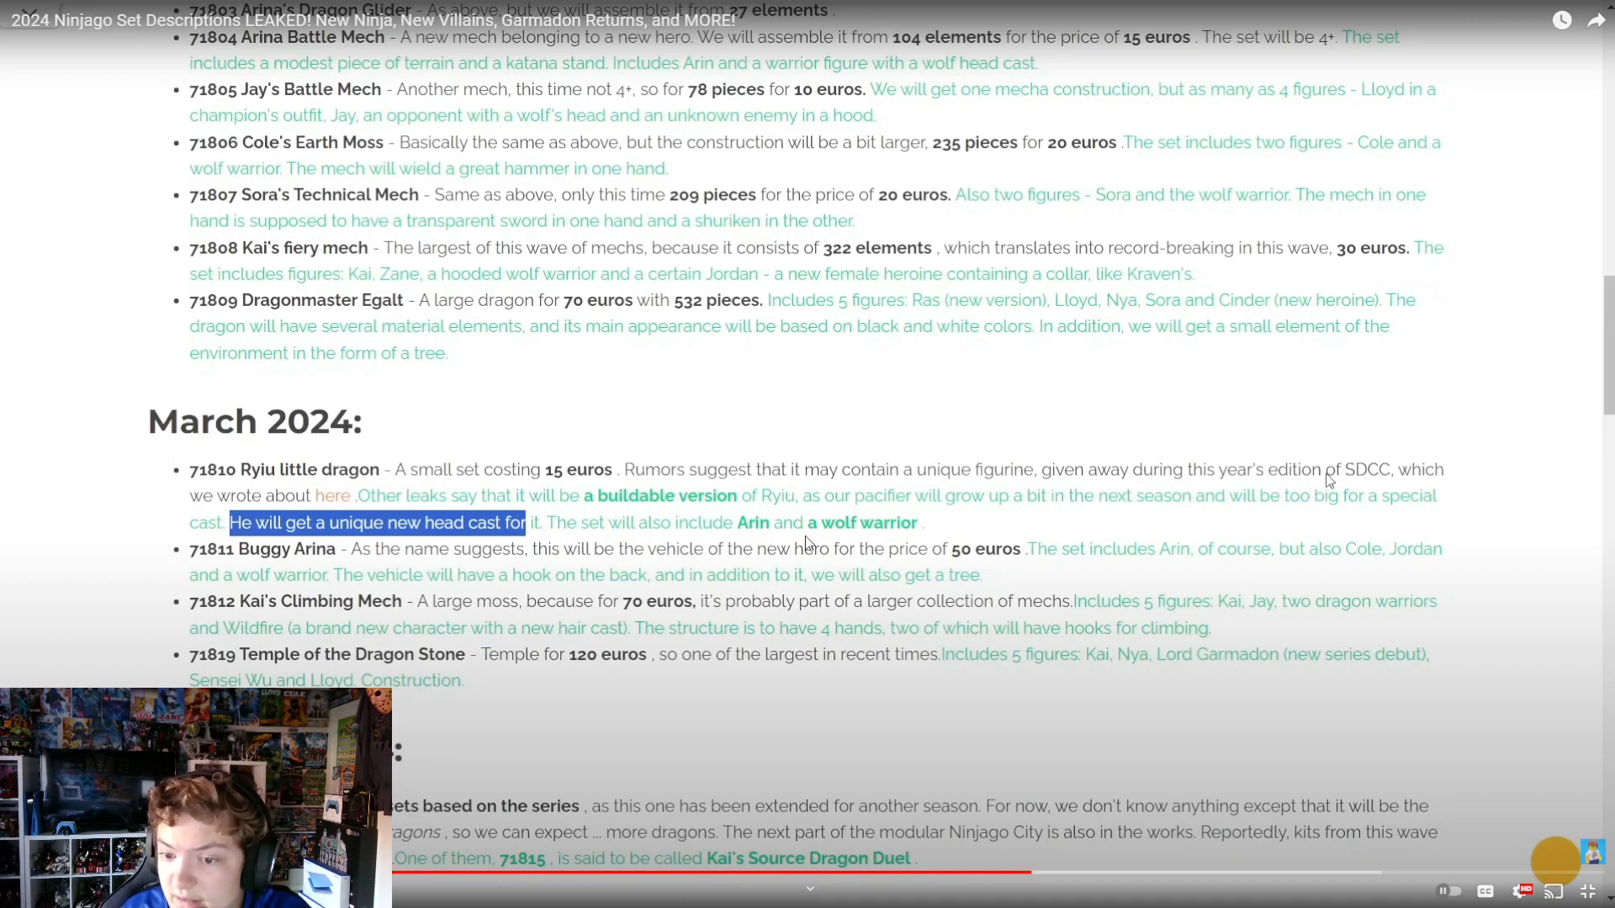
mouse_move(1426, 537)
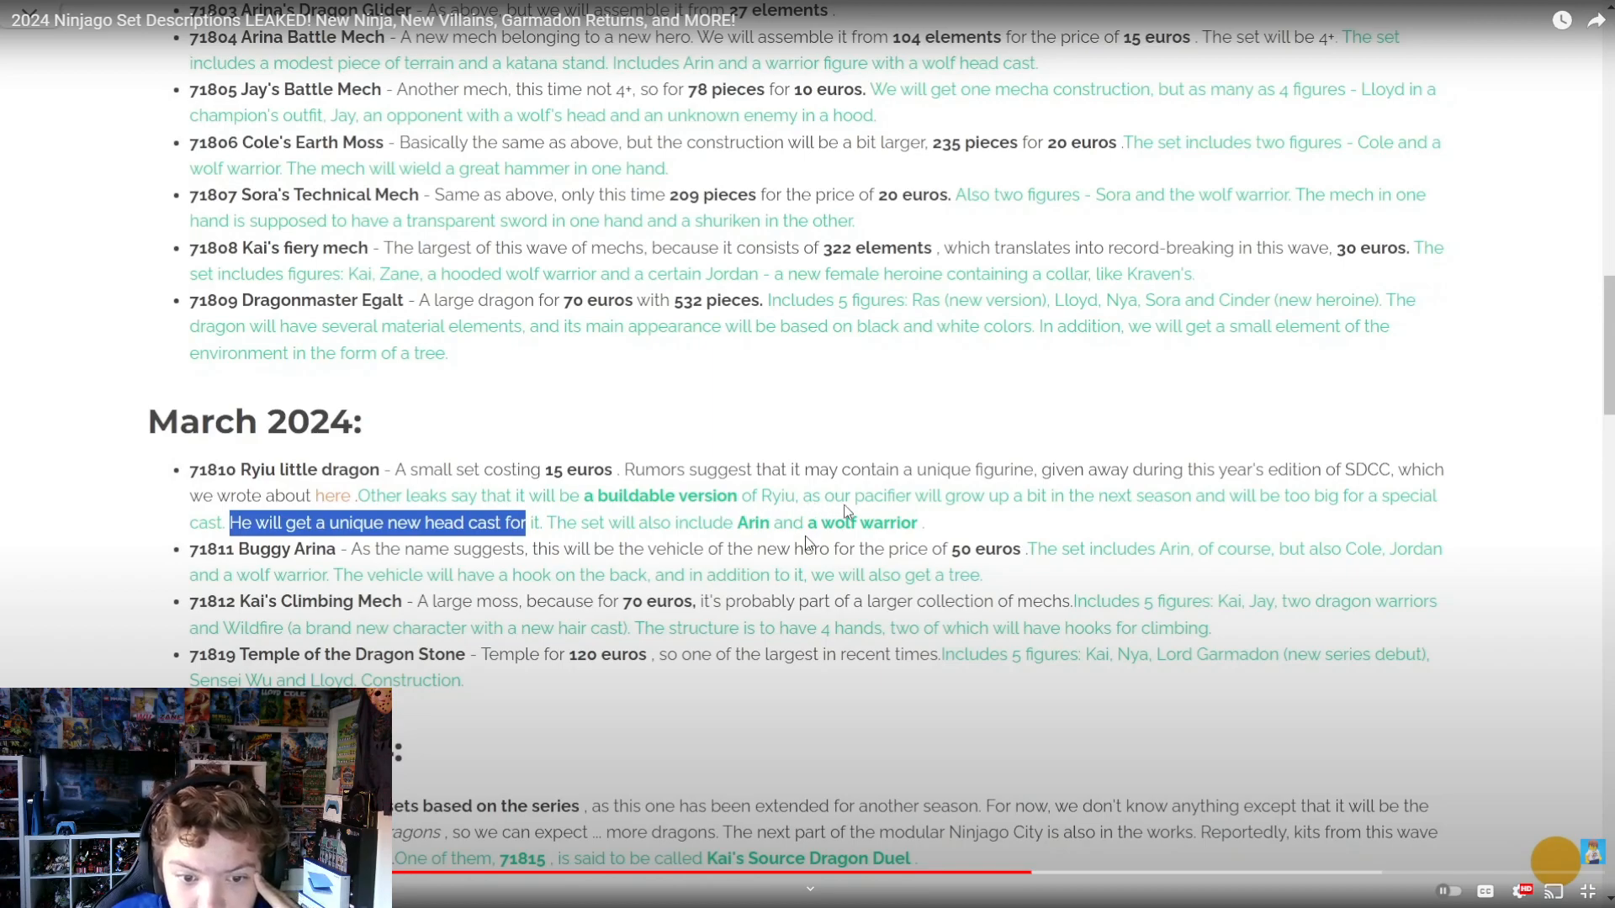
mouse_move(762, 539)
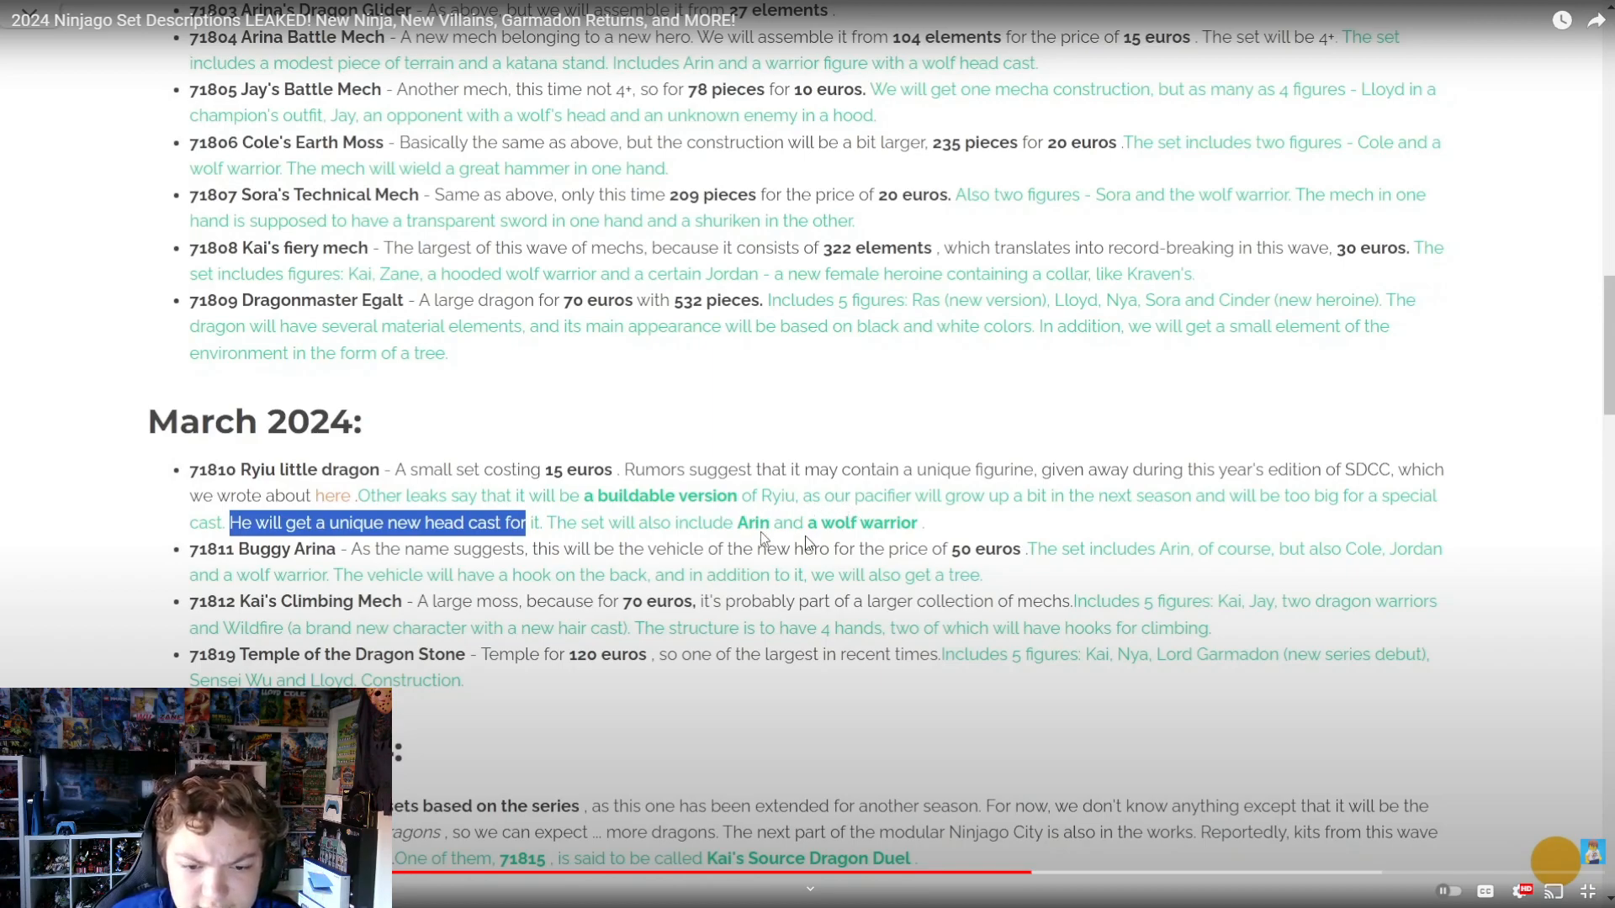
mouse_move(904, 547)
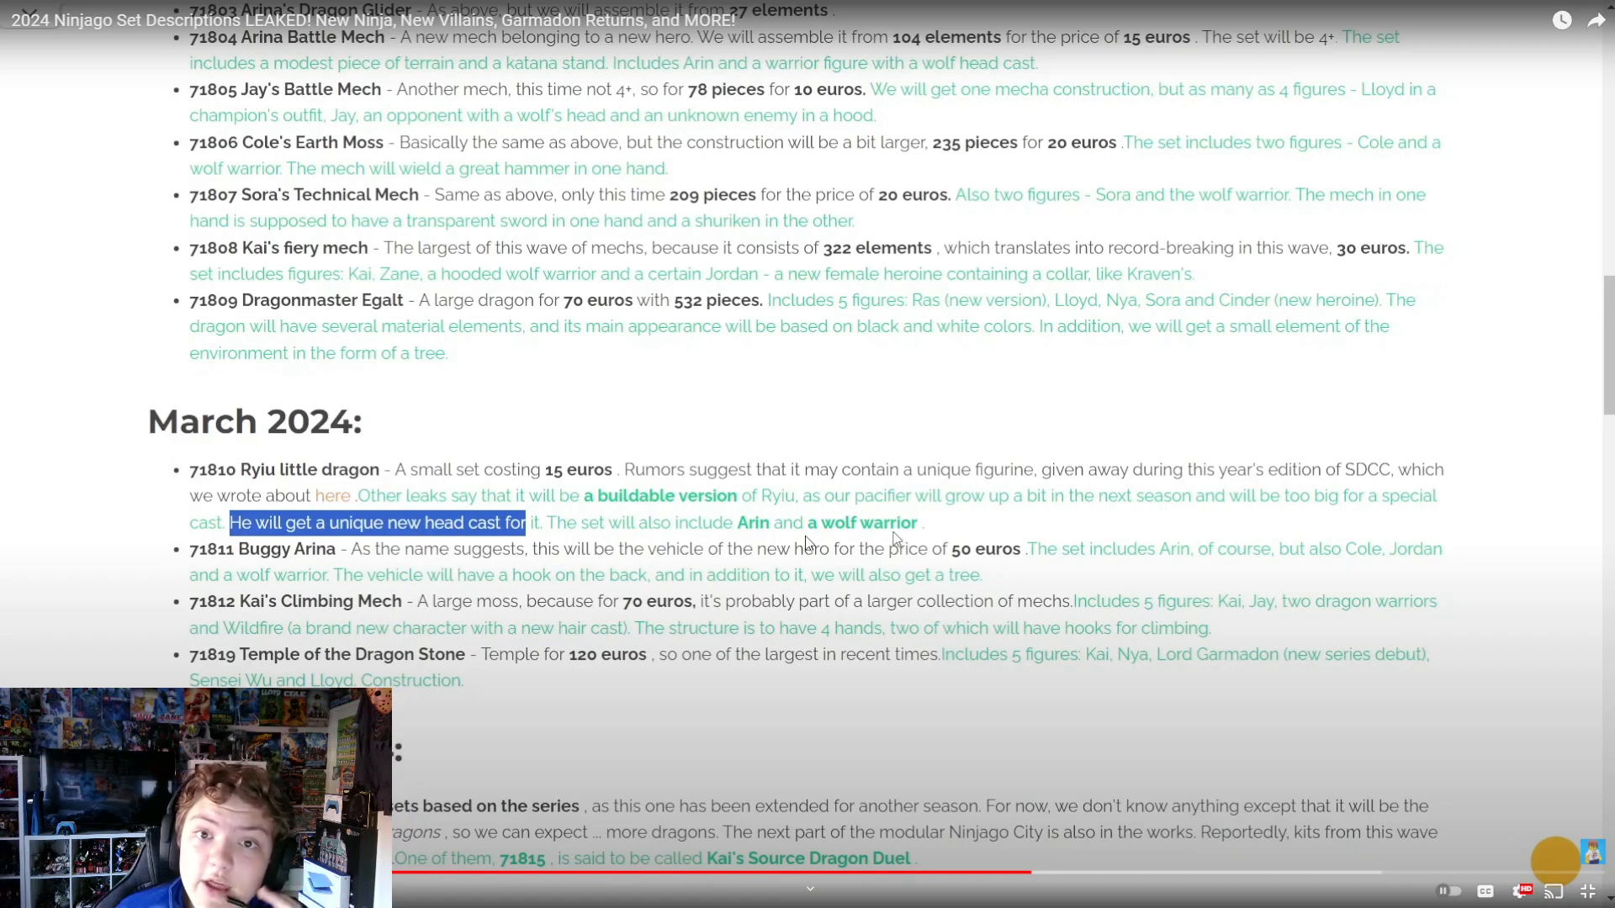
mouse_move(905, 525)
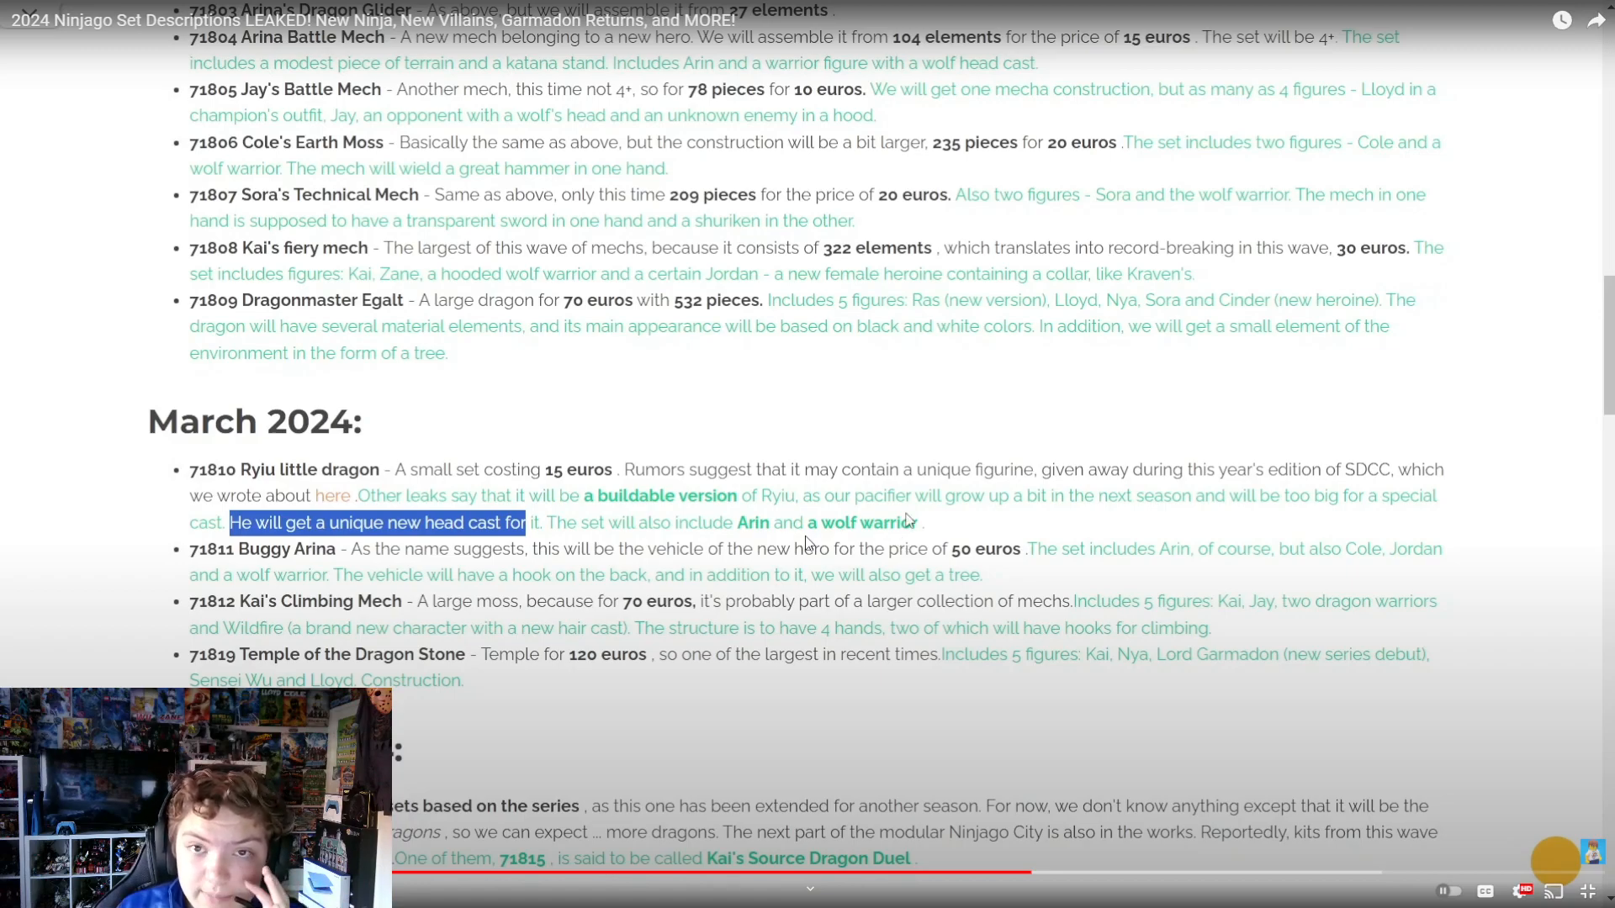
mouse_move(761, 533)
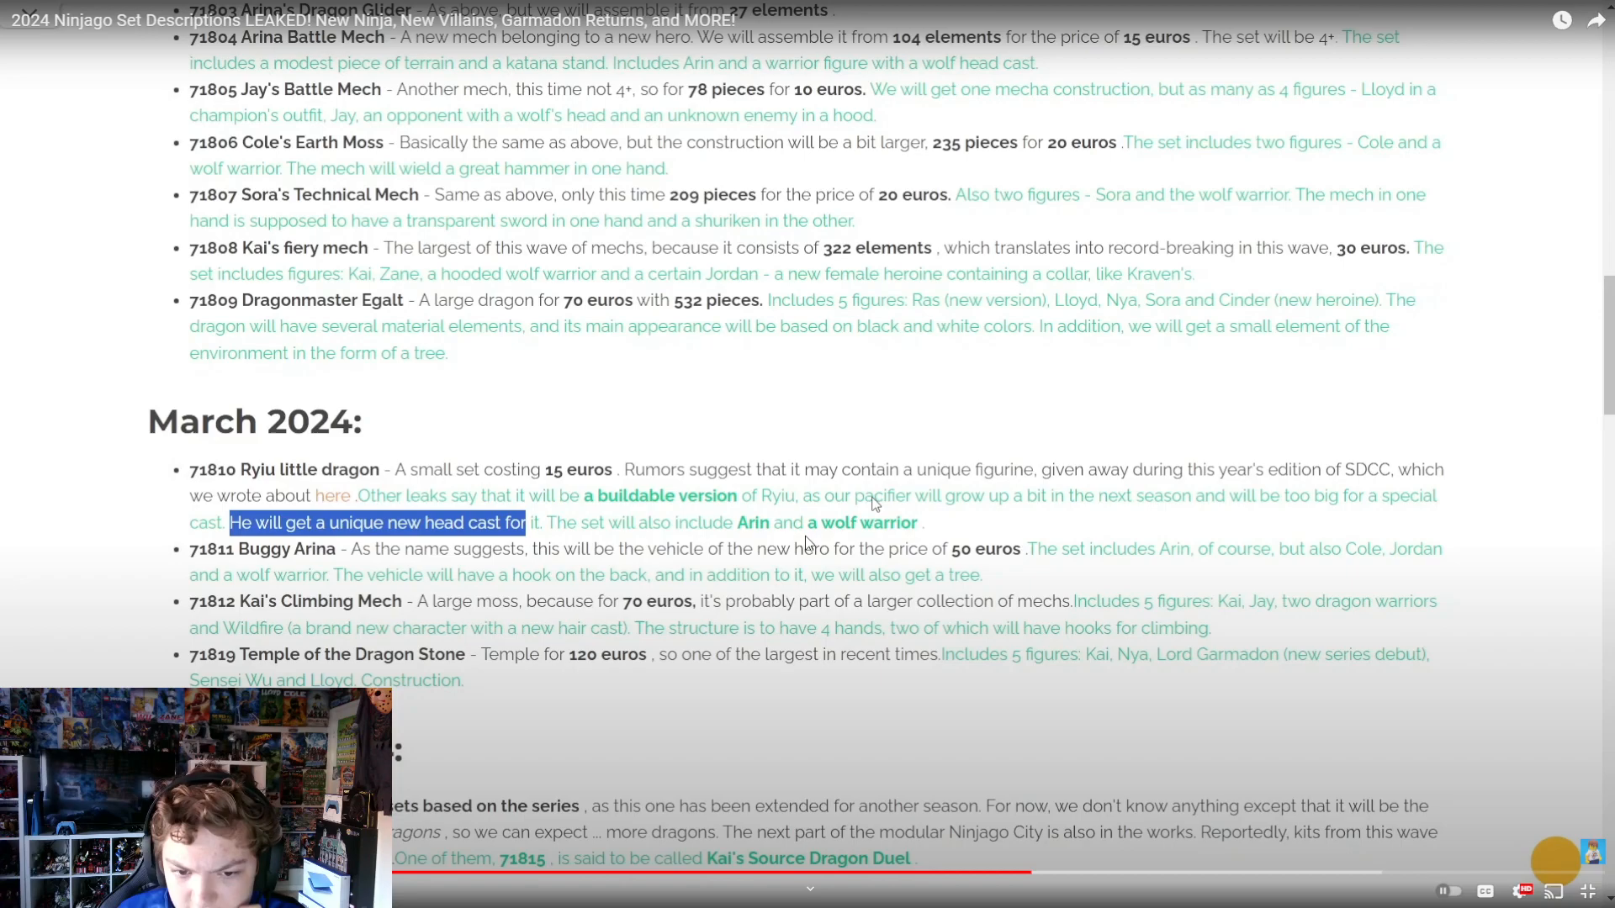
mouse_move(1038, 514)
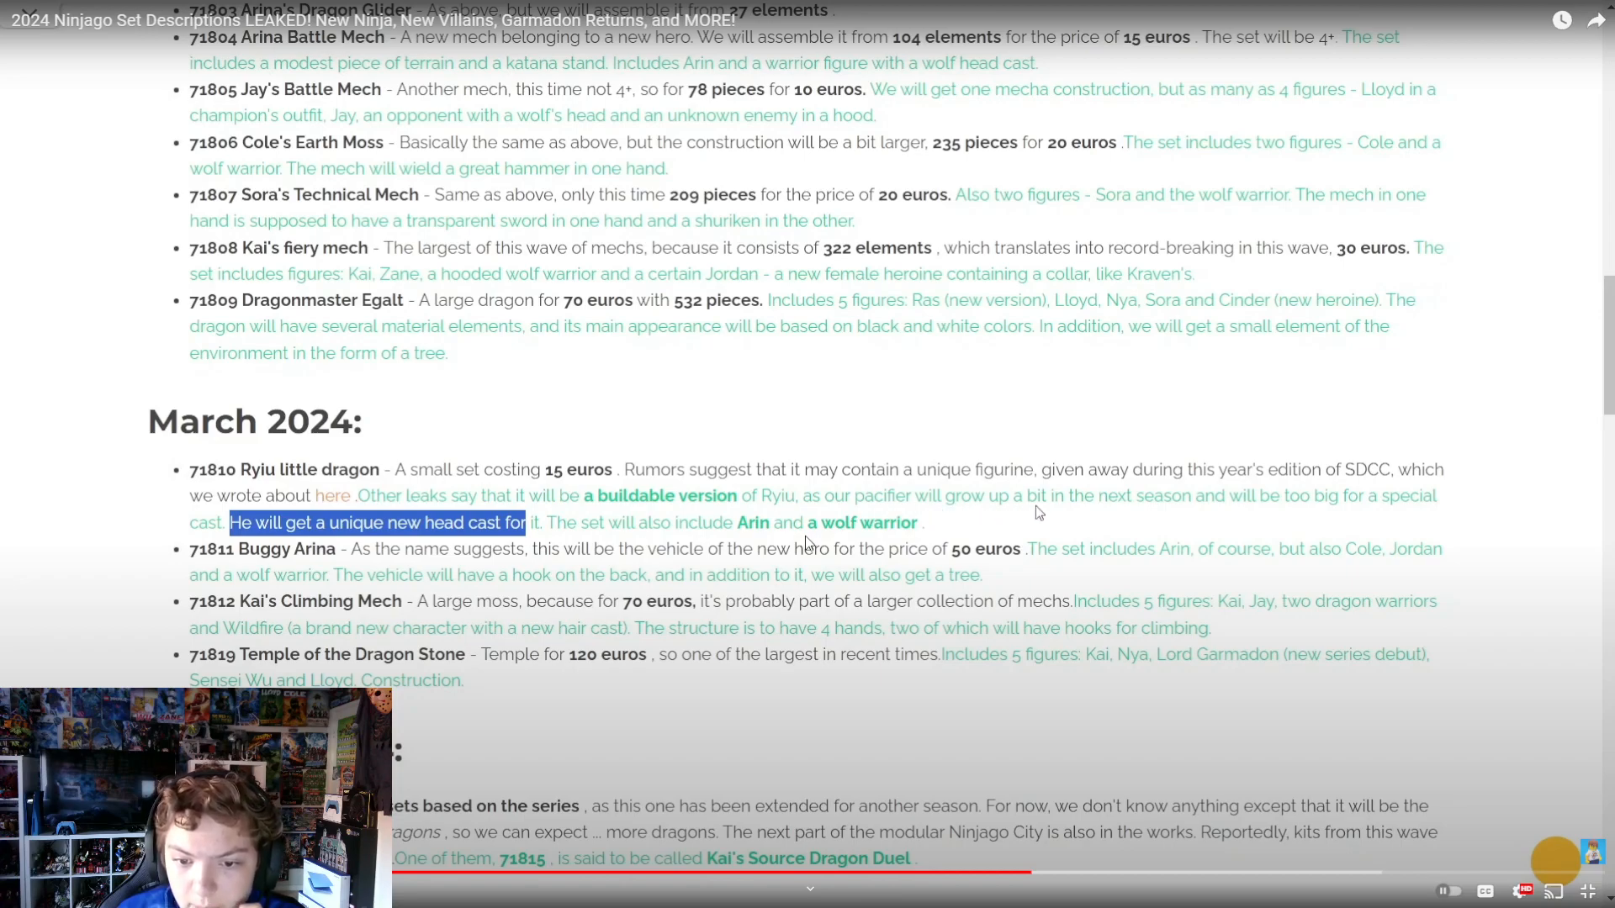
mouse_move(1239, 527)
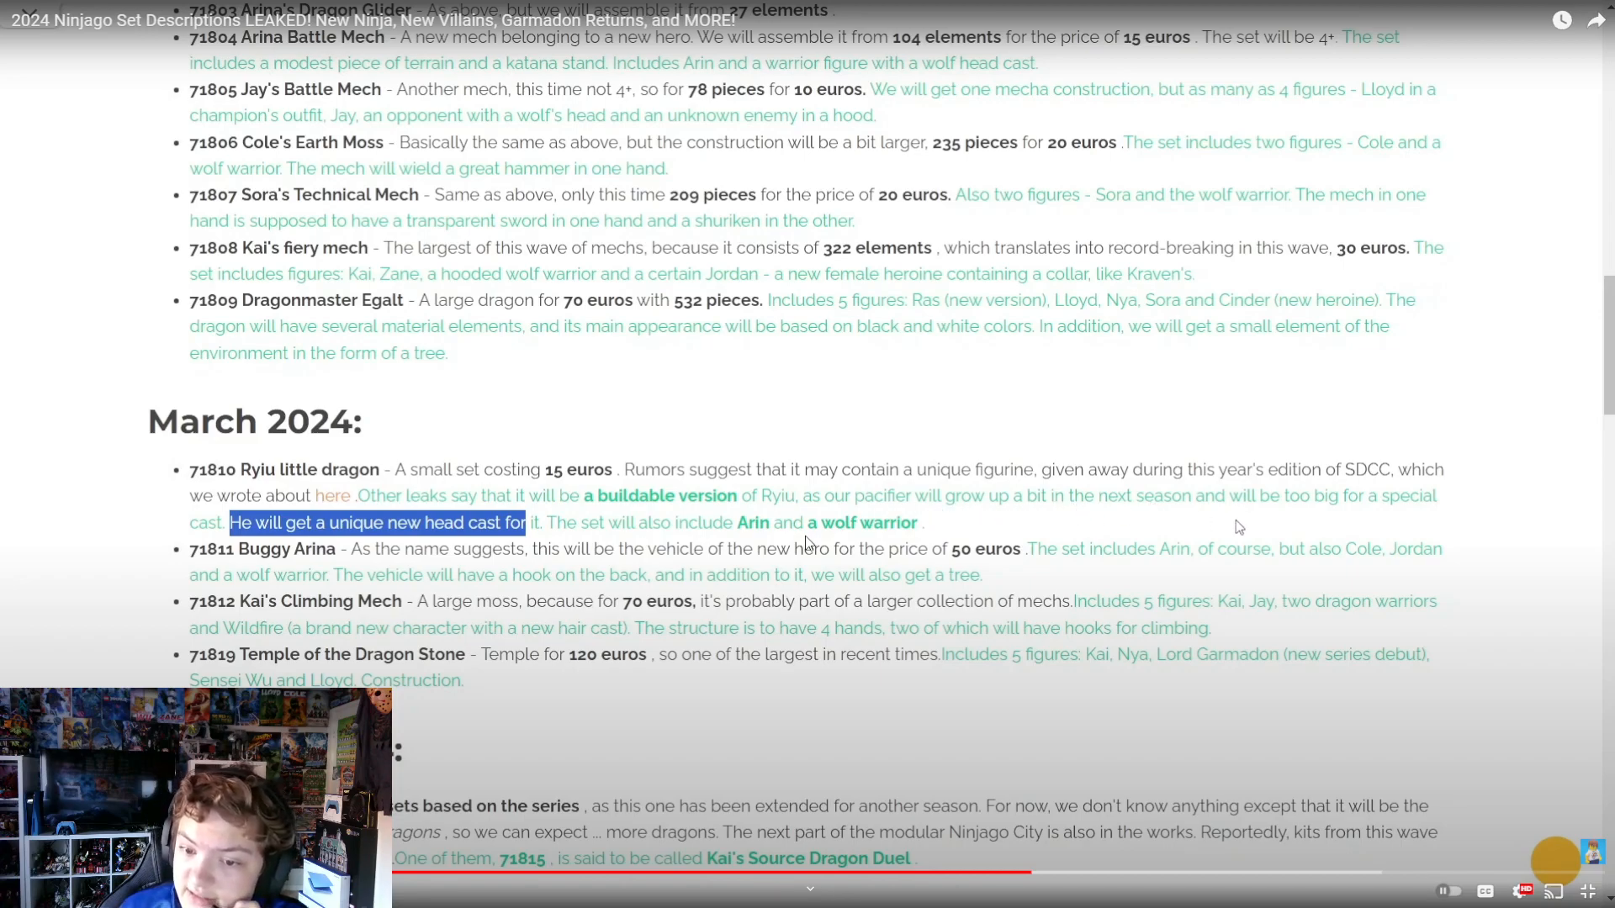
mouse_move(1332, 514)
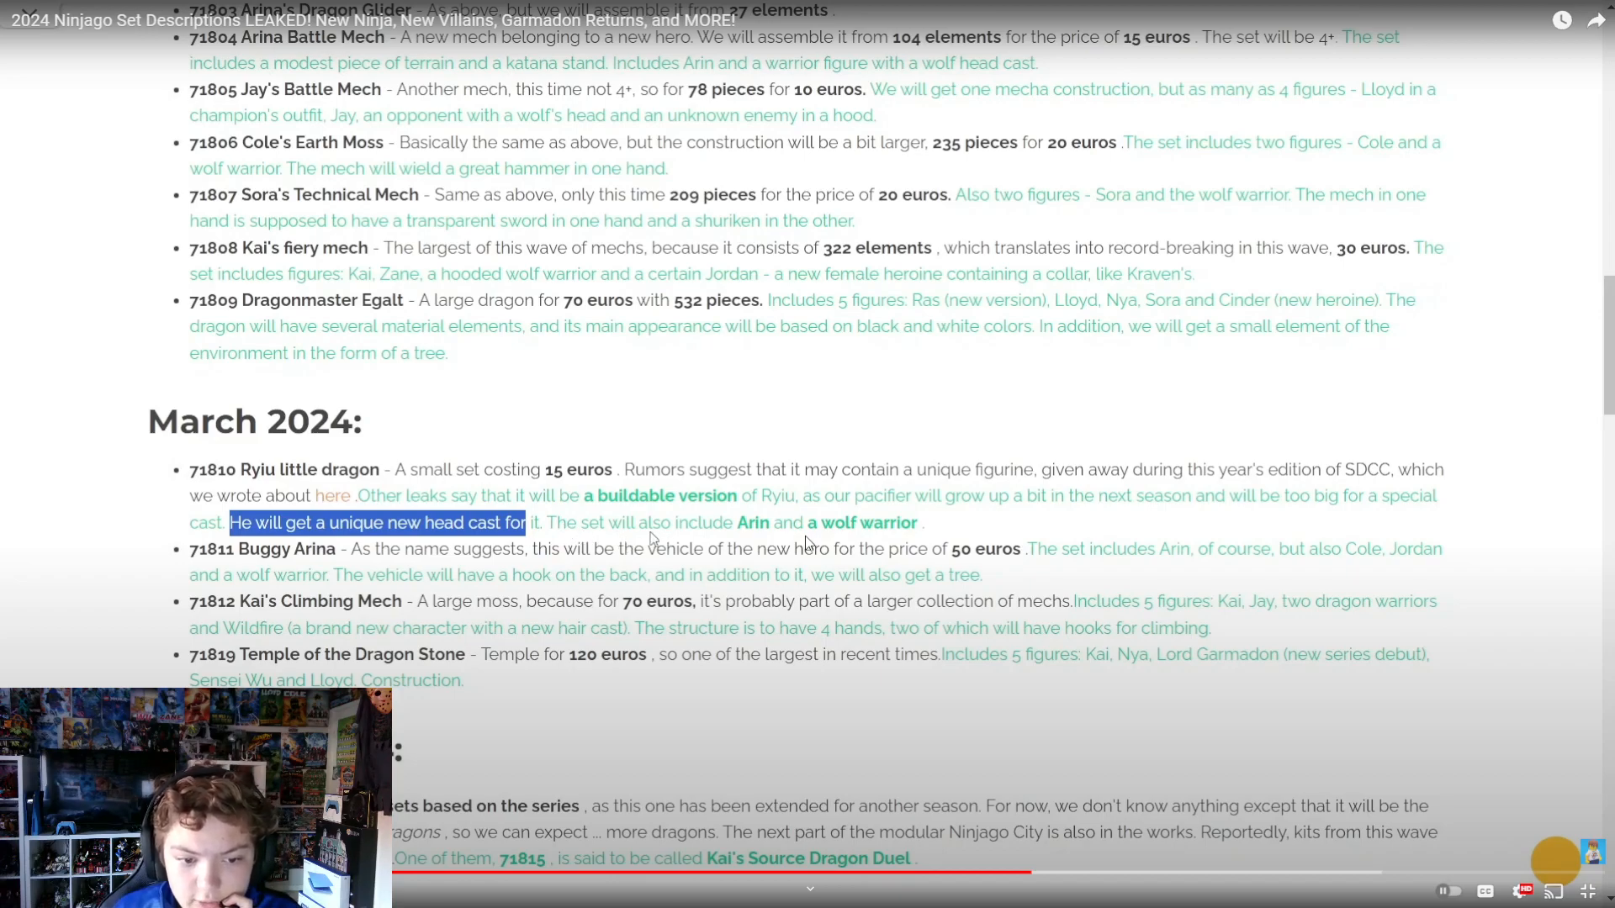
mouse_move(824, 540)
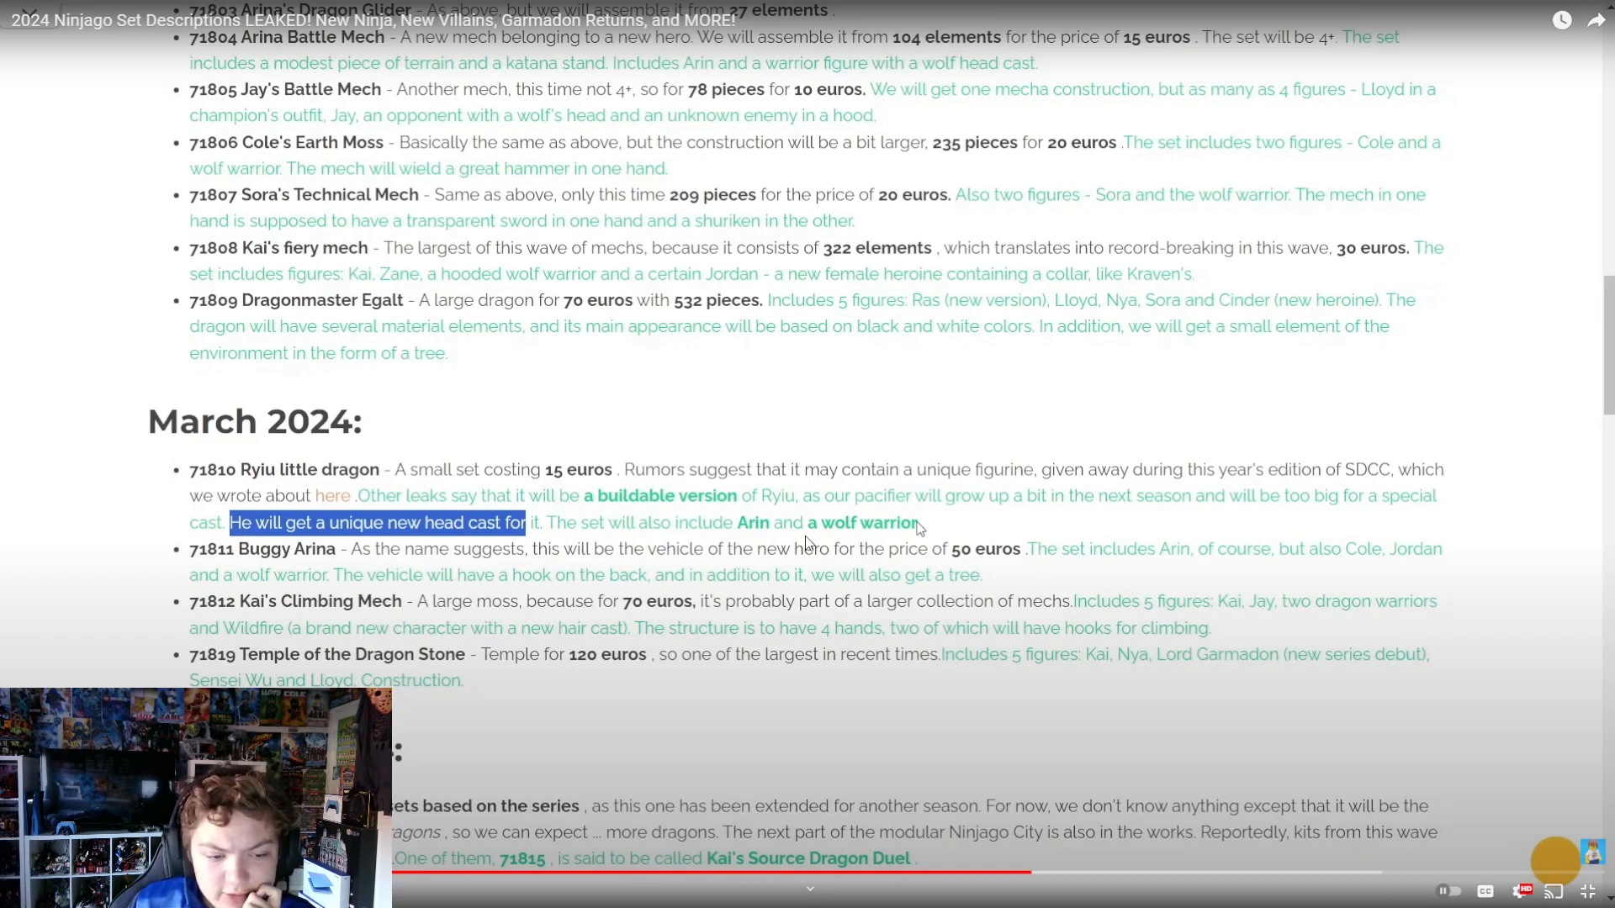
mouse_move(209, 580)
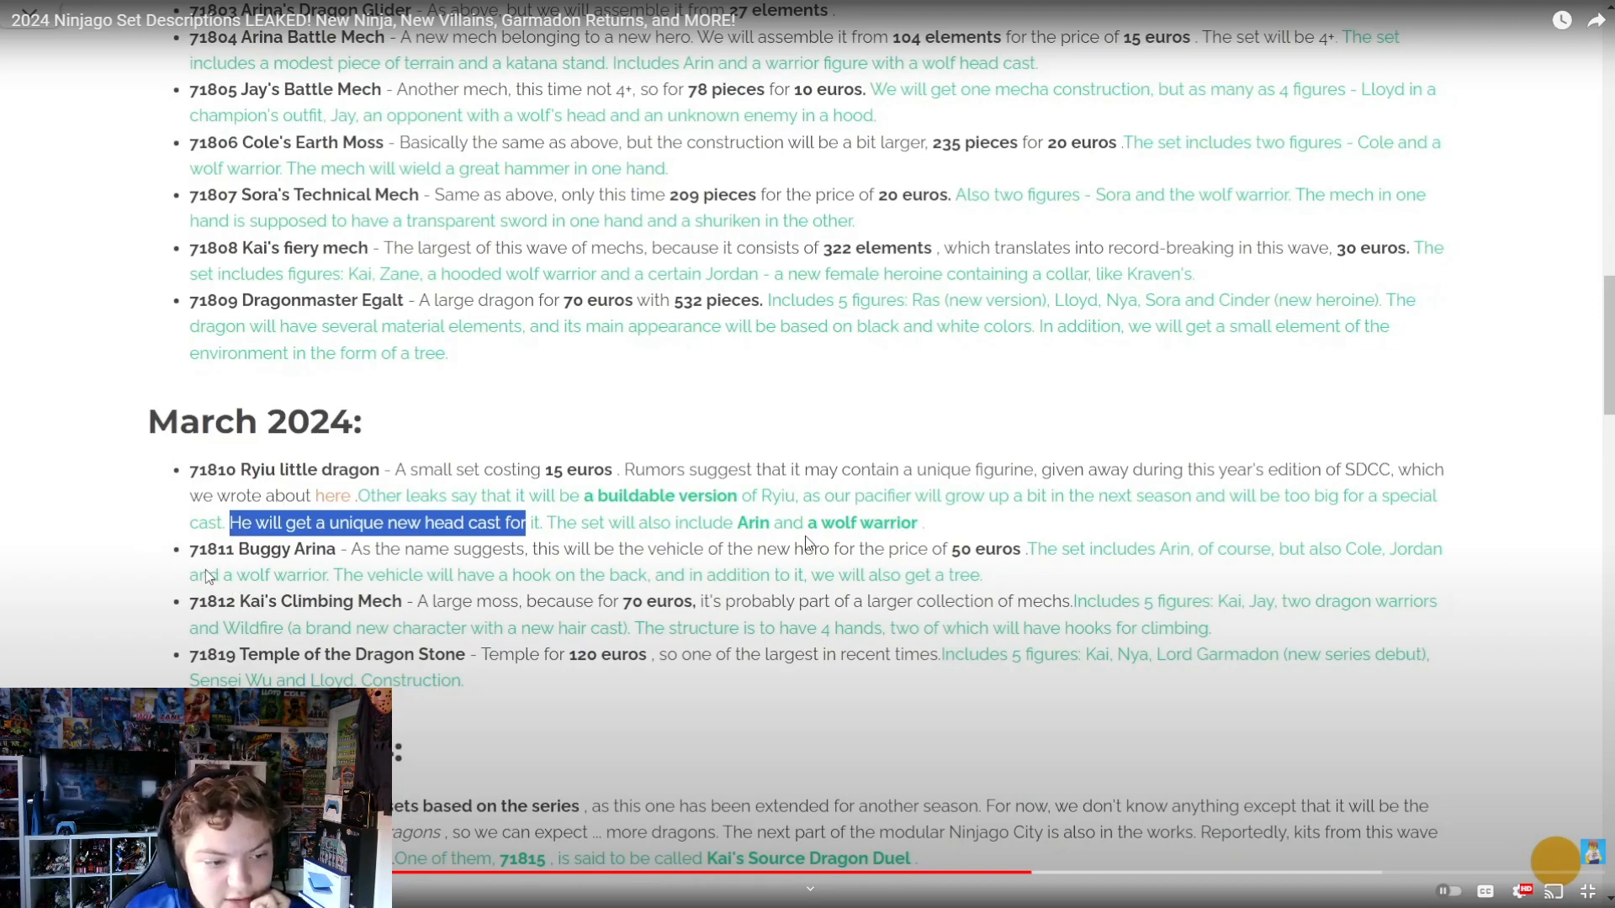
mouse_move(263, 574)
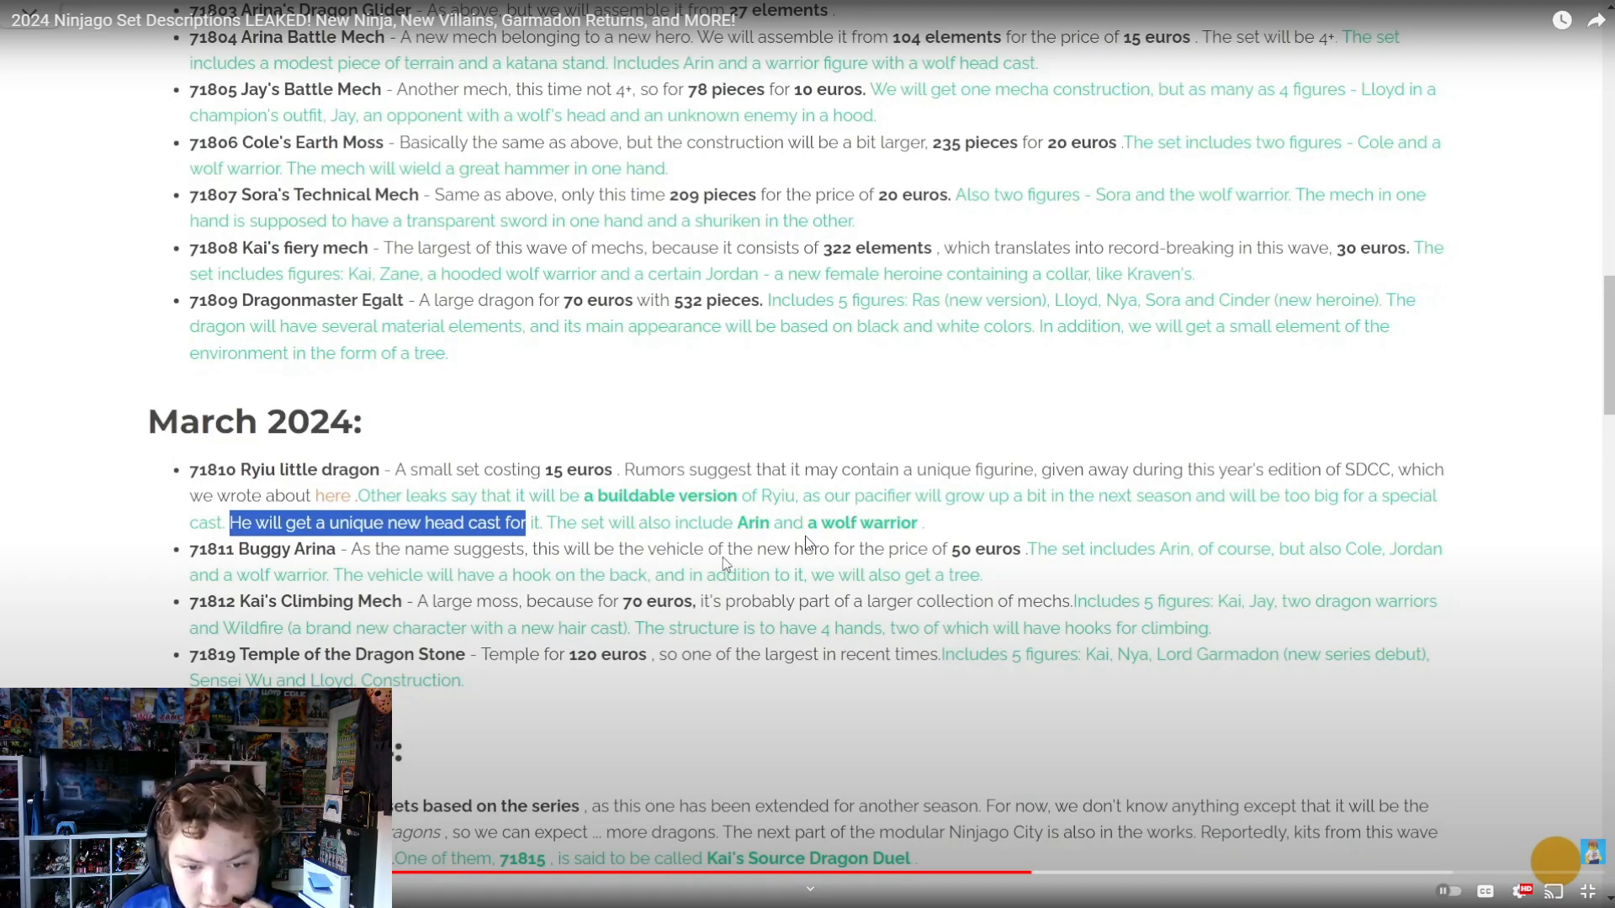
mouse_move(852, 568)
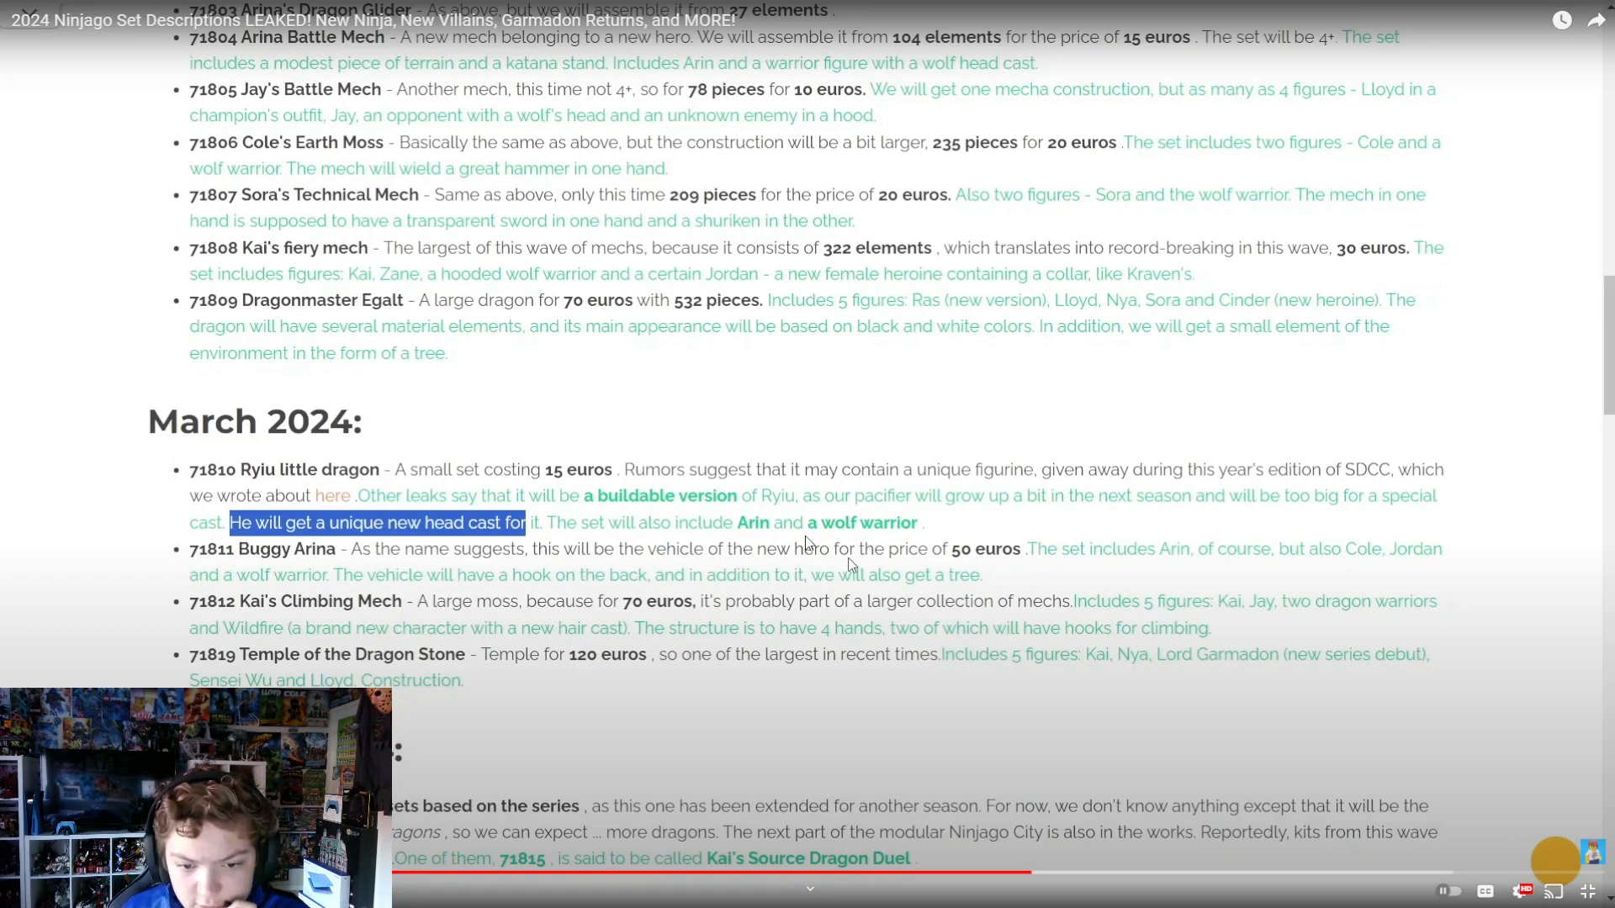
mouse_move(1043, 569)
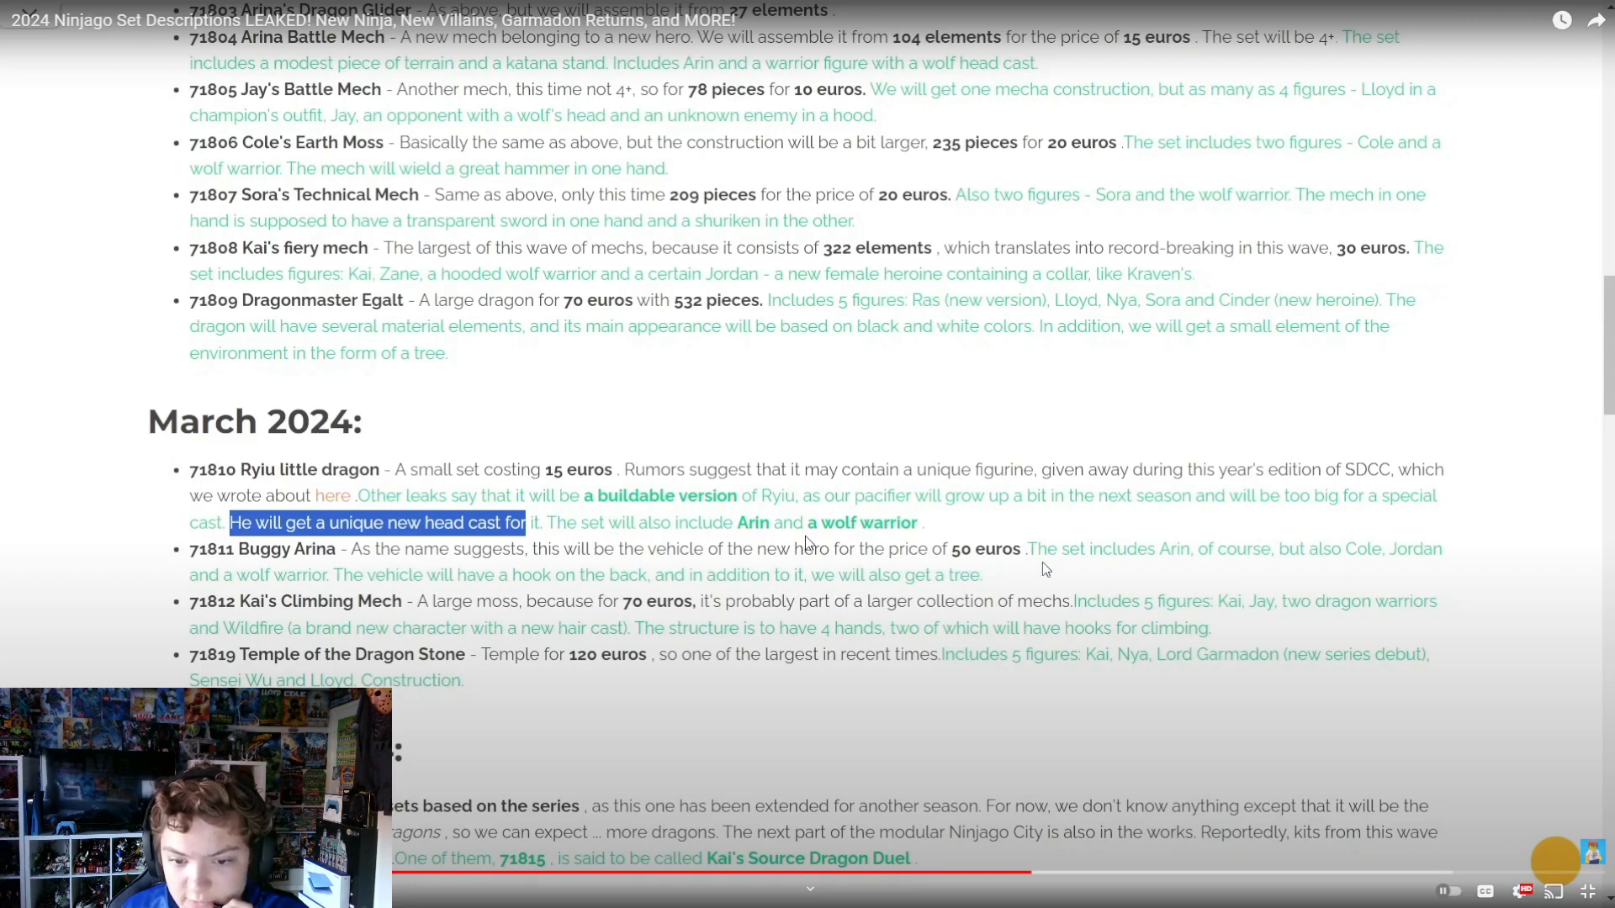
mouse_move(1235, 505)
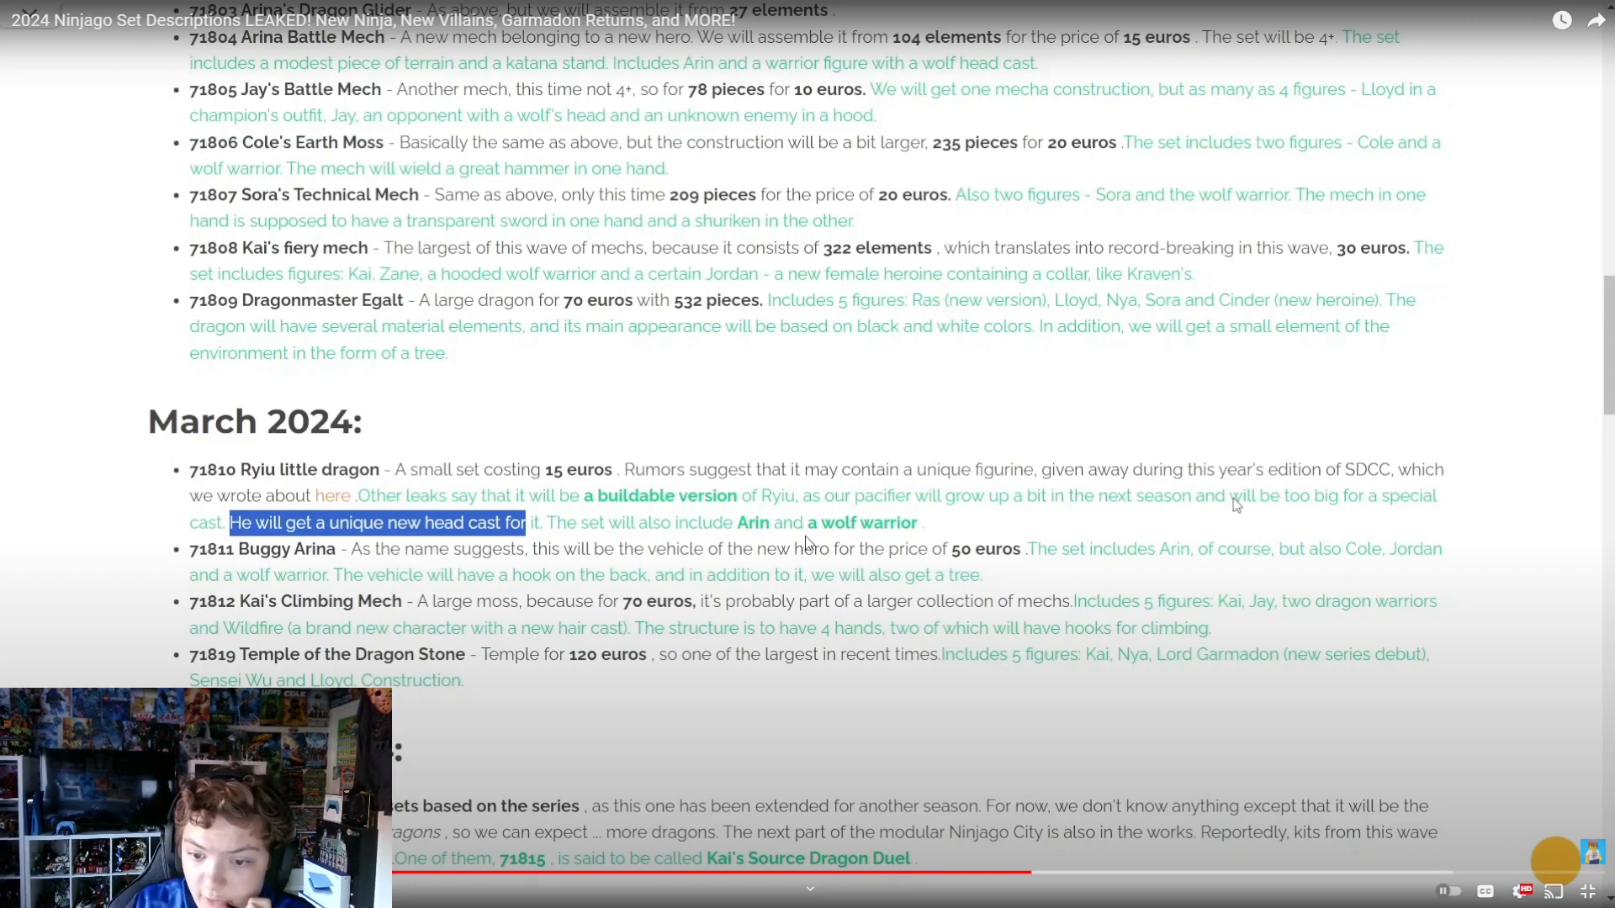
mouse_move(1325, 580)
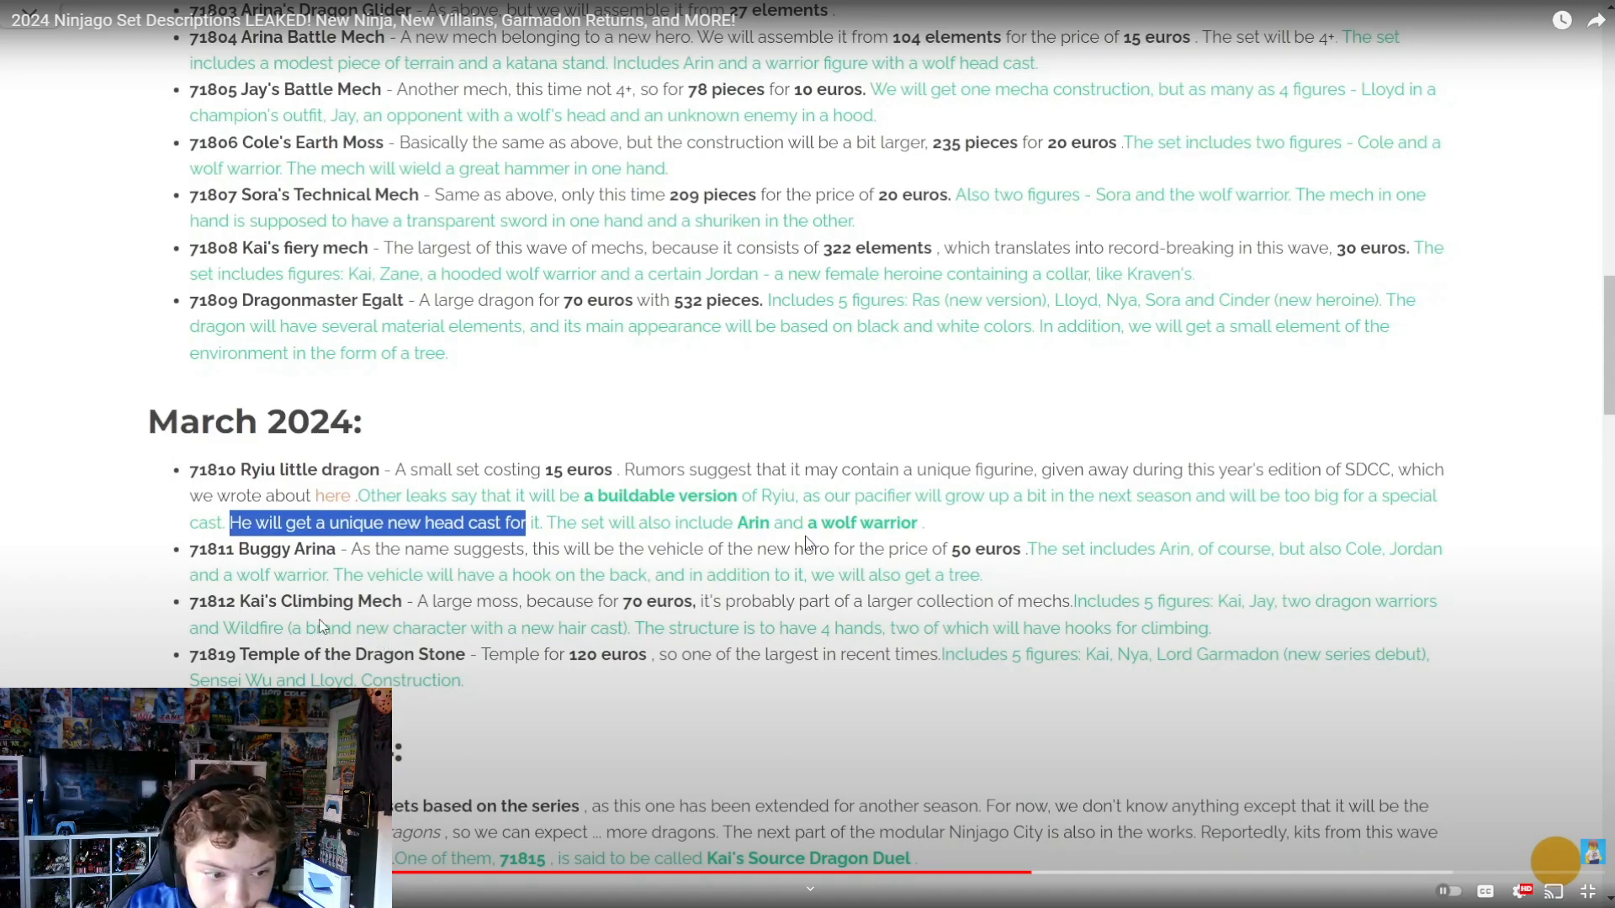
mouse_move(386, 595)
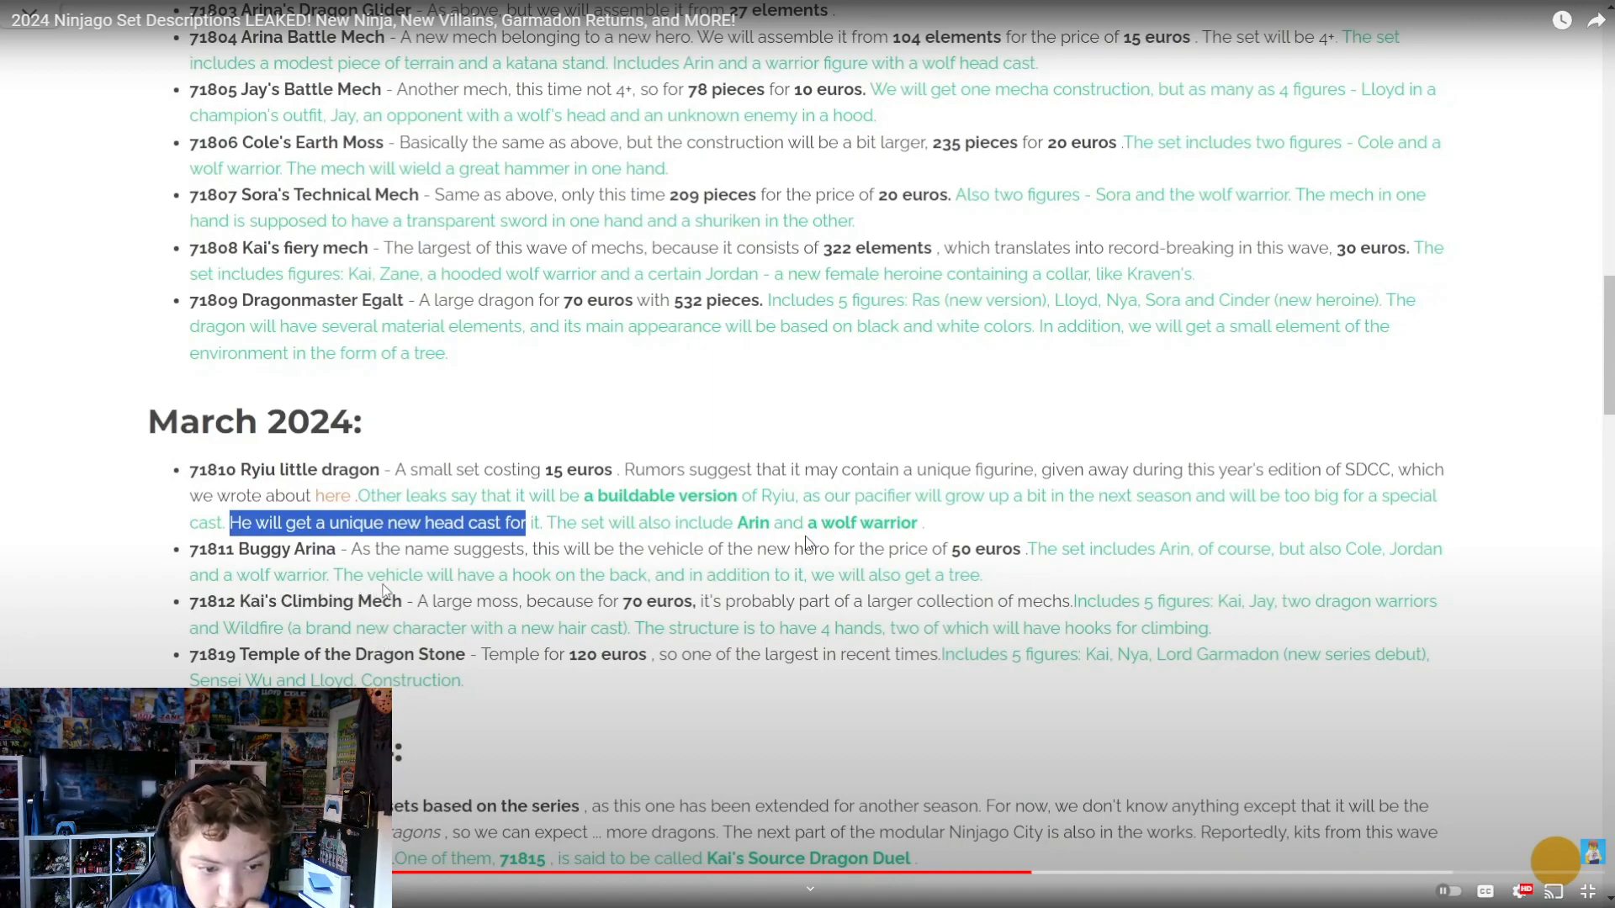
mouse_move(561, 609)
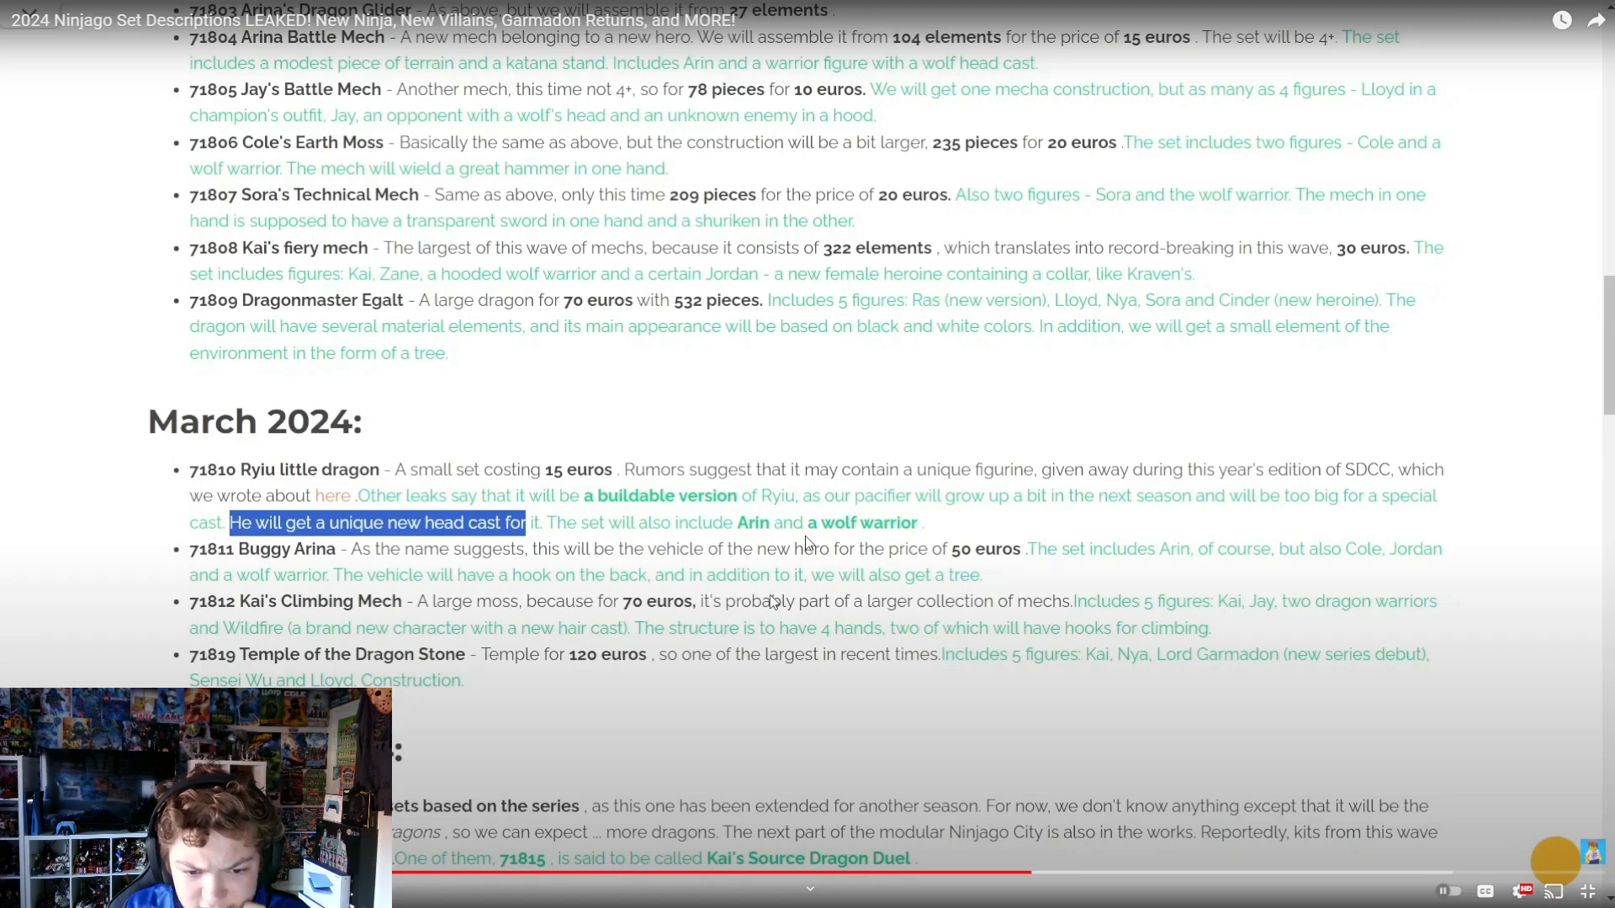
mouse_move(901, 601)
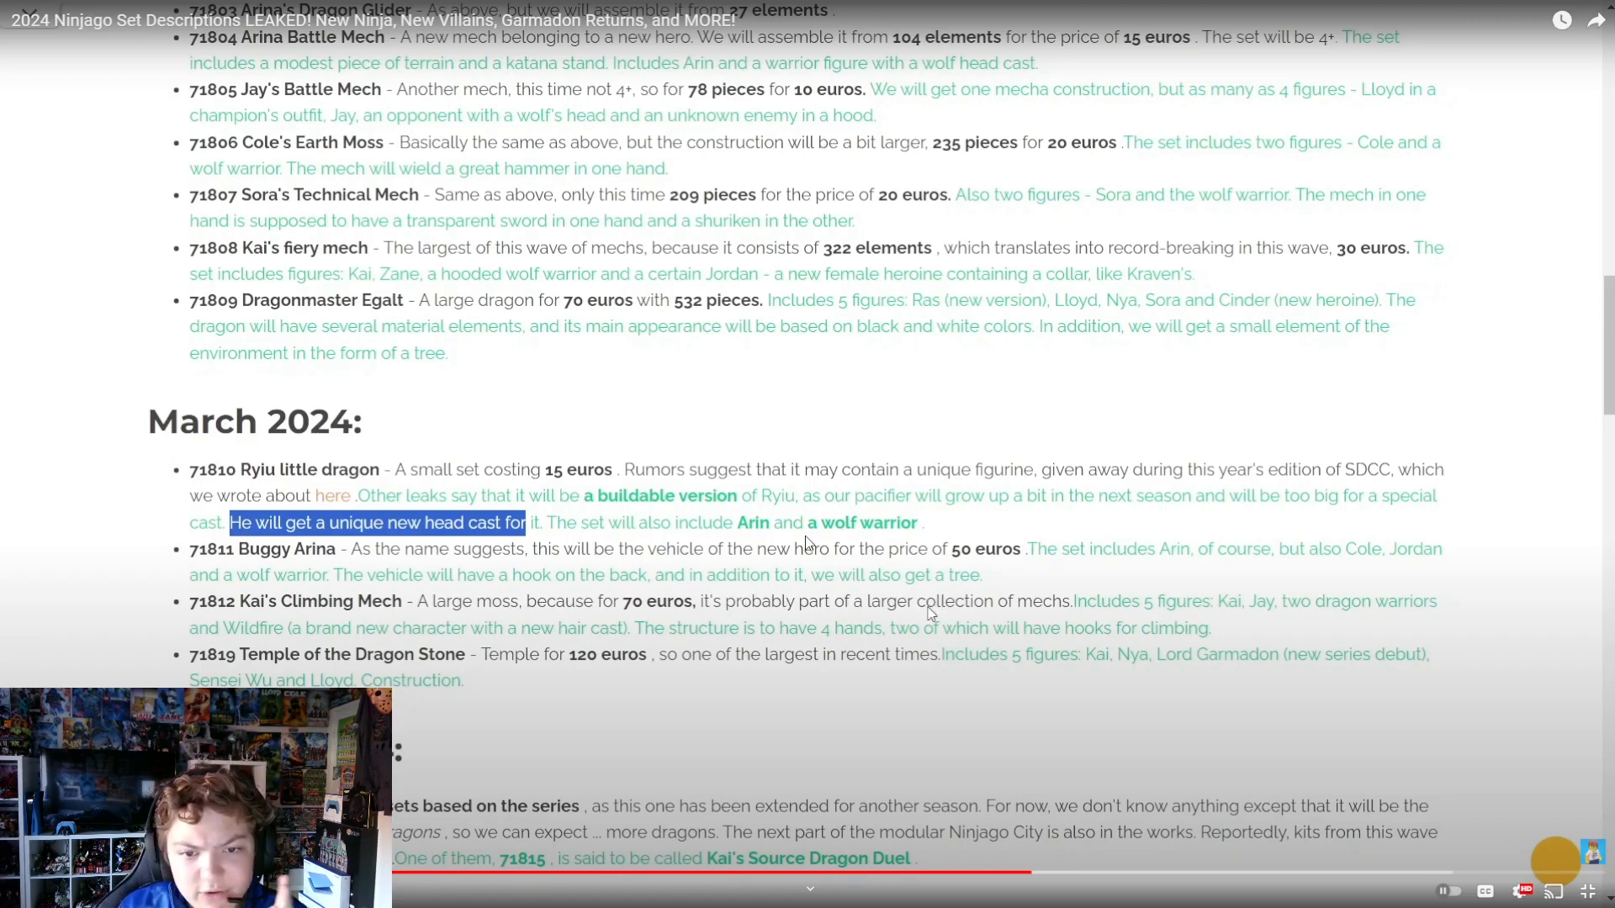
mouse_move(804, 617)
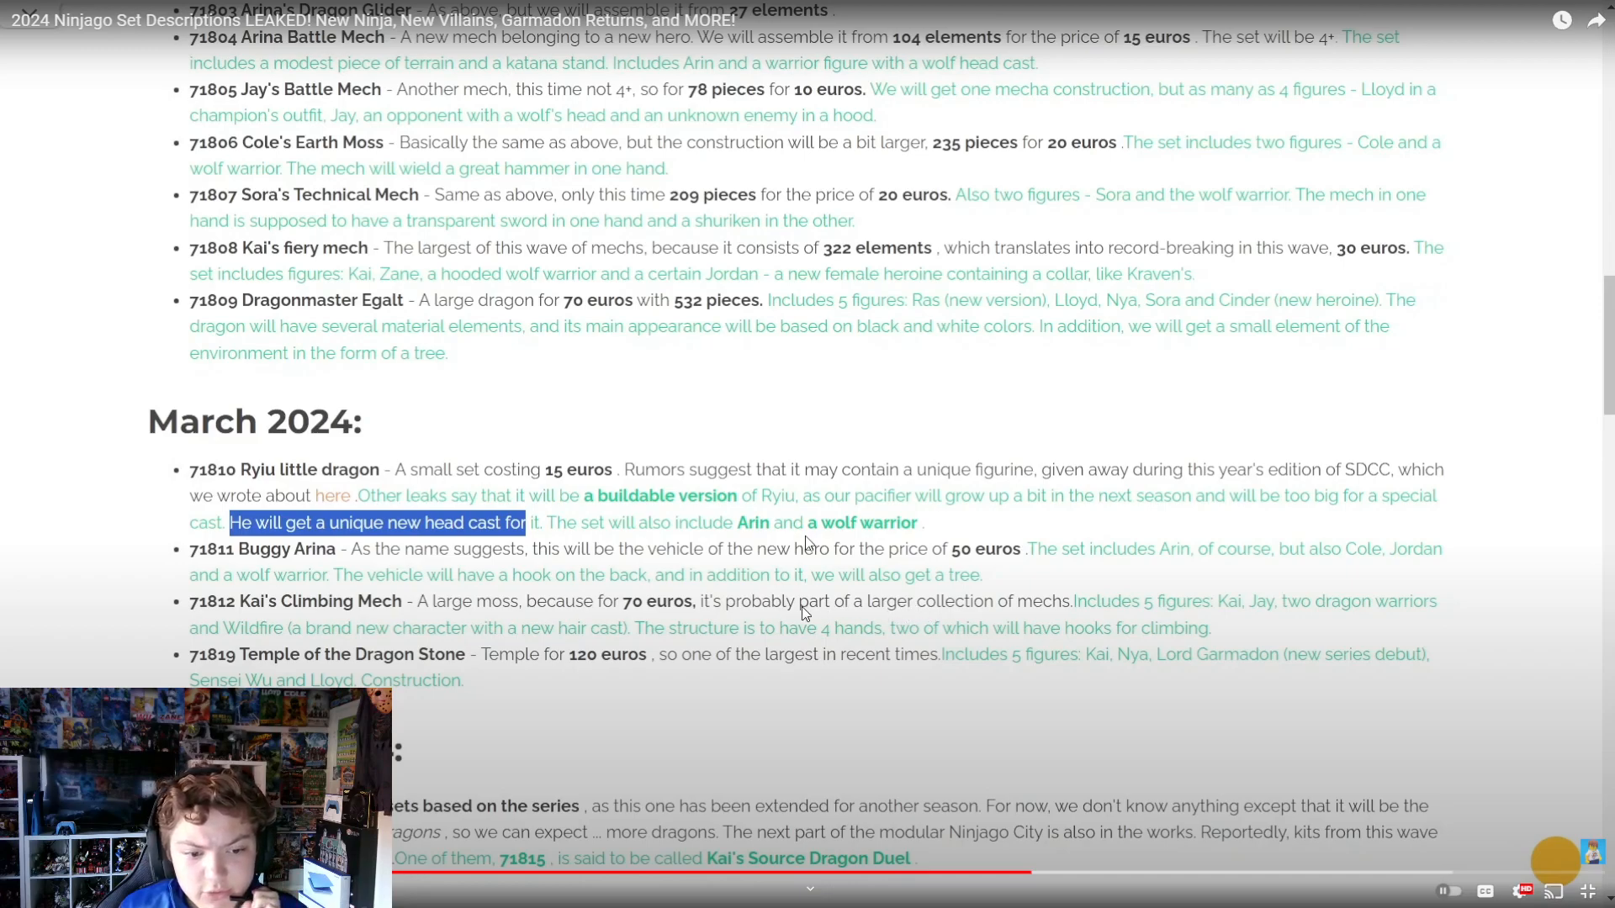
mouse_move(216, 624)
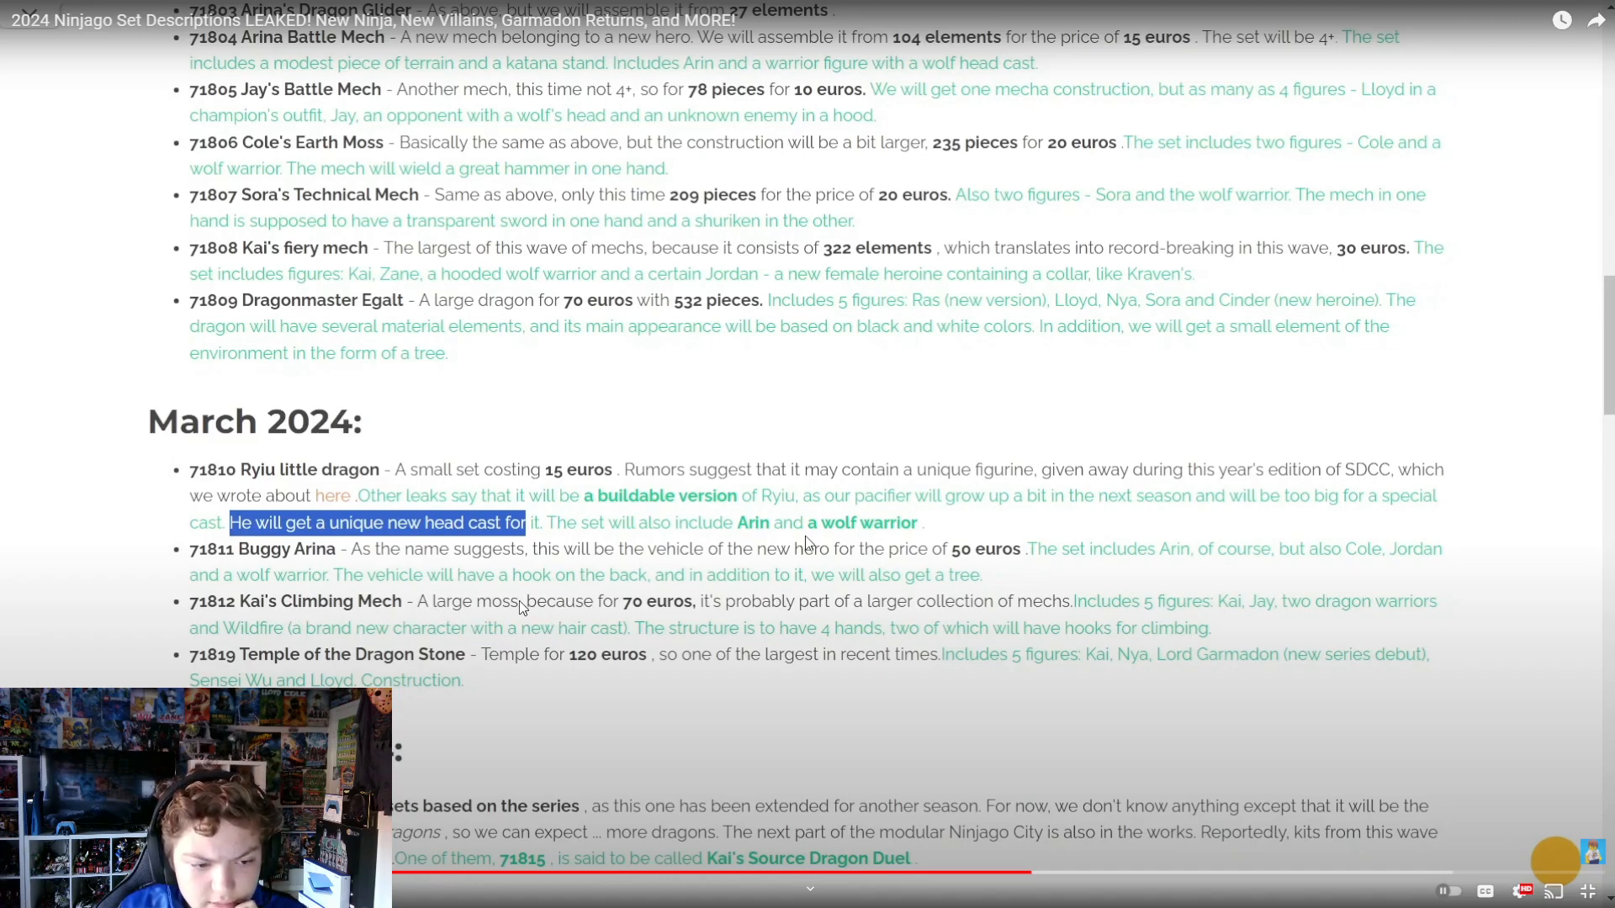
mouse_move(848, 616)
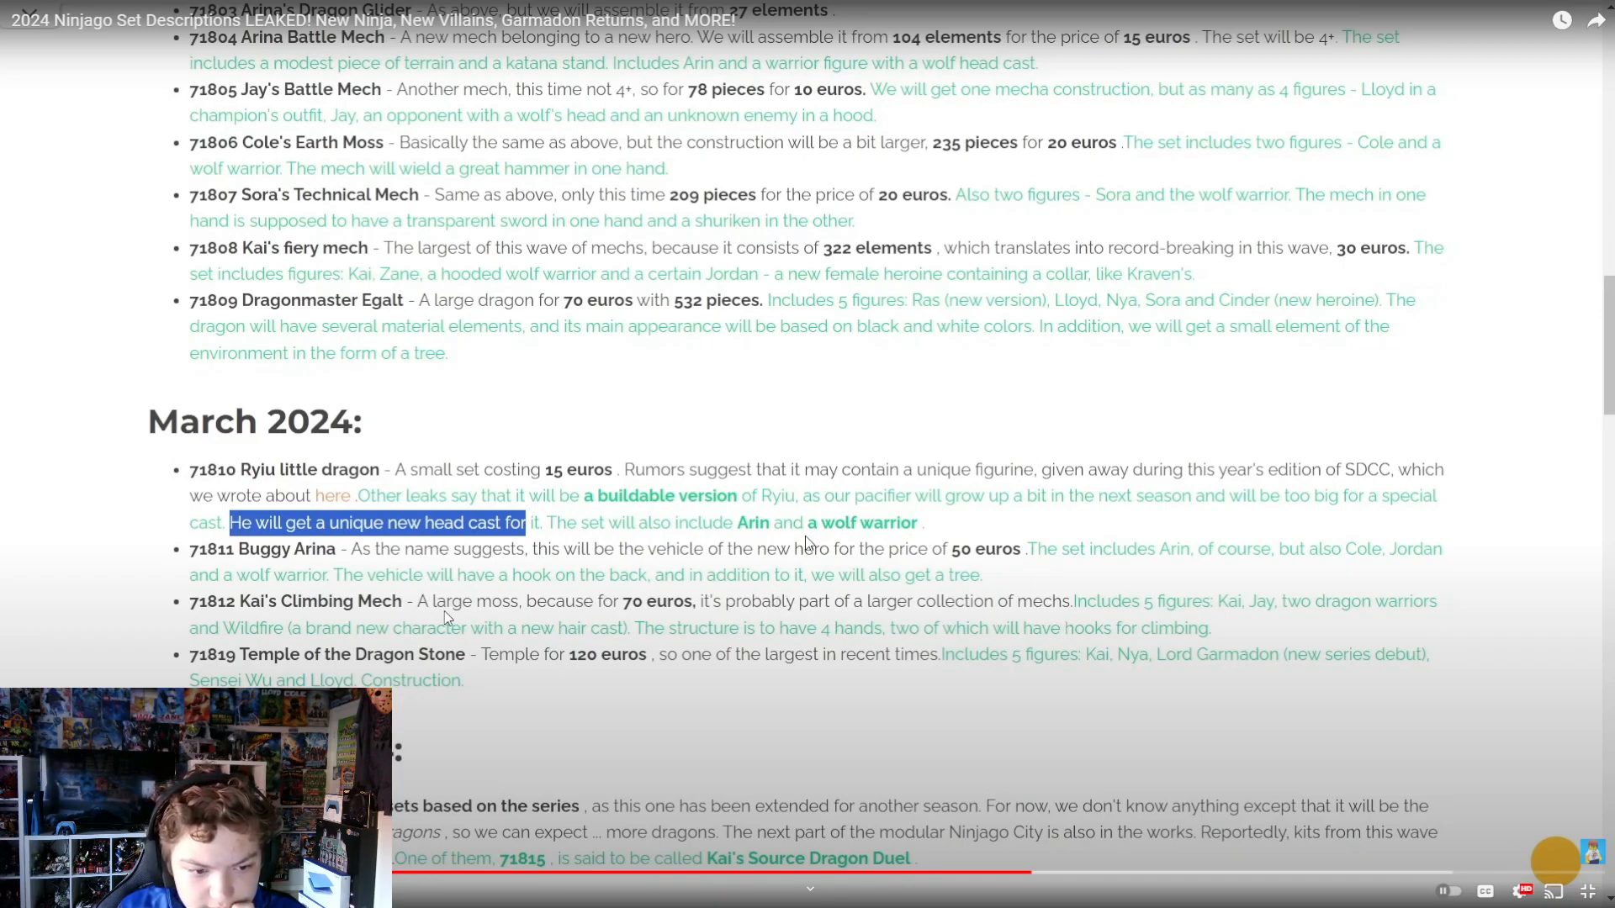
mouse_move(476, 636)
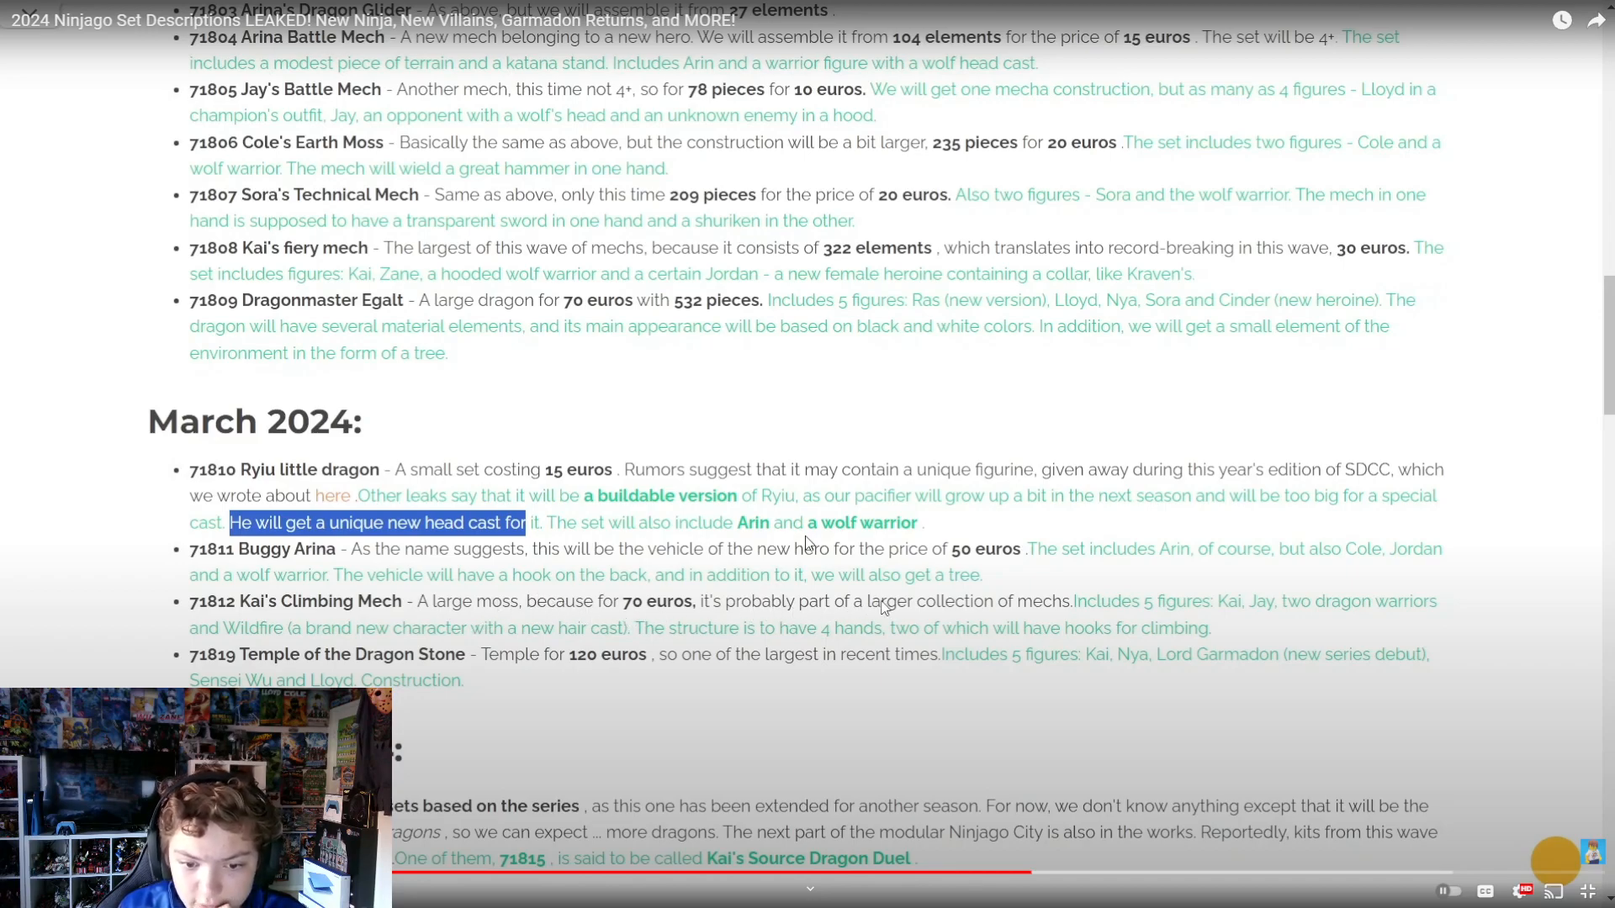
mouse_move(1145, 629)
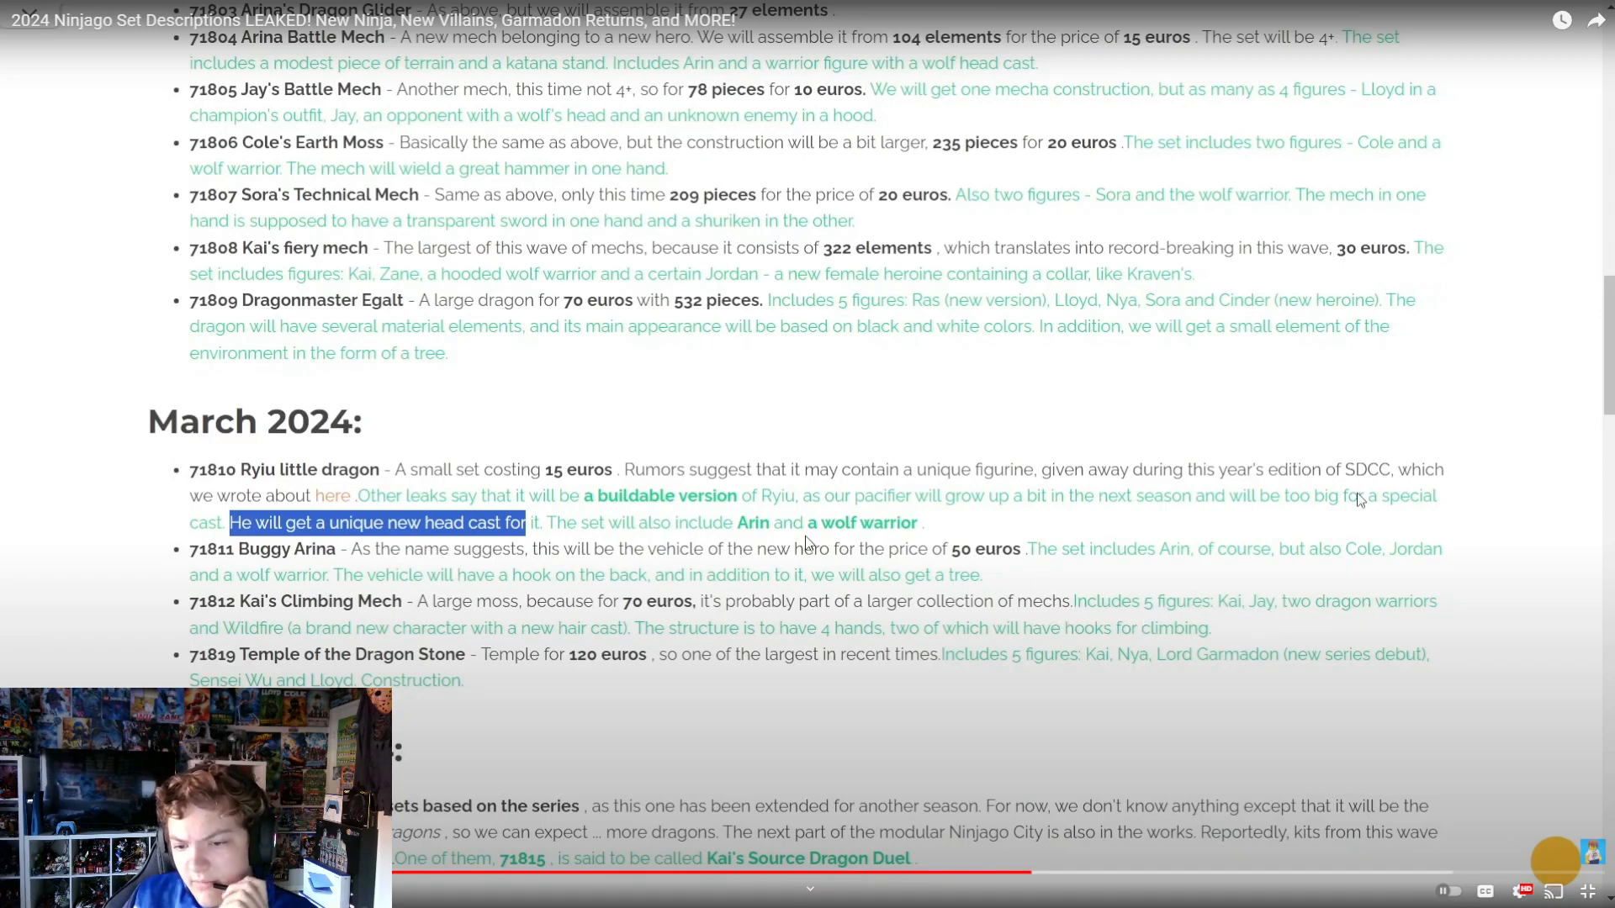
click(807, 454)
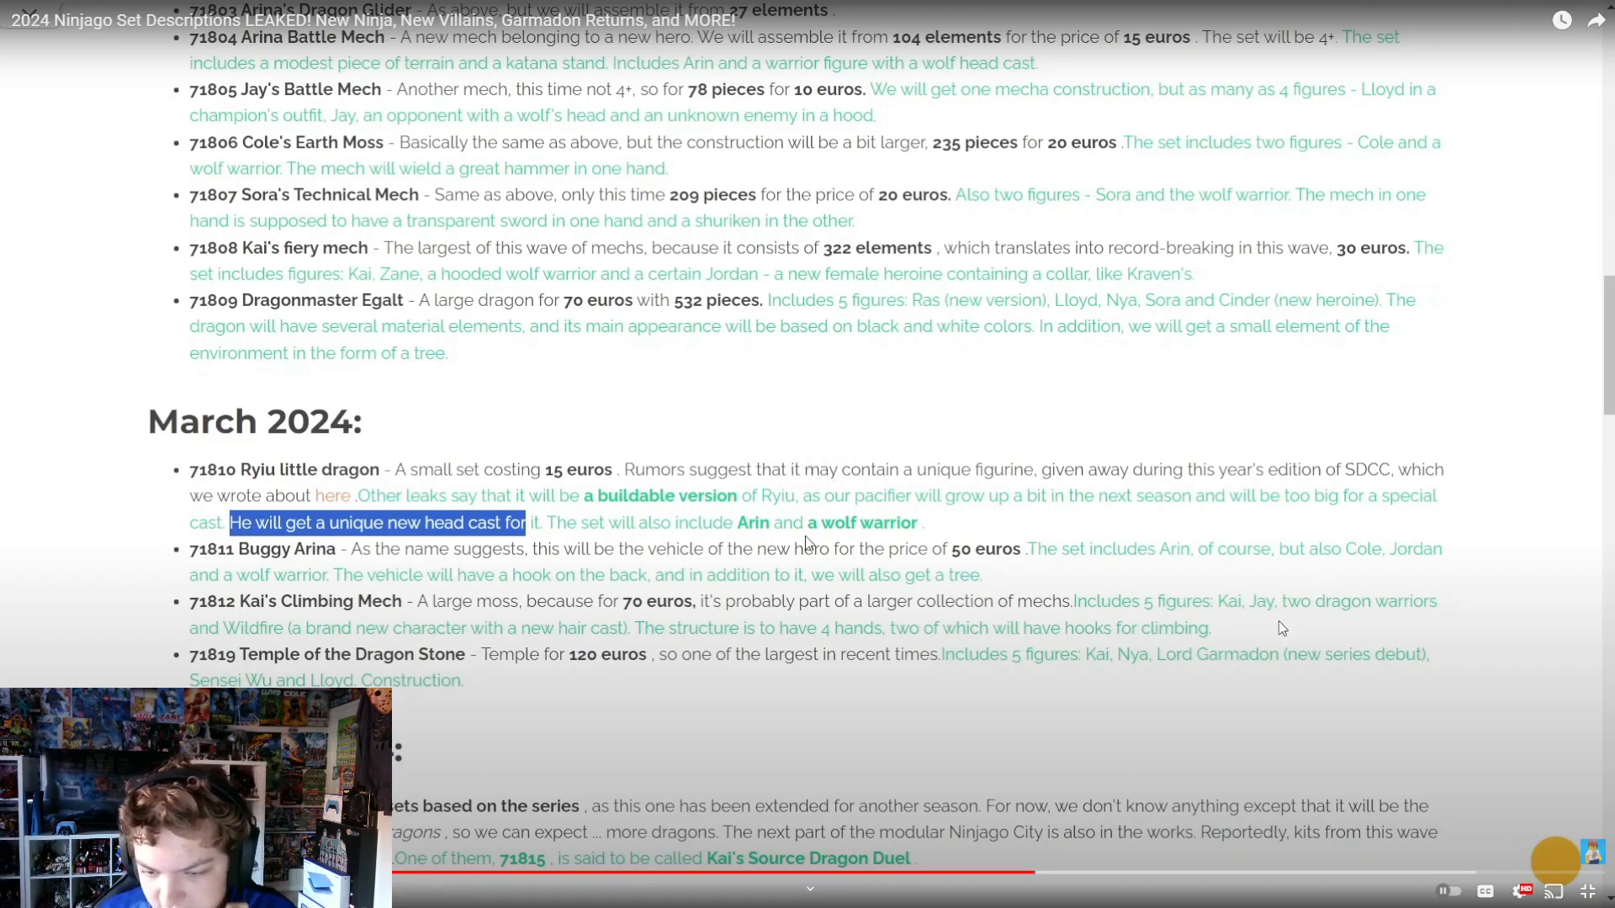
mouse_move(1290, 625)
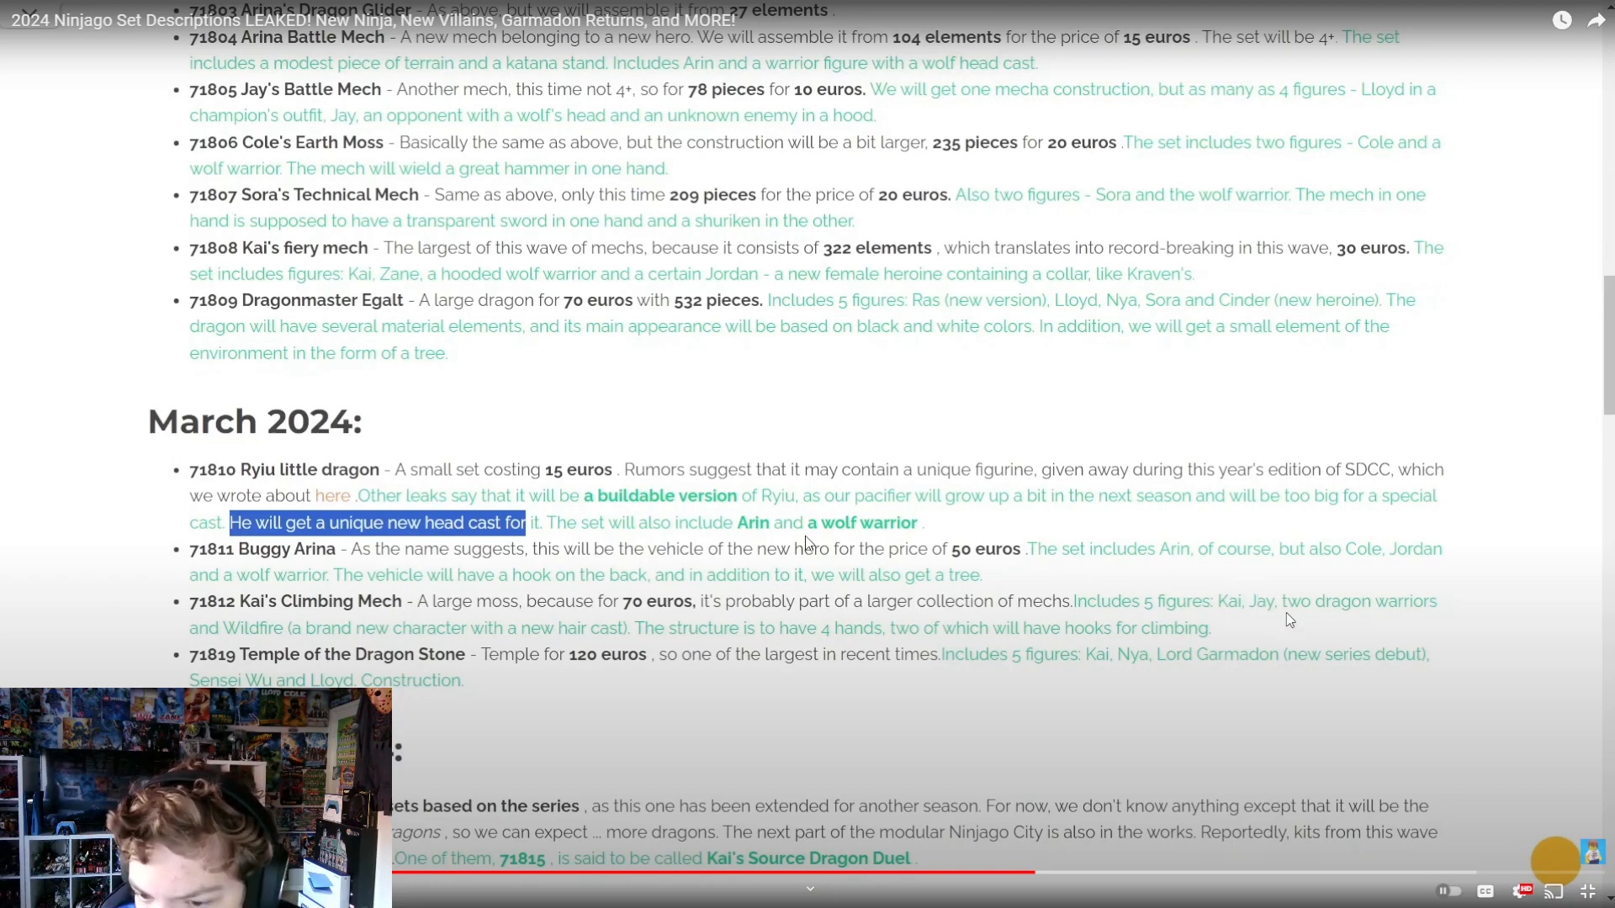
mouse_move(1178, 541)
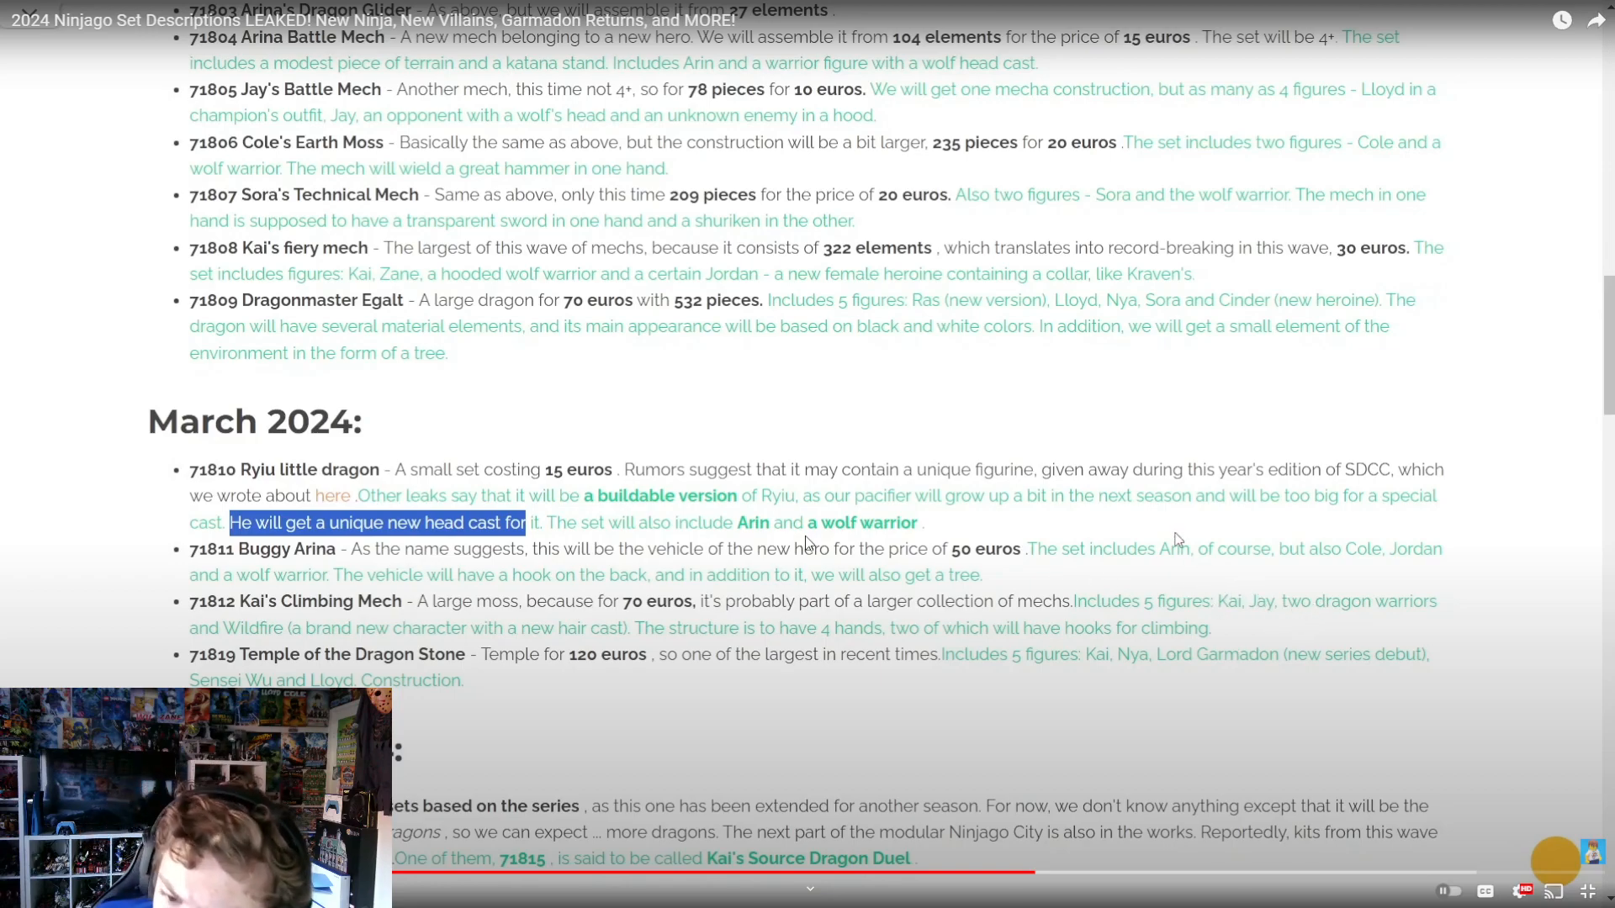
mouse_move(1316, 604)
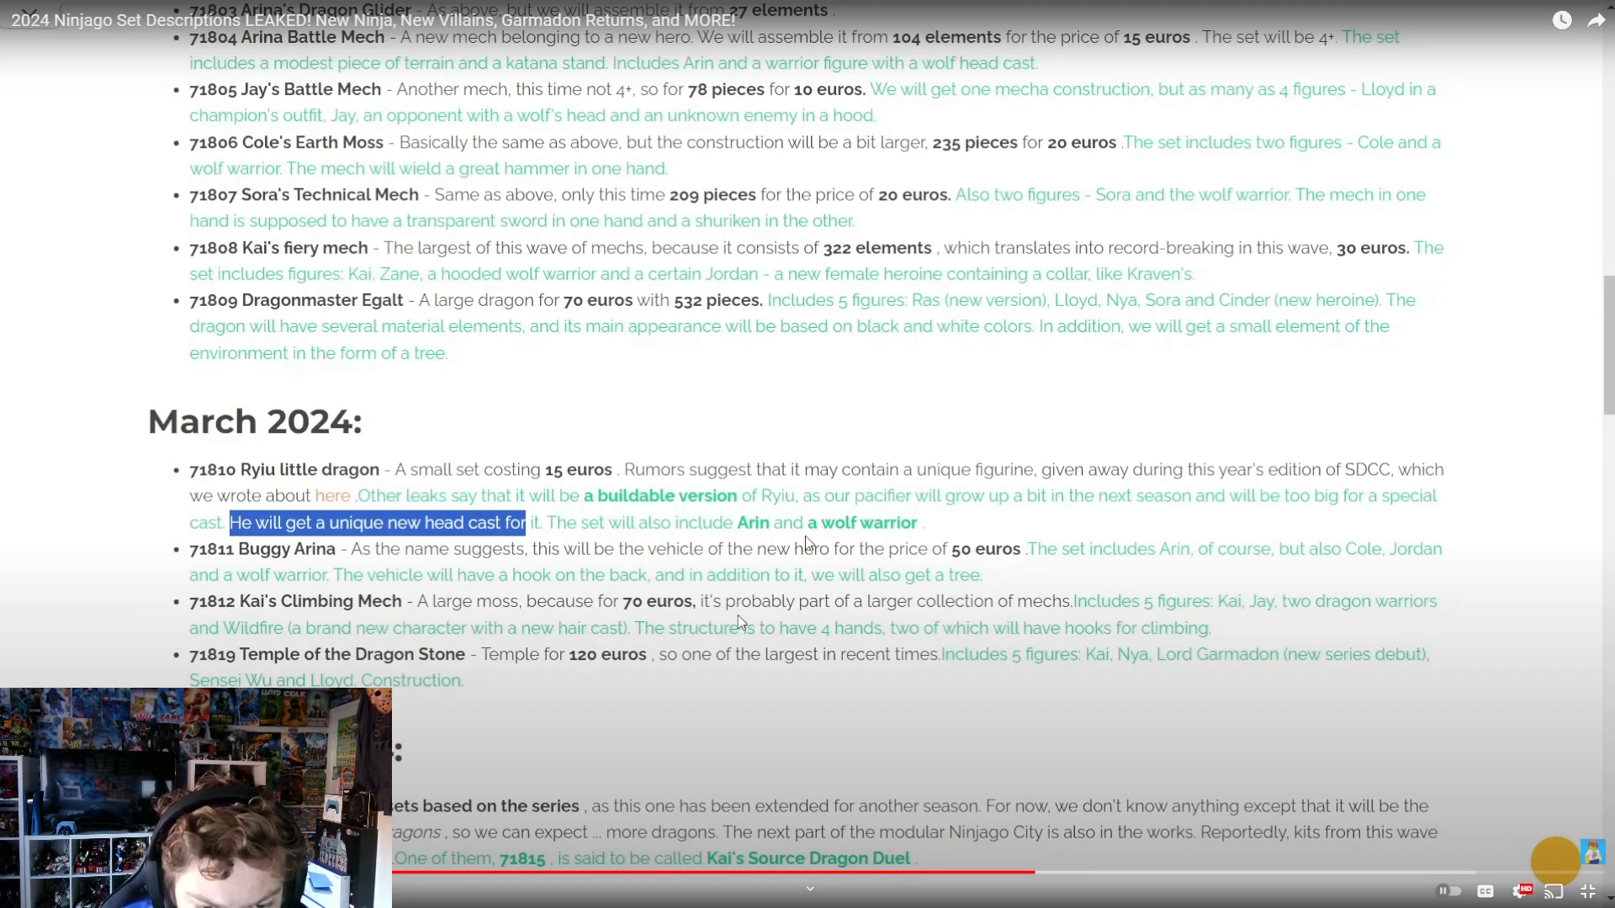
mouse_move(806, 646)
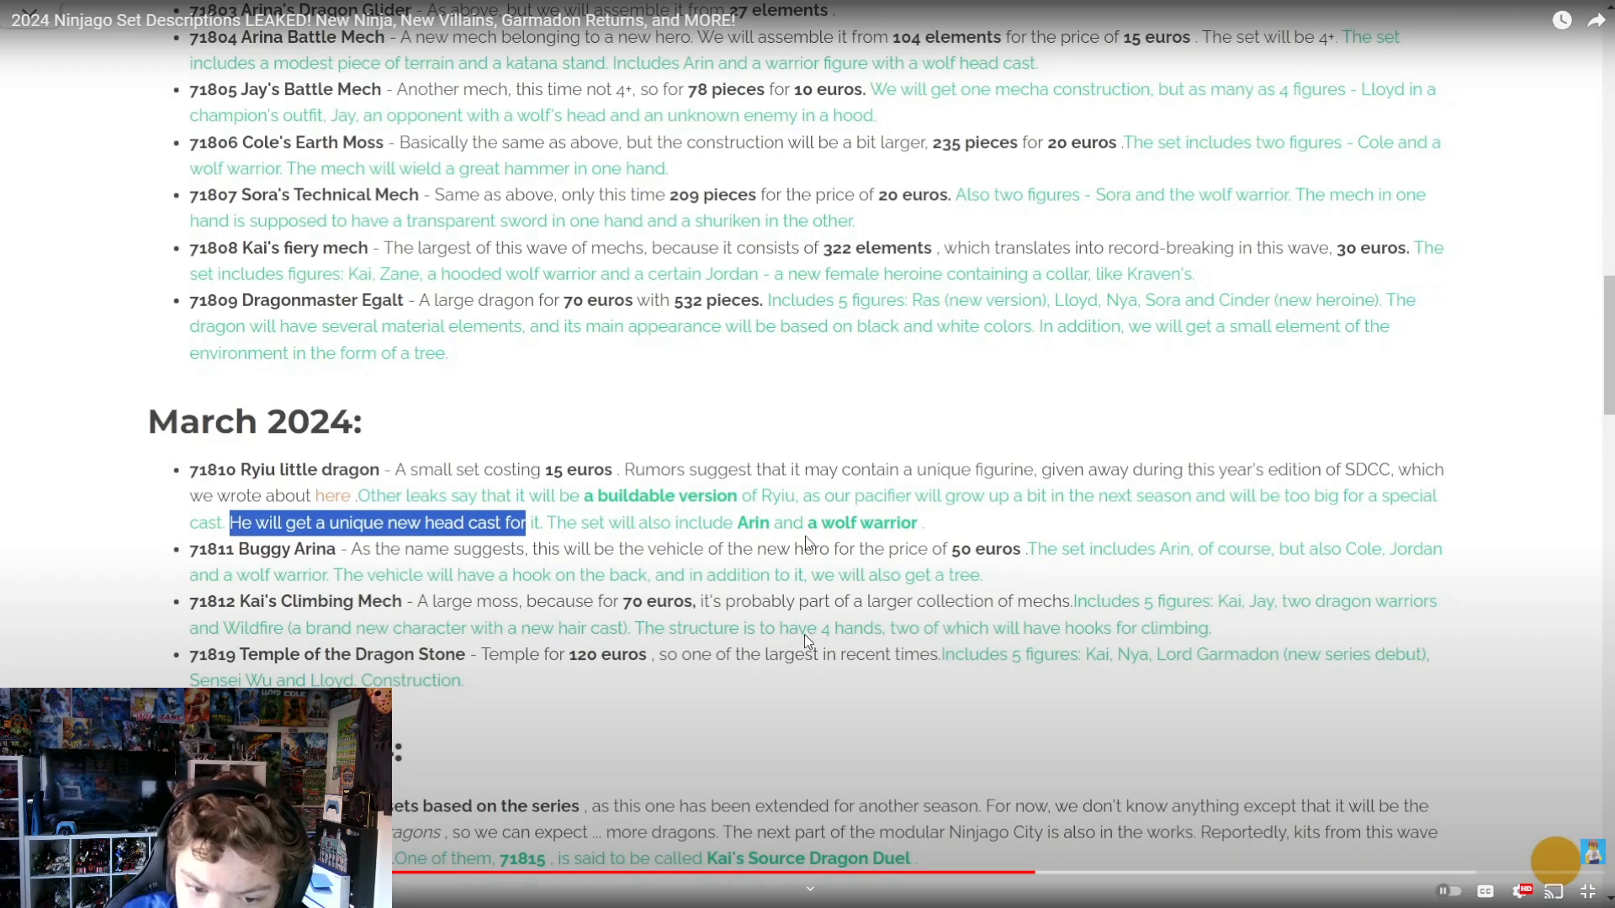
mouse_move(932, 639)
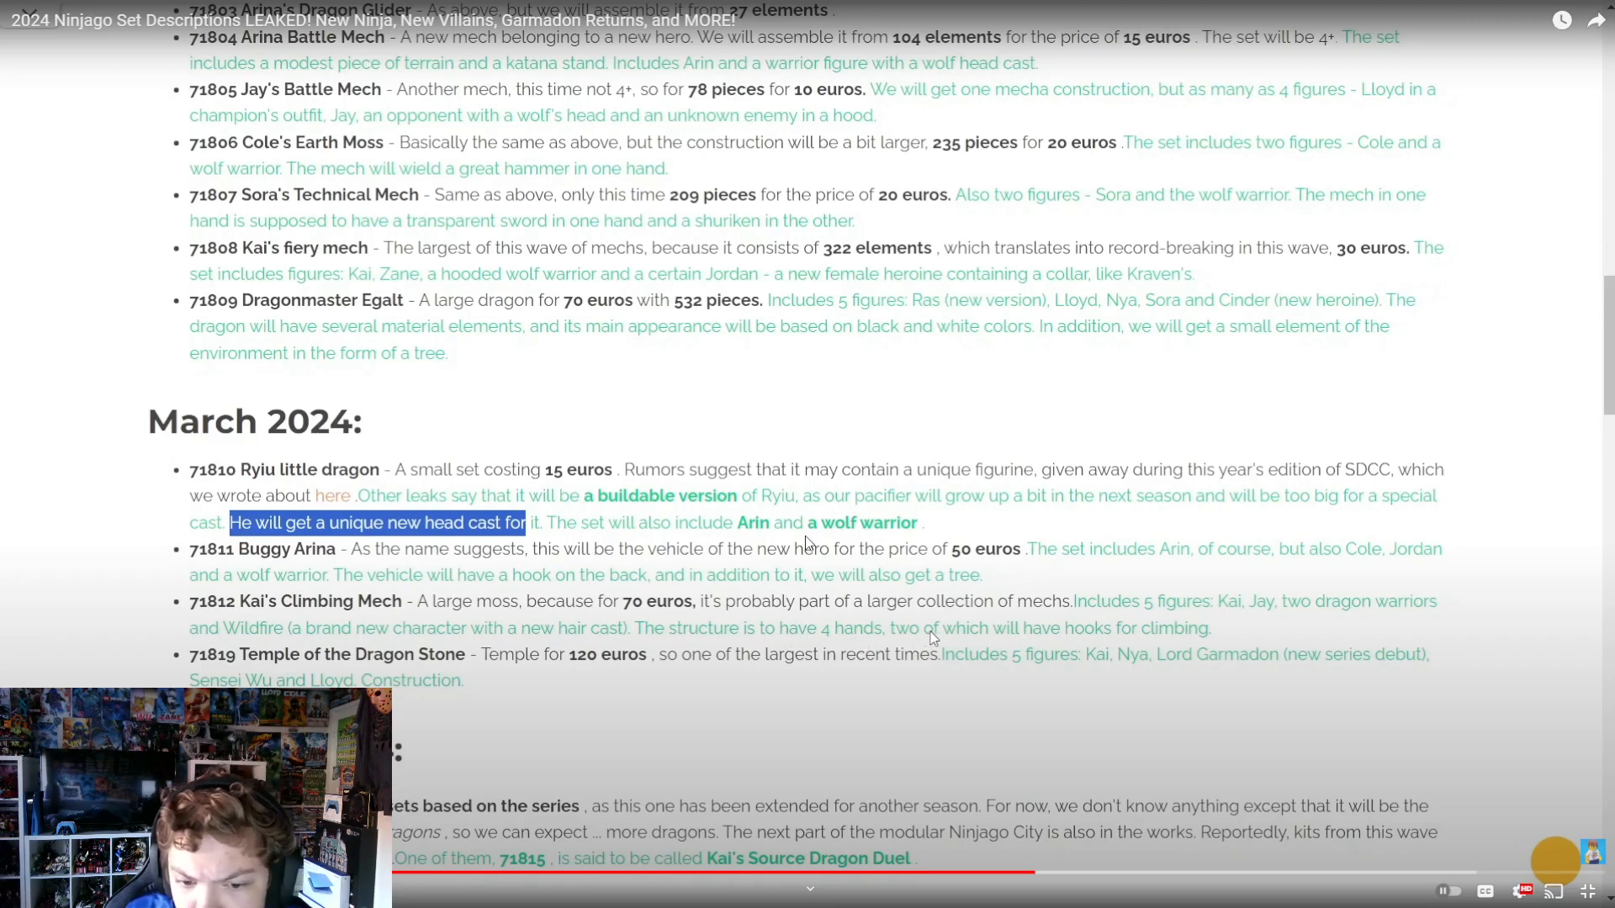
mouse_move(1059, 665)
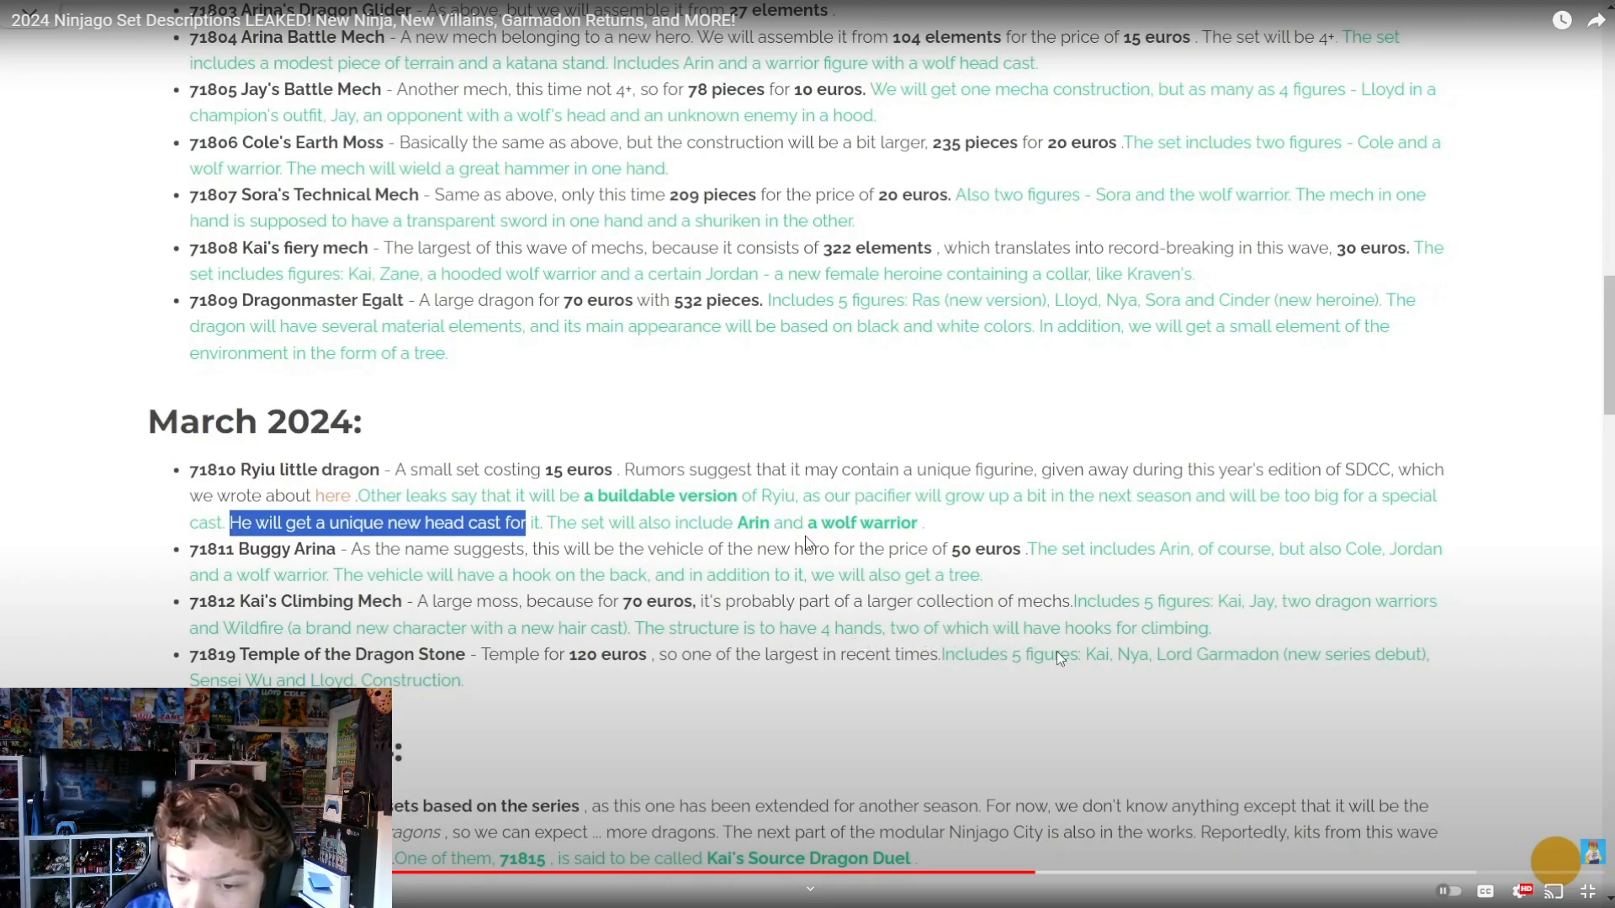
mouse_move(1055, 639)
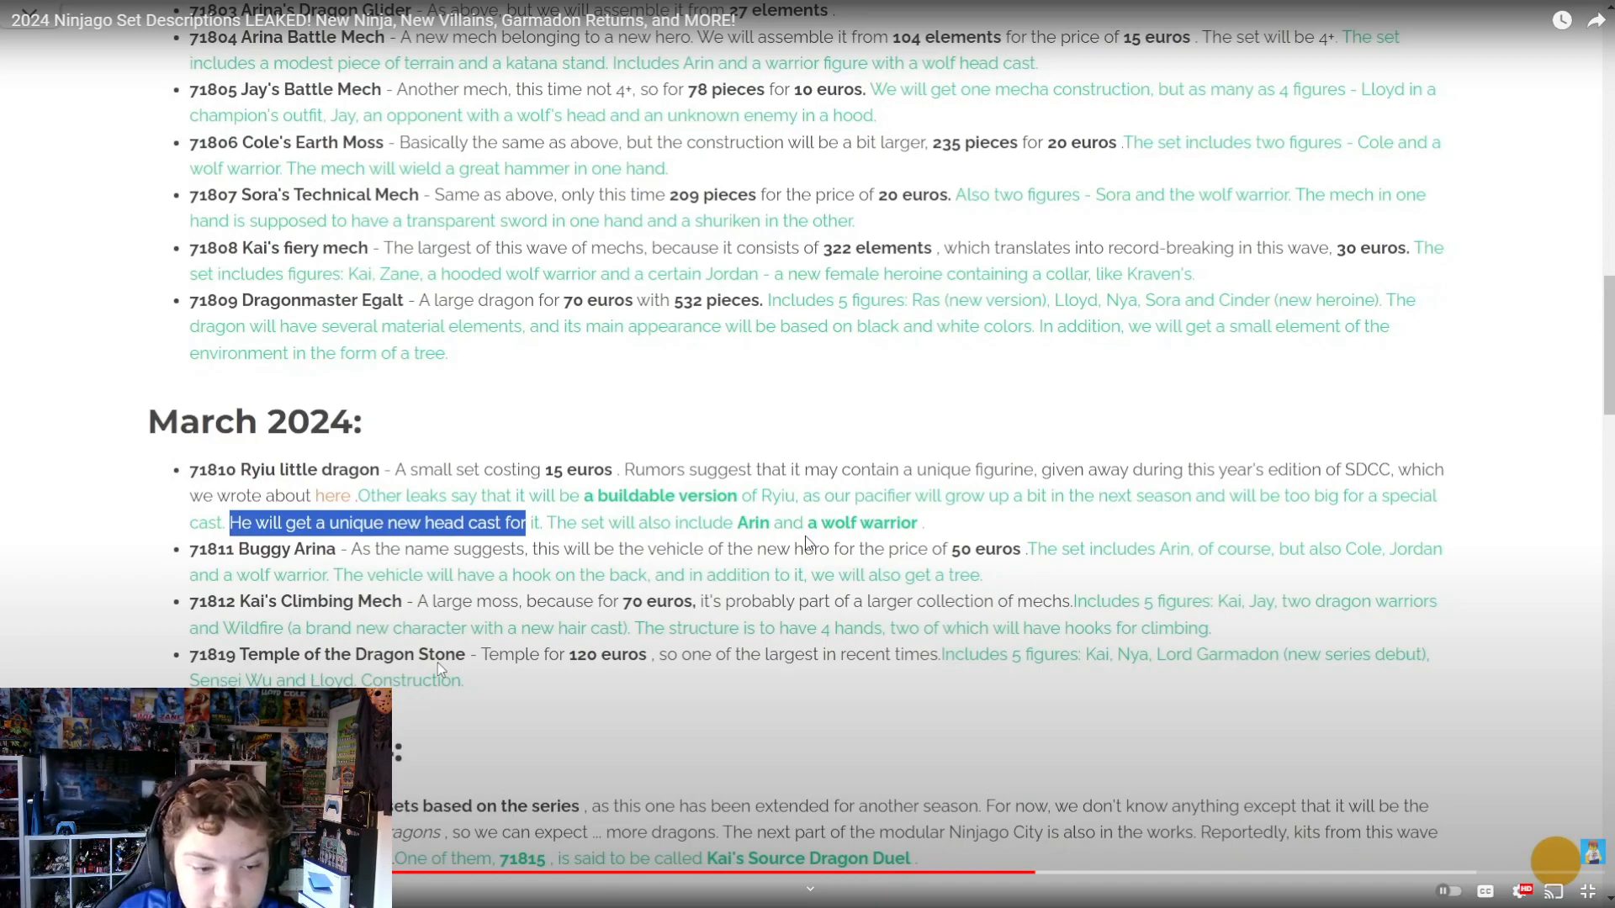
mouse_move(568, 675)
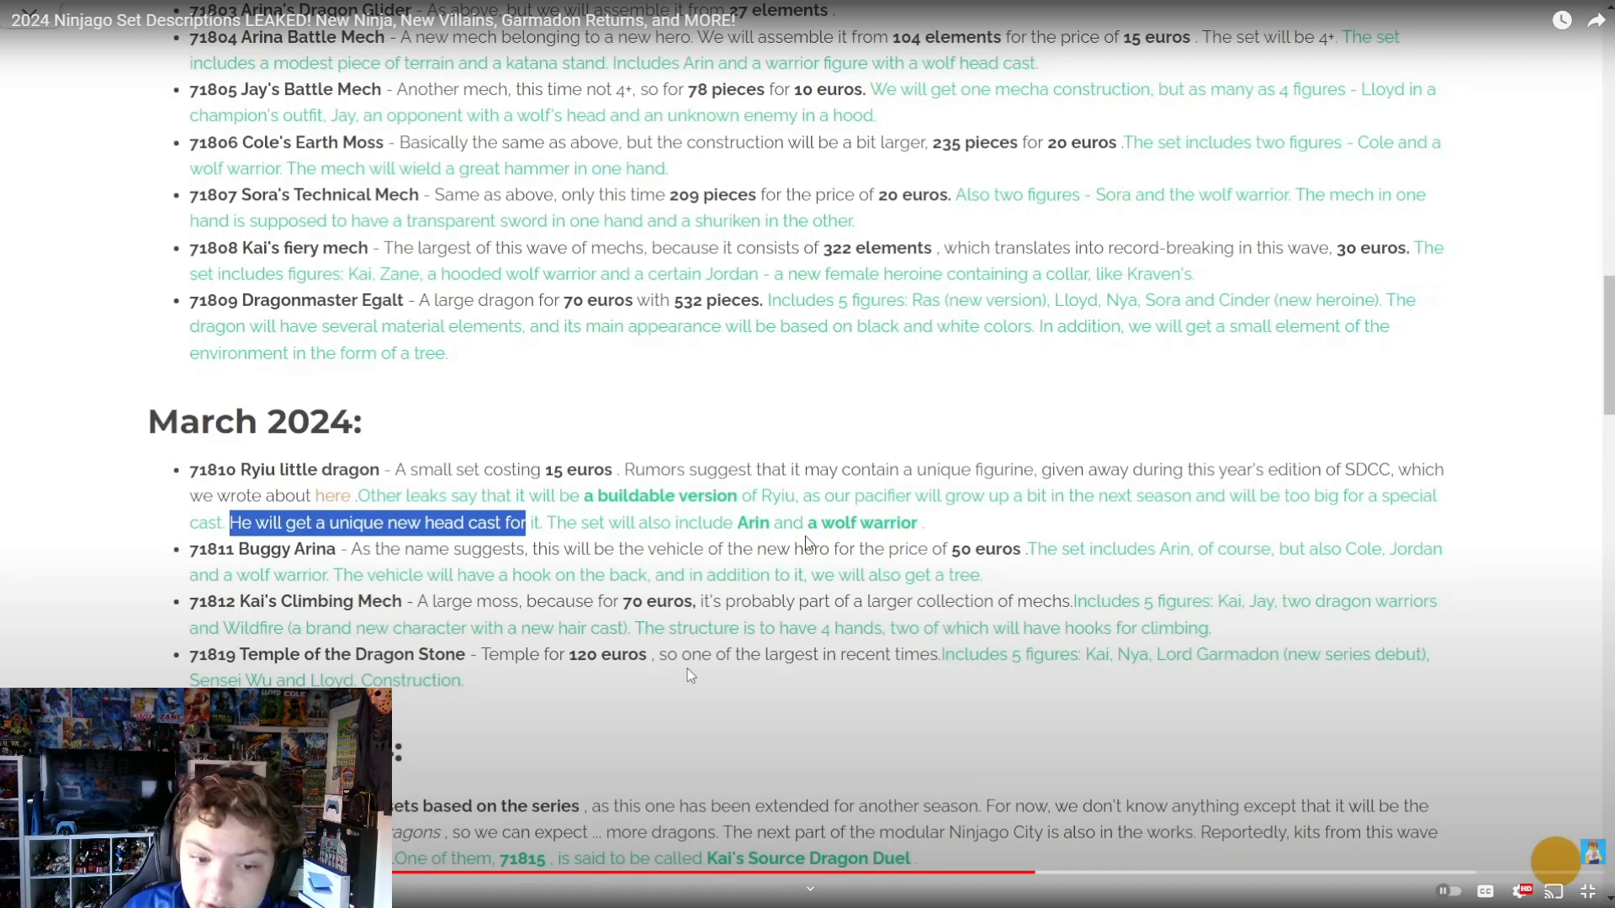
mouse_move(860, 679)
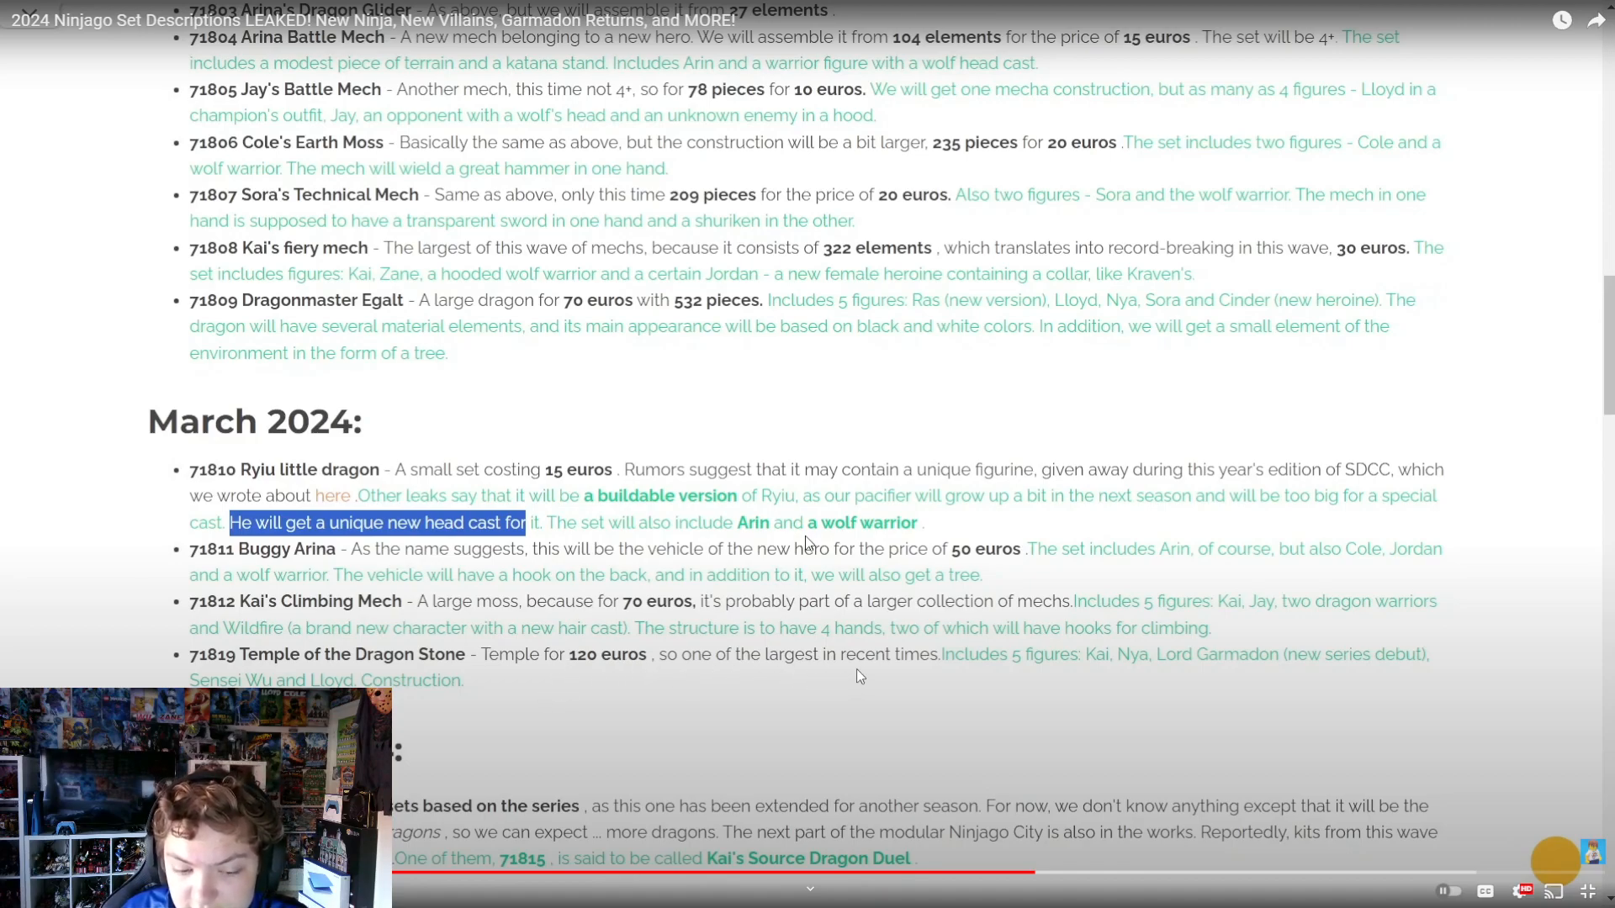
mouse_move(1042, 659)
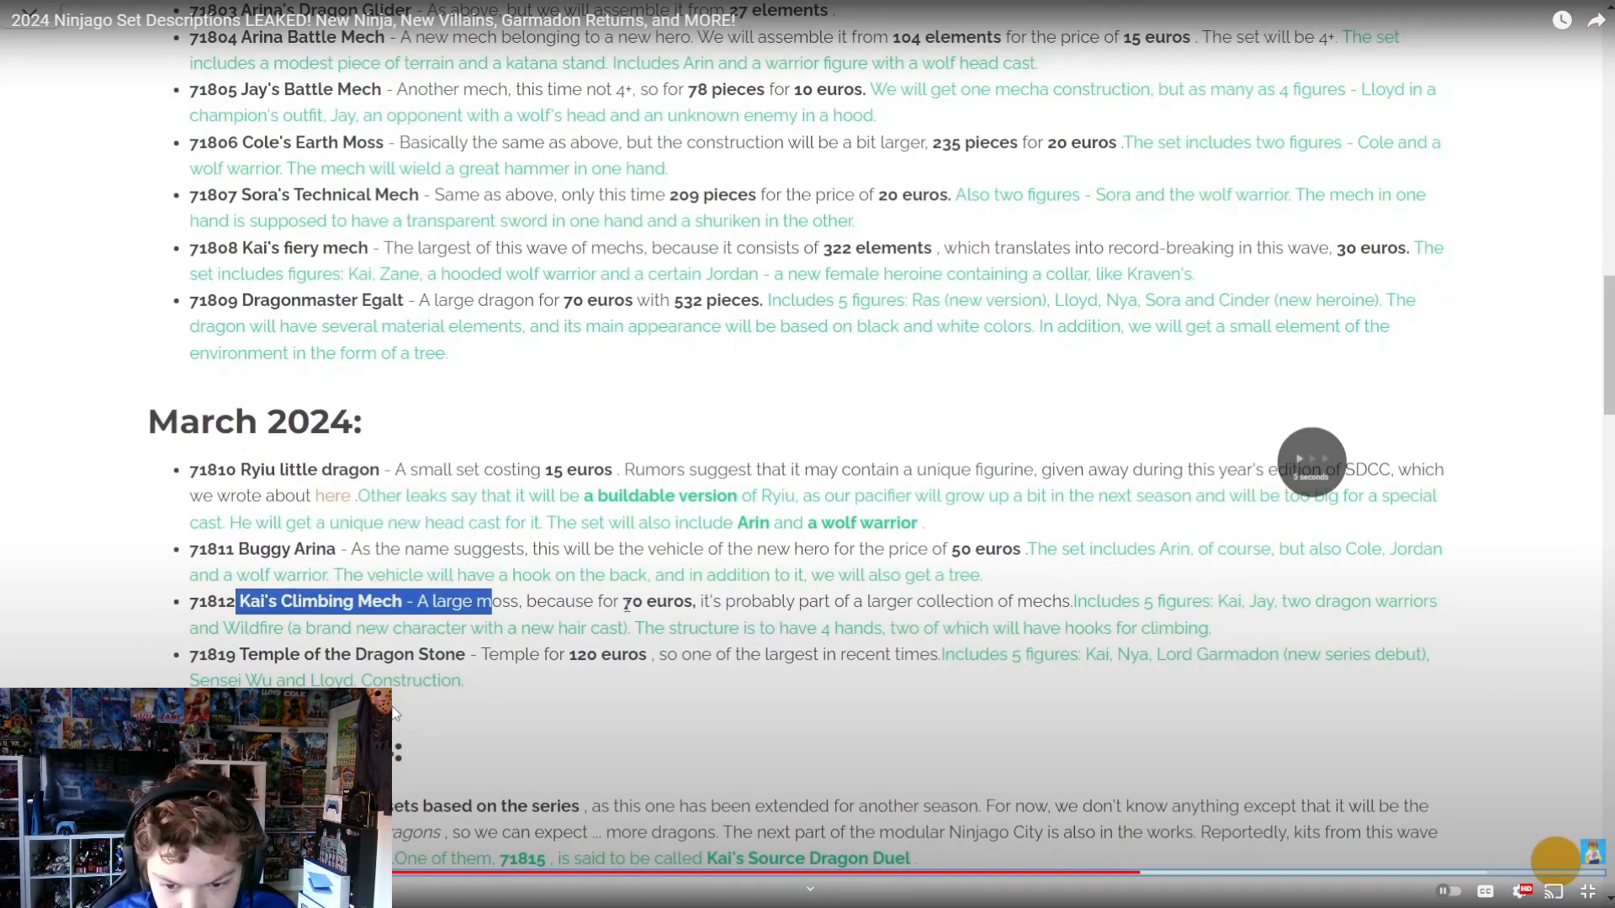
scroll(down, 3)
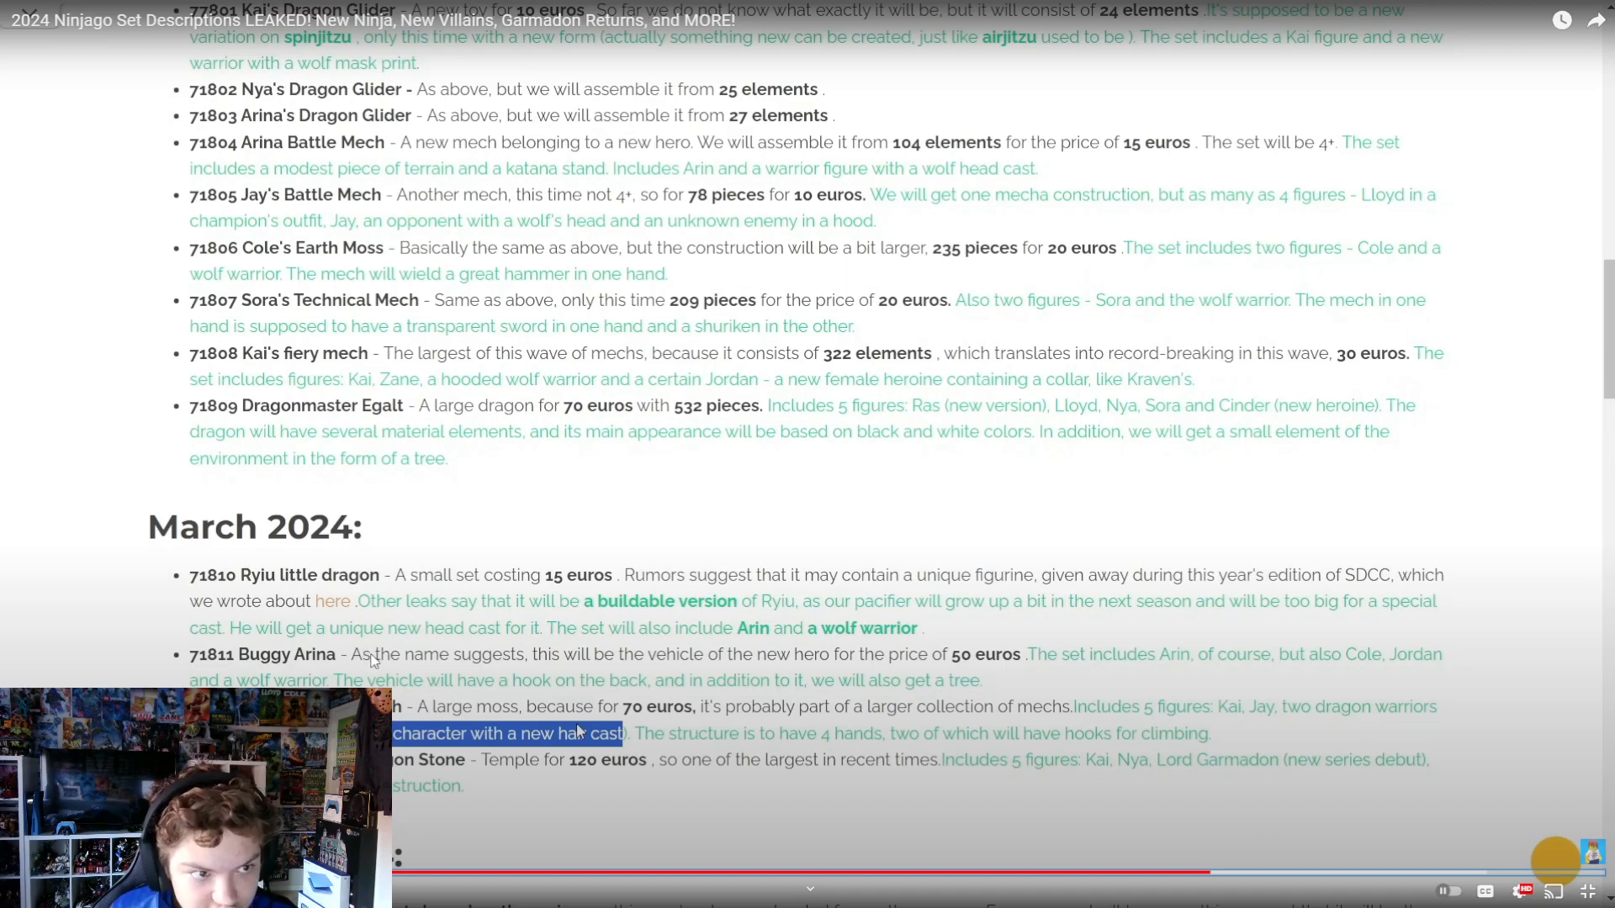
Step: Let the set descriptions video end and pick the Kai's Source Dragon Duel leak video
scroll(down, 3)
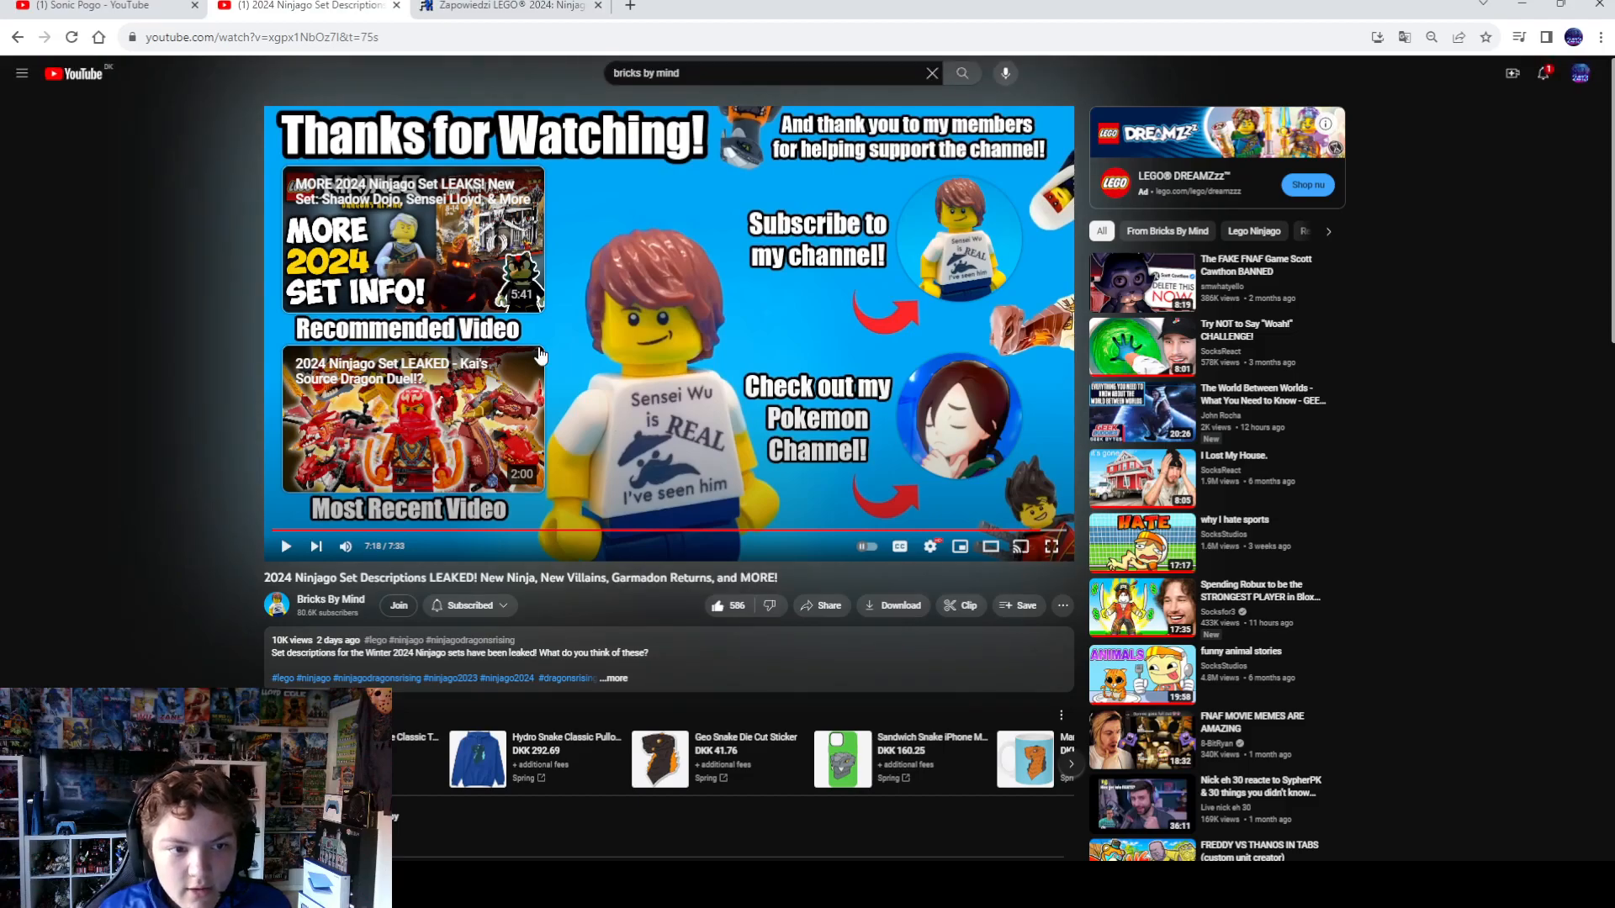
click(330, 604)
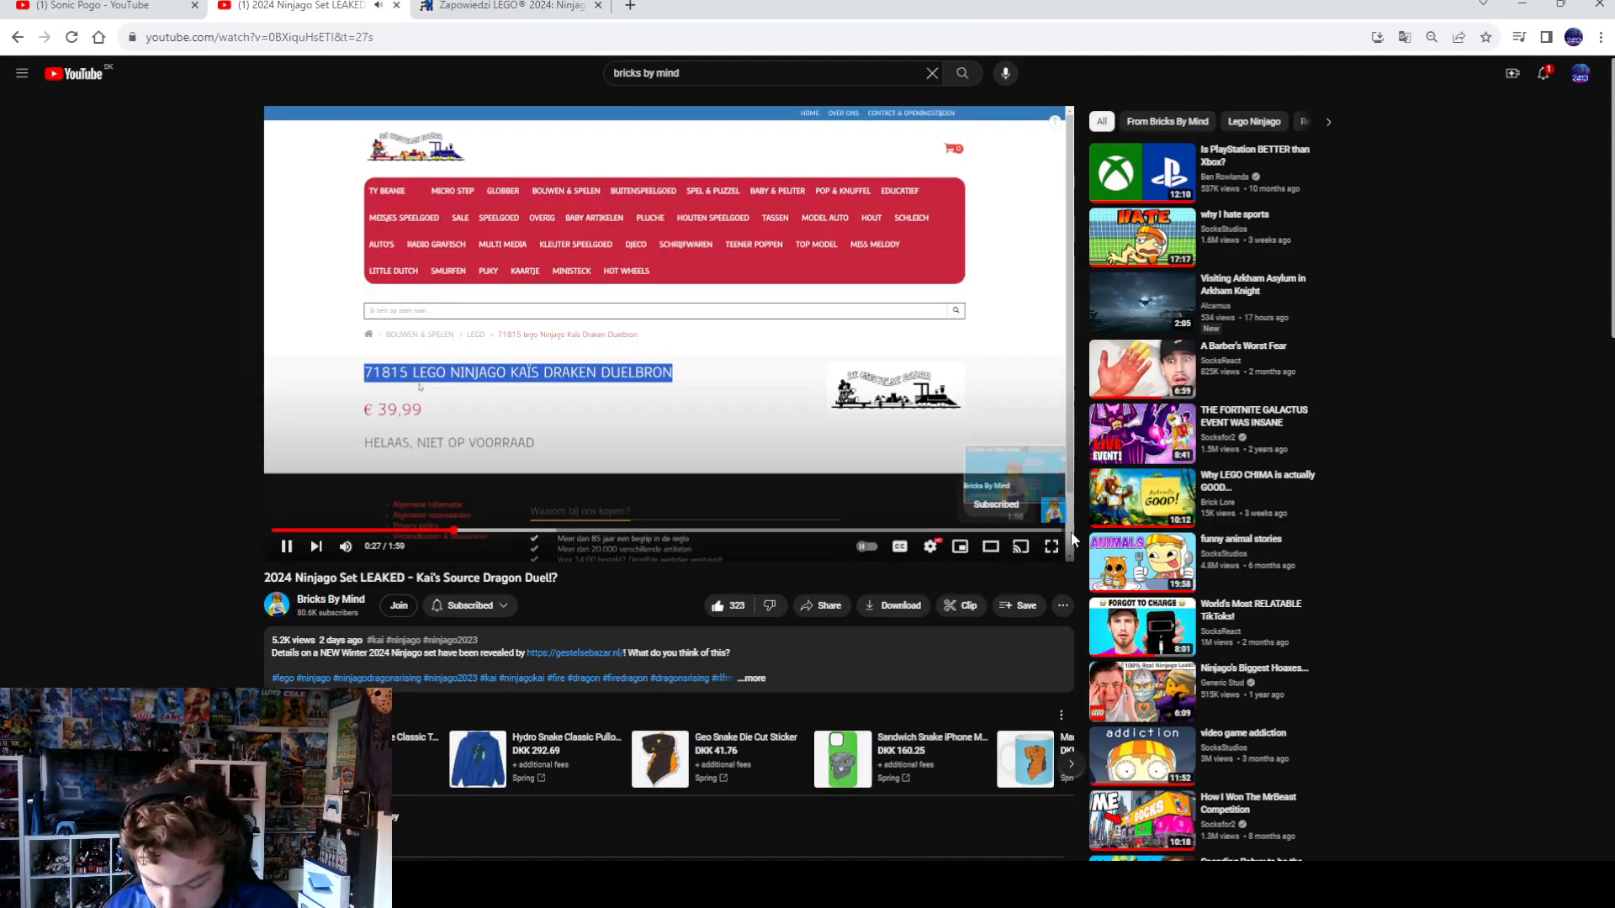
Step: Watch the Source Dragon Duel store listing fullscreen, then go to the Bricks By Mind videos page
click(1050, 546)
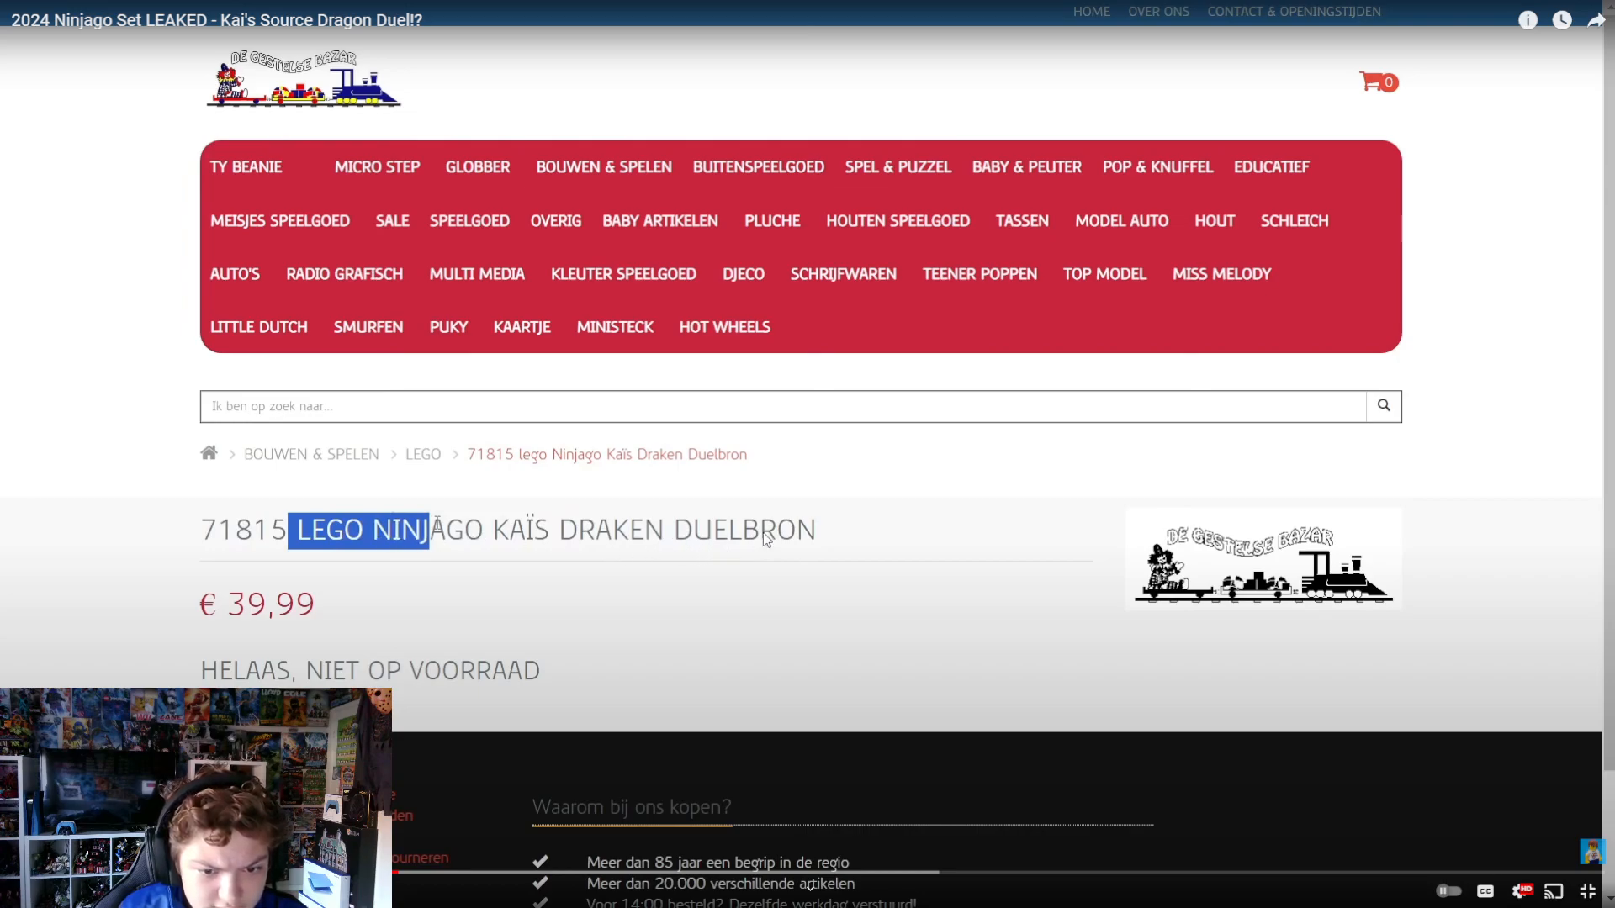
mouse_move(321, 652)
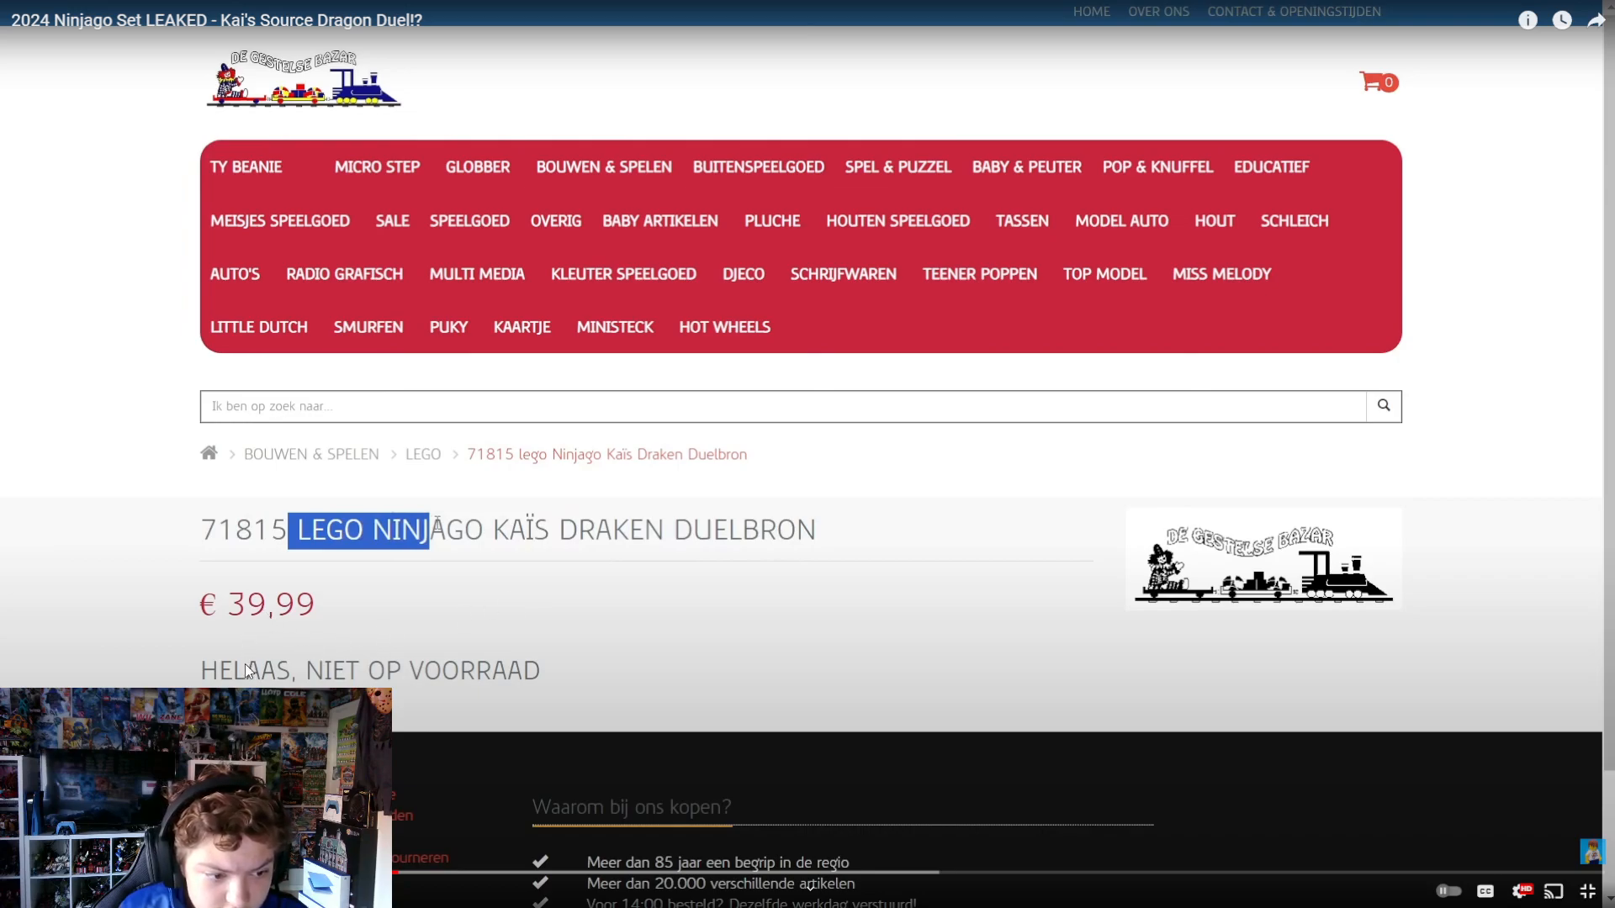
mouse_move(309, 685)
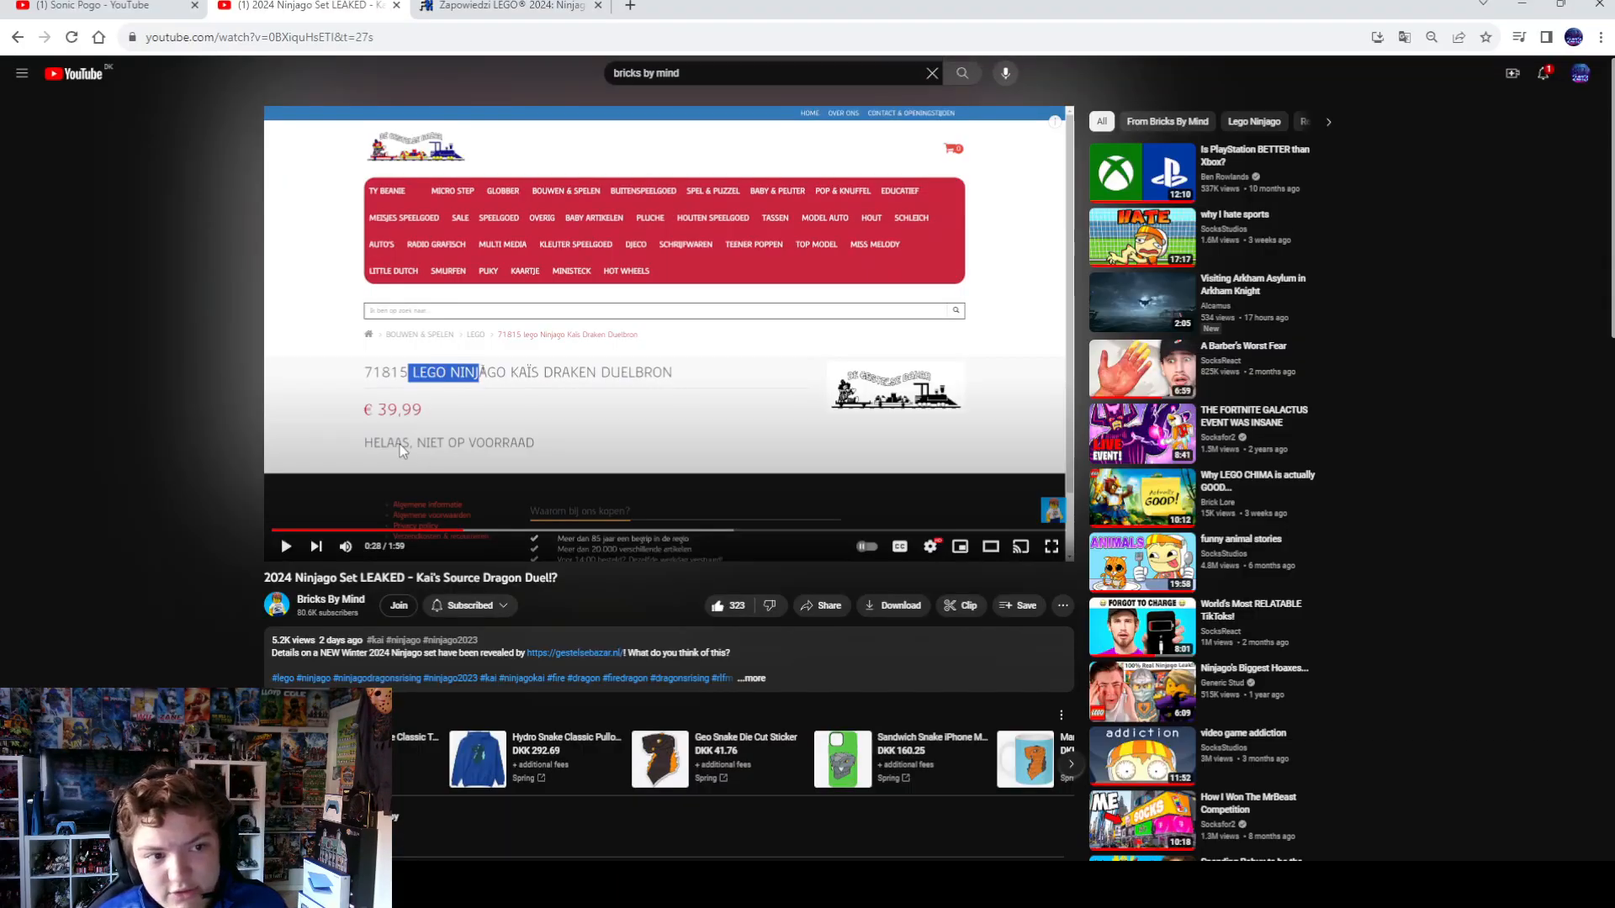
click(330, 600)
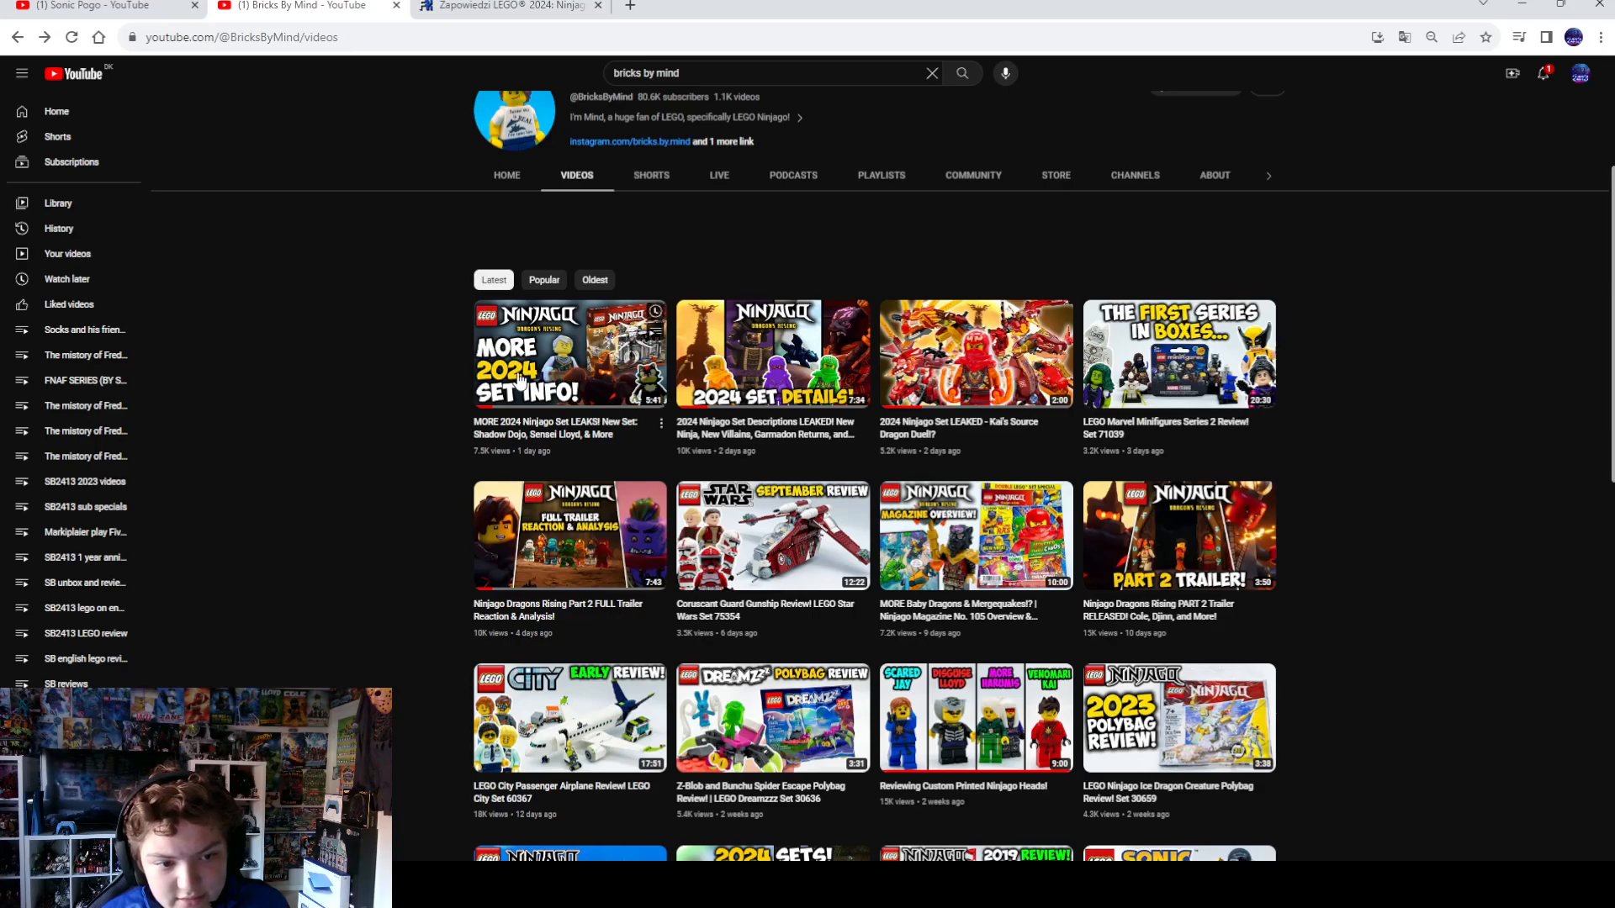
Step: Open 'MORE 2024 Ninjago Set LEAKS!' and watch fullscreen up to the 71813 Shadow Dojo post
click(570, 353)
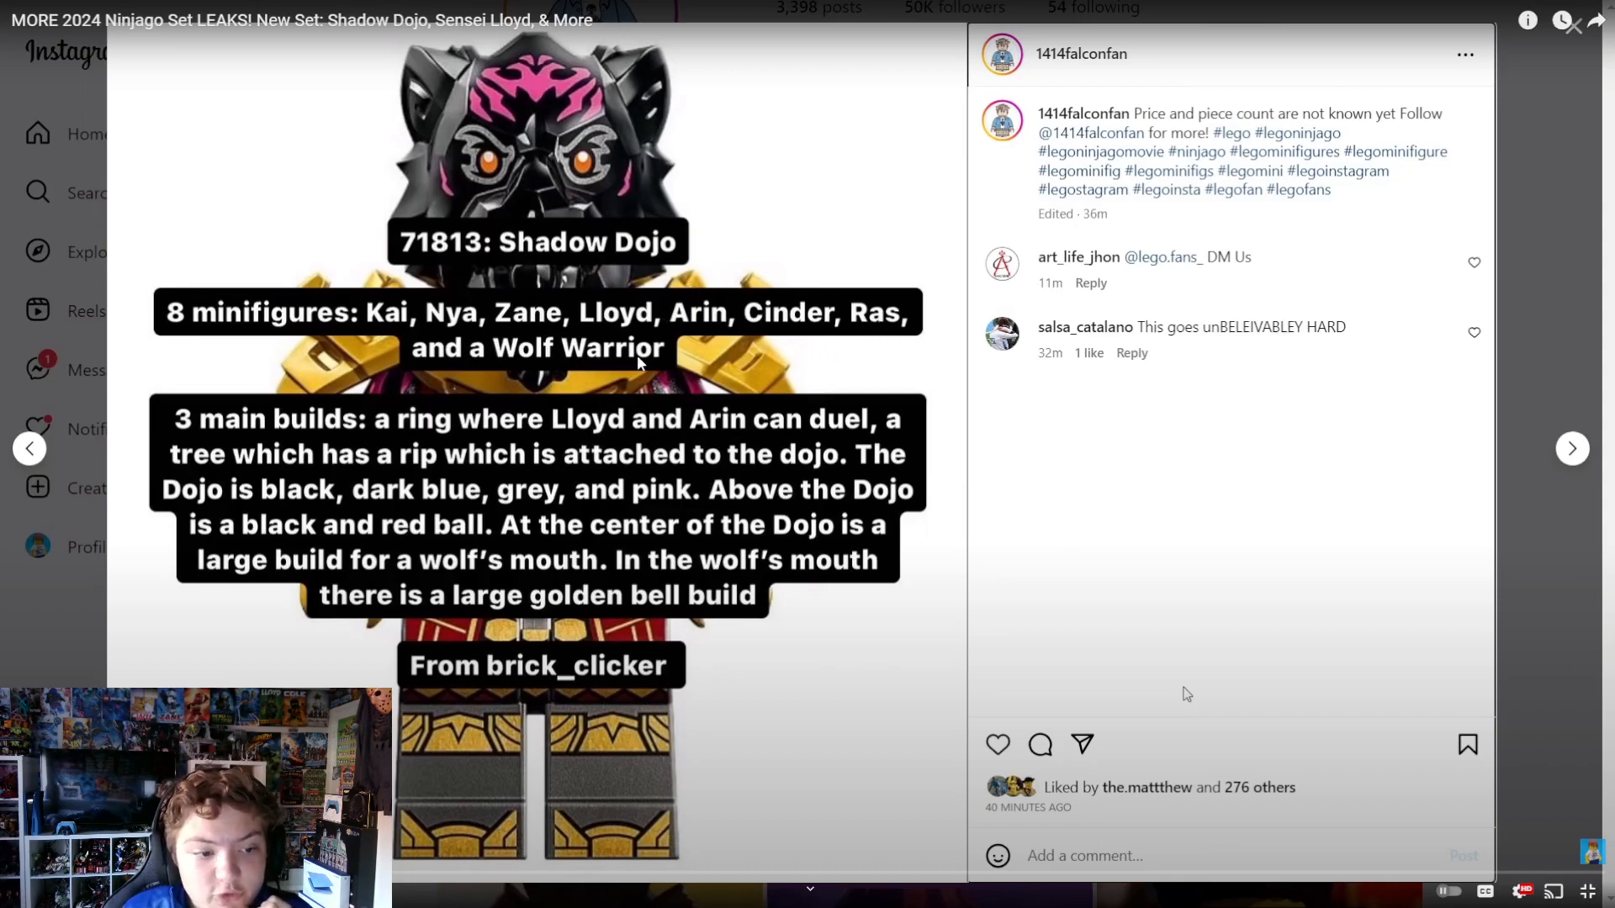
mouse_move(304, 381)
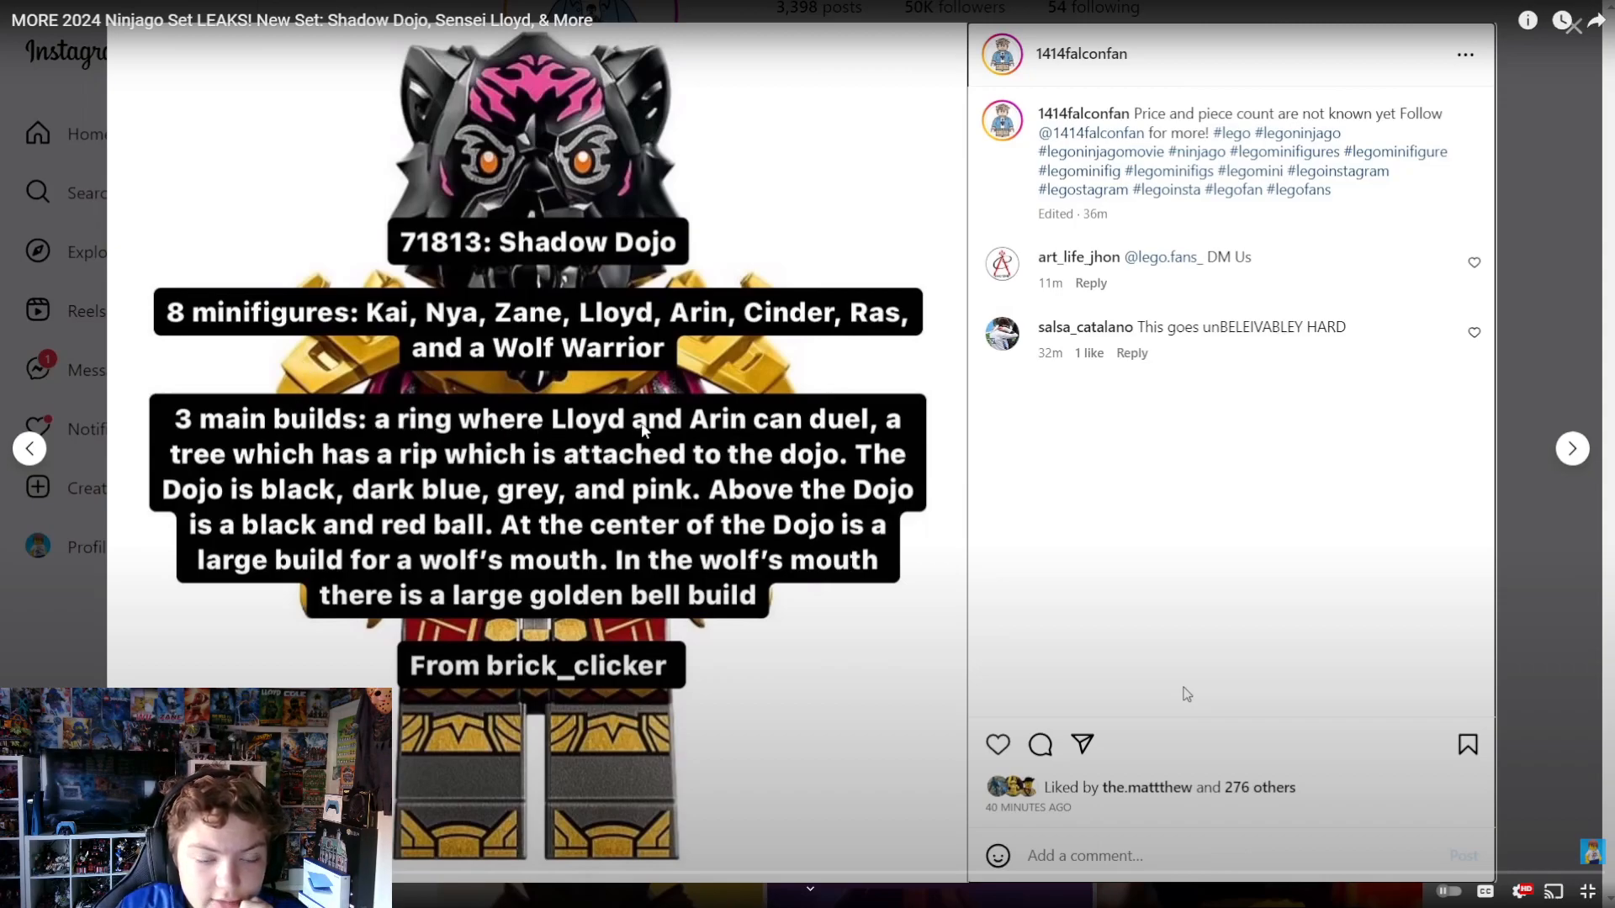
mouse_move(520, 472)
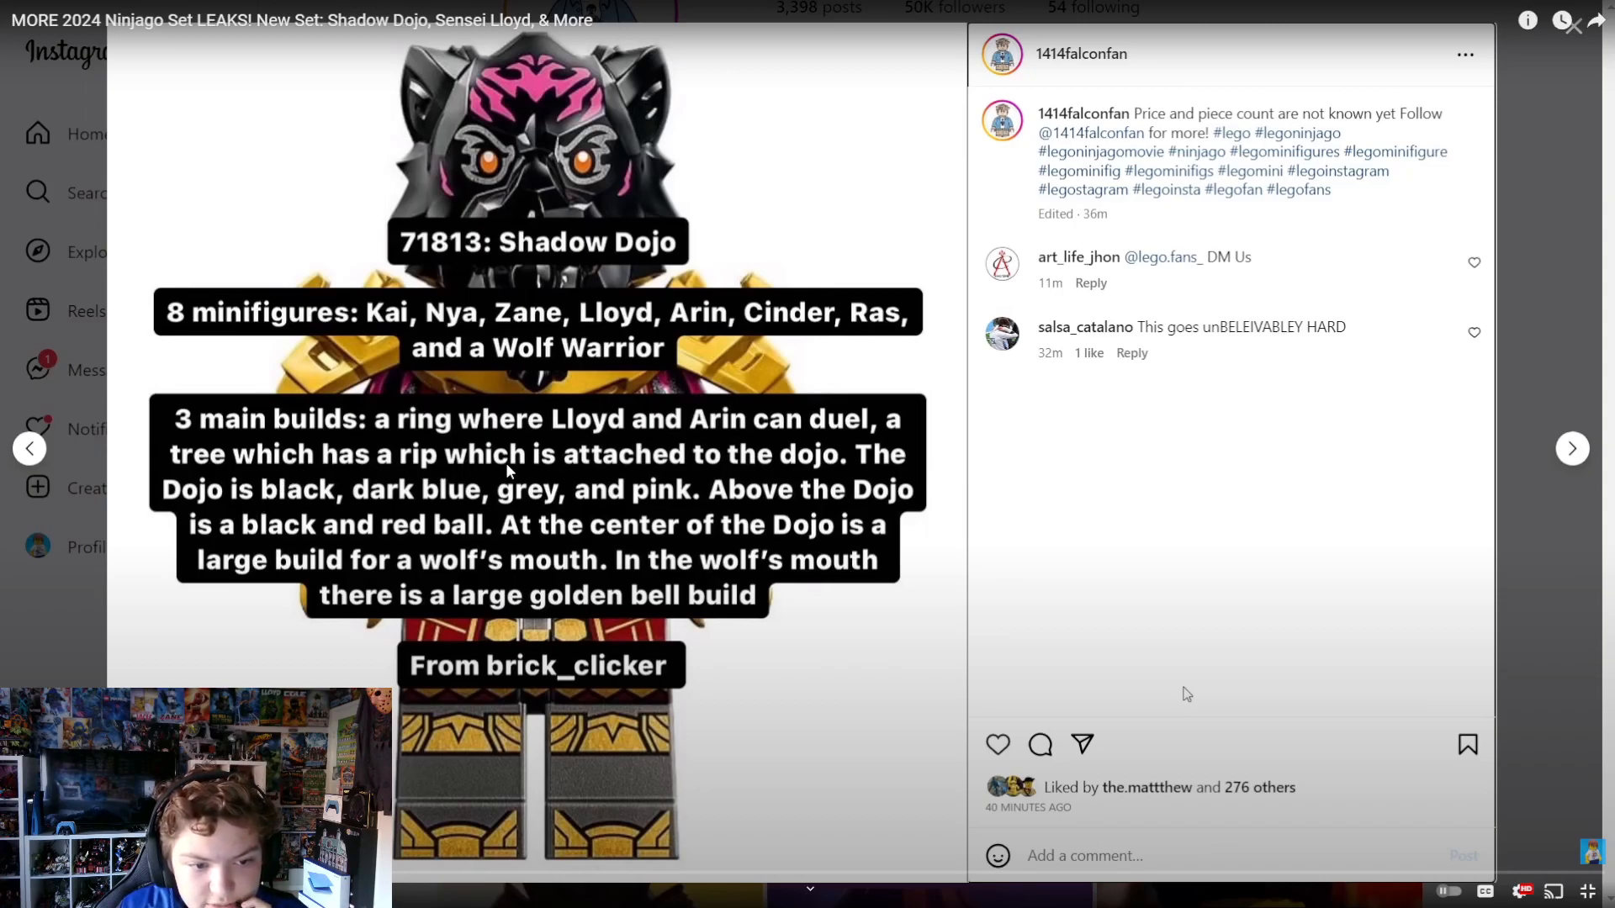
mouse_move(889, 458)
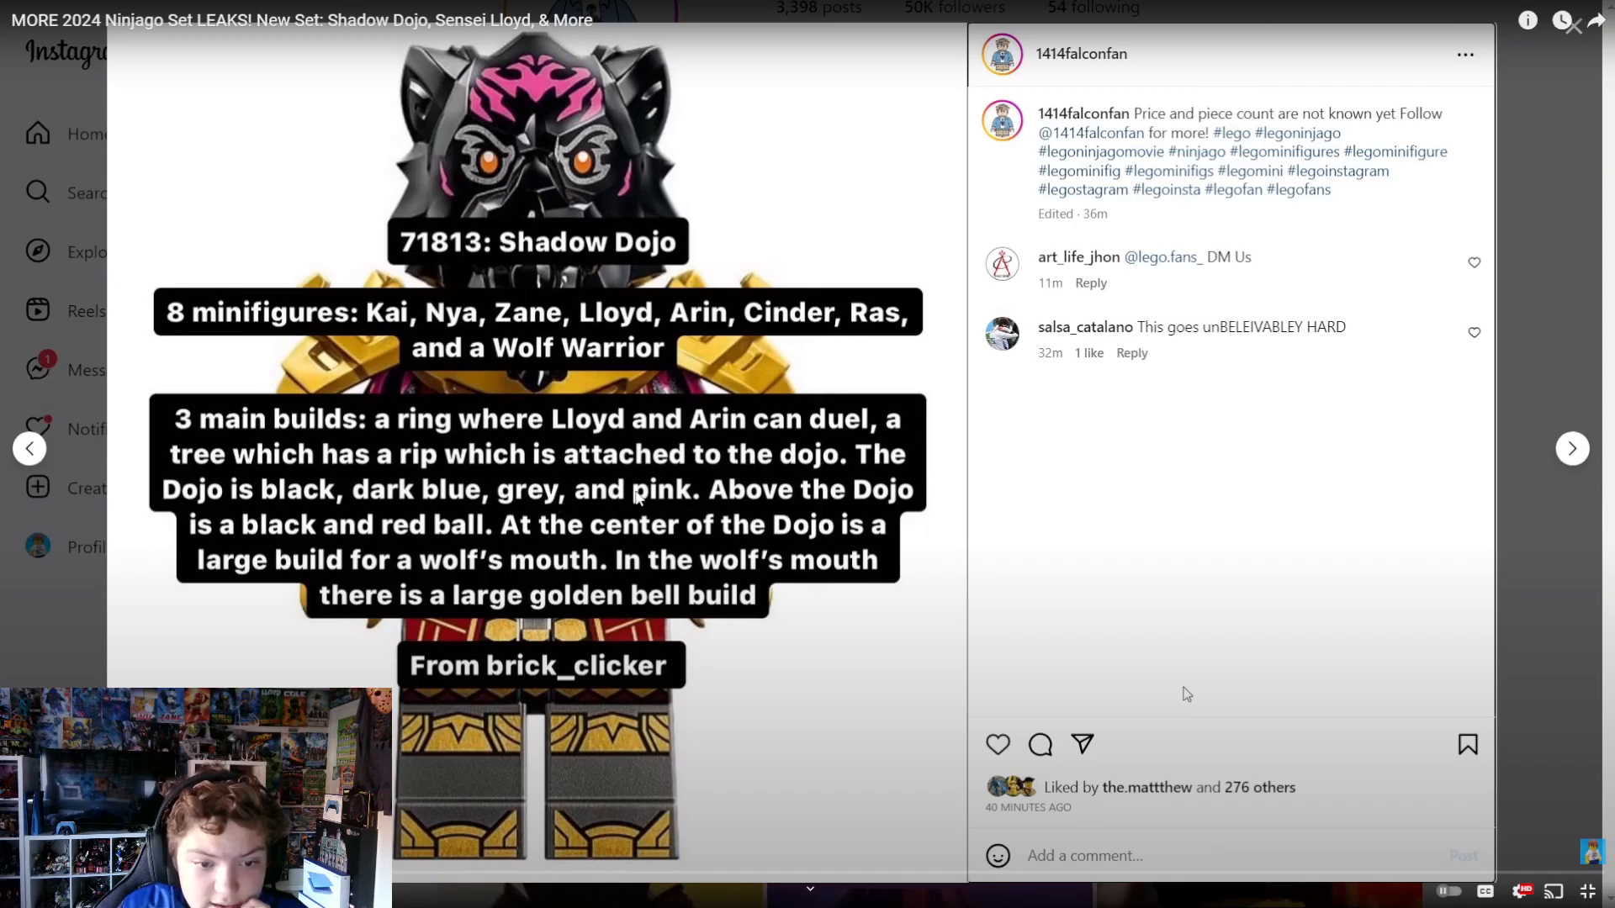
mouse_move(687, 501)
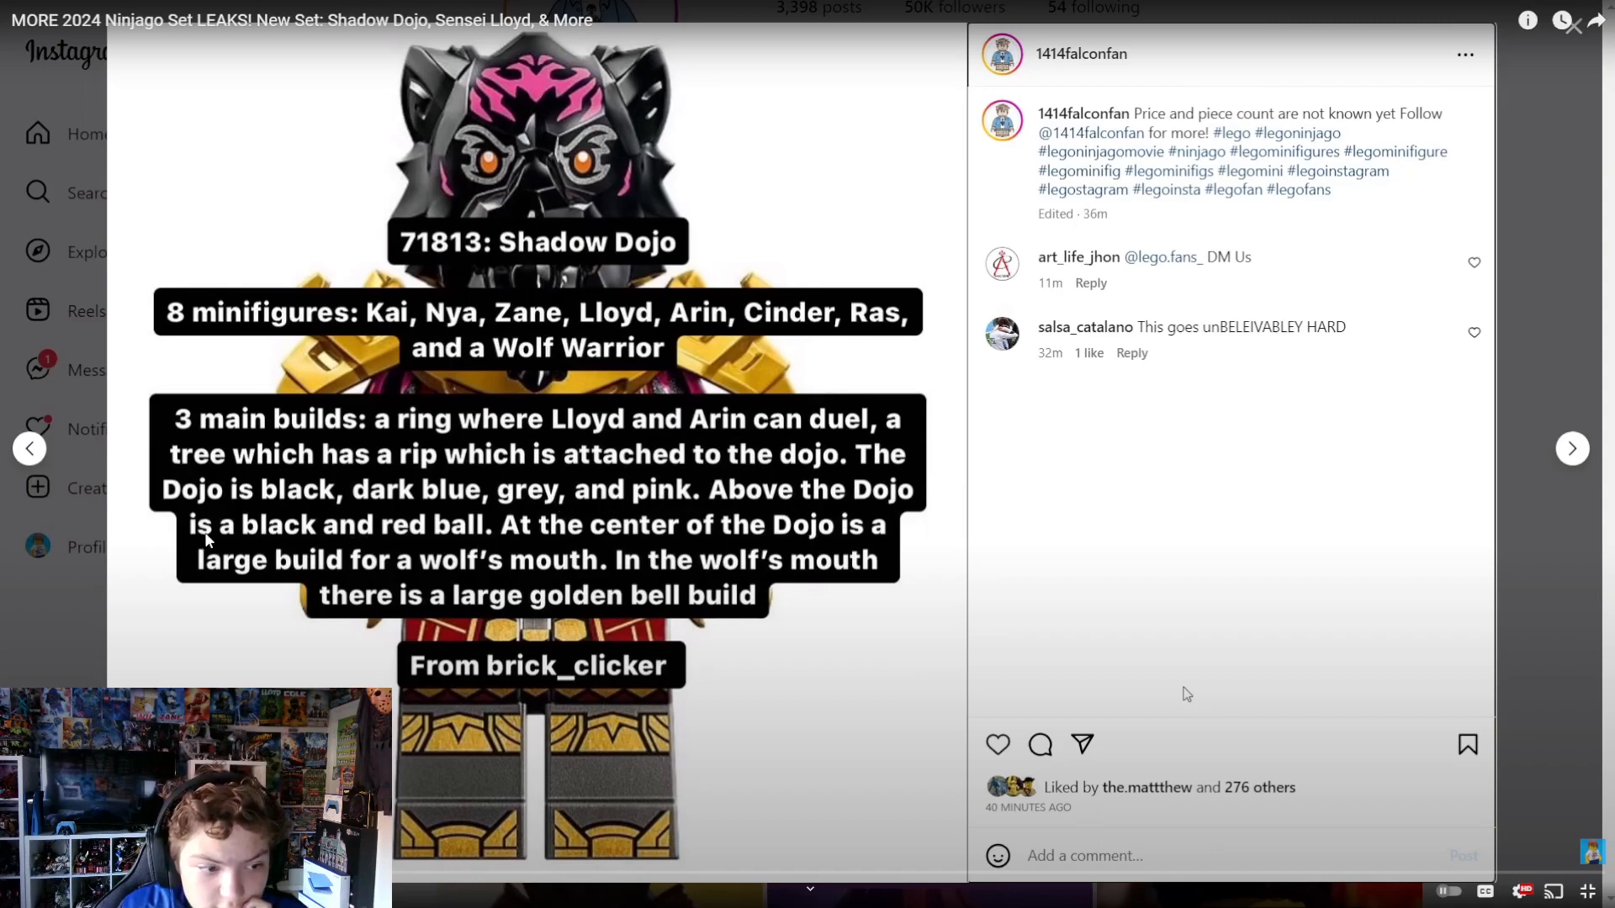
mouse_move(485, 536)
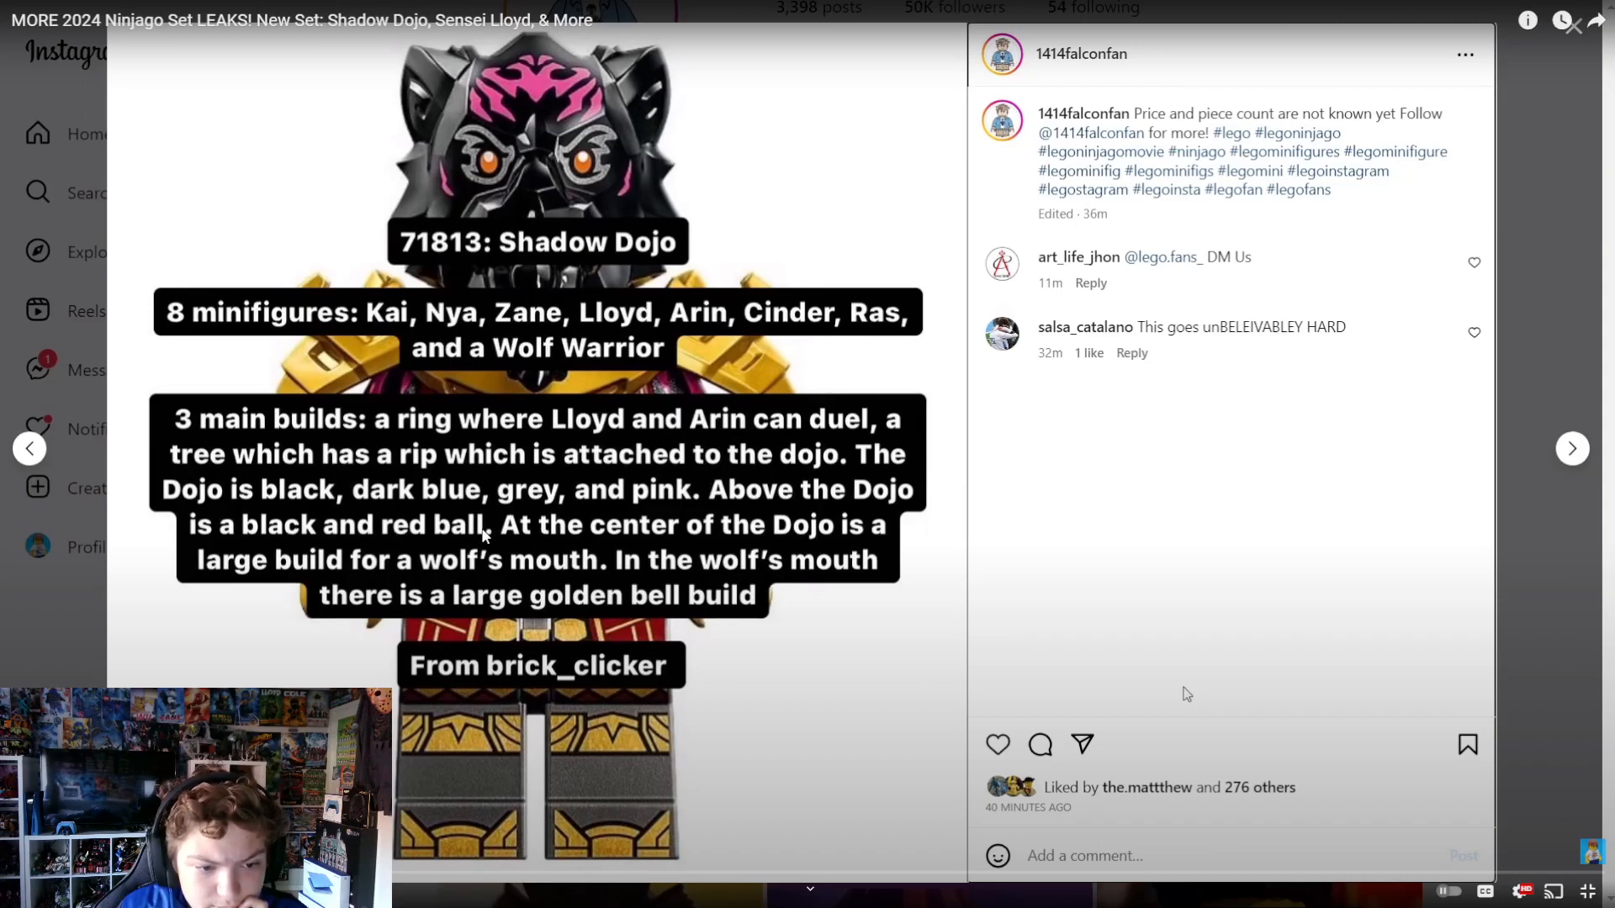
mouse_move(559, 546)
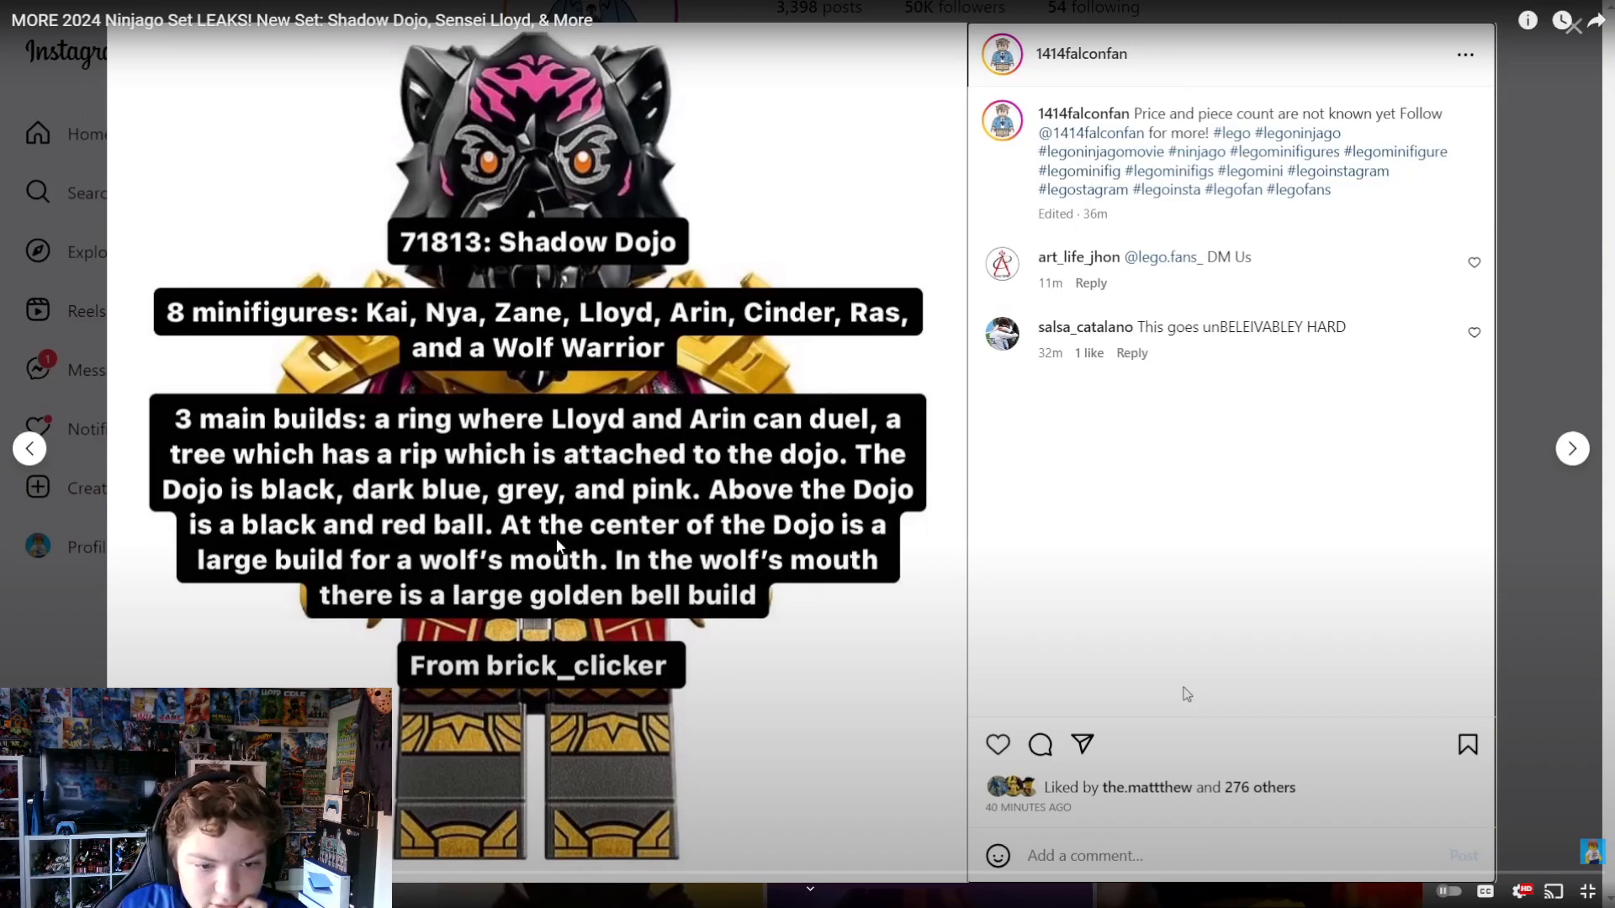
mouse_move(861, 533)
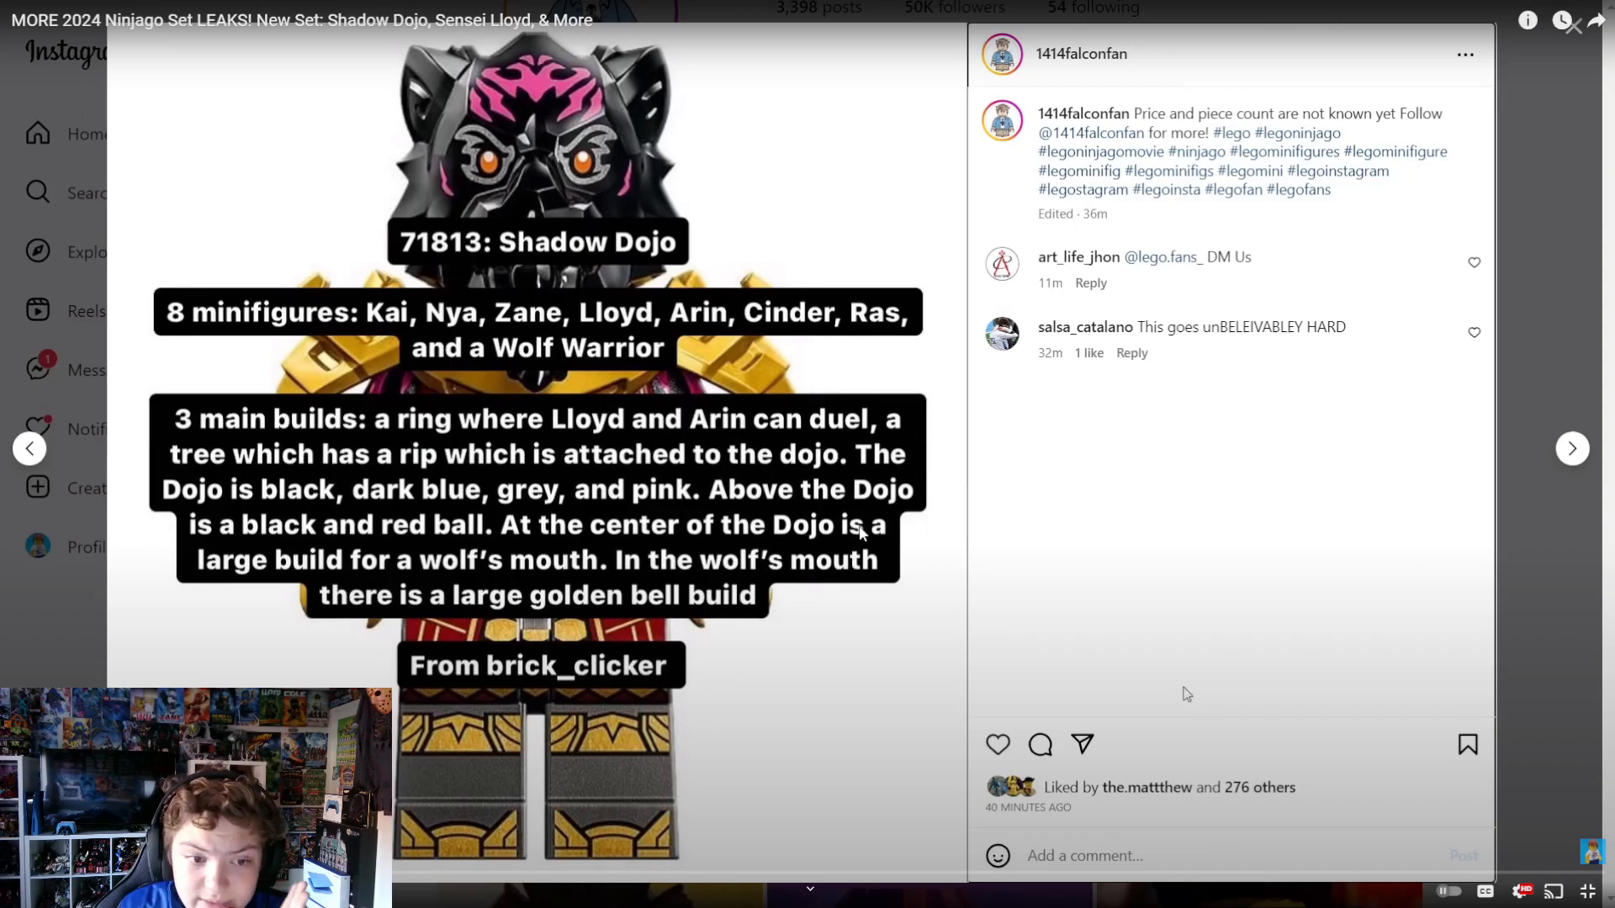
mouse_move(834, 514)
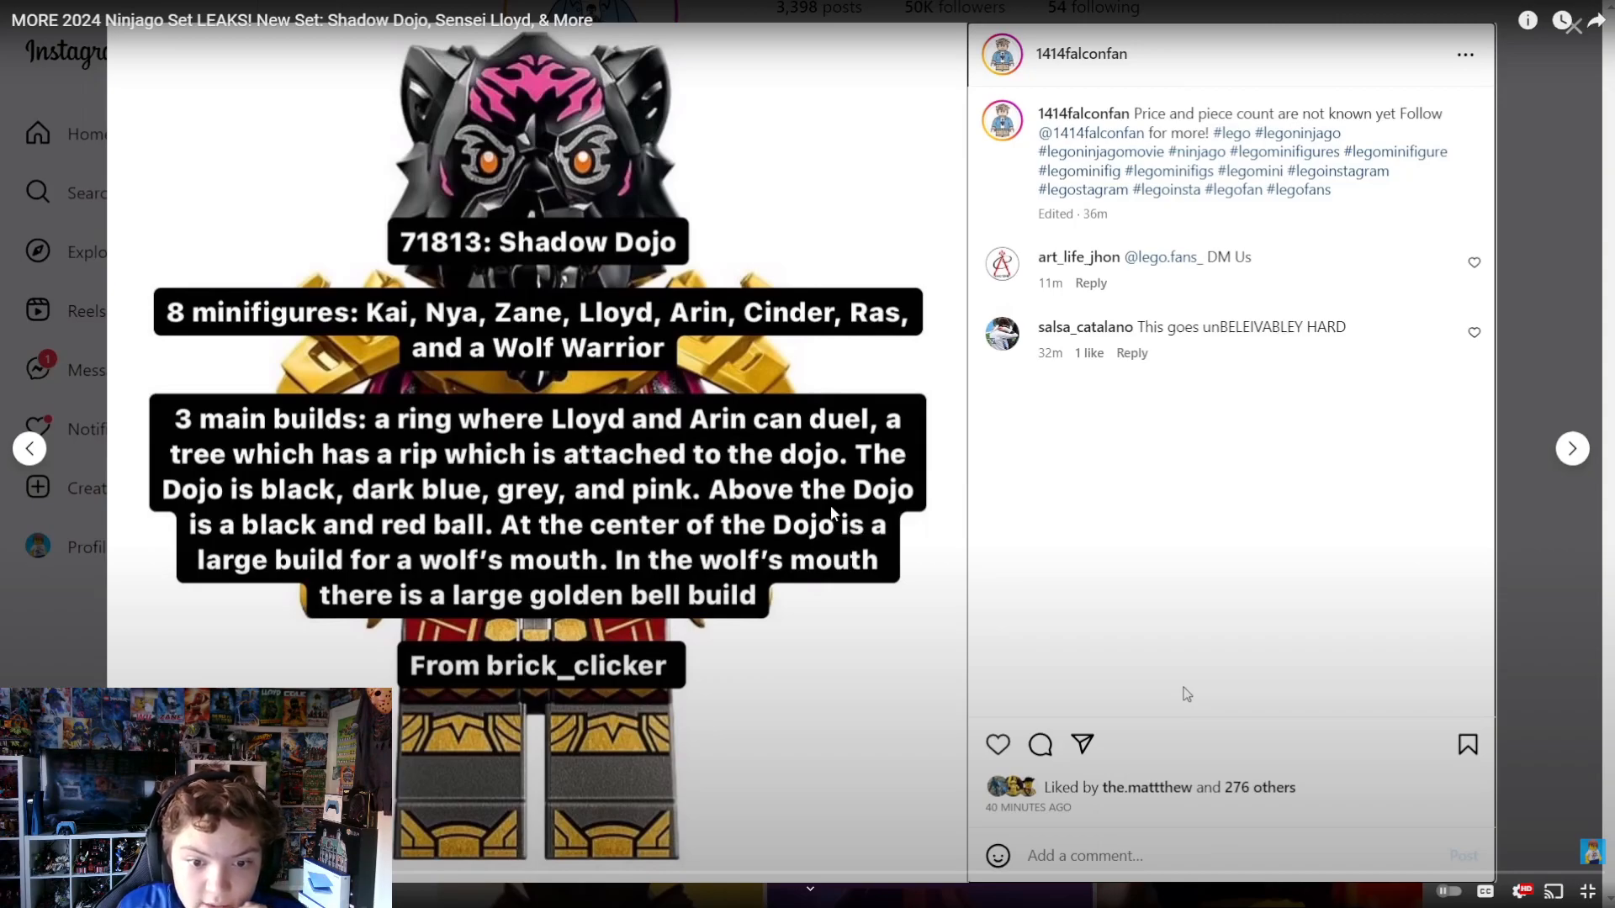
mouse_move(891, 546)
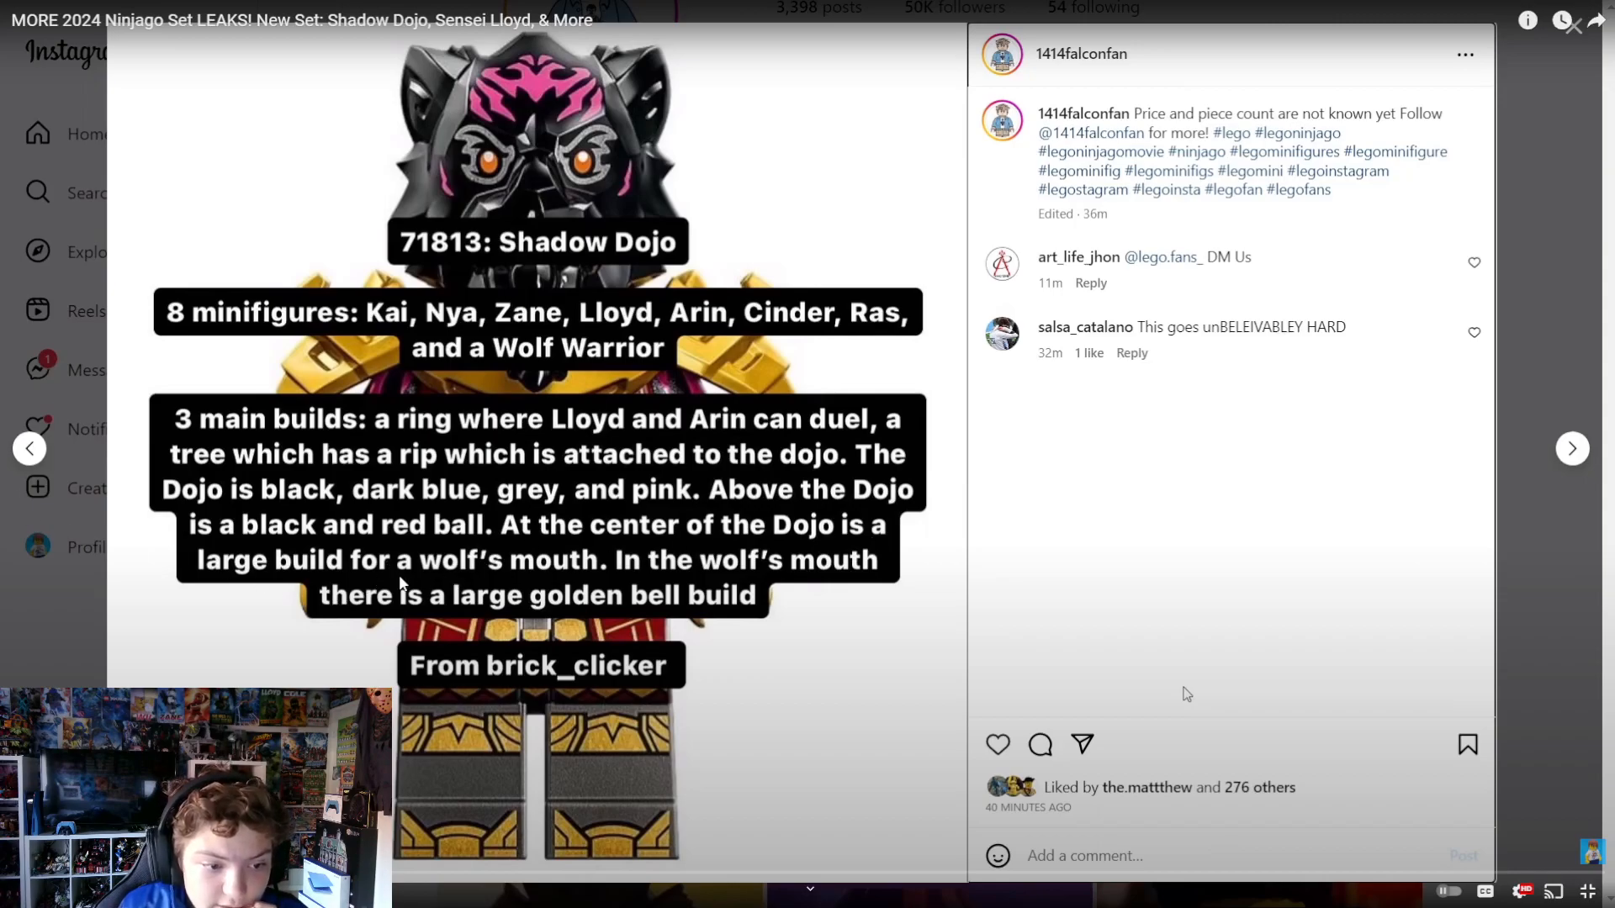
mouse_move(566, 582)
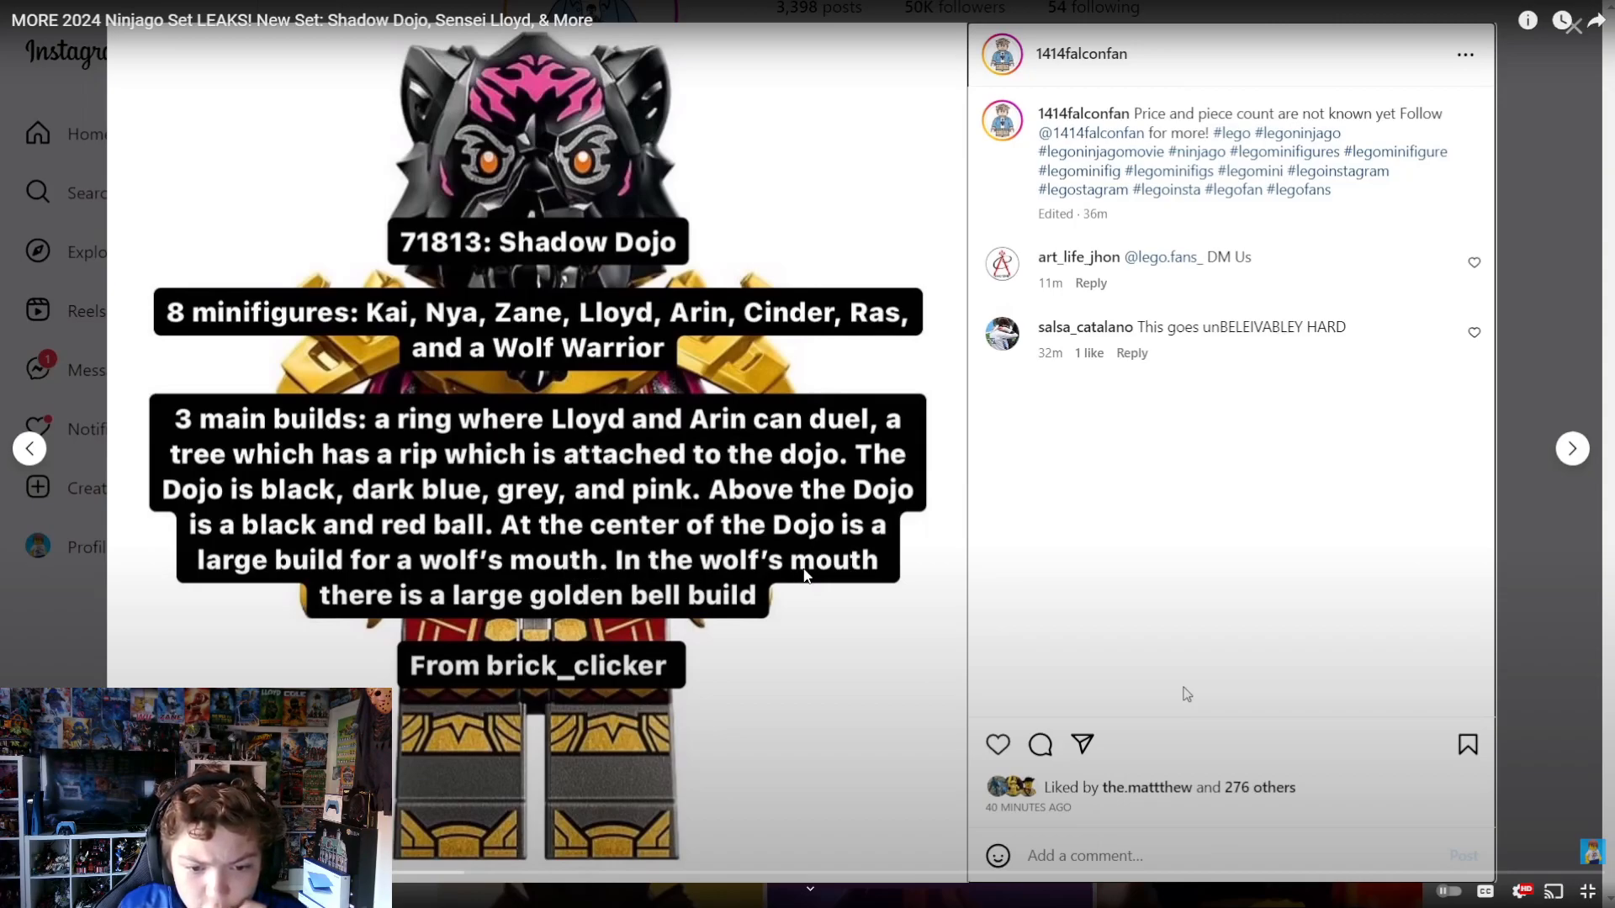
mouse_move(786, 601)
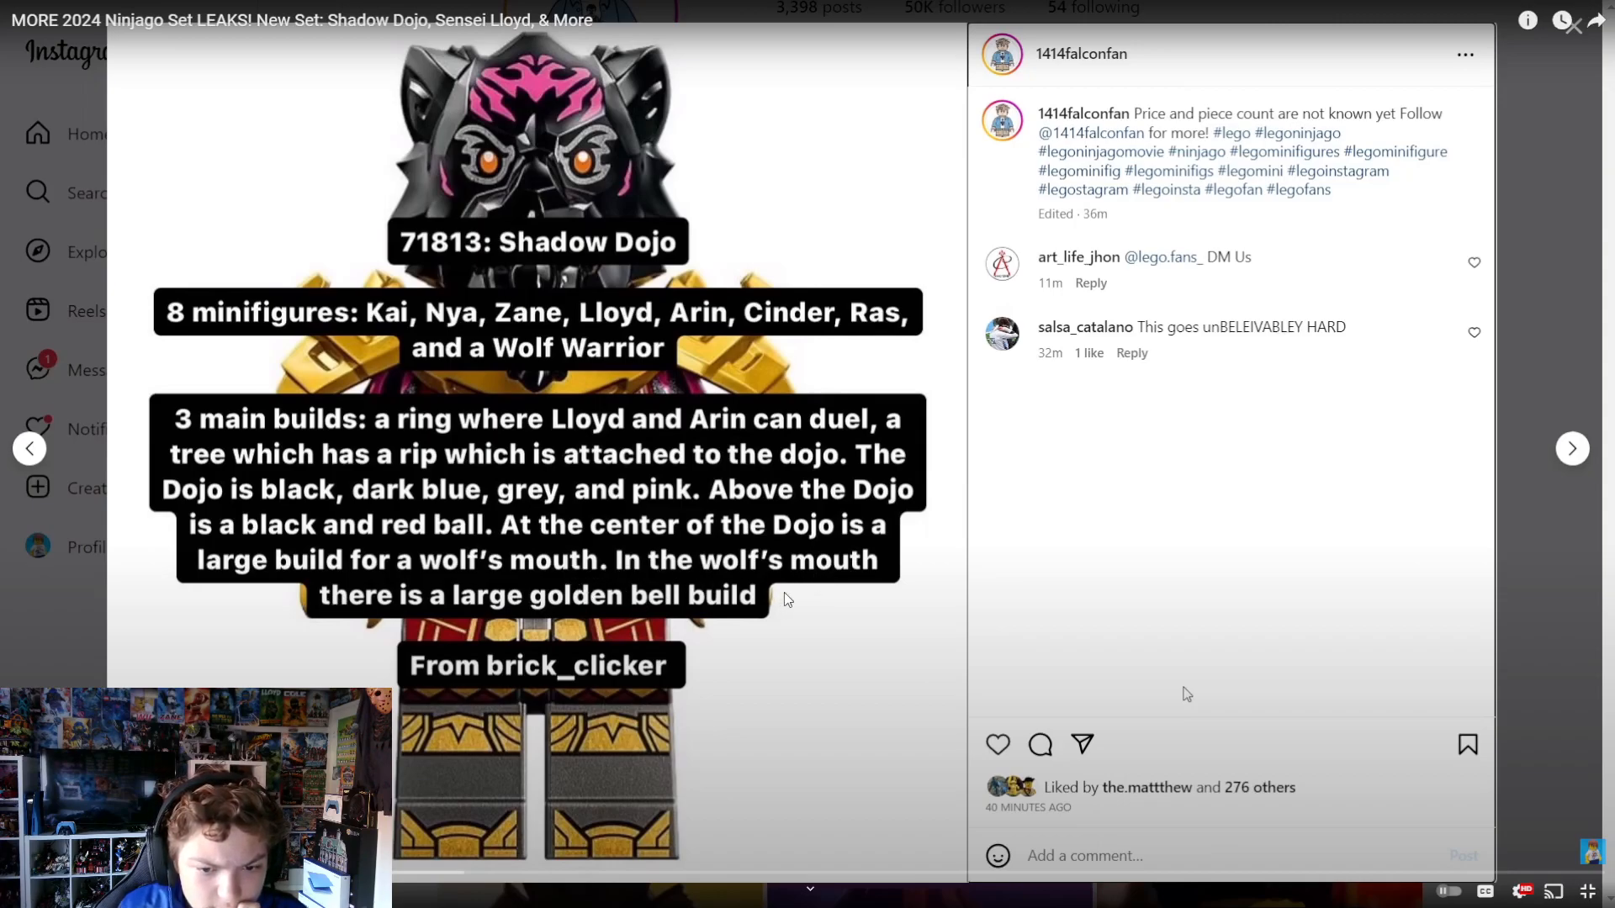
mouse_move(829, 556)
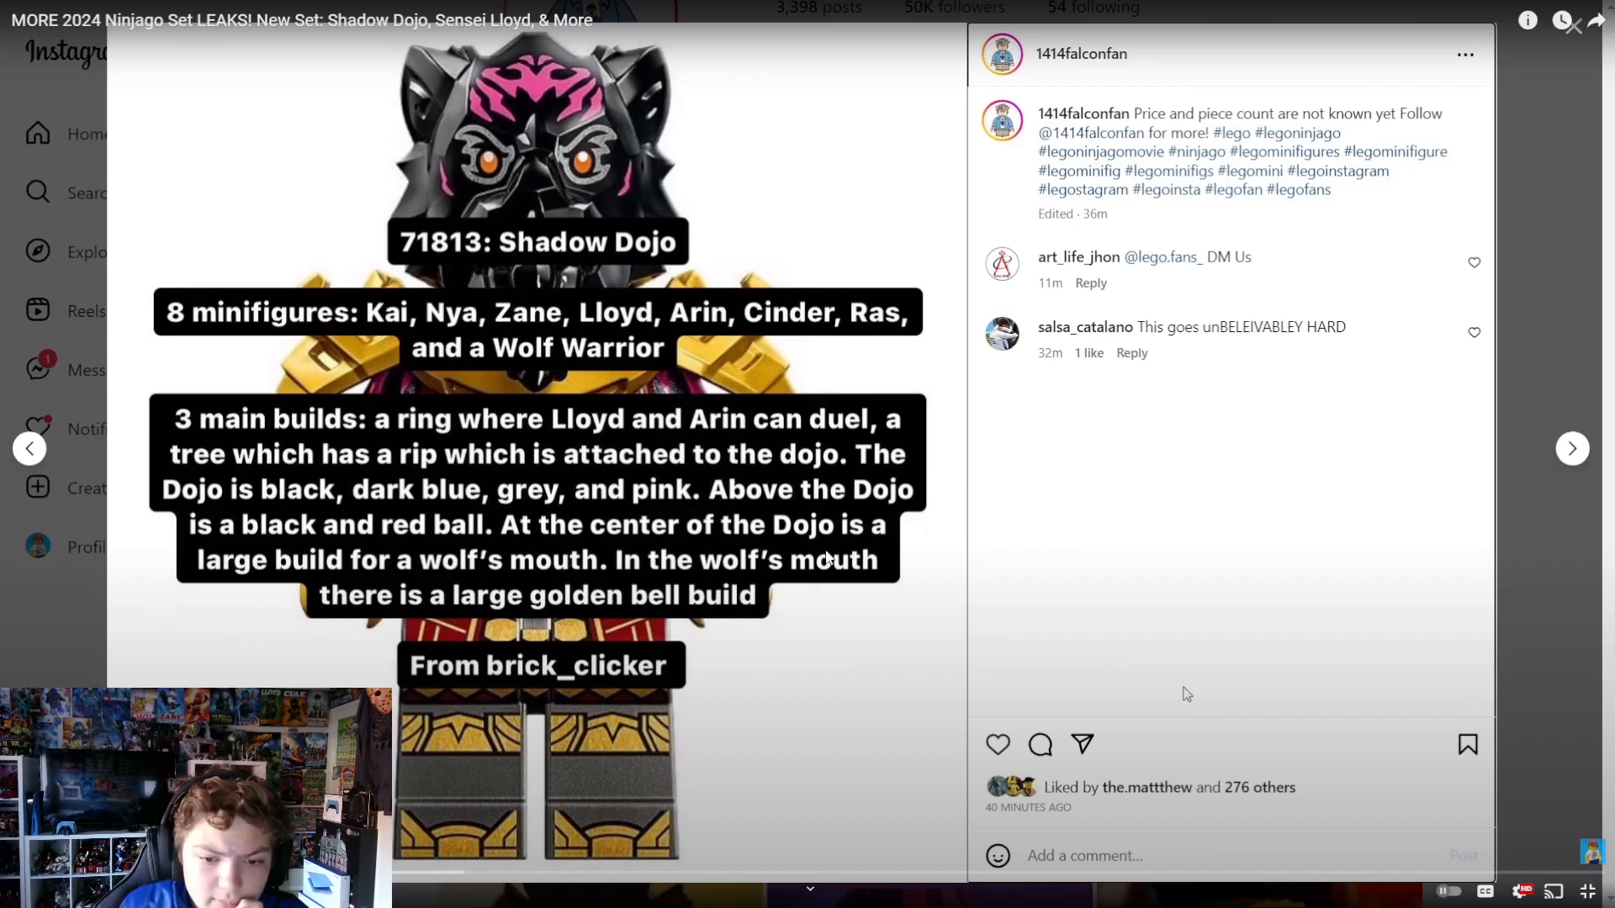
mouse_move(604, 618)
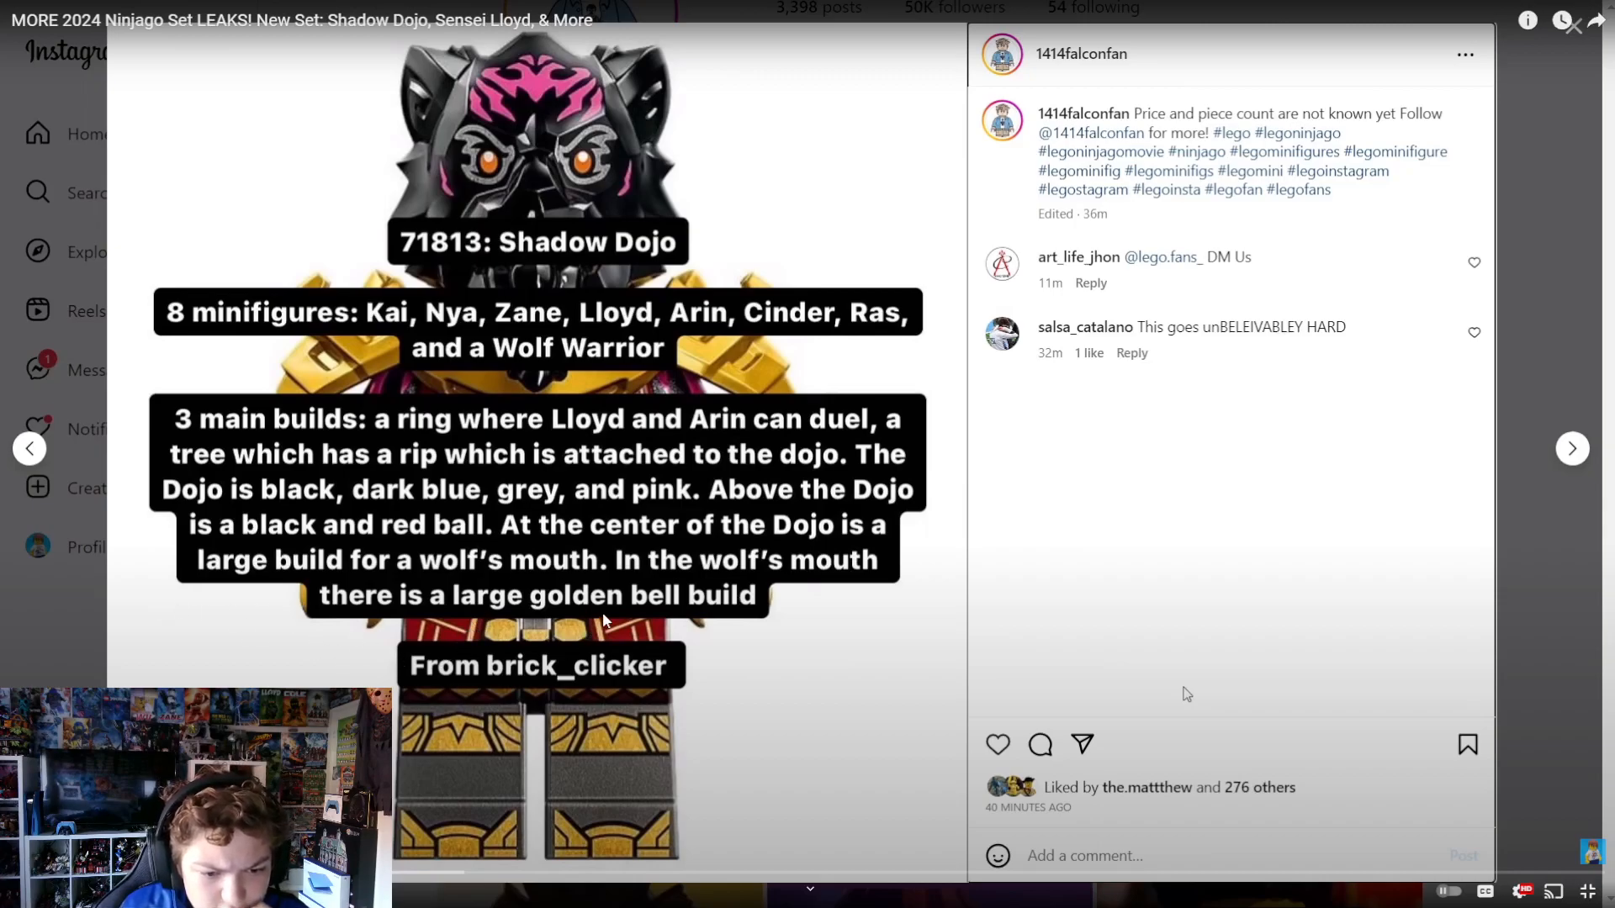